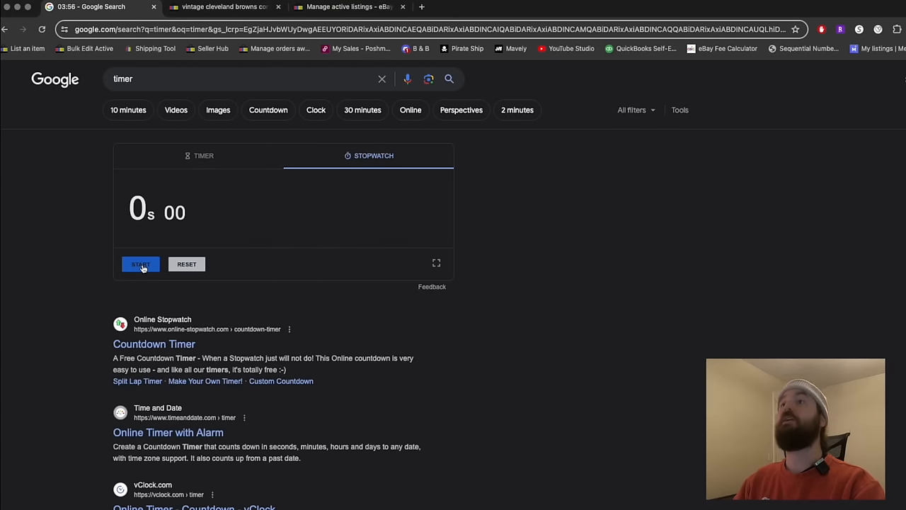
# Start the Google stopwatch before switching to the eBay sold hat results
pyautogui.click(224, 6)
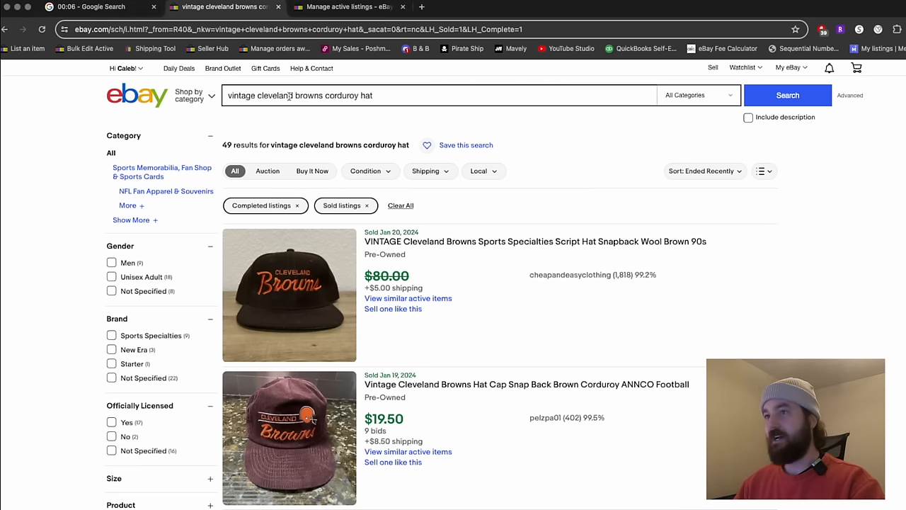
# Search sold listings for 804389 and start a listing like the sold Nike Club Fleece hoodie
pyautogui.click(439, 95)
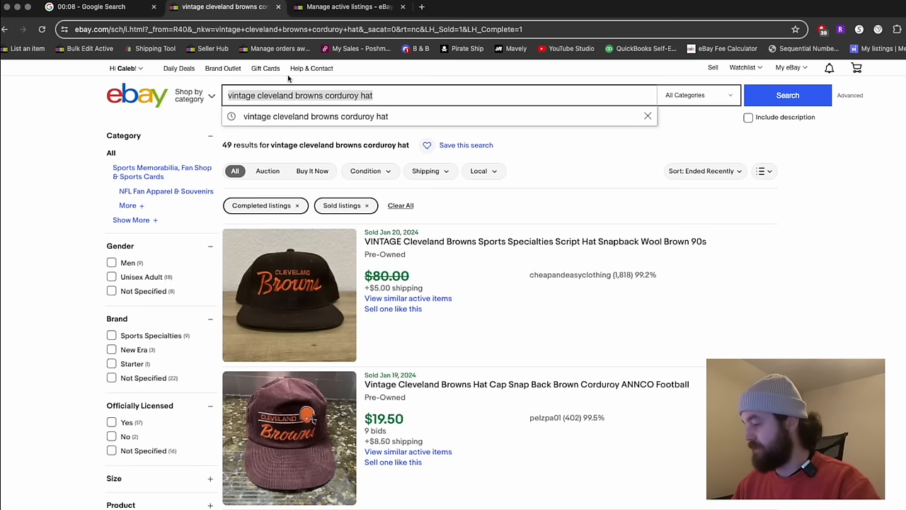
pyautogui.write('804389')
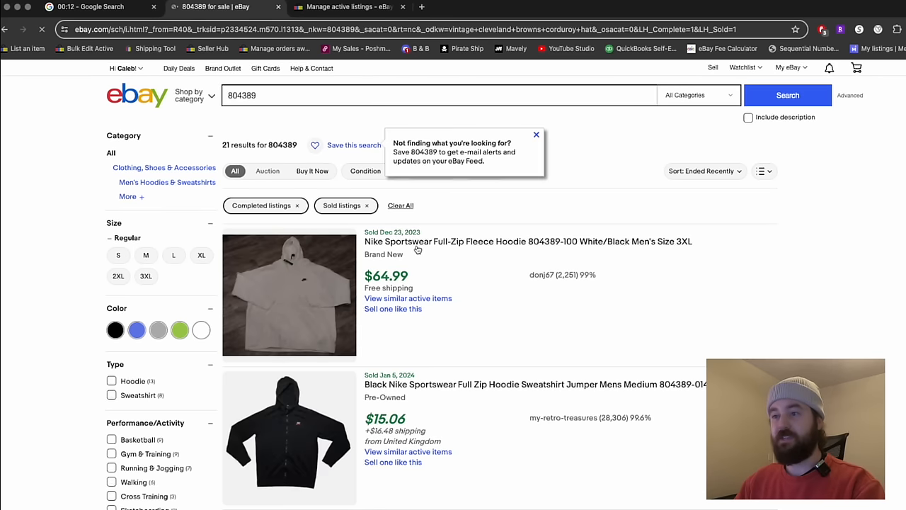
pyautogui.scroll(-3)
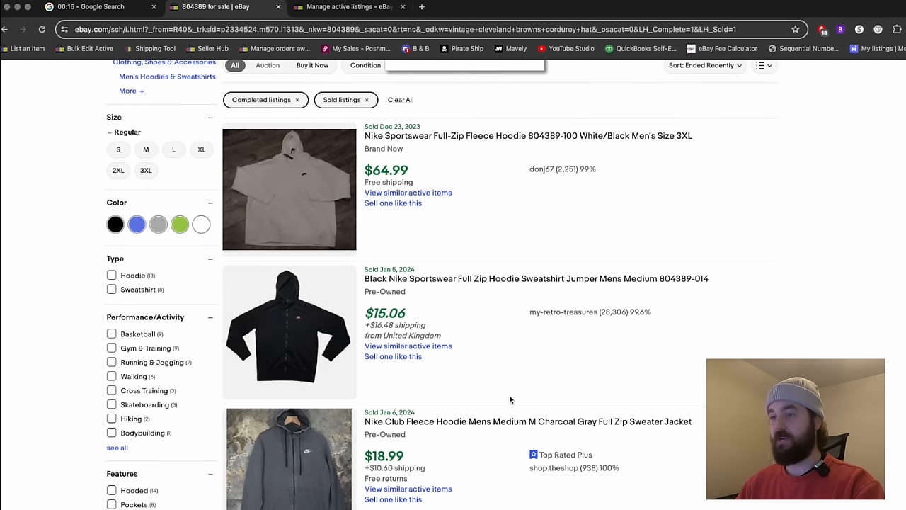
pyautogui.scroll(-3)
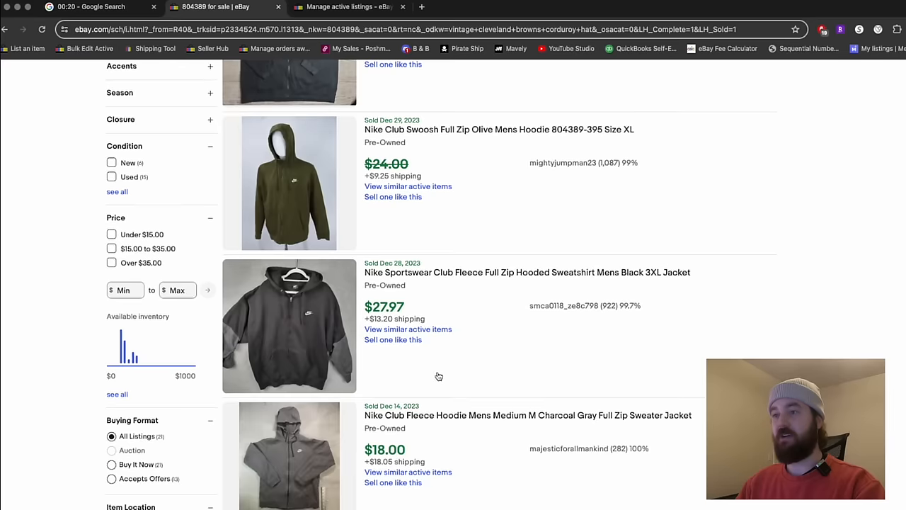
pyautogui.scroll(-3)
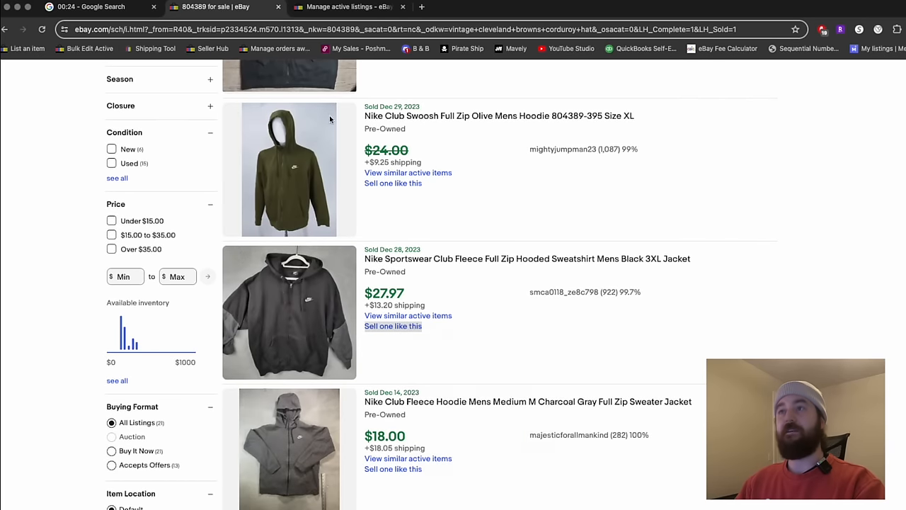
pyautogui.click(393, 325)
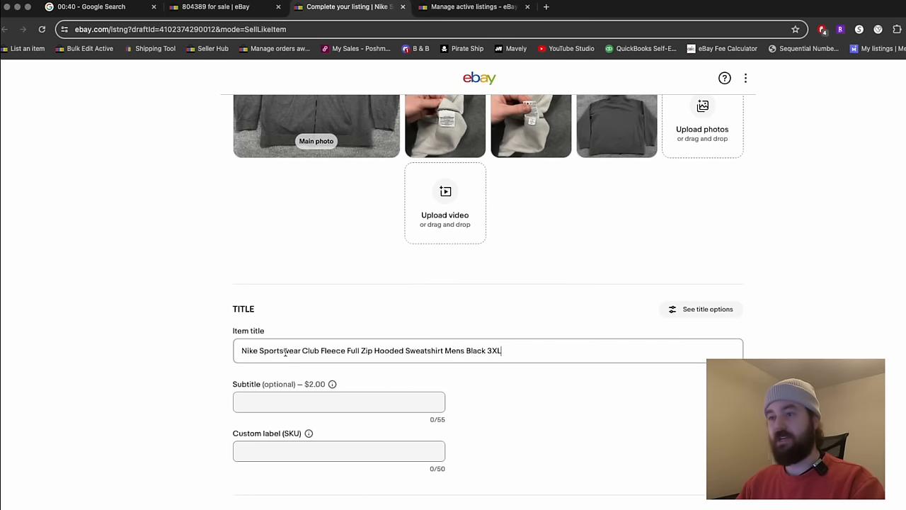
# Retitle as 'Nike Jacket Mens 2XL Gray Sportswear Club Fleece Full Zip Hooded Sweatshirt XXL' and apply Size: 2XL
pyautogui.write('J')
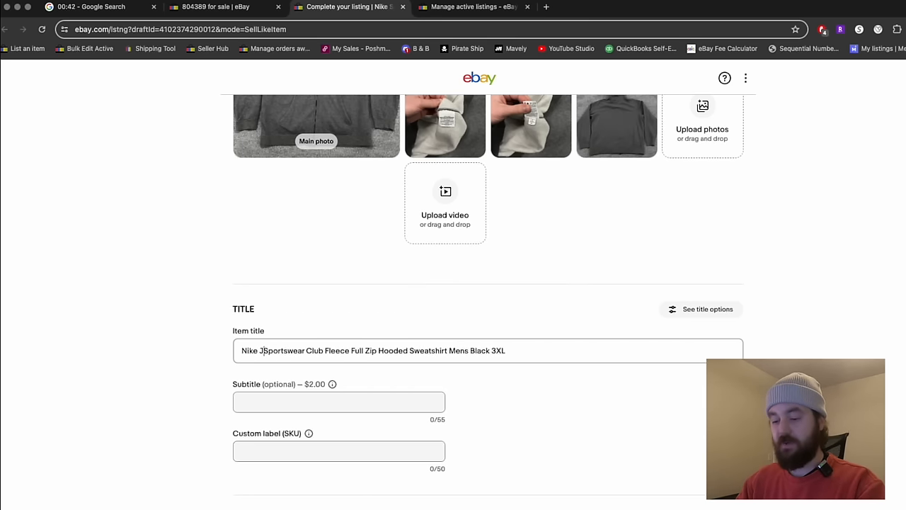
pyautogui.write('Jacket')
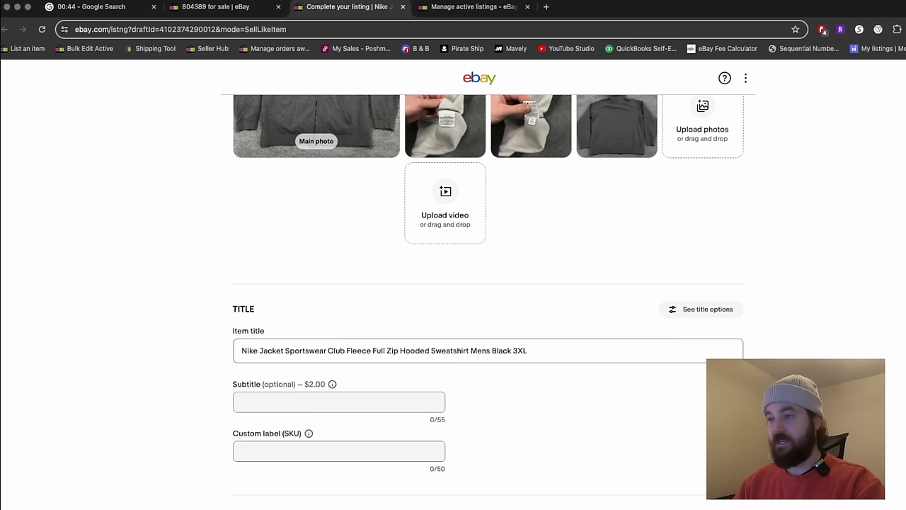
pyautogui.doubleClick(495, 351)
pyautogui.write('M')
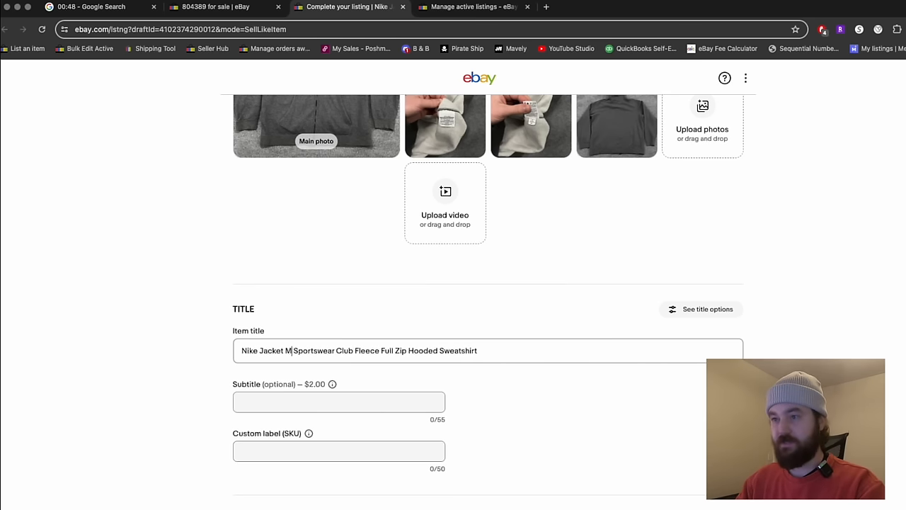
pyautogui.write('ens 2XL Gray')
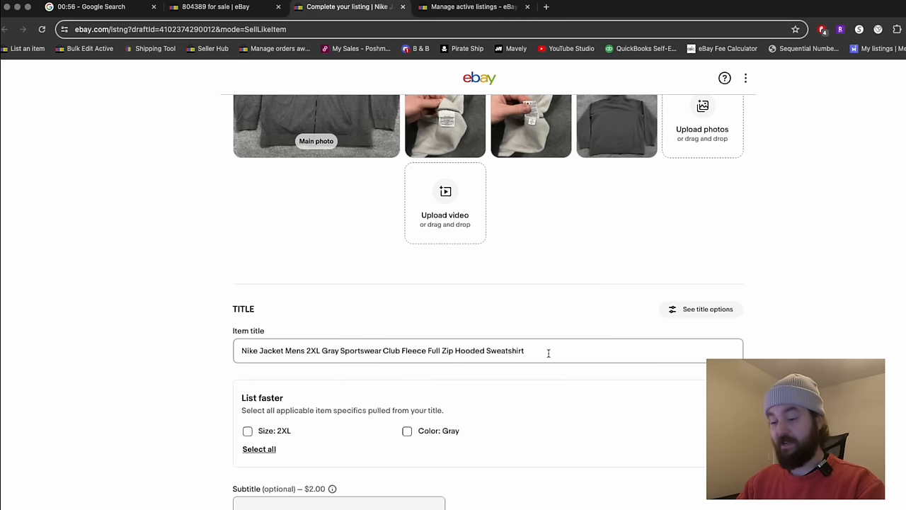
pyautogui.write('XXL')
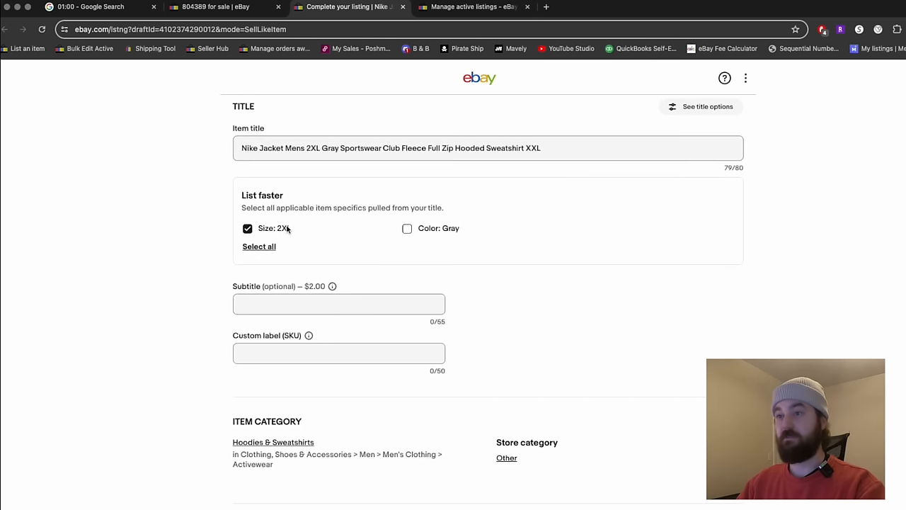
pyautogui.click(339, 321)
pyautogui.write('04312')
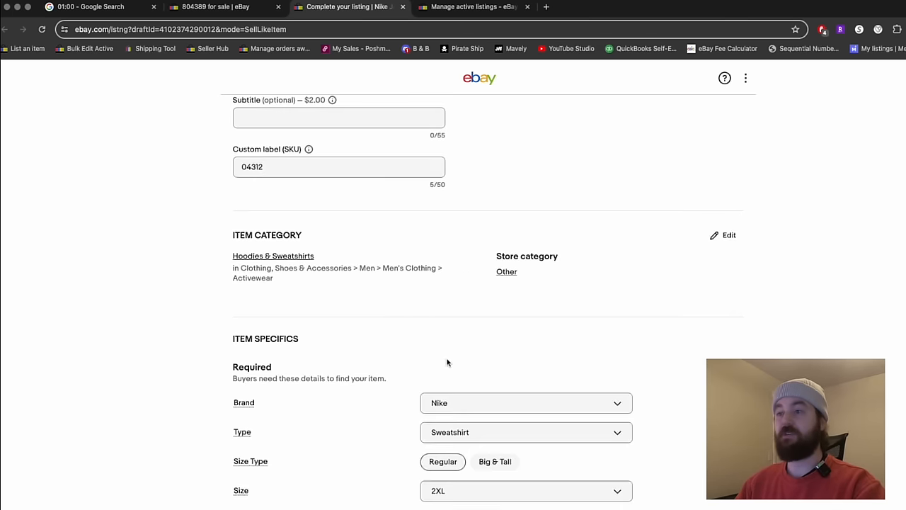
# Add another Feature to the jacket's item specifics alongside Breathable
pyautogui.scroll(-3)
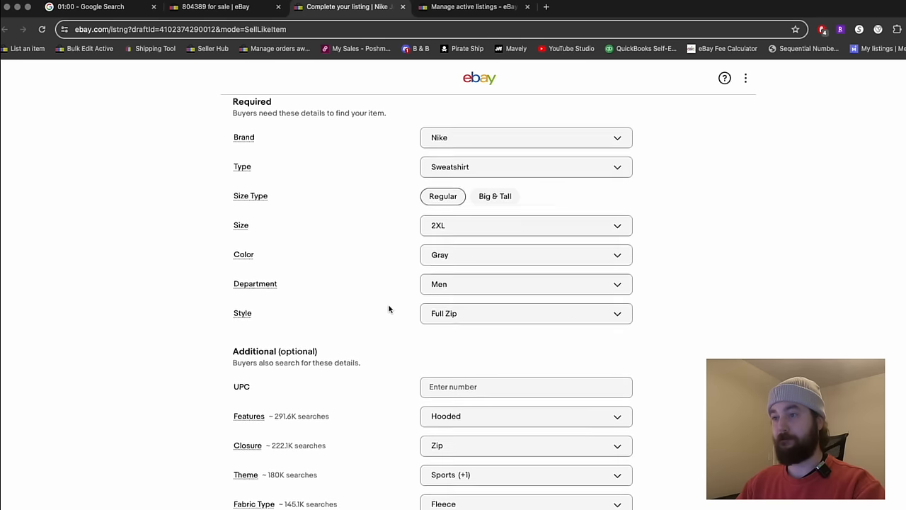
pyautogui.scroll(-3)
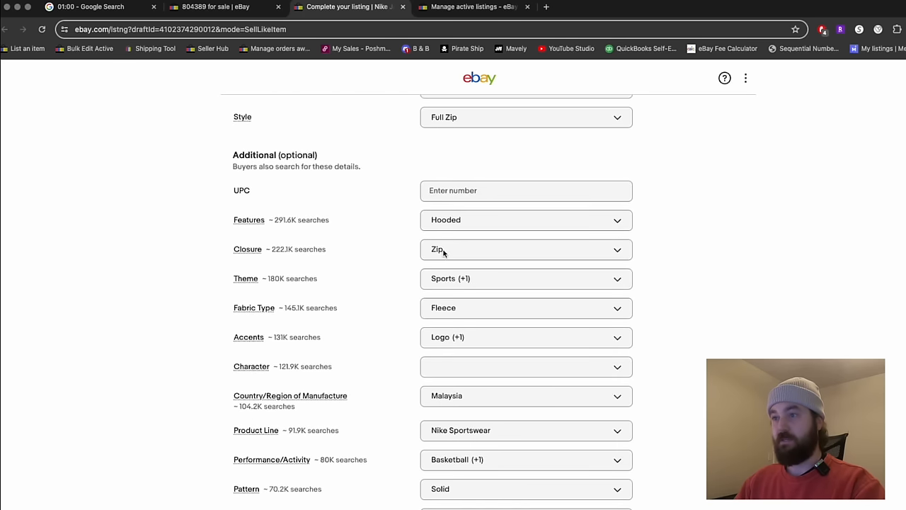
pyautogui.click(525, 219)
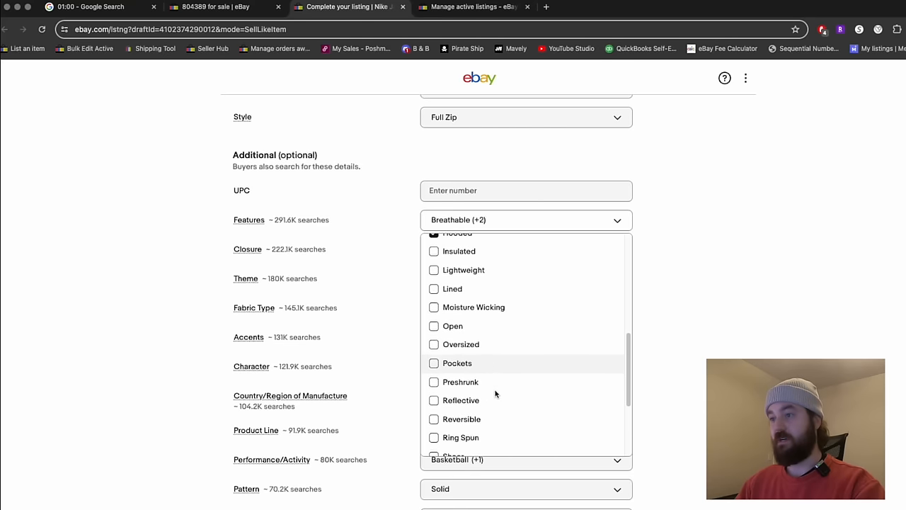
pyautogui.click(433, 362)
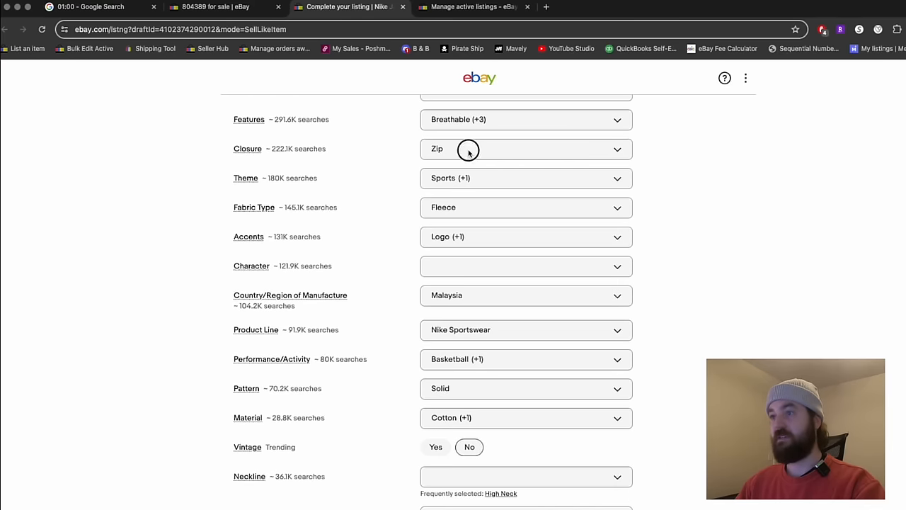
pyautogui.moveTo(485, 153)
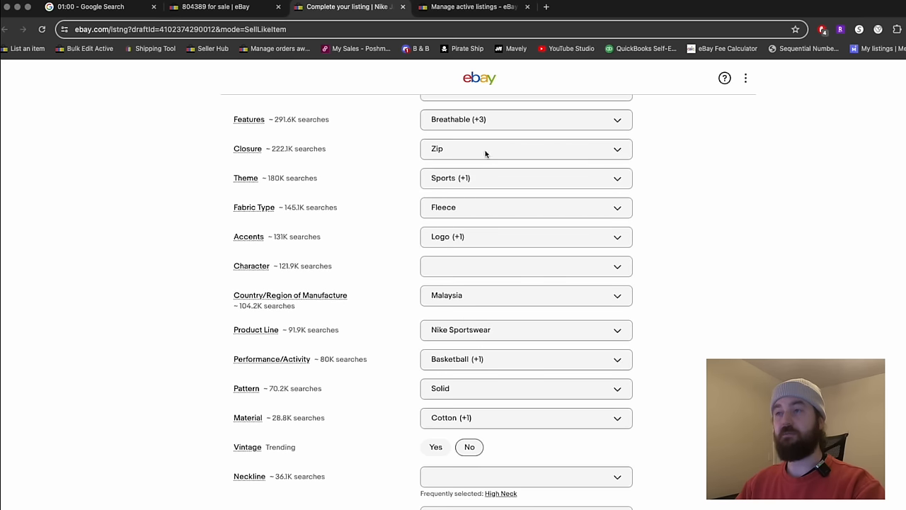
pyautogui.moveTo(476, 208)
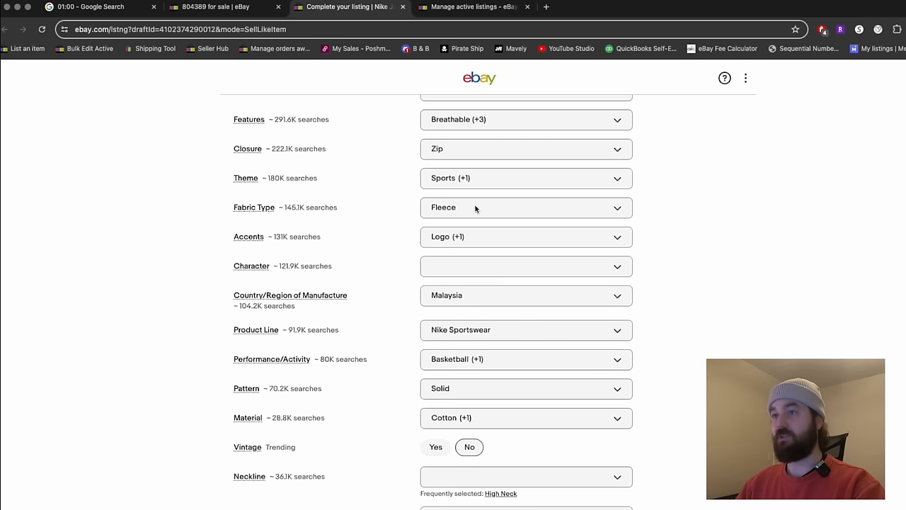
# Add a Material, clear Country of Manufacture and choose Mock Neck as the neckline
pyautogui.scroll(-3)
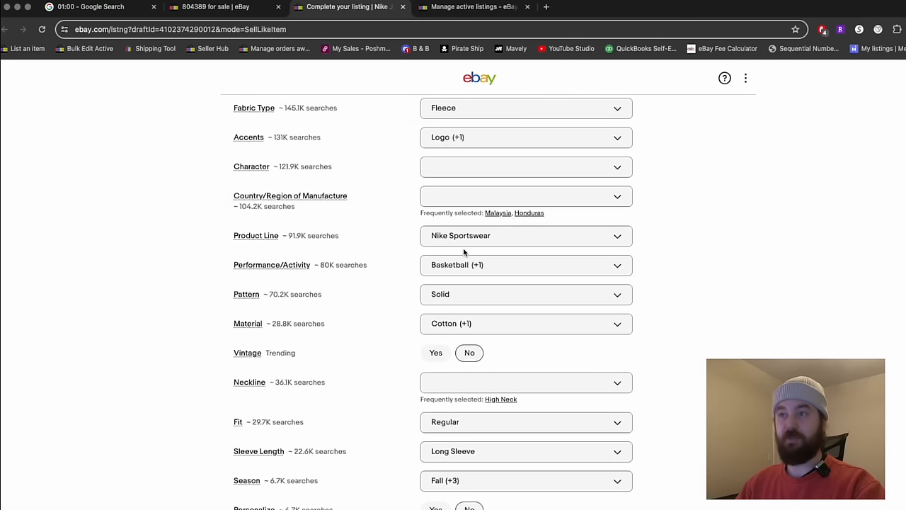
pyautogui.scroll(-3)
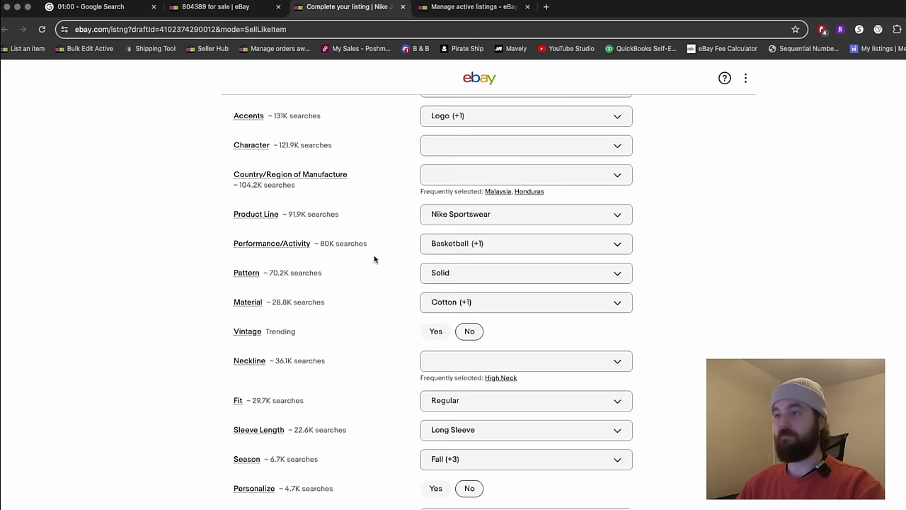
pyautogui.scroll(-3)
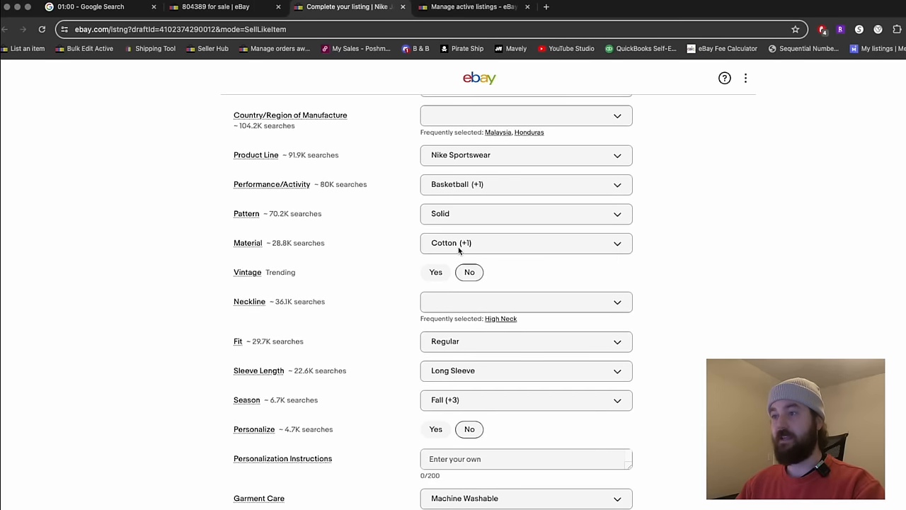
pyautogui.write('bl')
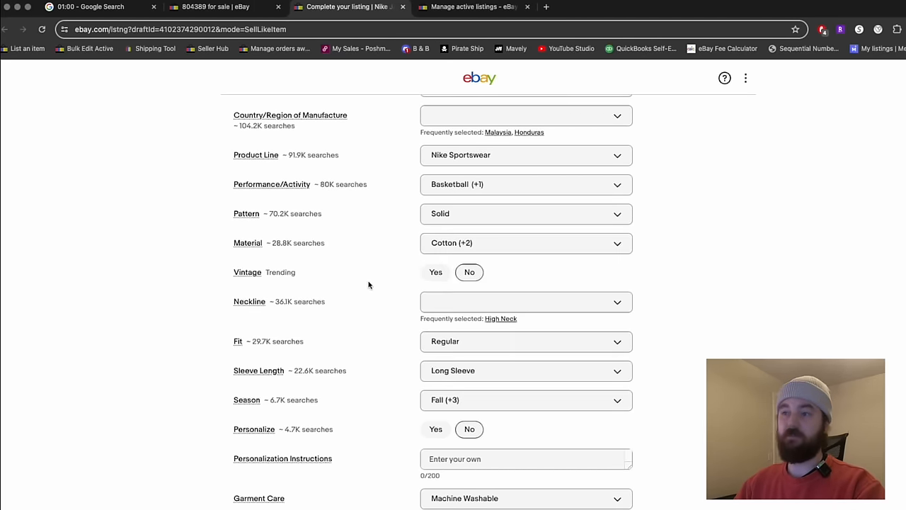
pyautogui.scroll(-3)
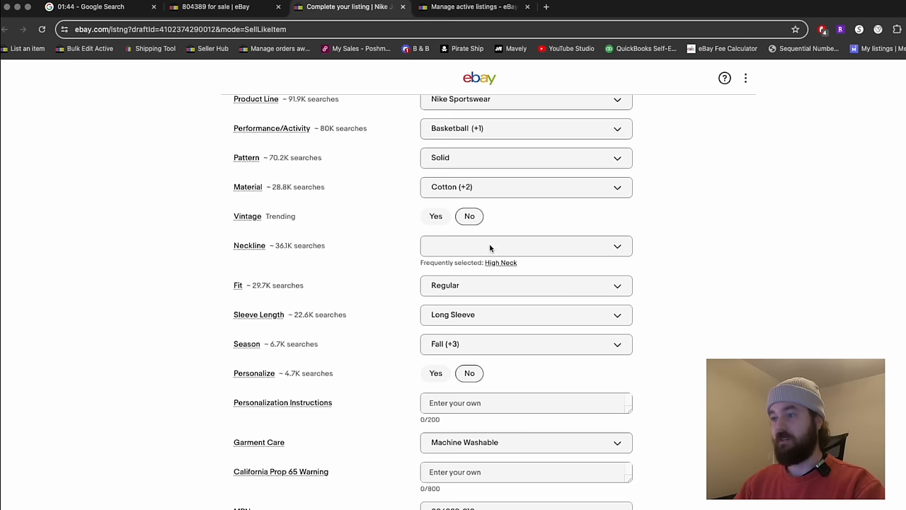
pyautogui.click(527, 247)
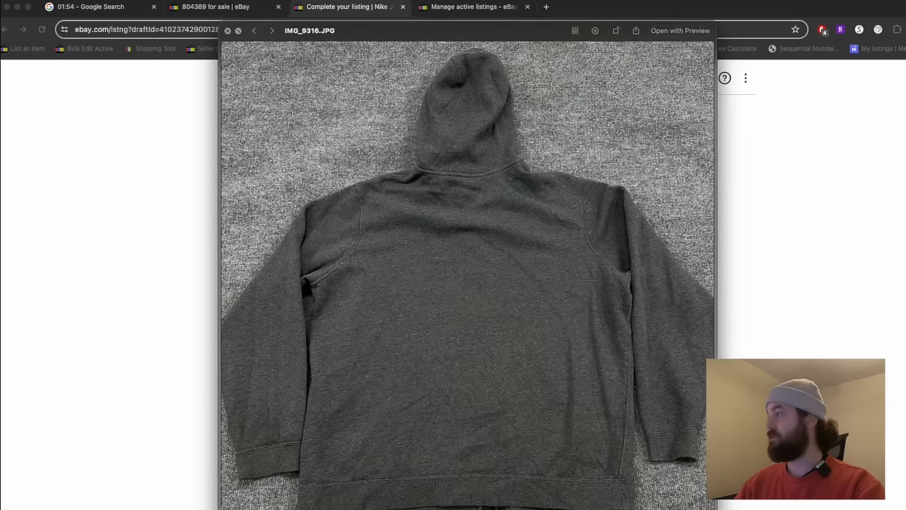
# Check the hoodie and tag photos, then set MPN to 804389-010
pyautogui.click(254, 31)
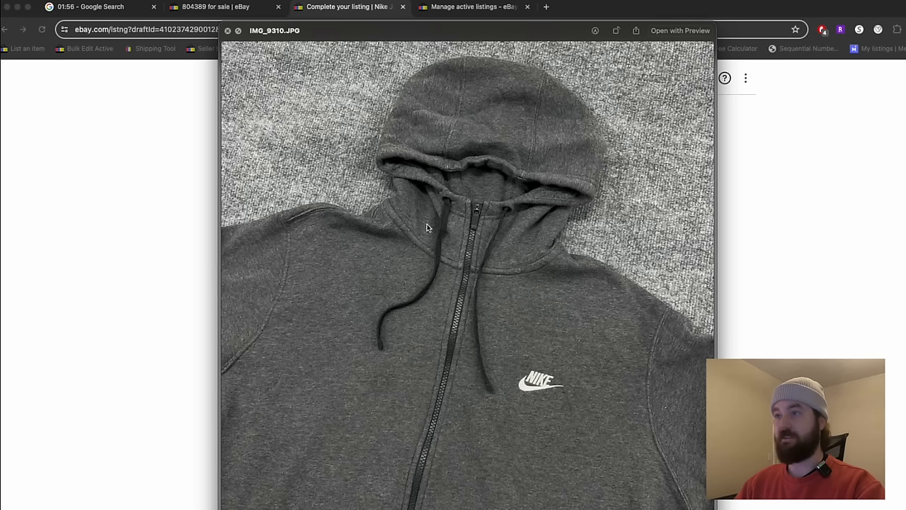
pyautogui.click(227, 31)
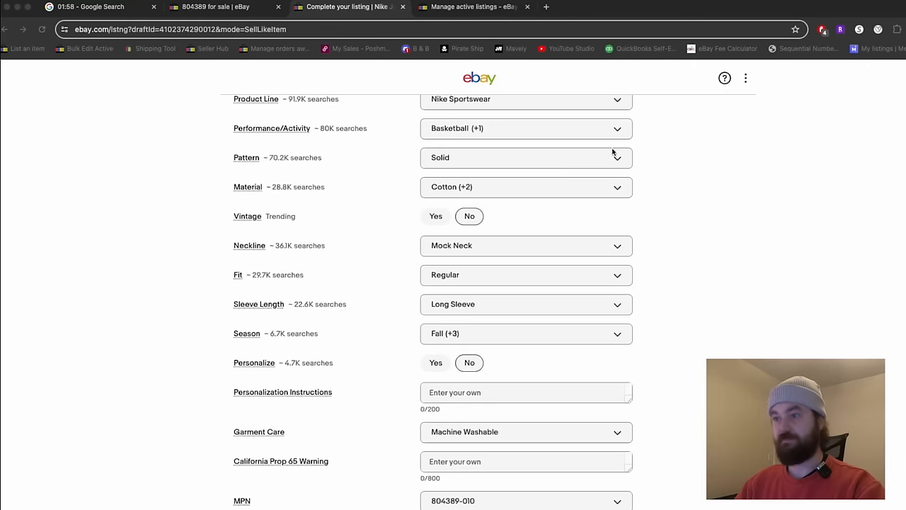
pyautogui.scroll(-3)
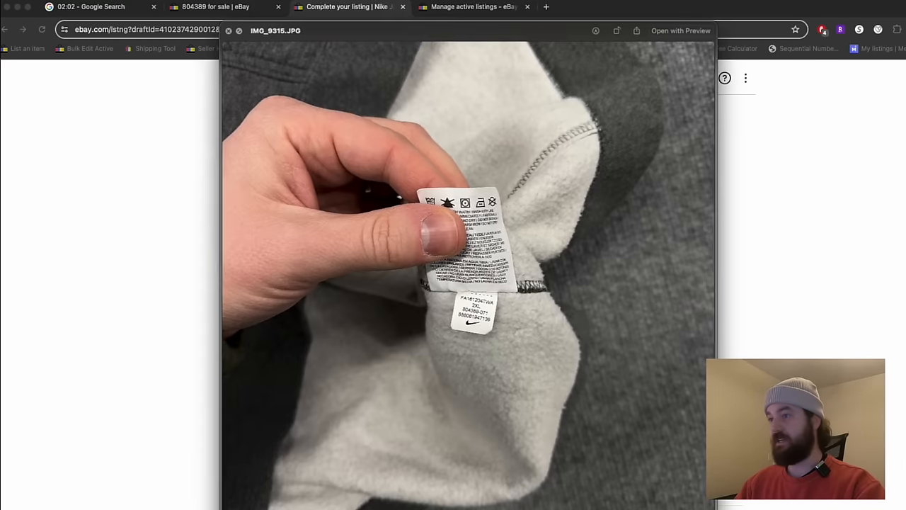
pyautogui.click(239, 31)
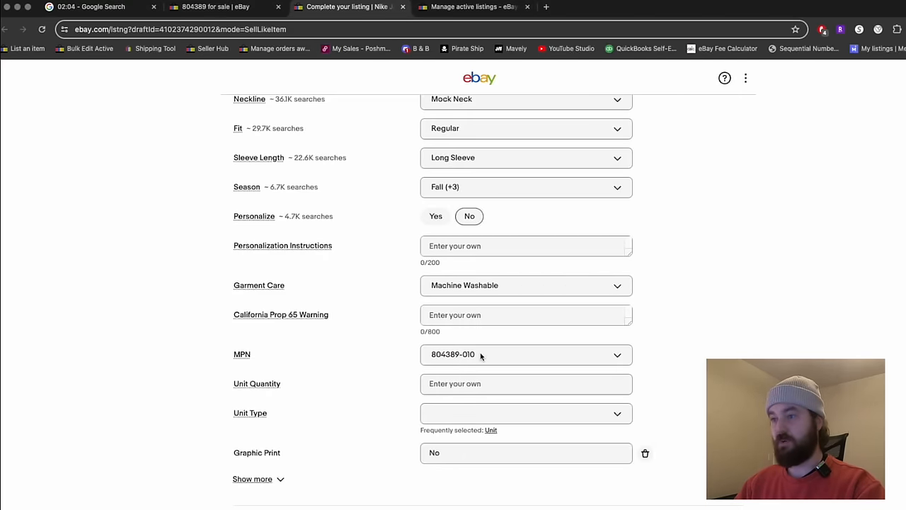
pyautogui.click(527, 354)
pyautogui.write('804389-0')
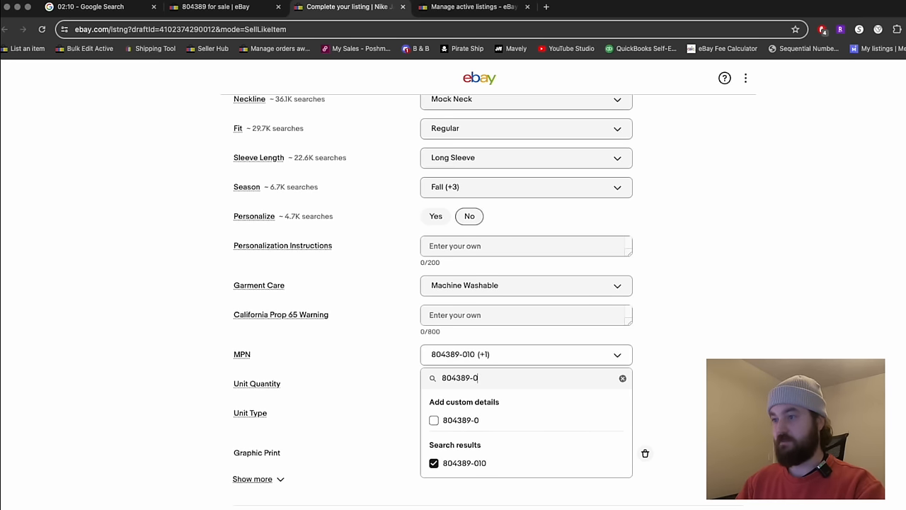
pyautogui.click(433, 463)
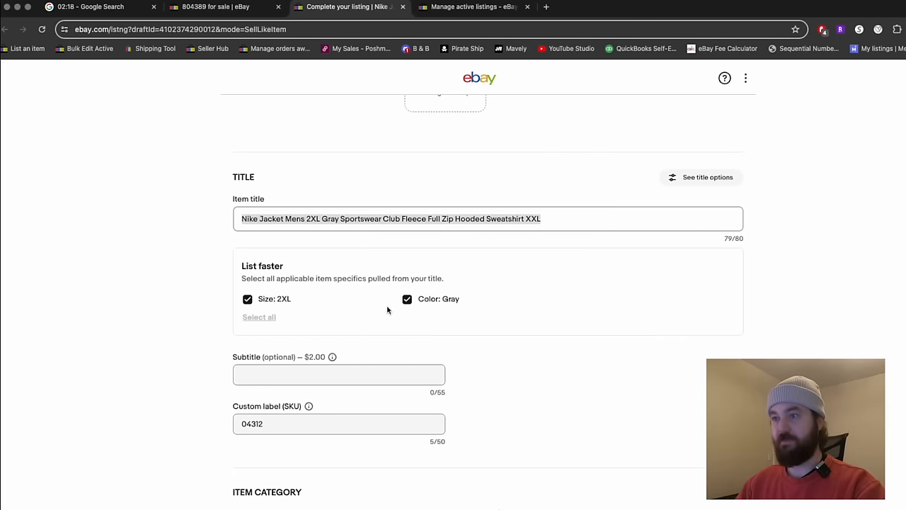
# Mark Pre-owned with the good-condition note and fill the description with the title and condition text
pyautogui.scroll(-3)
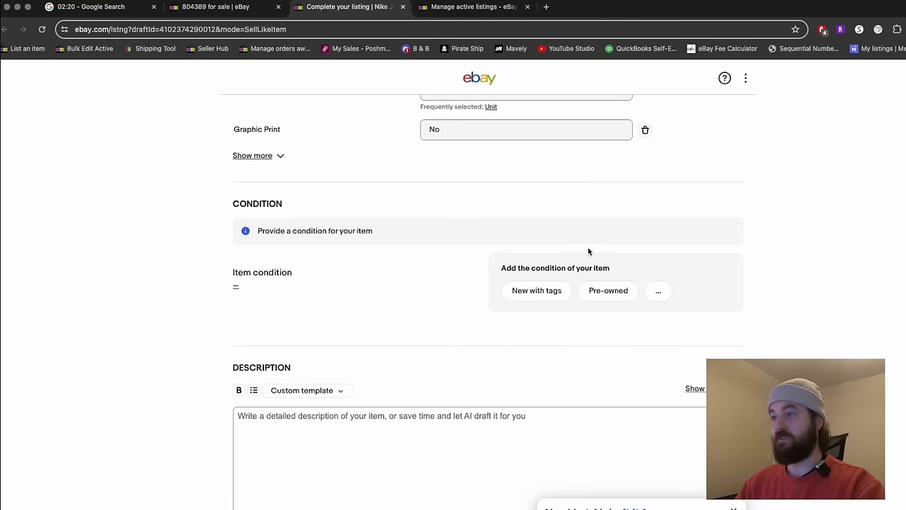
pyautogui.click(607, 290)
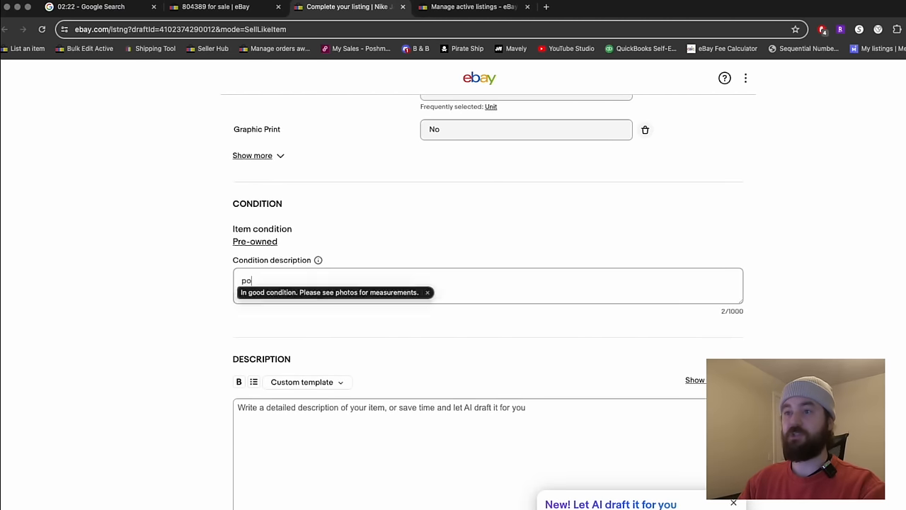
pyautogui.click(331, 292)
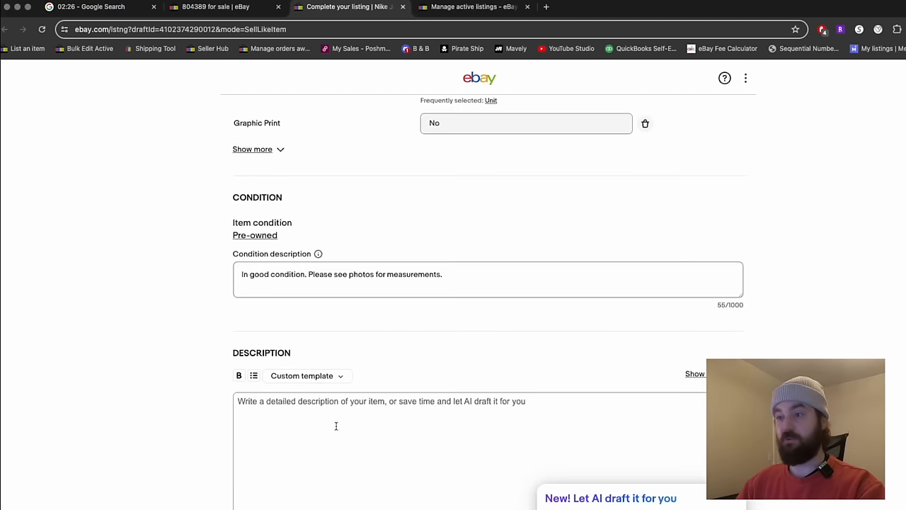
pyautogui.write('Nike Jacket Mens 2XL Gray Sportswear Club Fleece Full Zip Hooded Sweatshirt XXL')
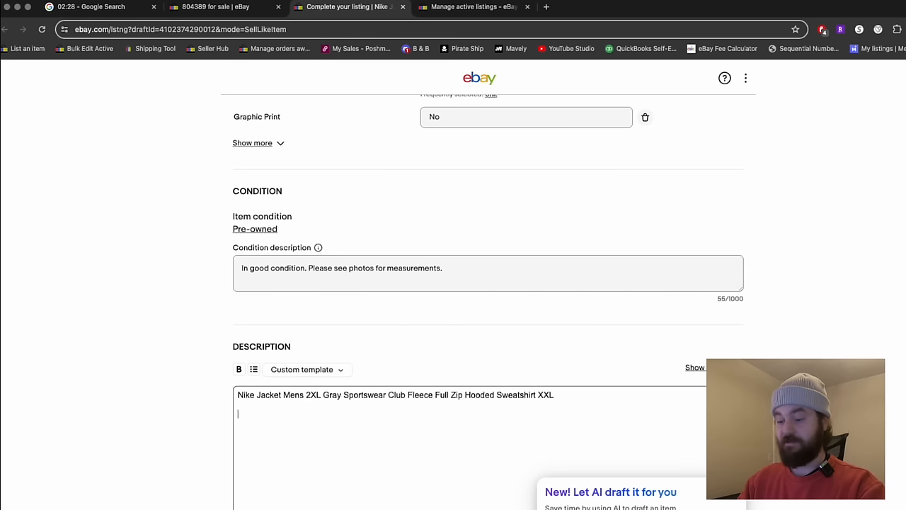
pyautogui.write('In good condition. Please see photos for measurements.')
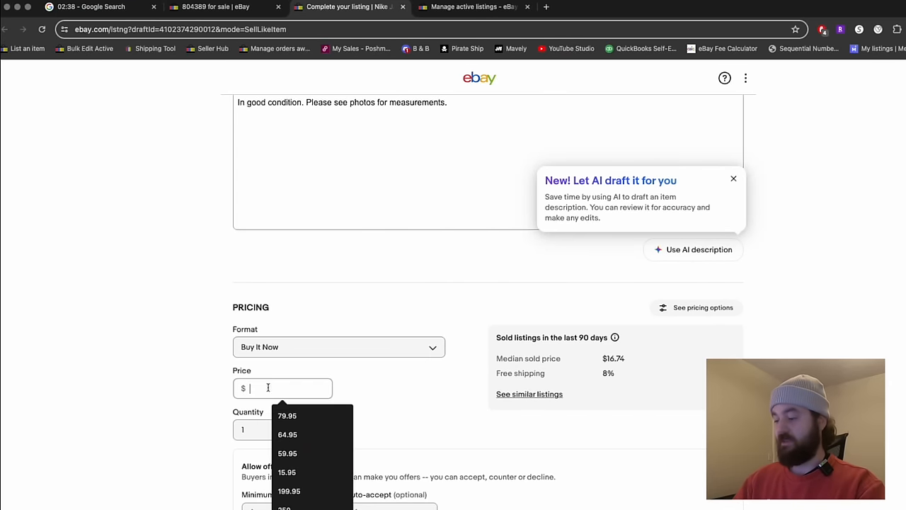
# Price the jacket at $27.95 with flat $9.95 shipping and save the listing as a draft
pyautogui.write('27.95')
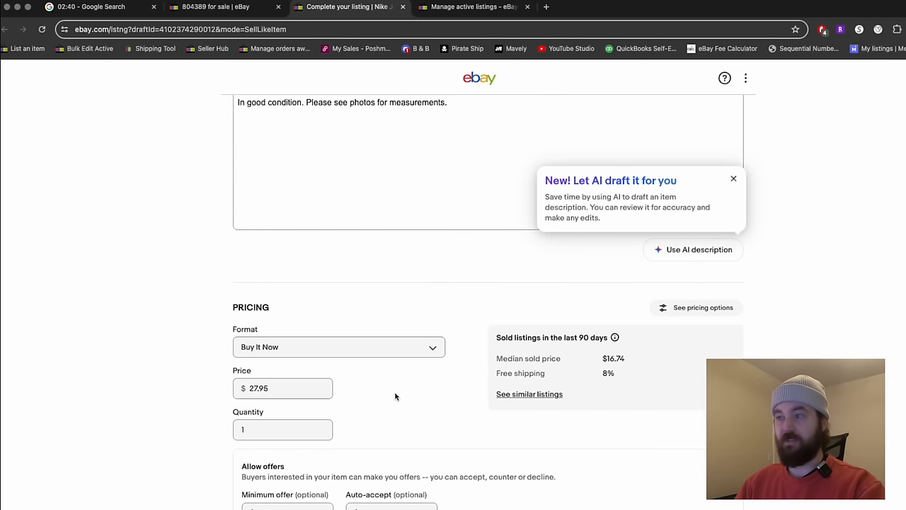
pyautogui.scroll(-3)
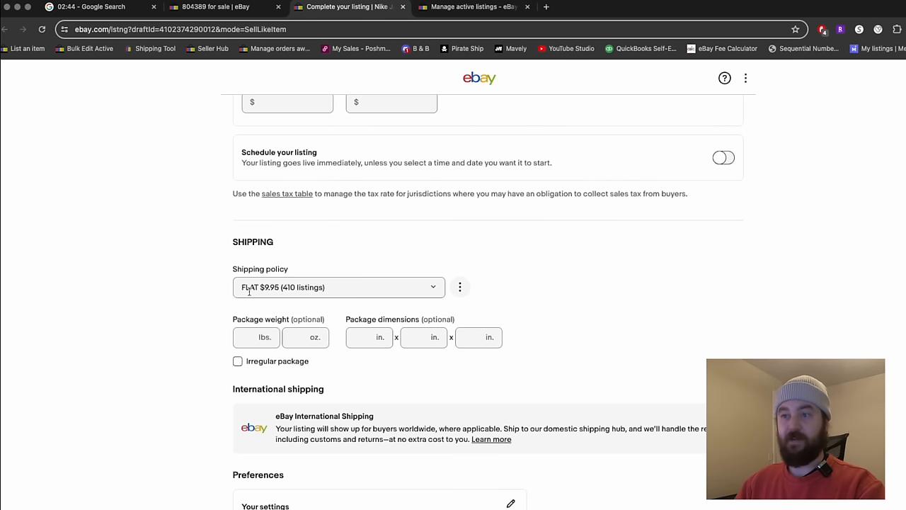
pyautogui.moveTo(196, 317)
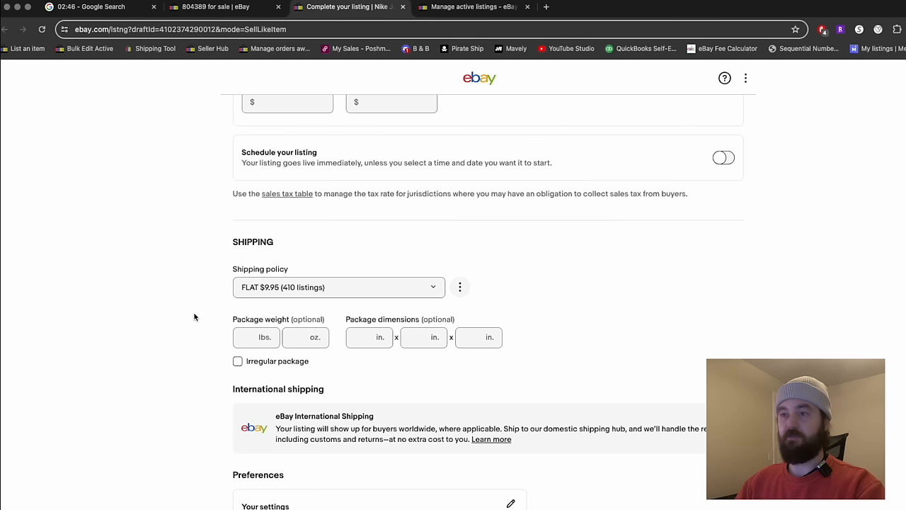
pyautogui.scroll(-3)
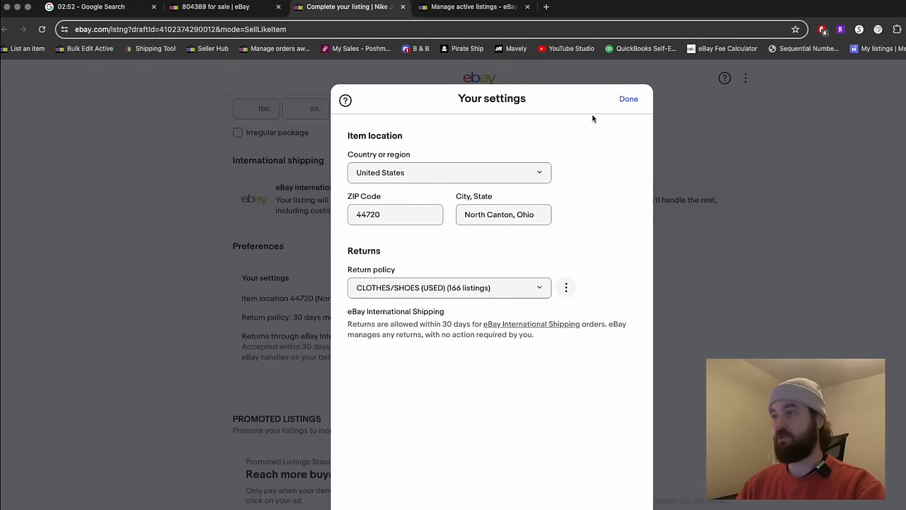
pyautogui.click(628, 99)
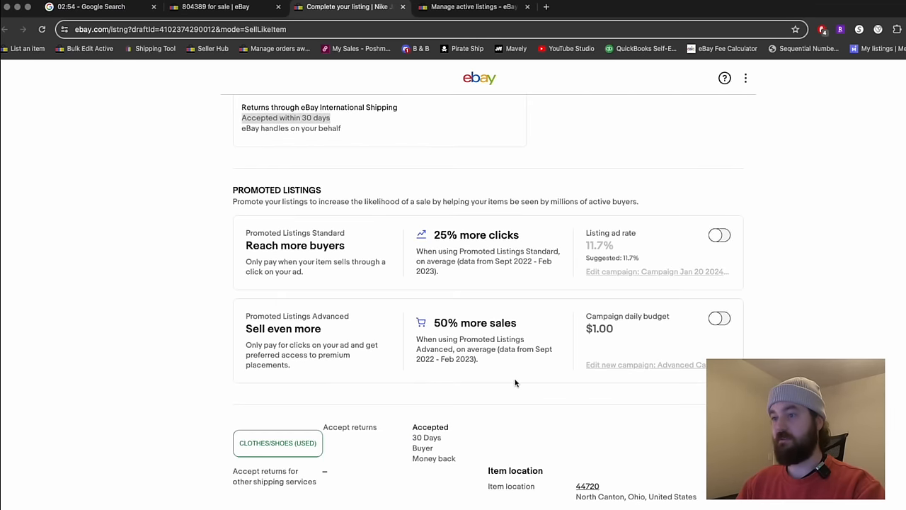
pyautogui.scroll(-3)
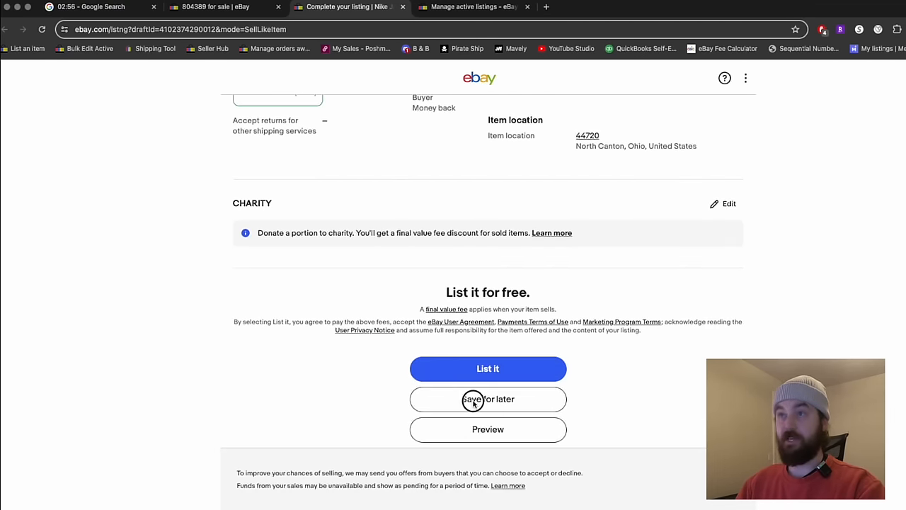
pyautogui.click(487, 399)
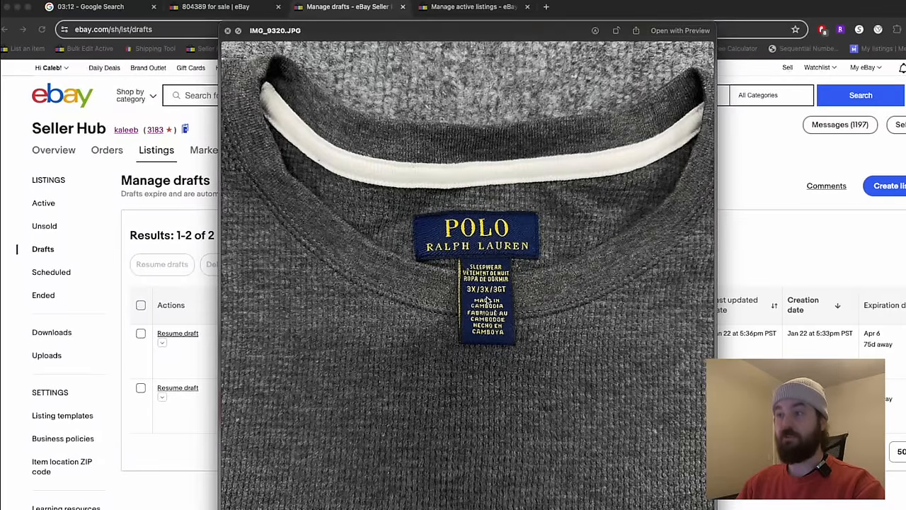
# Search sold listings for 'polo ralph lauren sleepwear thermal 3xl' and sell one like the blue thermal shirt
pyautogui.click(227, 31)
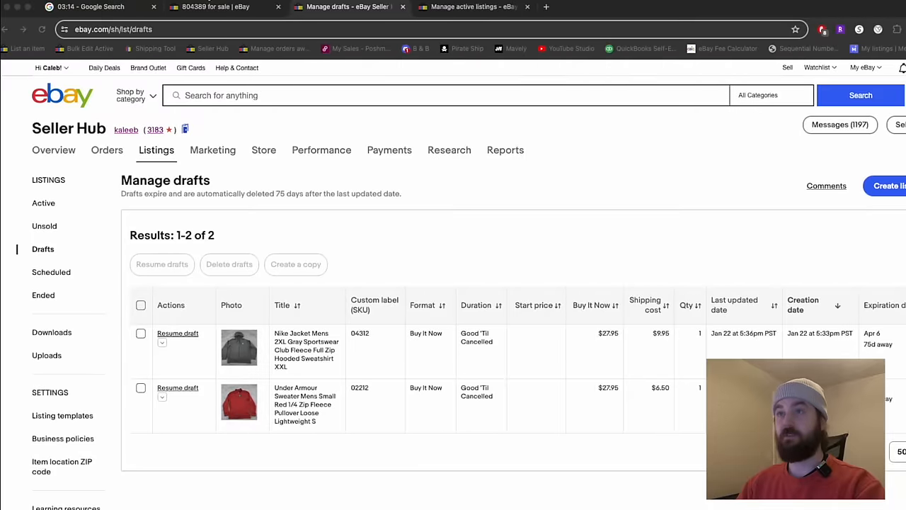
pyautogui.click(215, 5)
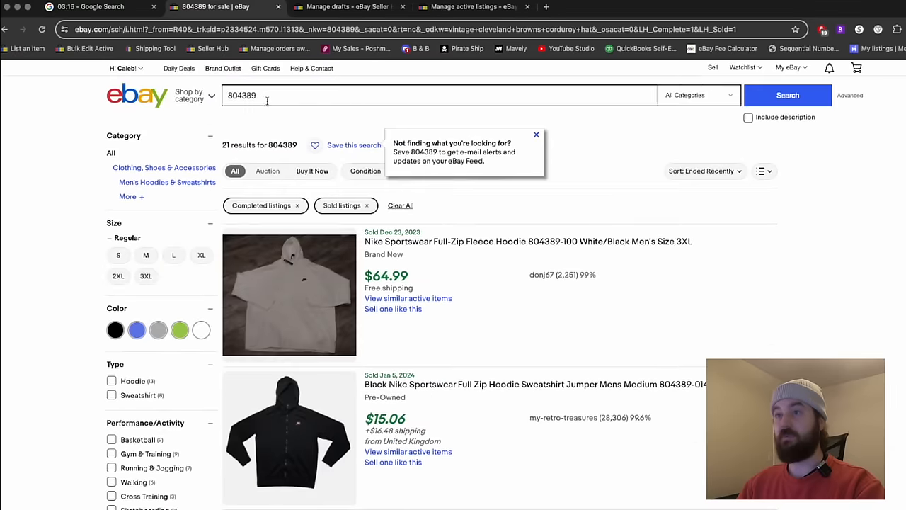
pyautogui.write('po')
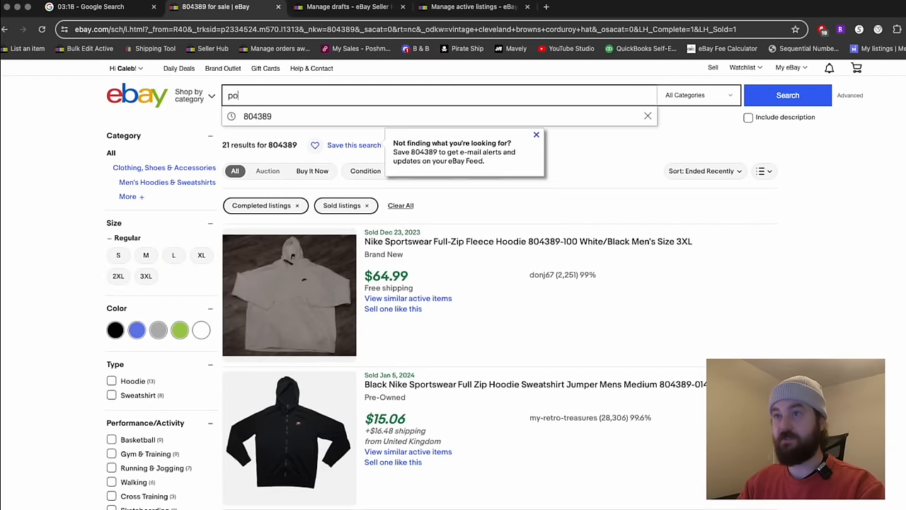
pyautogui.write('polo ralph lauren sleepwear thermal 3xl')
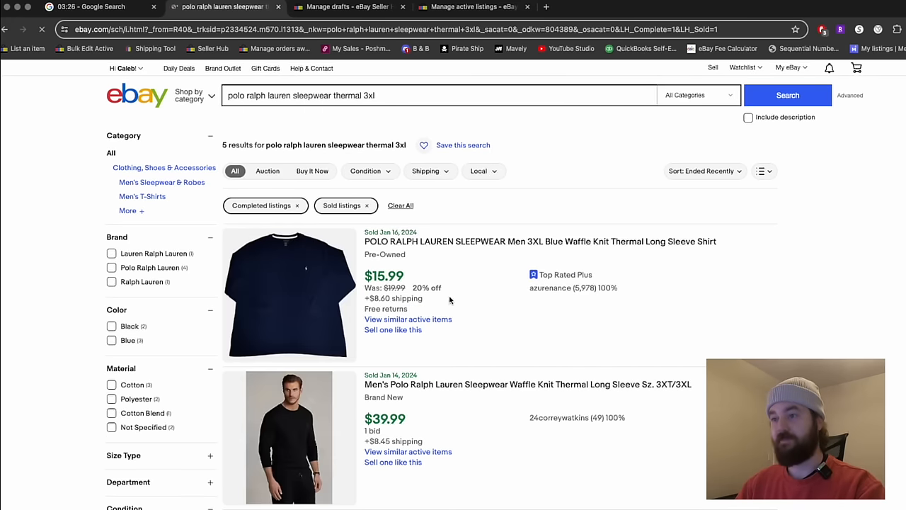
pyautogui.scroll(-3)
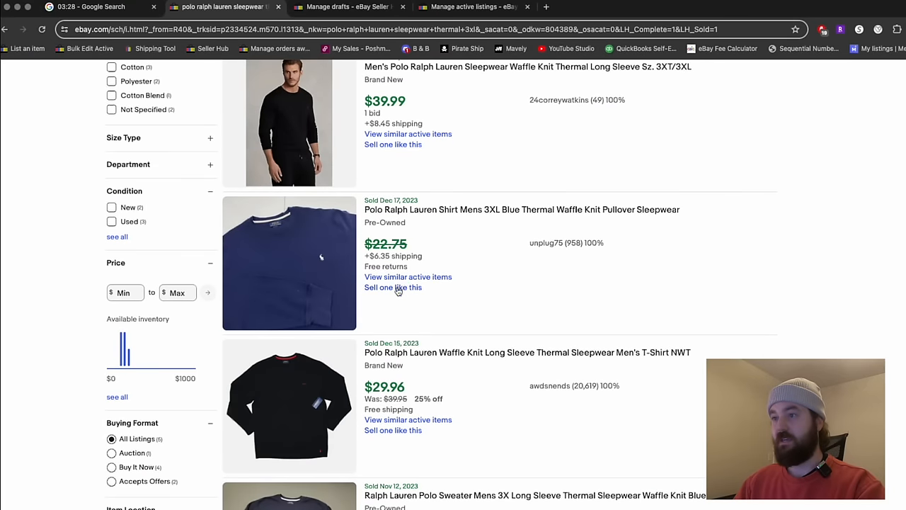
pyautogui.click(394, 286)
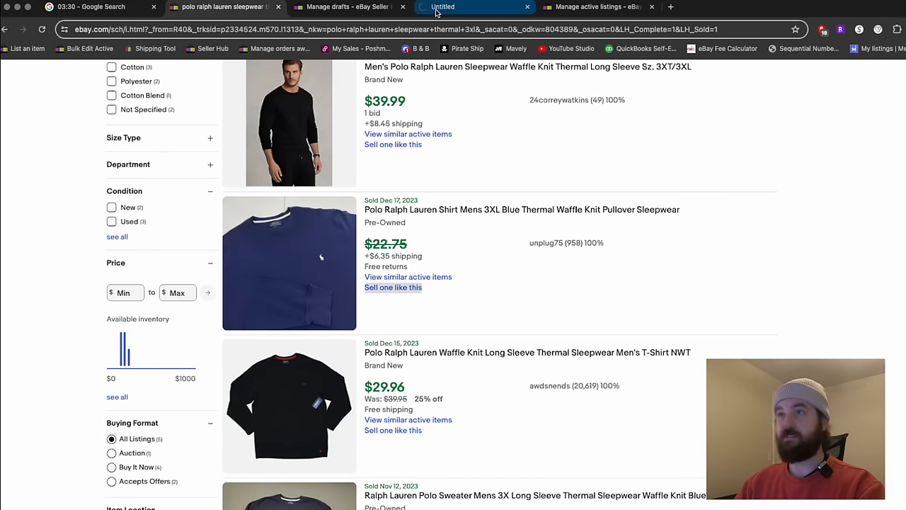
# Replace Blue with Gray in the title, apply Color: Gray and set custom label 04313
pyautogui.click(393, 286)
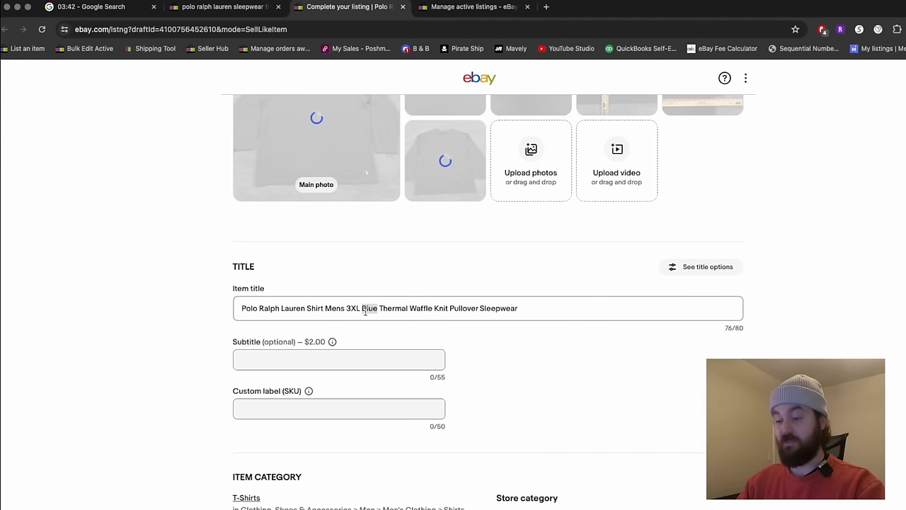
pyautogui.write('Gray')
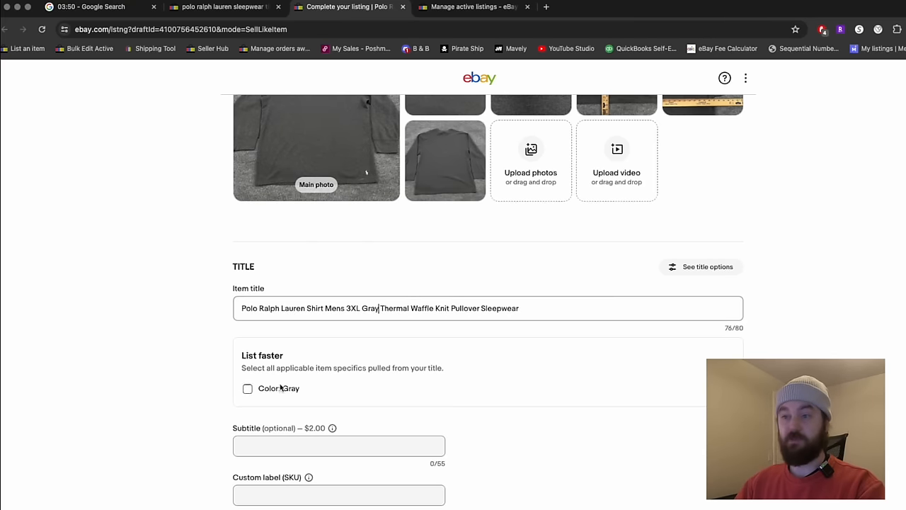
pyautogui.click(246, 388)
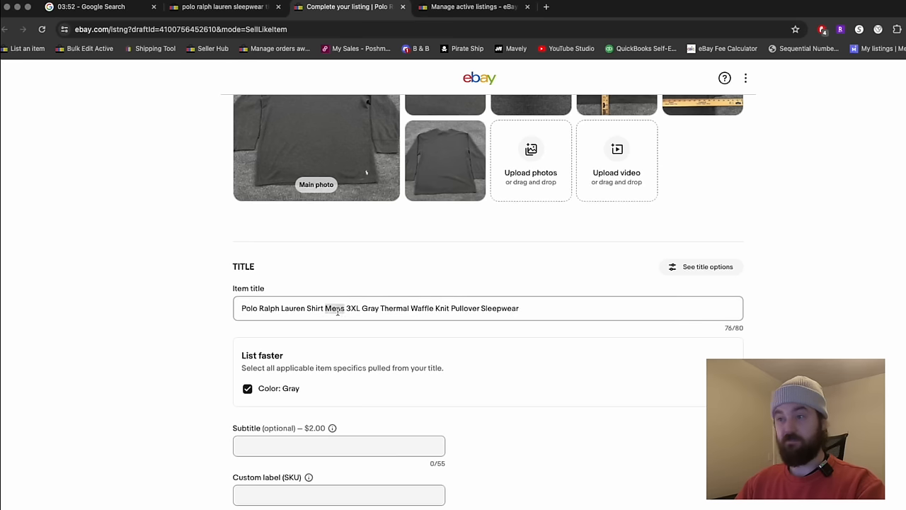
pyautogui.scroll(-3)
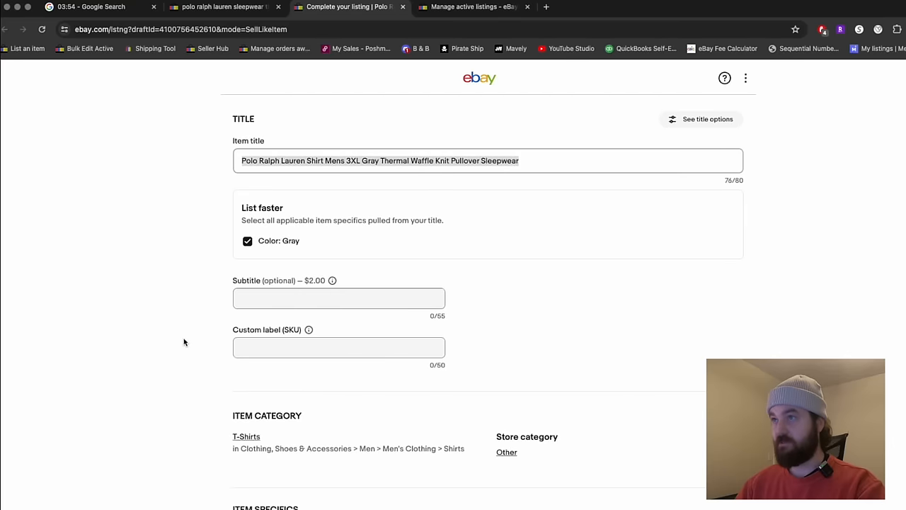
pyautogui.click(338, 347)
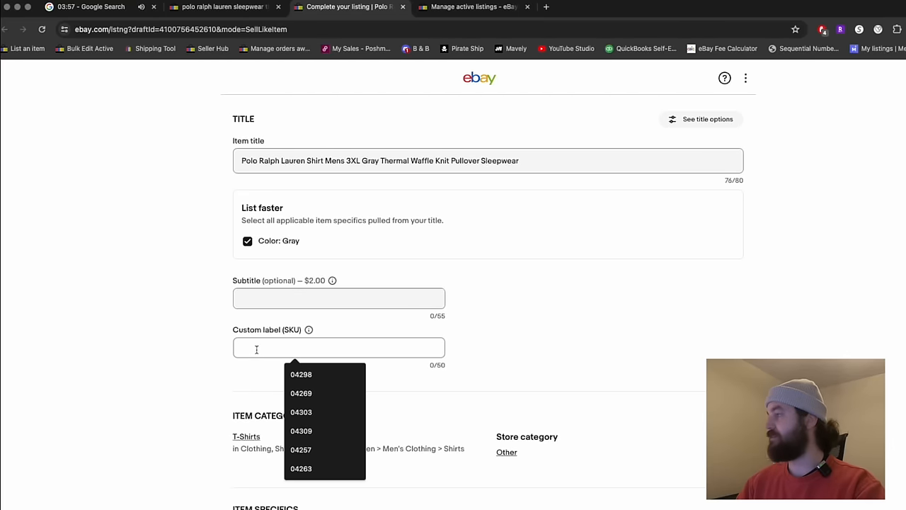
pyautogui.write('04313')
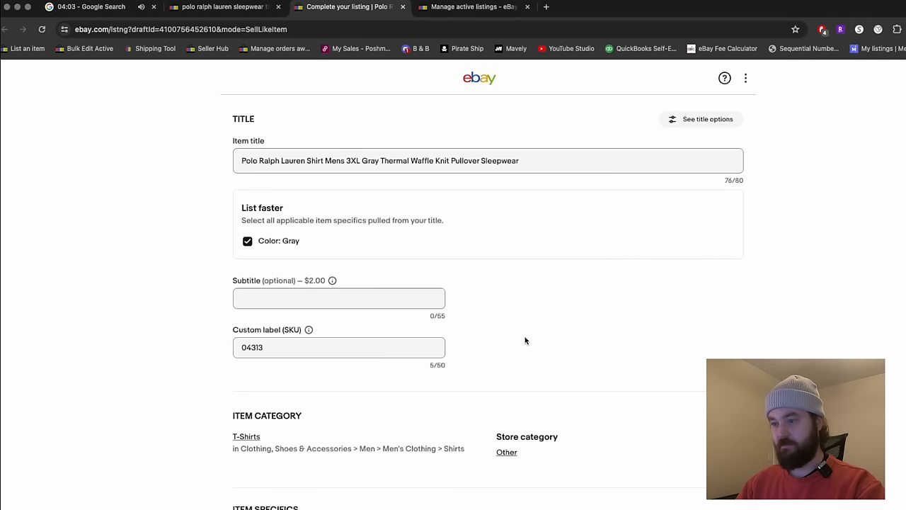
pyautogui.moveTo(841, 275)
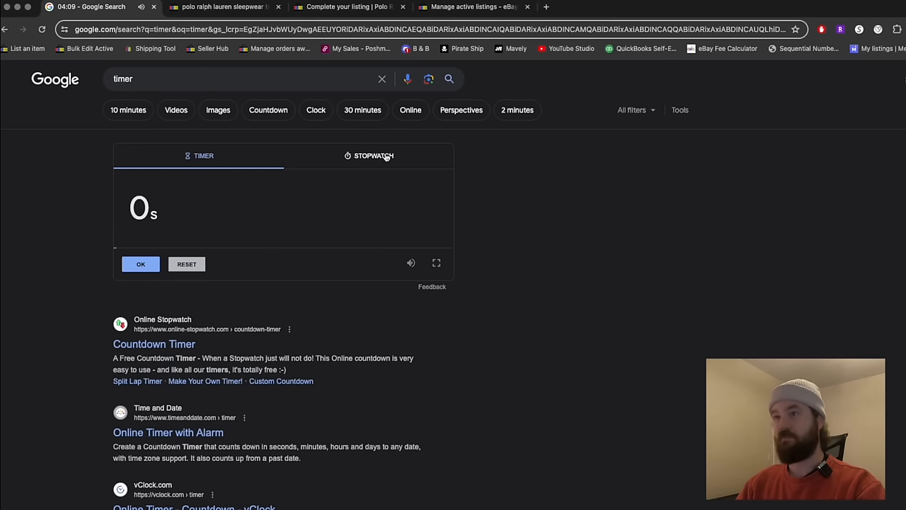
pyautogui.click(373, 154)
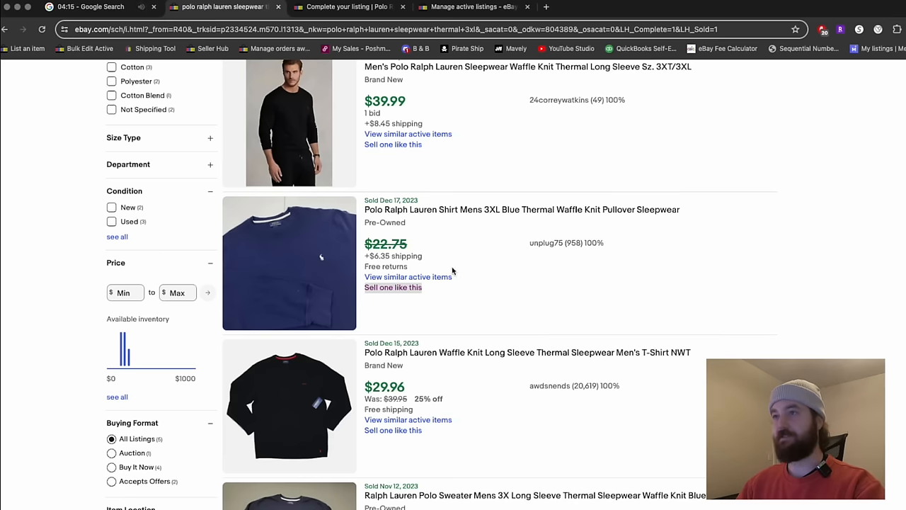
# Set the Polo thermal's Model item specific to Waffle Knit
pyautogui.click(394, 286)
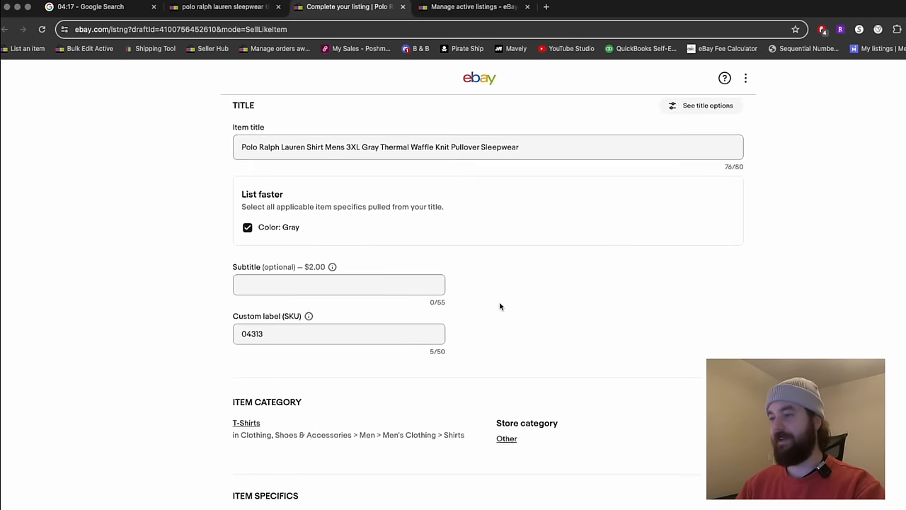
pyautogui.scroll(-3)
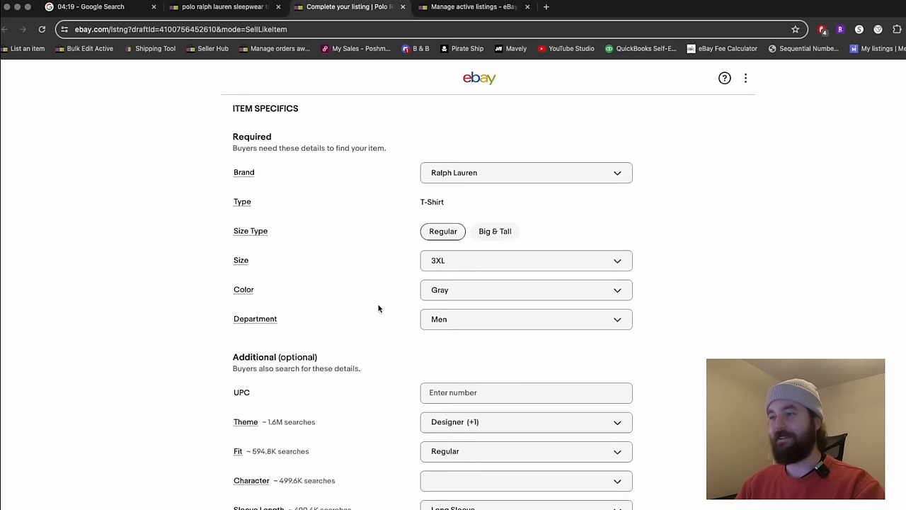
pyautogui.scroll(-3)
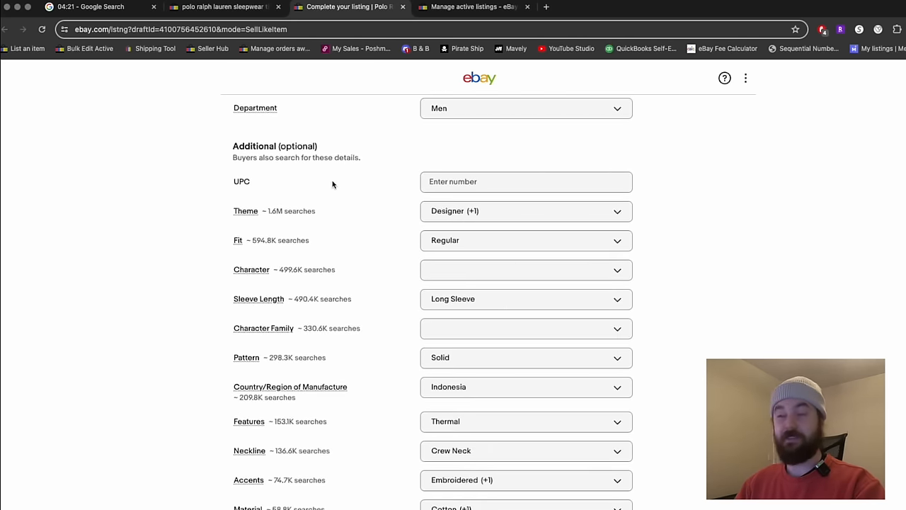
pyautogui.scroll(-3)
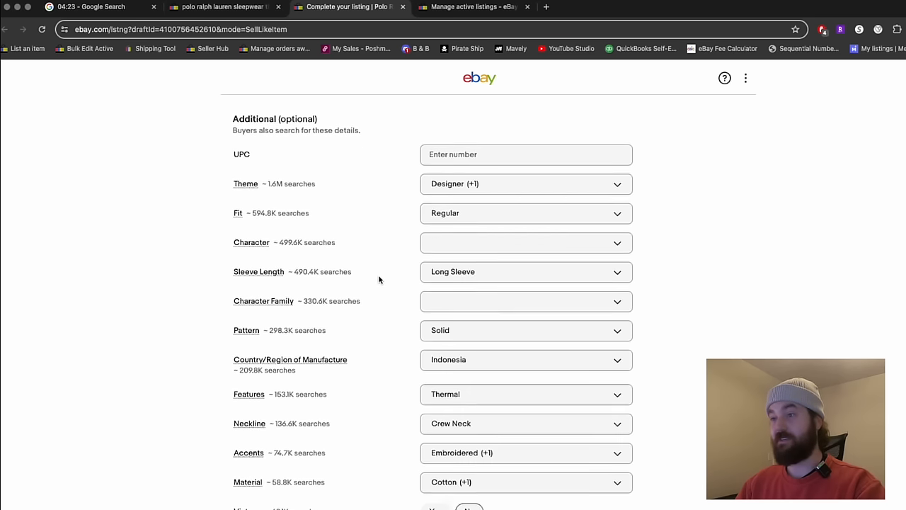
pyautogui.scroll(-3)
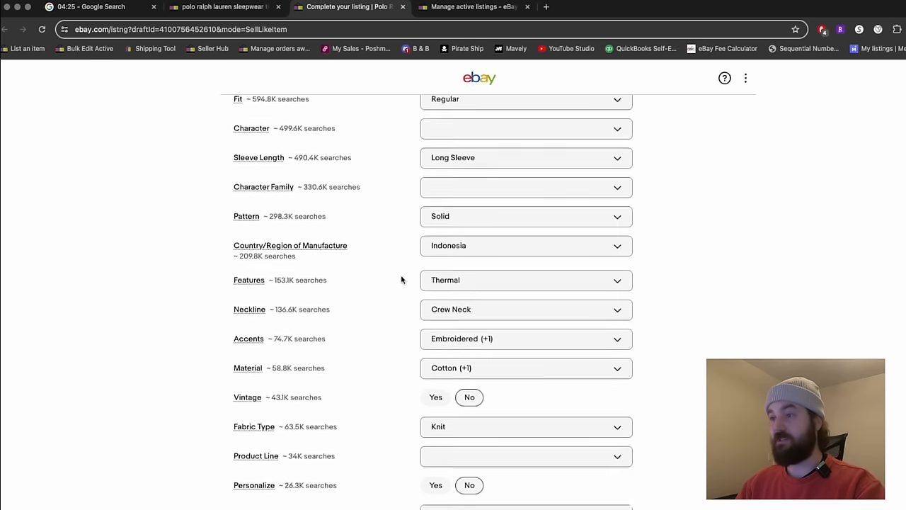
pyautogui.scroll(-3)
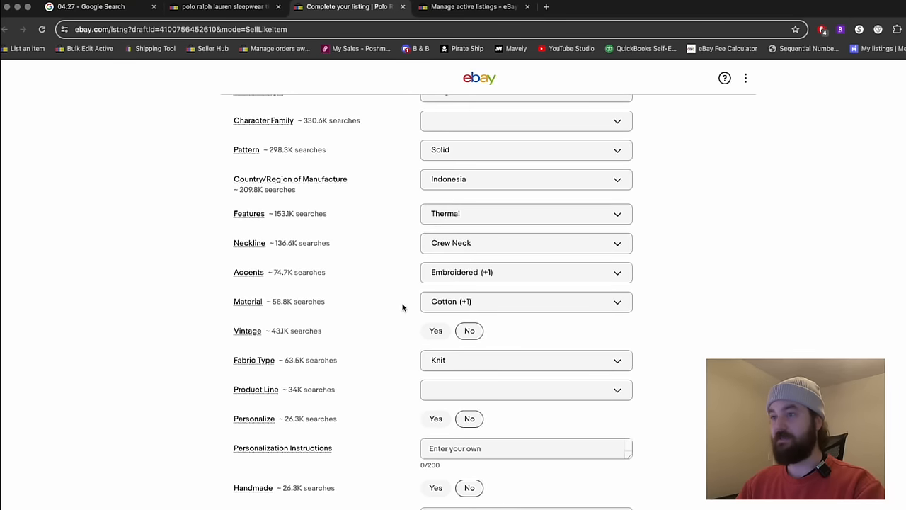
pyautogui.scroll(-3)
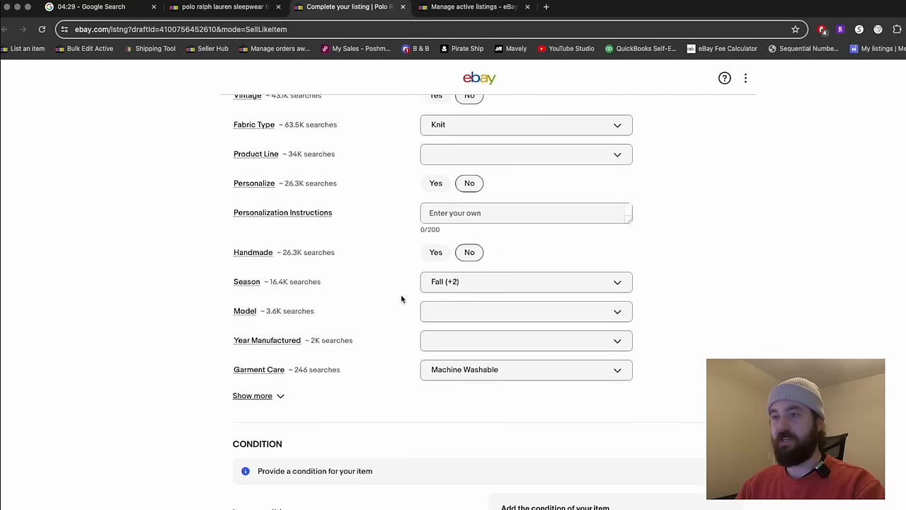
pyautogui.scroll(-3)
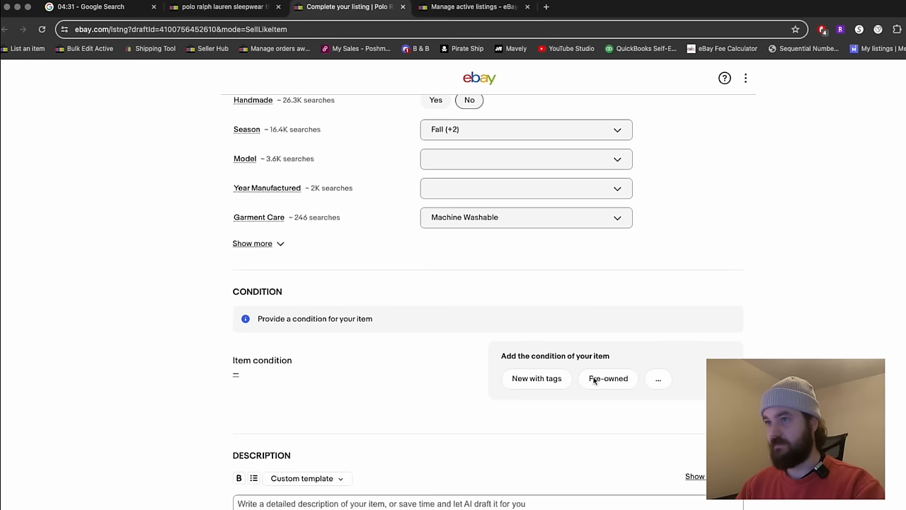
pyautogui.write('Waffl')
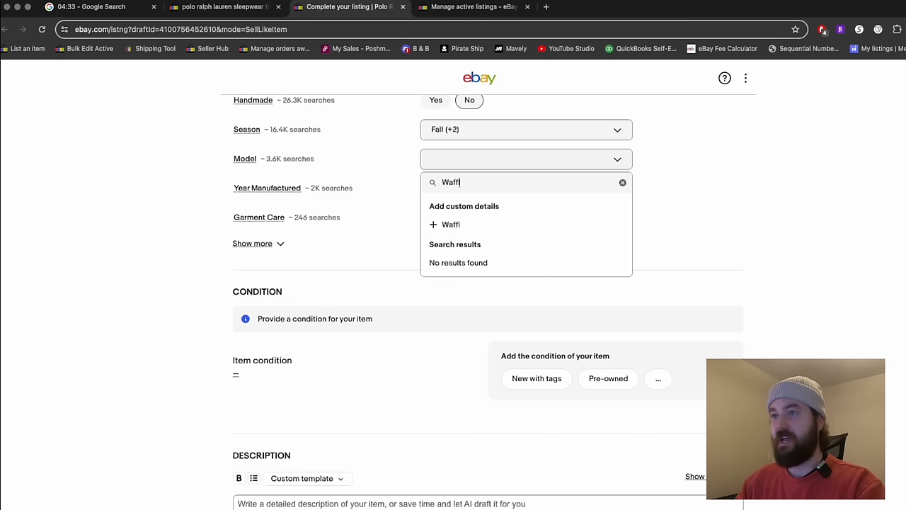
pyautogui.click(450, 224)
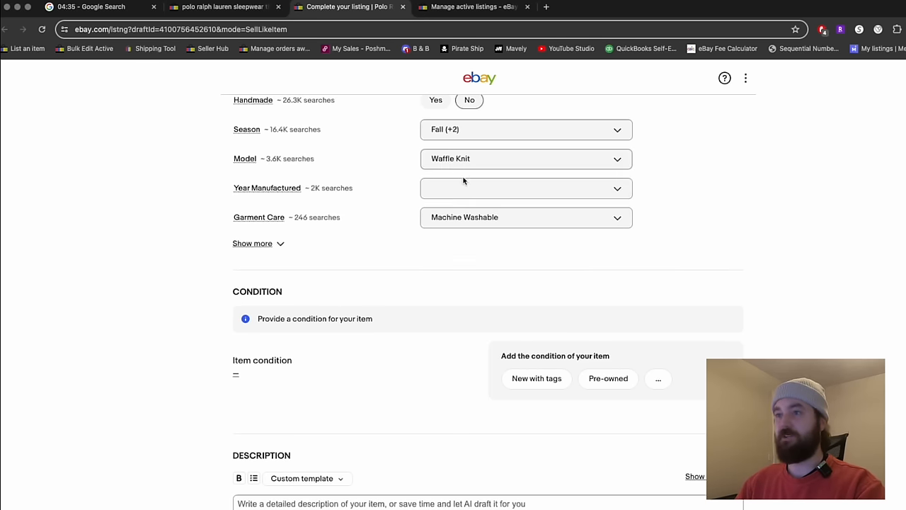
# Mark Pre-owned condition and fill the description with the title and condition note
pyautogui.click(252, 243)
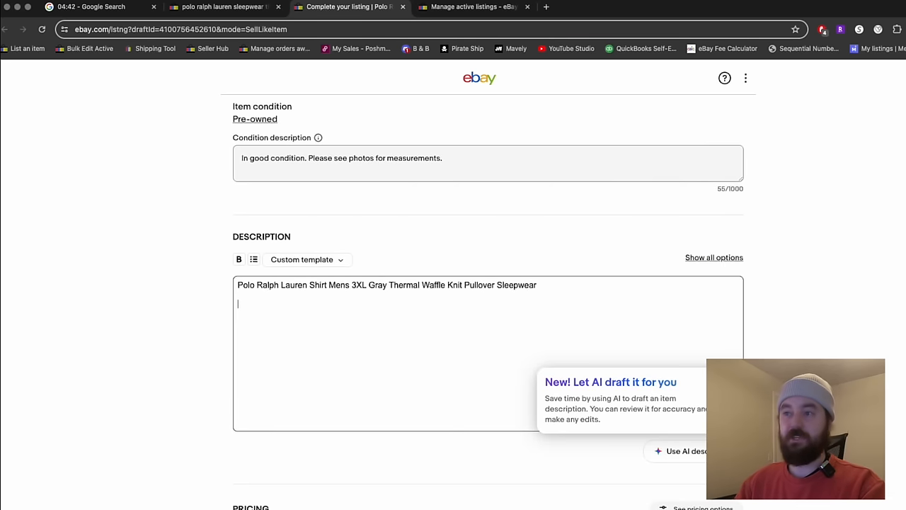
pyautogui.scroll(-3)
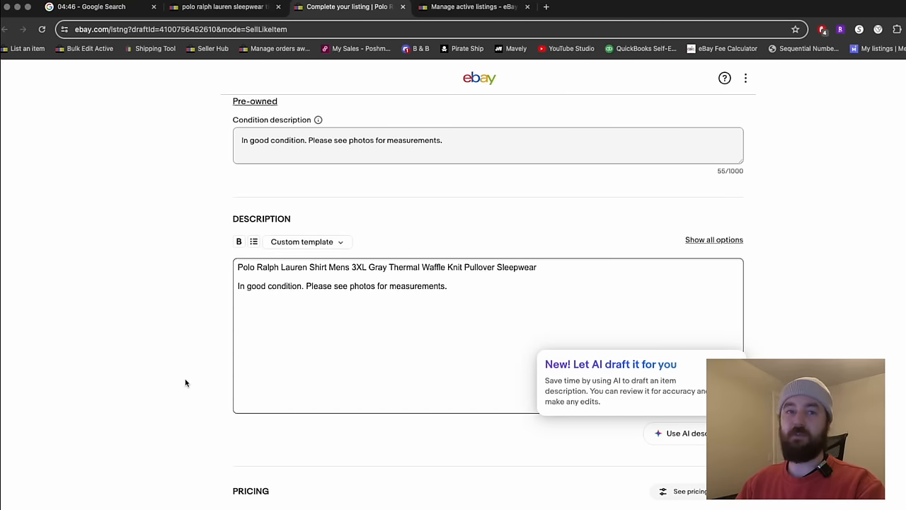
pyautogui.scroll(-3)
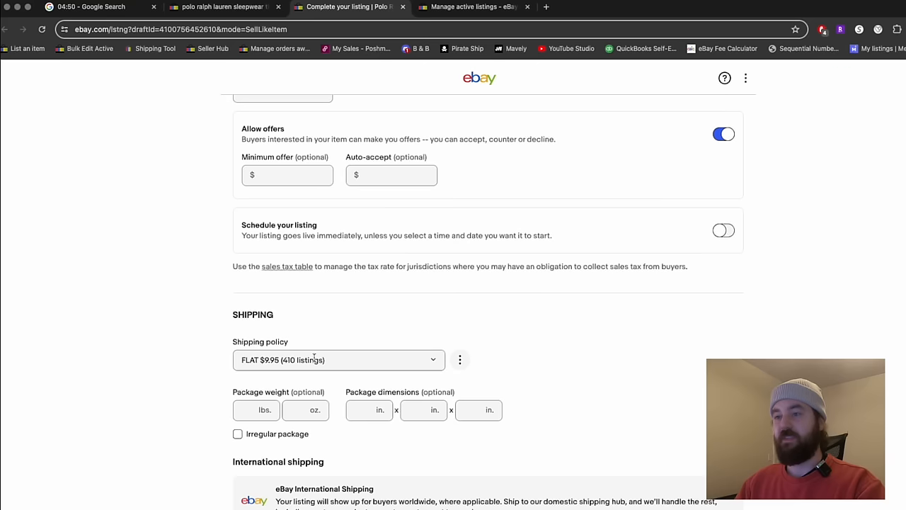
# Review the Shipping section with the FLAT $8.95 policy and the Preferences below it
pyautogui.scroll(-3)
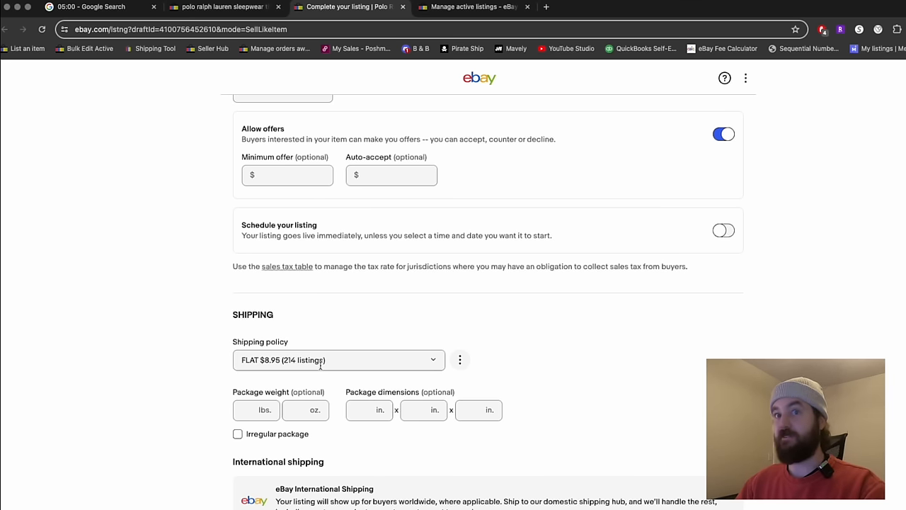
pyautogui.moveTo(191, 354)
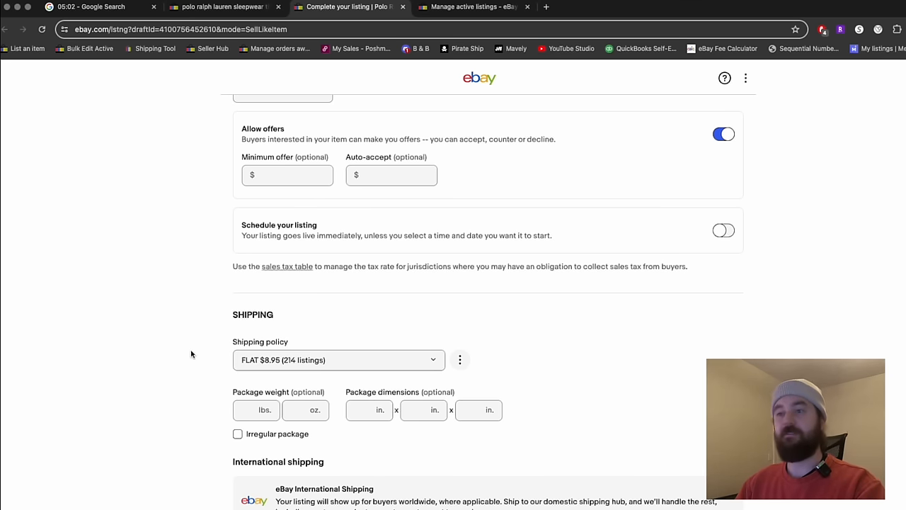
pyautogui.scroll(-3)
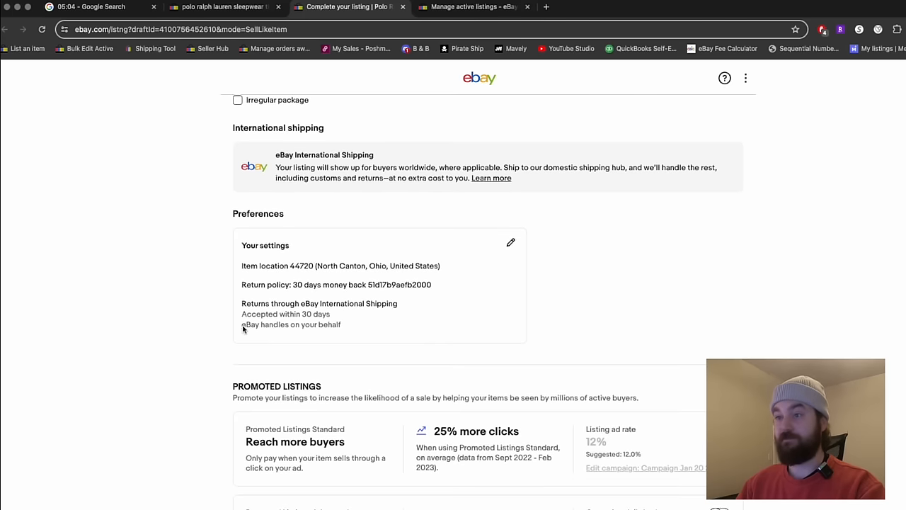
pyautogui.scroll(-3)
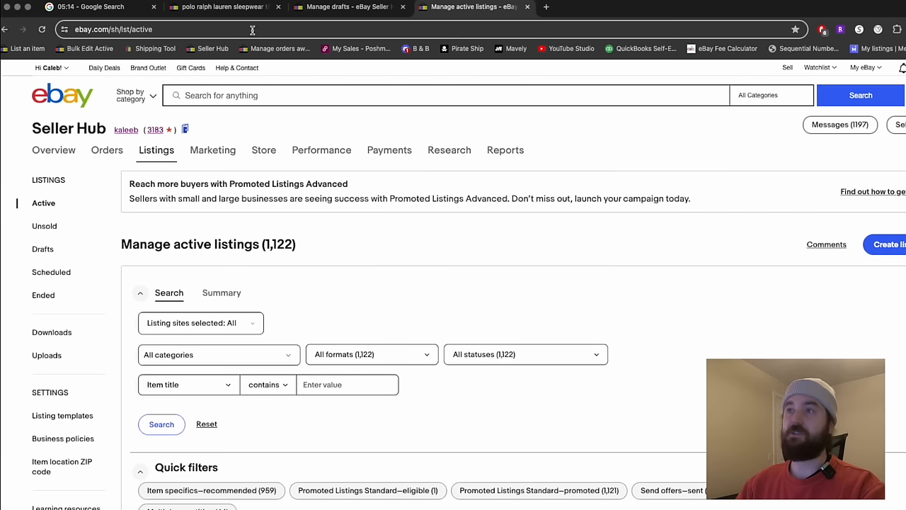
pyautogui.moveTo(472, 5)
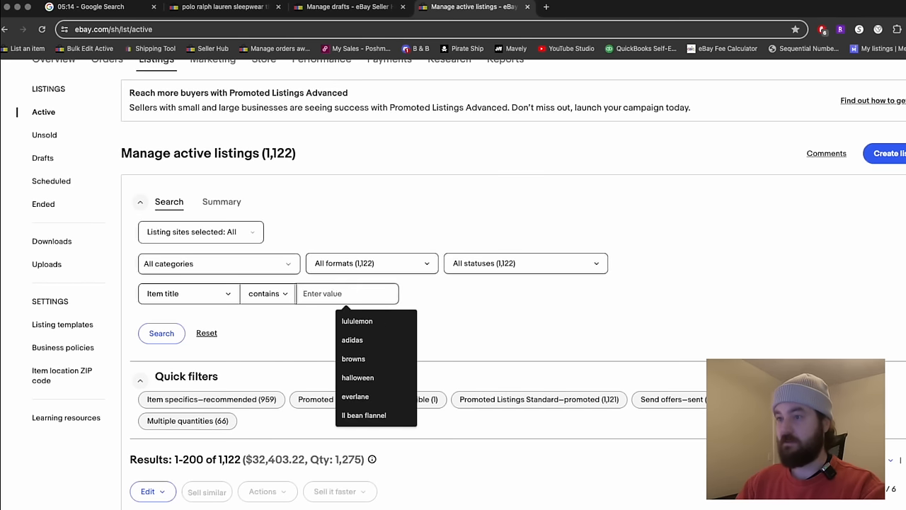
# Search active listings for titles containing 5.11, then go to the saved drafts page
pyautogui.write('5.11')
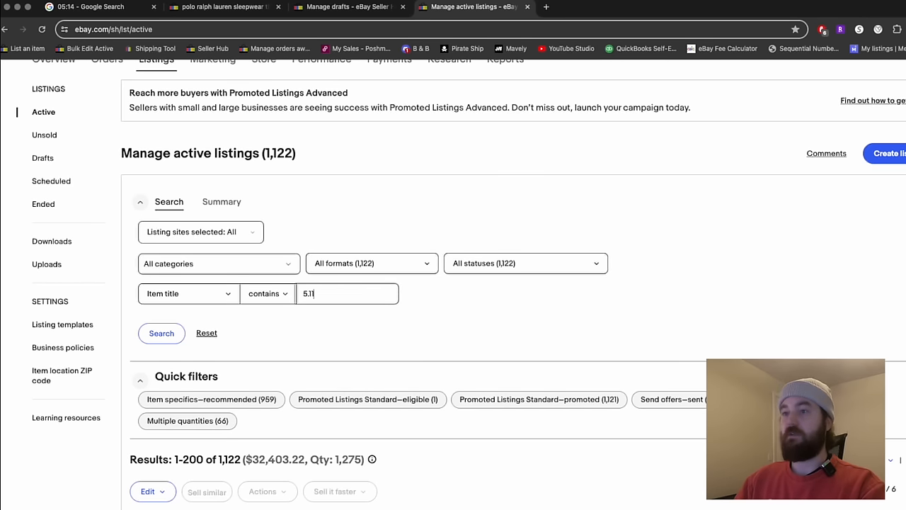
pyautogui.click(162, 332)
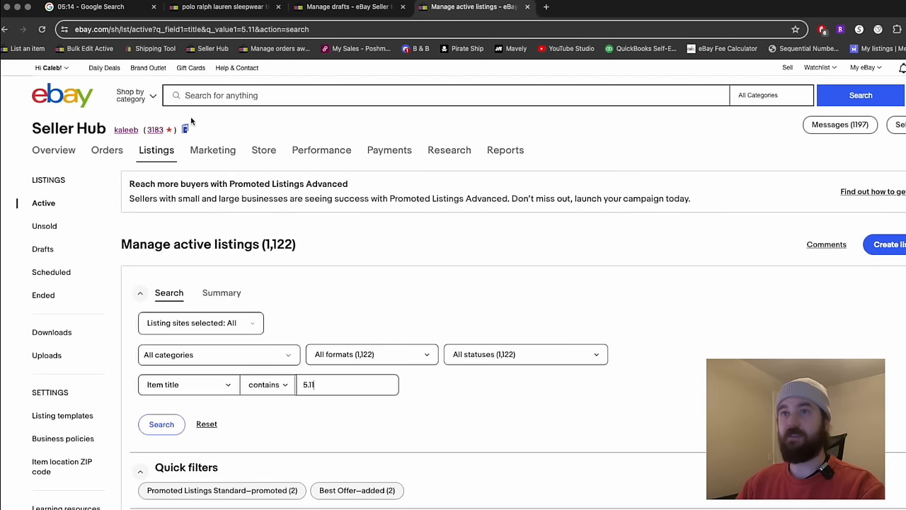
pyautogui.click(347, 7)
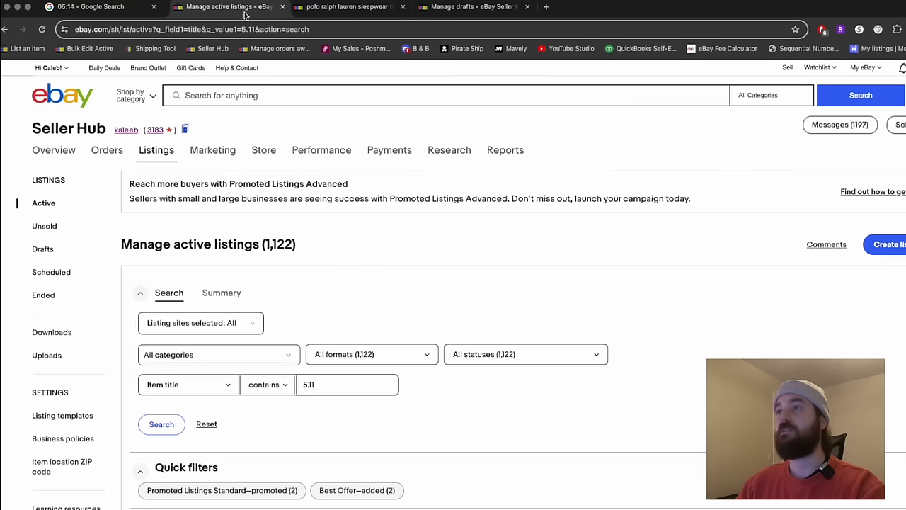
pyautogui.click(470, 6)
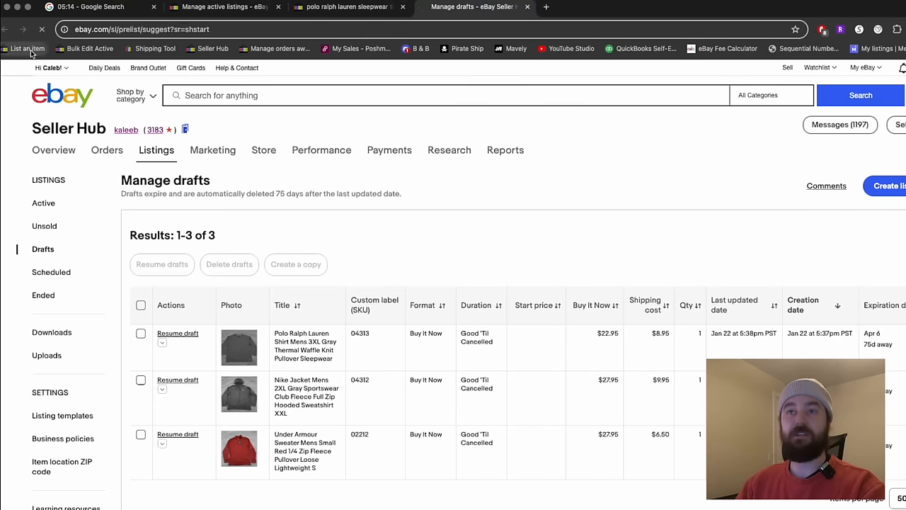
# Start a new listing titled '5.11 Tactical Shirt Mens XL Navy Long Sleeve Polo Utility Pockets Enduro FLEX'
pyautogui.click(24, 48)
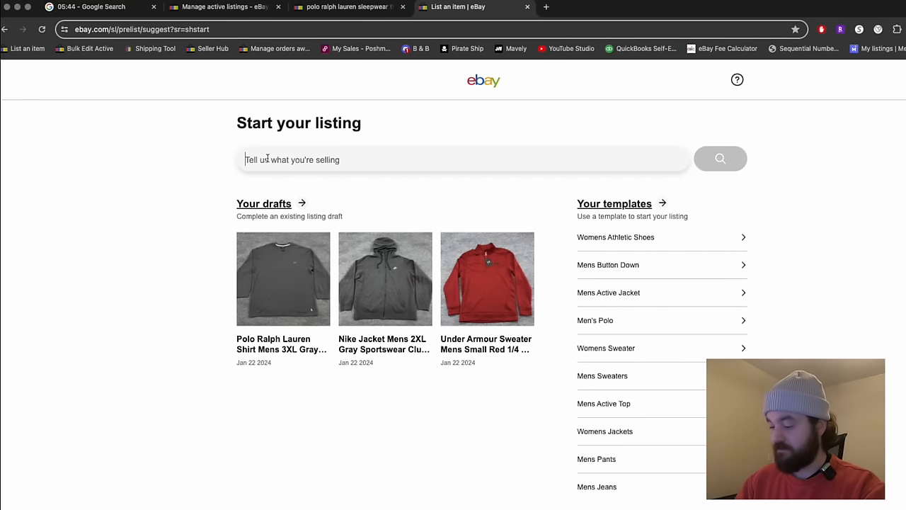
pyautogui.write('5.11 Tactic')
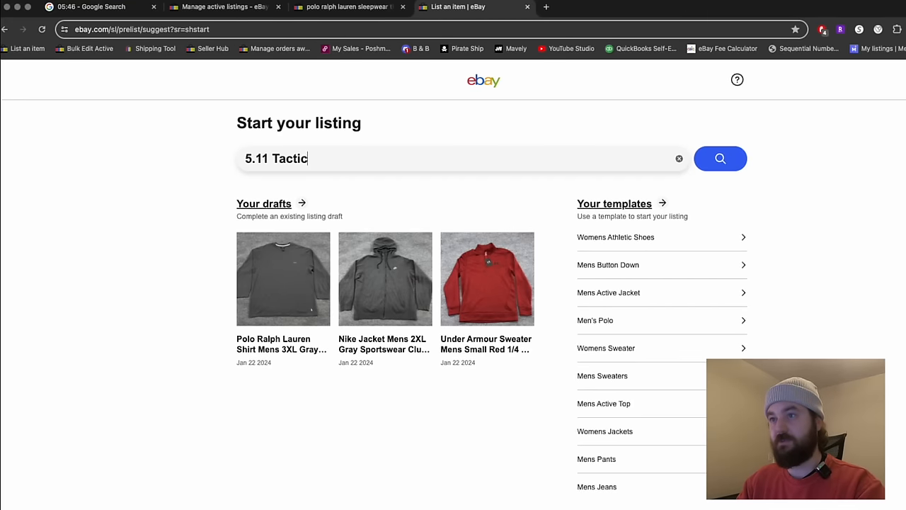
pyautogui.write('al')
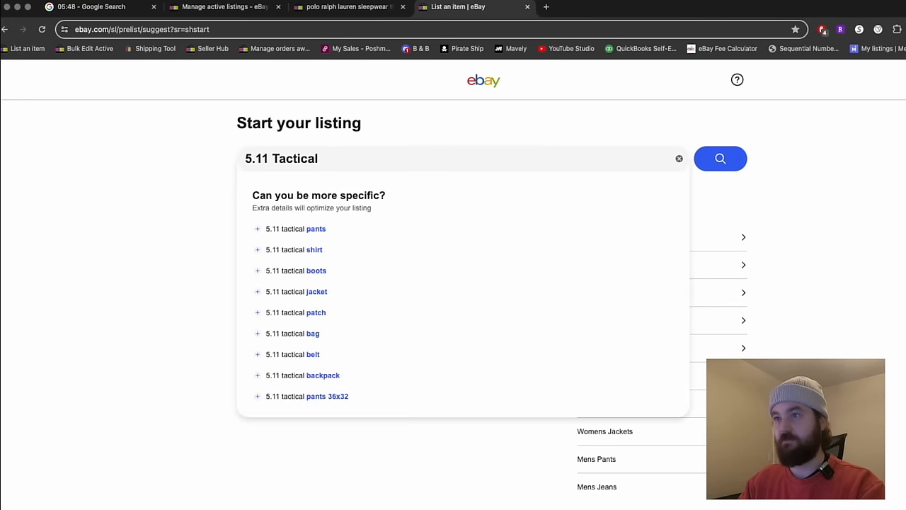
pyautogui.write('Shirt Mens XL')
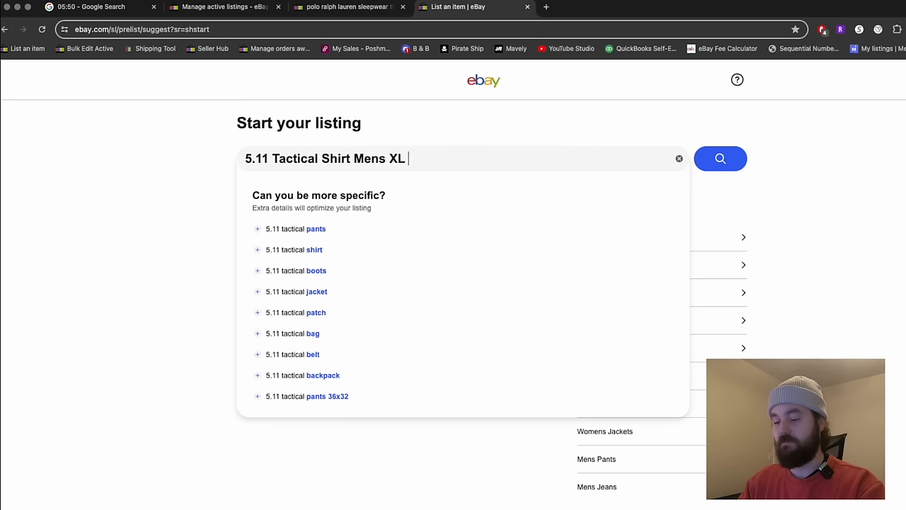
pyautogui.write('Dark Navy Blue Long Sleeve')
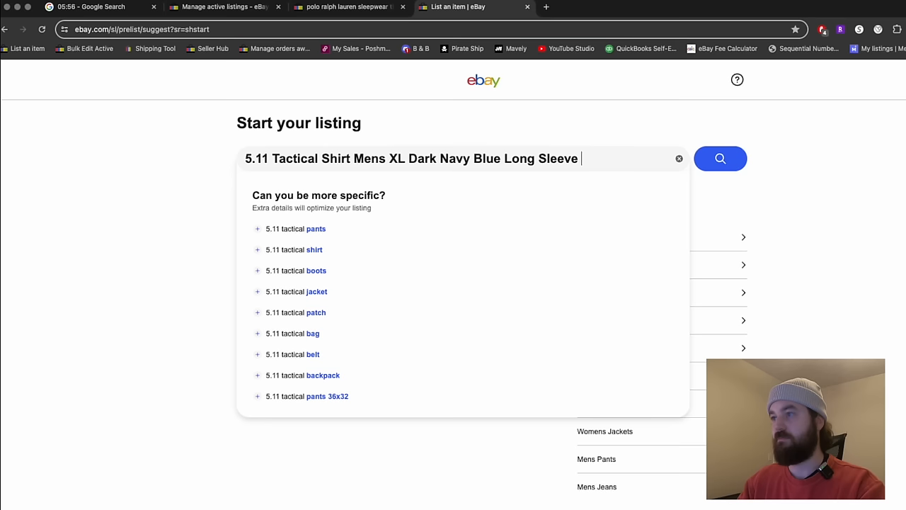
pyautogui.write('Polo Shir')
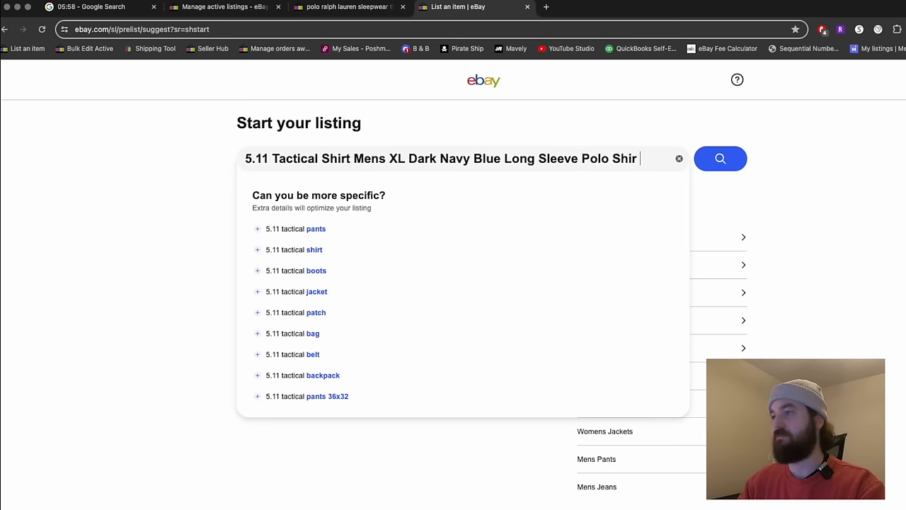
pyautogui.press('Backspace')
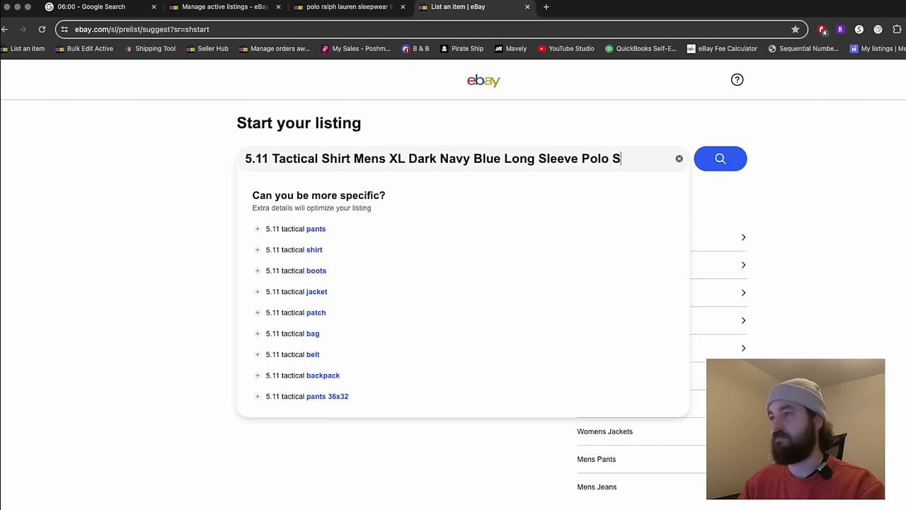
pyautogui.write('Utility Pockets')
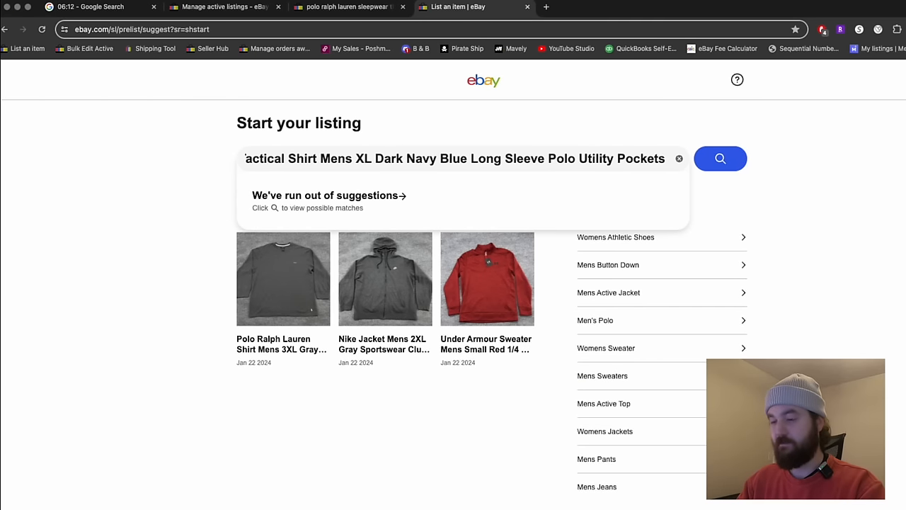
pyautogui.write('En')
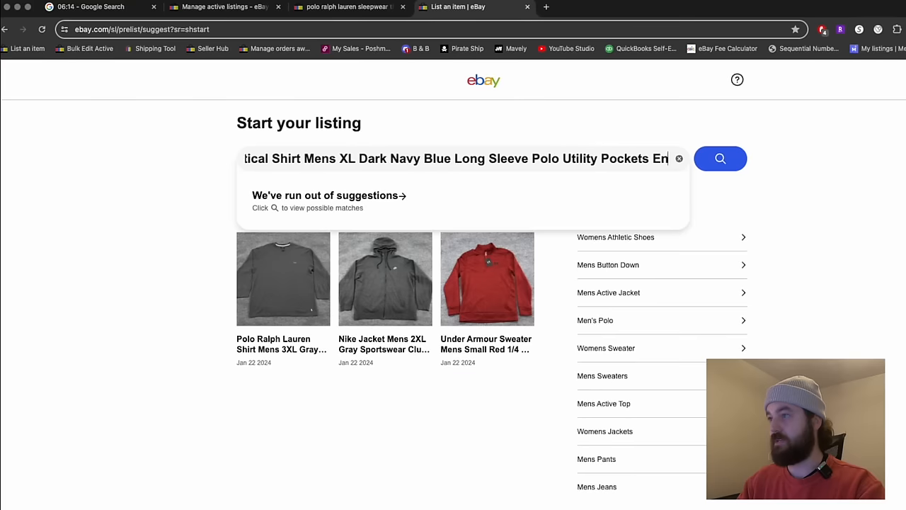
pyautogui.write('FLEX')
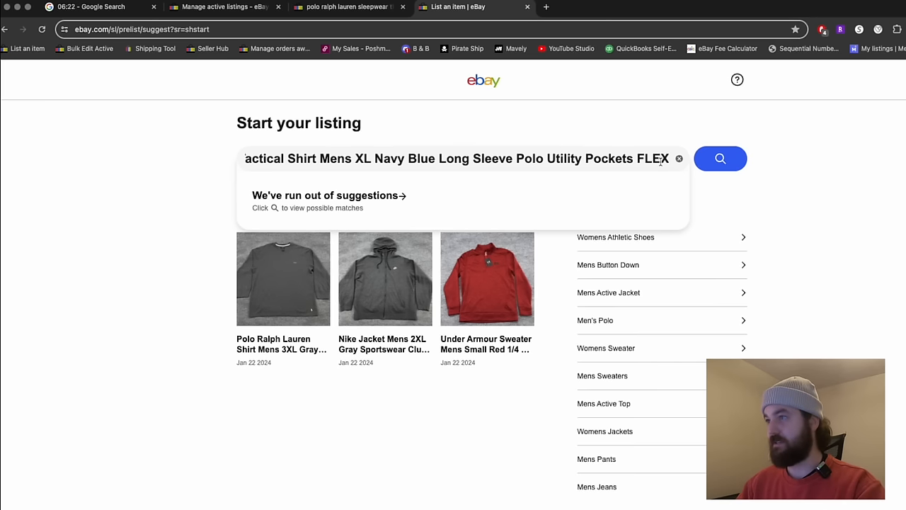
pyautogui.write('Endur')
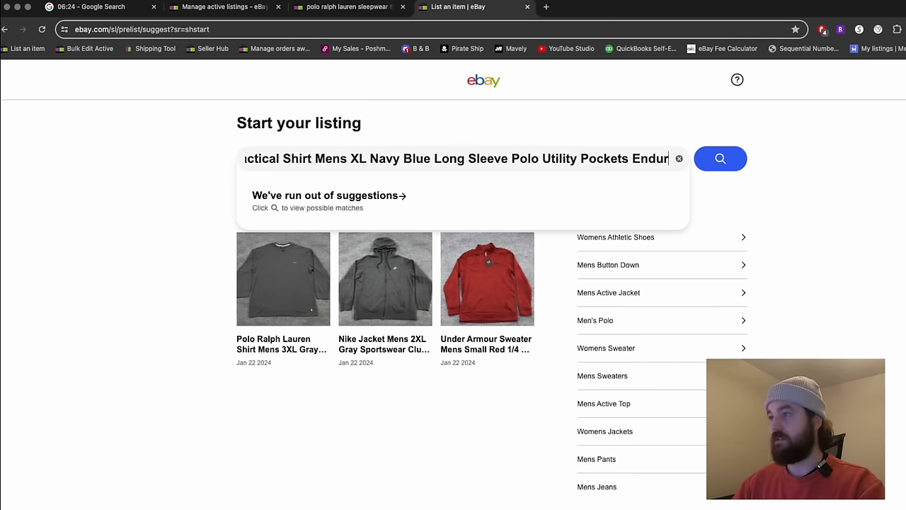
pyautogui.write('FLEX')
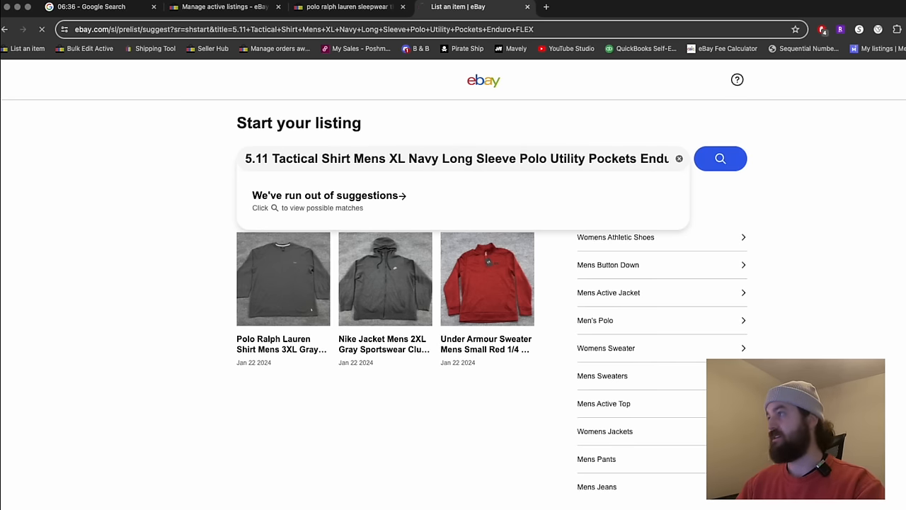
# Look up matches for the shirt title and continue without a catalogue match
pyautogui.click(719, 159)
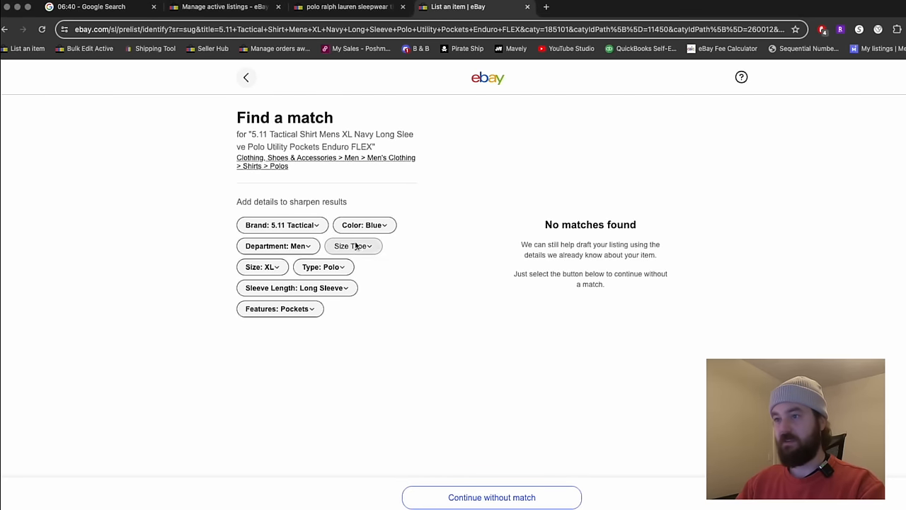
pyautogui.click(491, 497)
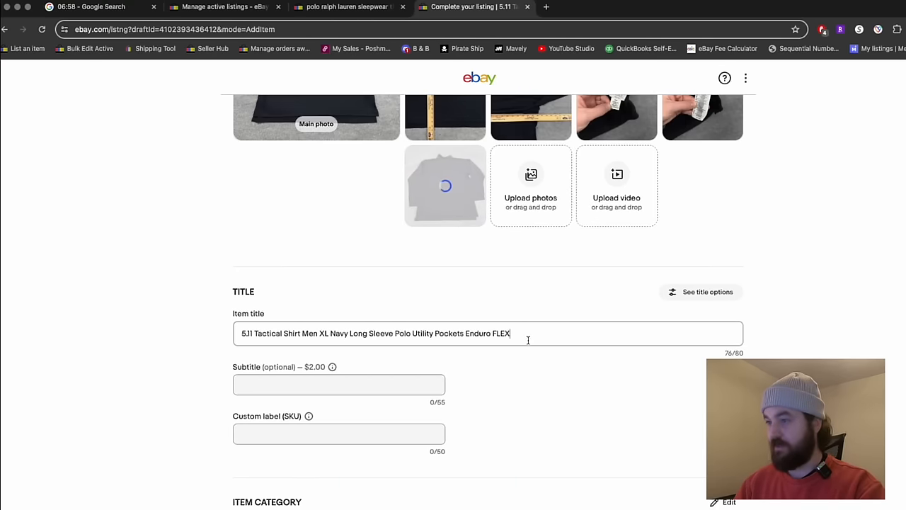
# End the title with 511 and move to the custom label (SKU) field
pyautogui.write('511')
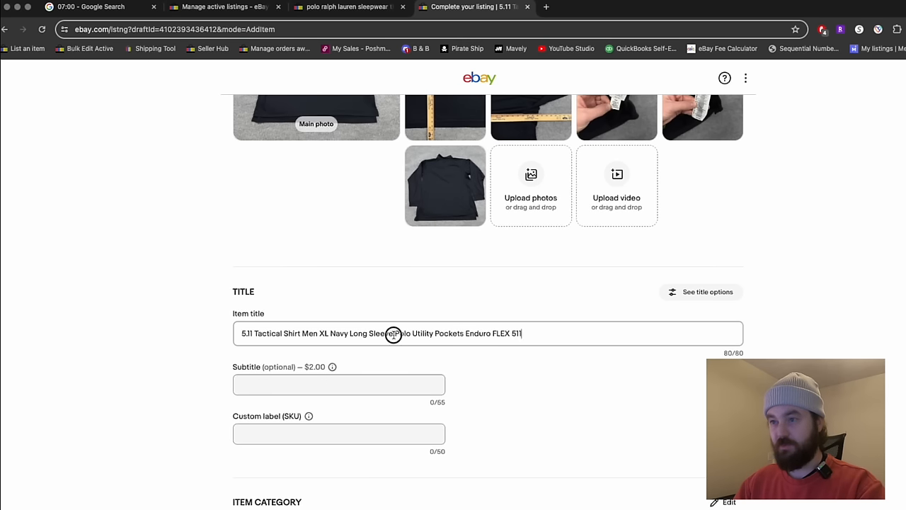
pyautogui.click(338, 433)
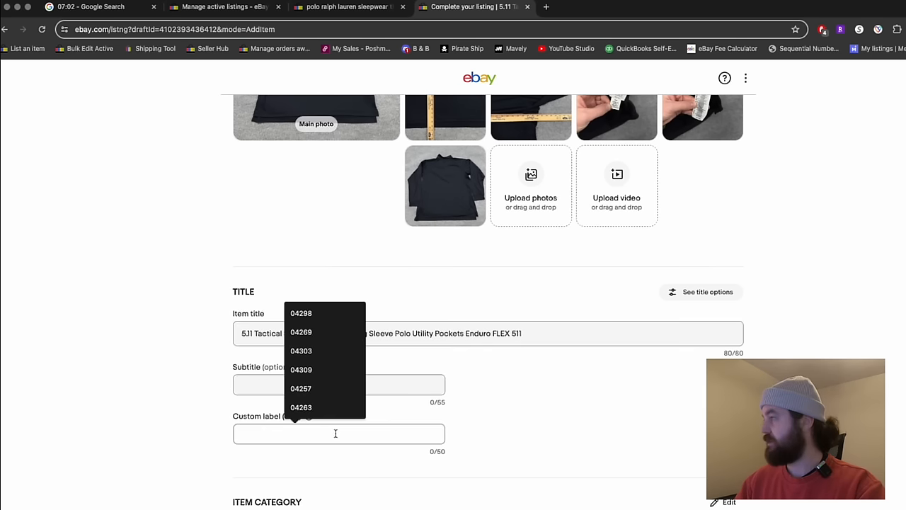
# Enter SKU 04314, then set Performance/Activity to Golf and Product Line to FLEX
pyautogui.write('04314')
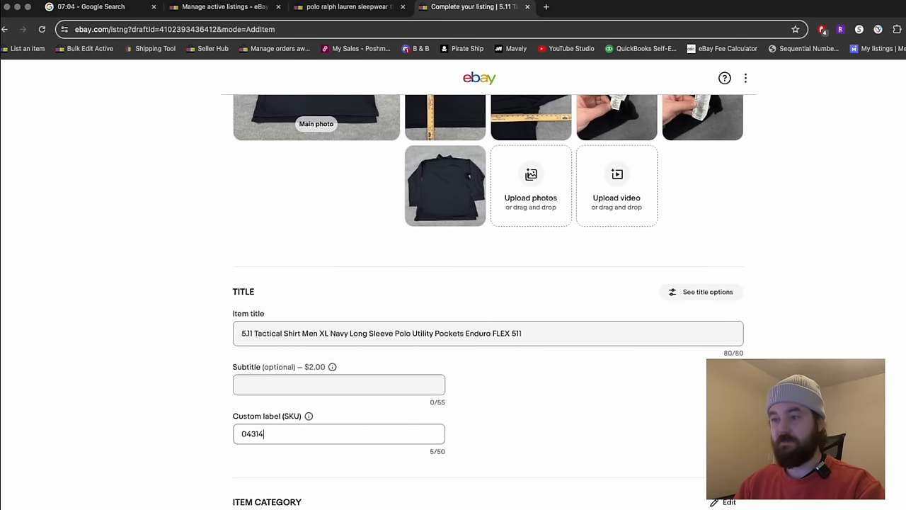
pyautogui.scroll(-3)
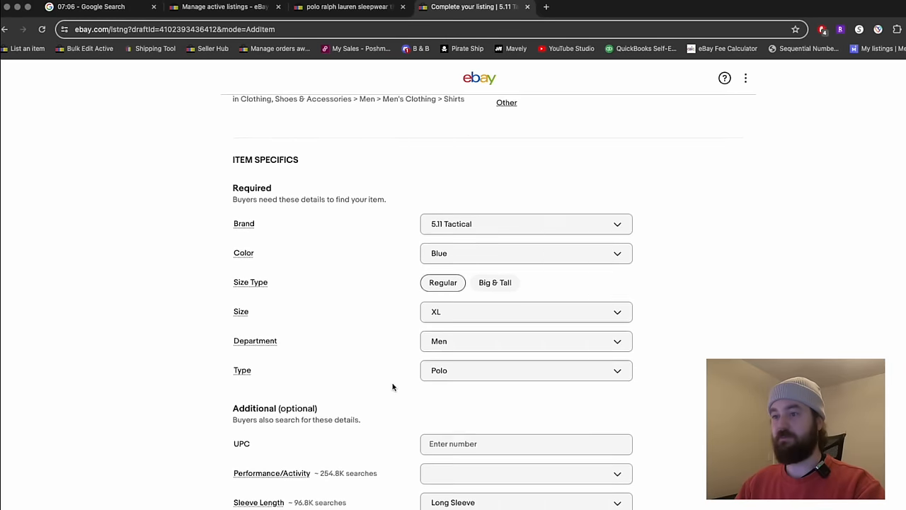
pyautogui.scroll(-3)
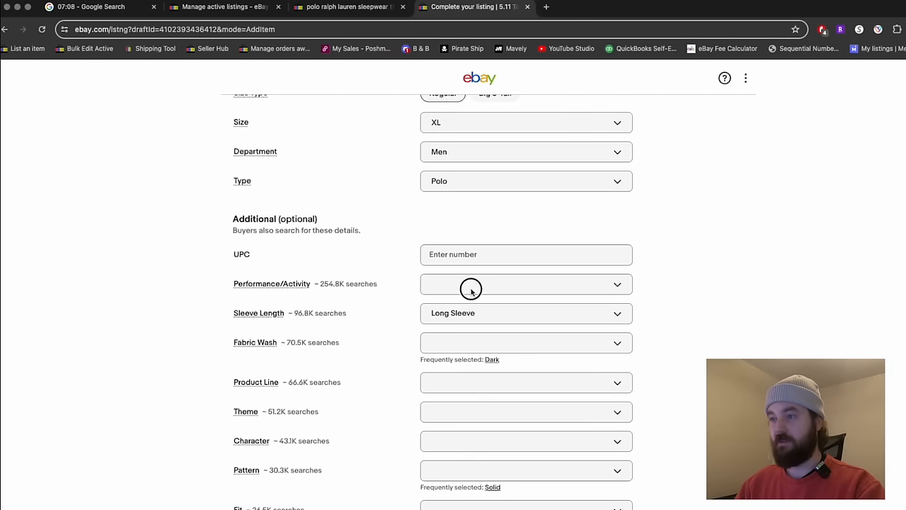
pyautogui.click(525, 283)
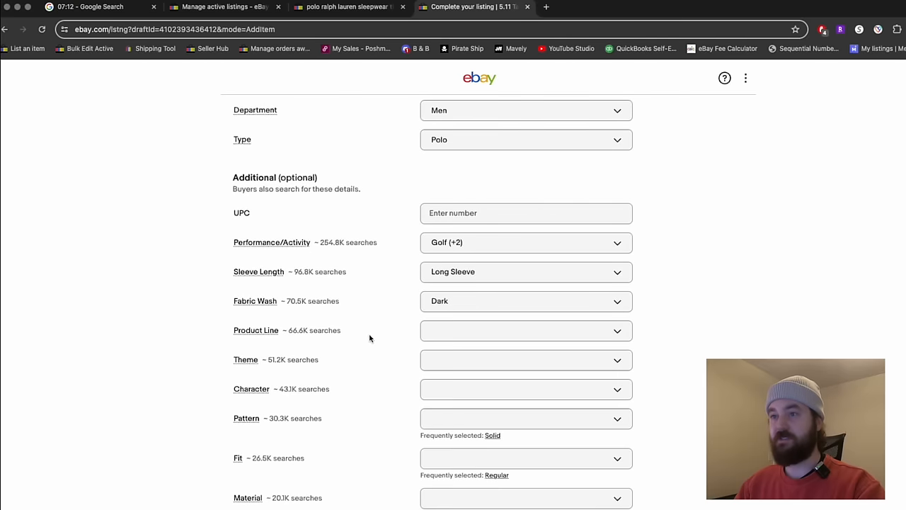
pyautogui.scroll(-3)
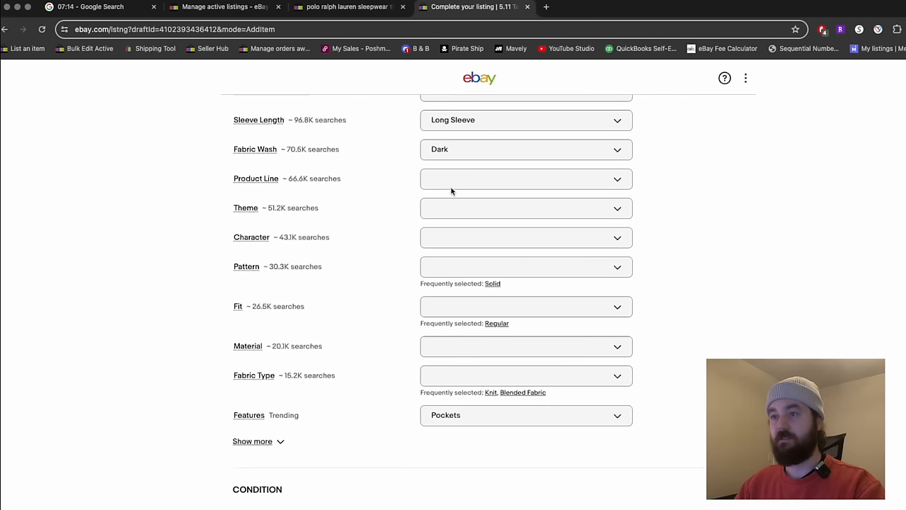
pyautogui.write('FLEX')
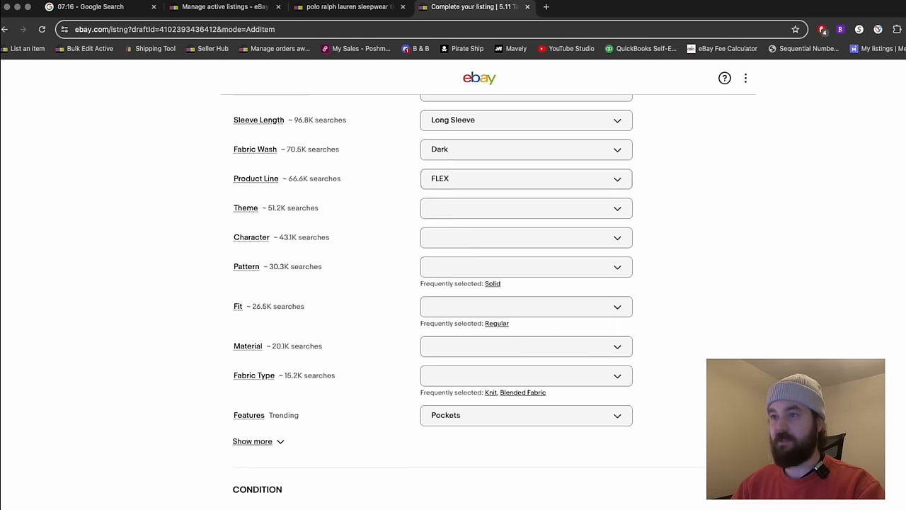
pyautogui.scroll(-3)
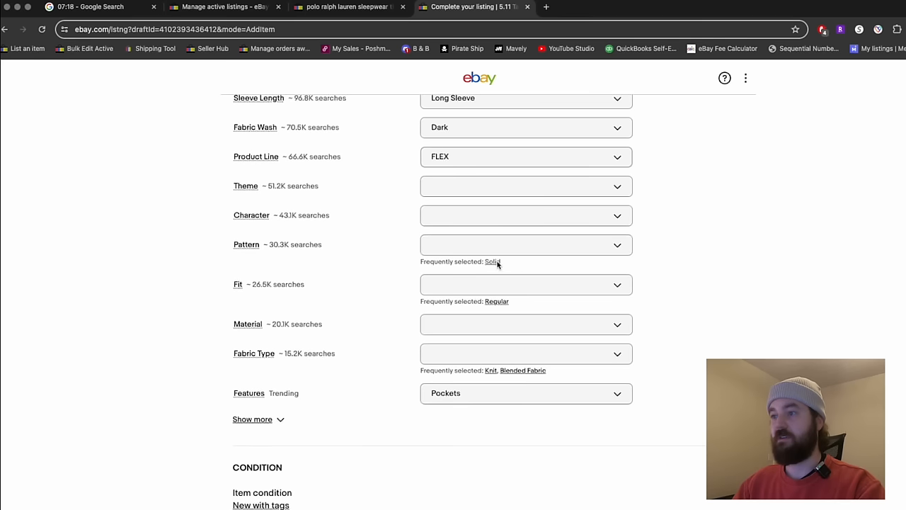
pyautogui.scroll(-3)
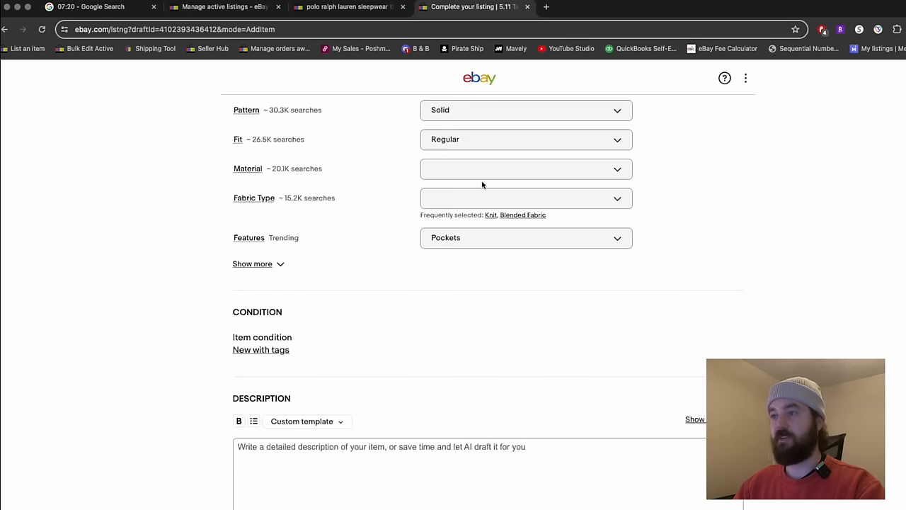
# Set Material to 100% Polyester plus another polyester, reveal more specifics and add Breathable and other features
pyautogui.click(525, 169)
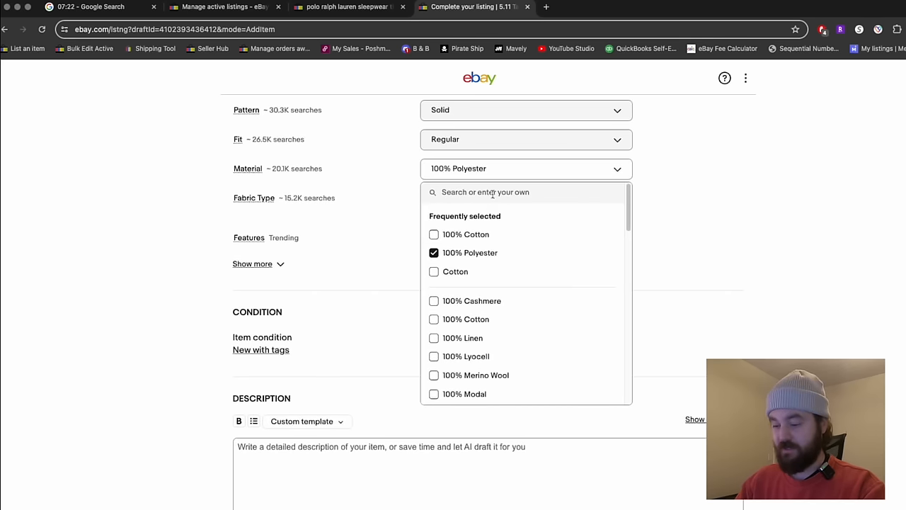
pyautogui.write('polyest')
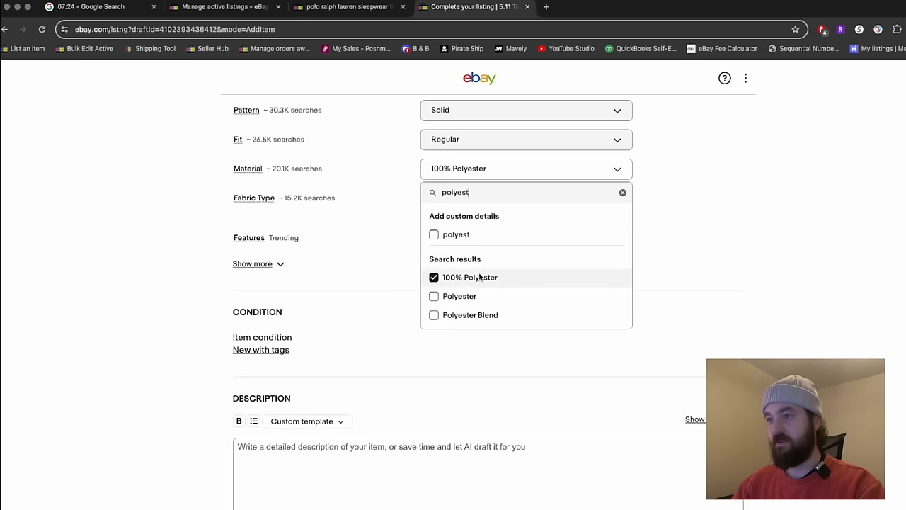
pyautogui.click(434, 276)
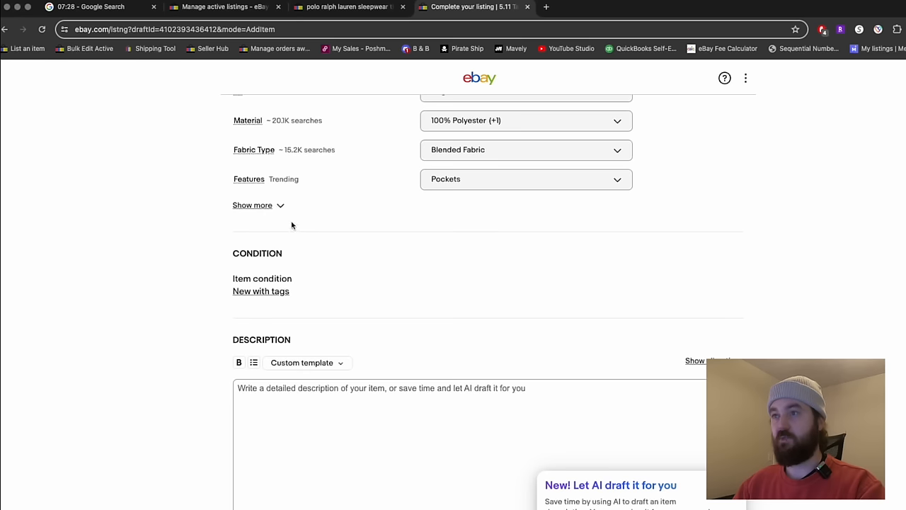
pyautogui.click(252, 206)
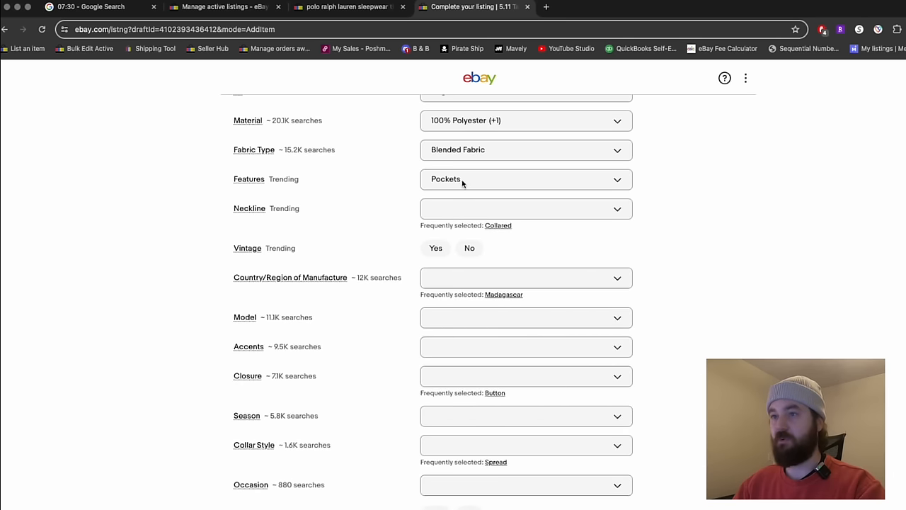
pyautogui.click(525, 179)
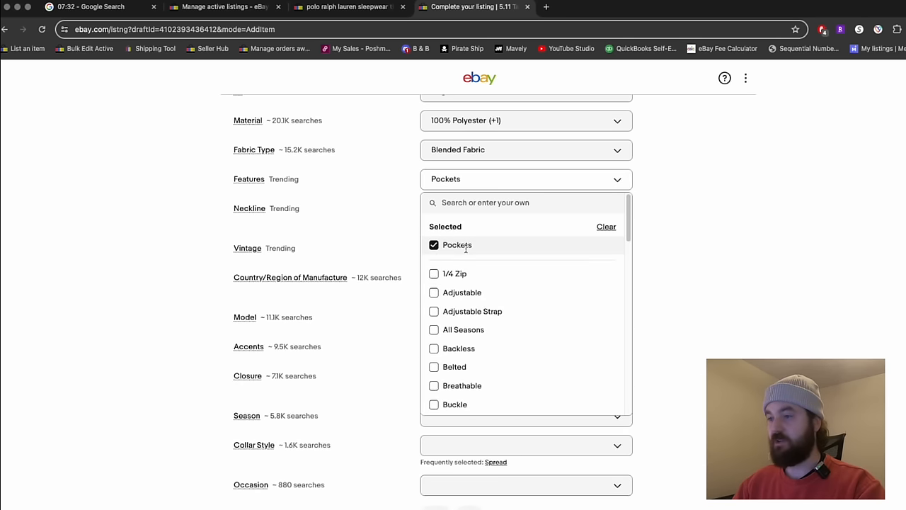
pyautogui.moveTo(490, 362)
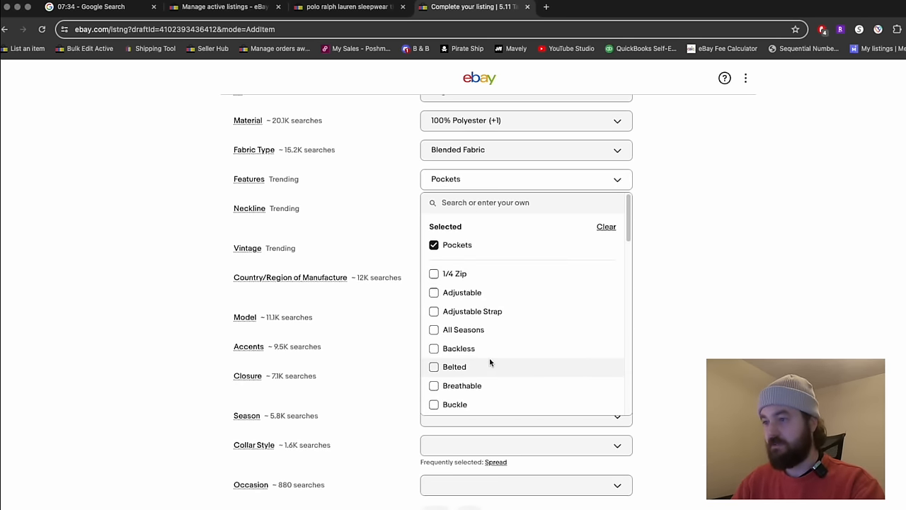
pyautogui.click(433, 385)
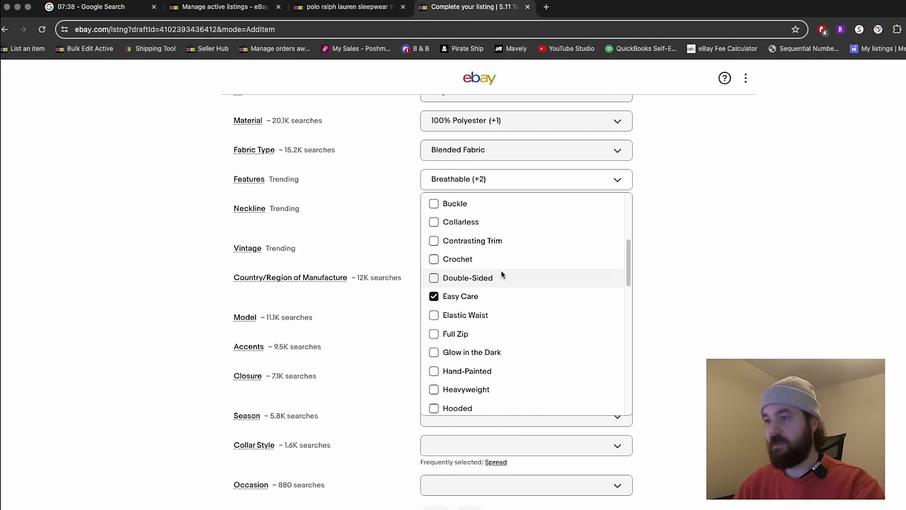
pyautogui.scroll(-3)
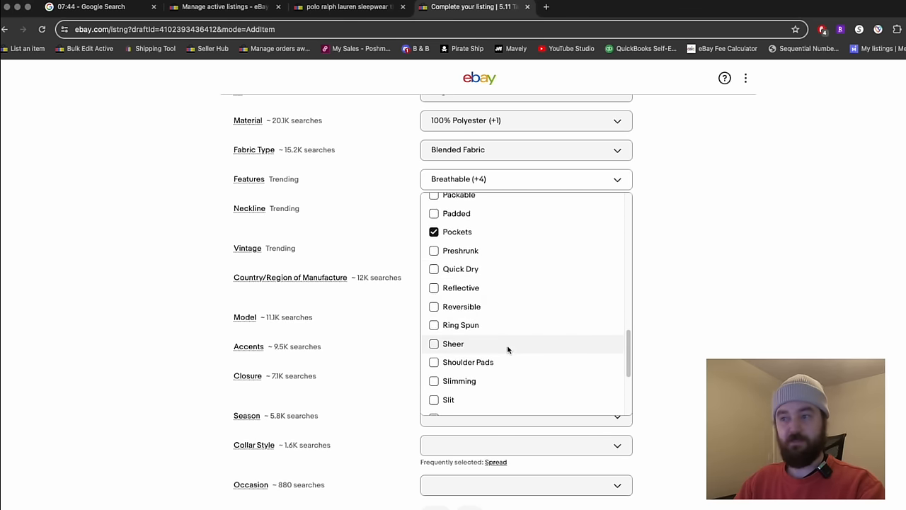
pyautogui.scroll(-3)
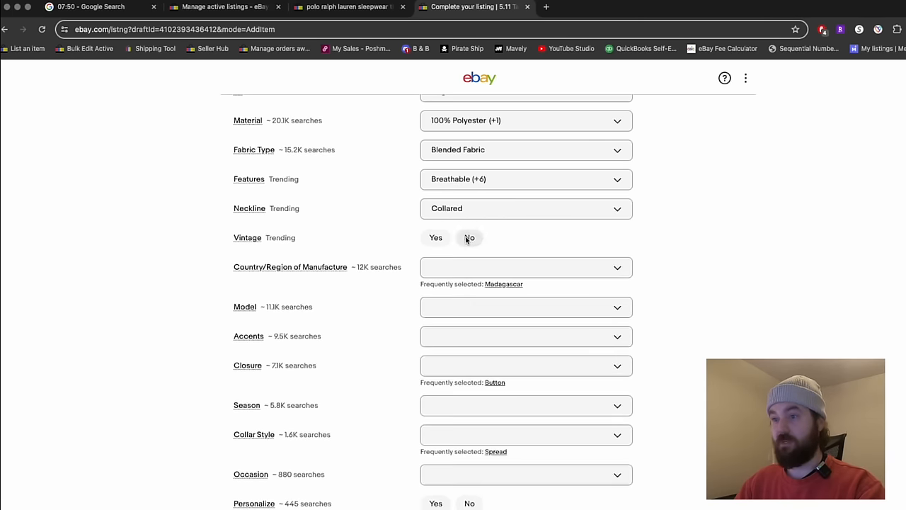
# Add Performance Polo as the model and choose the occasions suited to the shirt
pyautogui.click(525, 269)
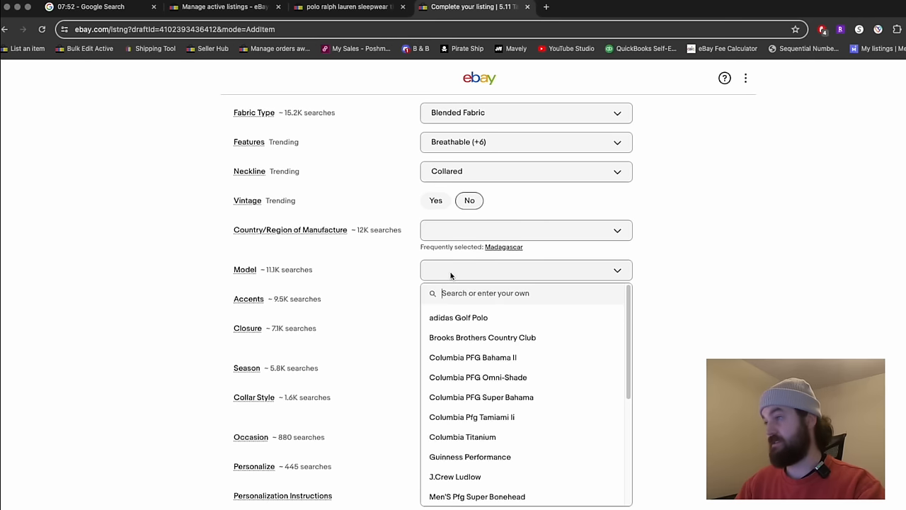
pyautogui.moveTo(592, 269)
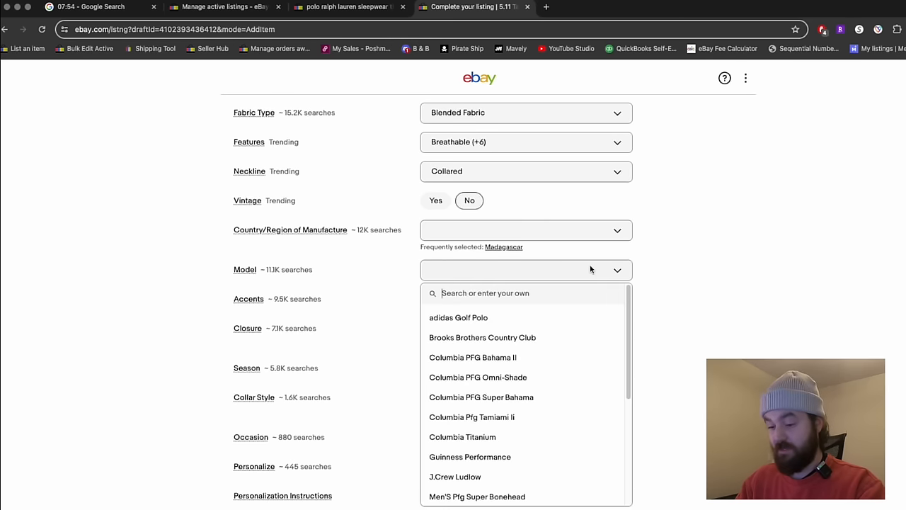
pyautogui.write('Performance')
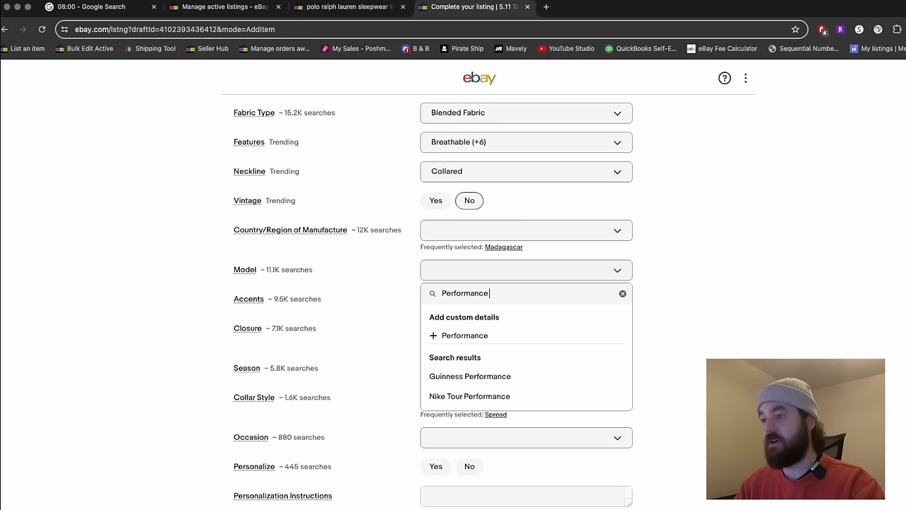
pyautogui.write('Polo')
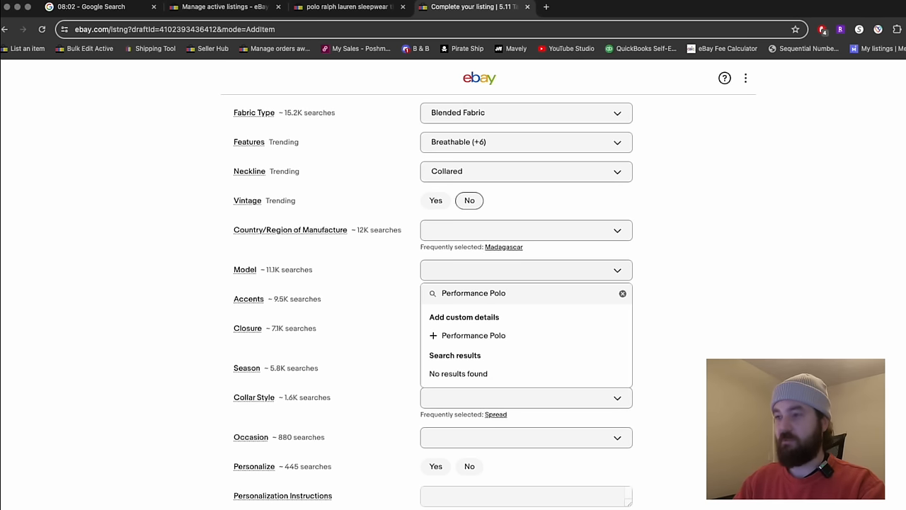
pyautogui.click(473, 334)
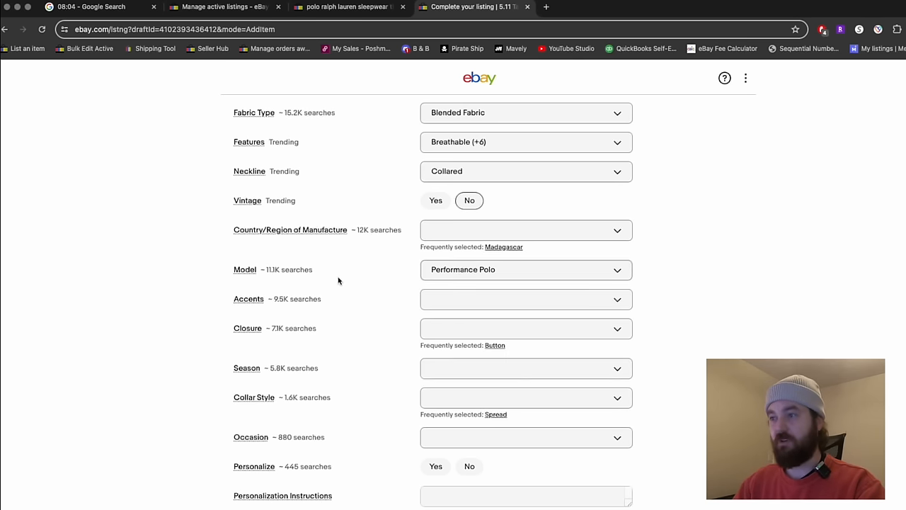
pyautogui.scroll(-3)
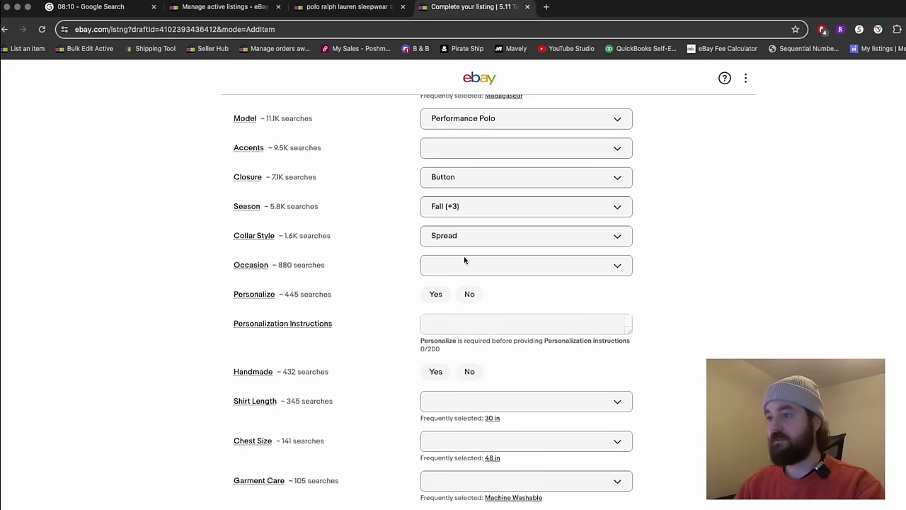
pyautogui.click(527, 265)
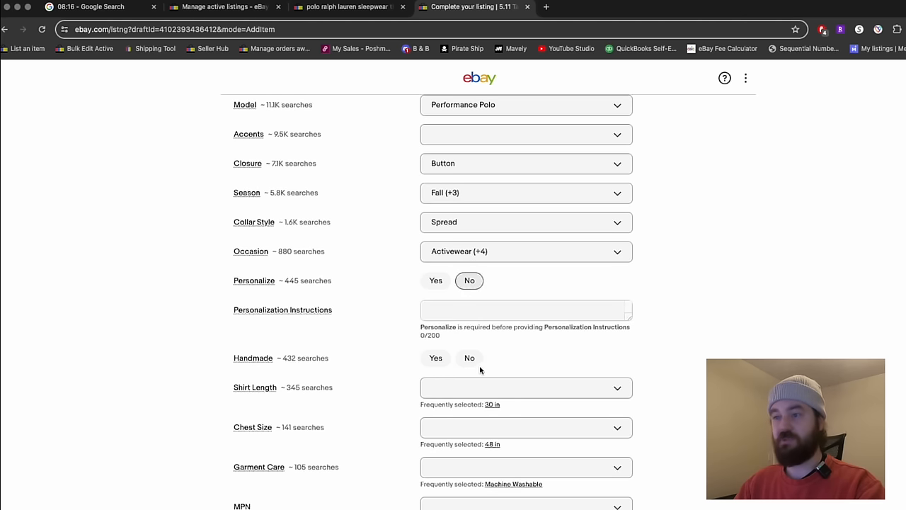
pyautogui.scroll(-3)
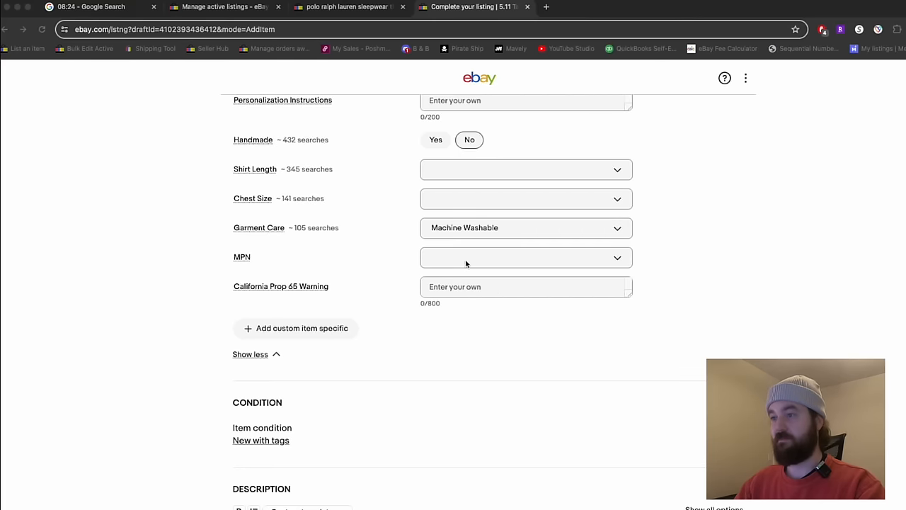
# Add MPN 72049 and set the Buy It Now price to $27.95
pyautogui.write('72049')
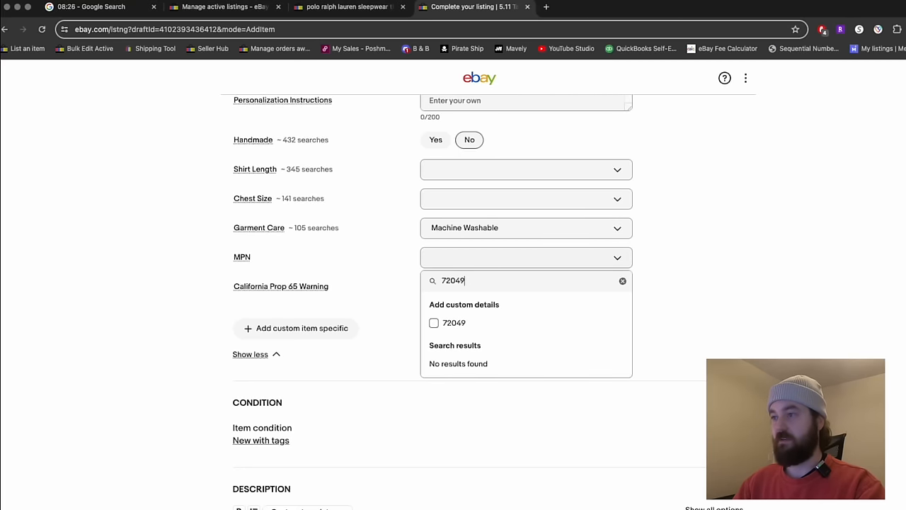
pyautogui.click(376, 326)
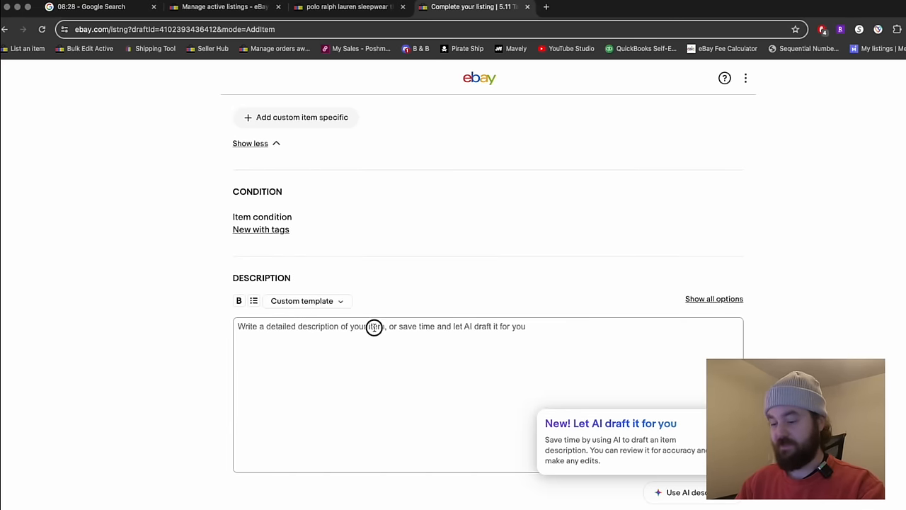
pyautogui.click(374, 326)
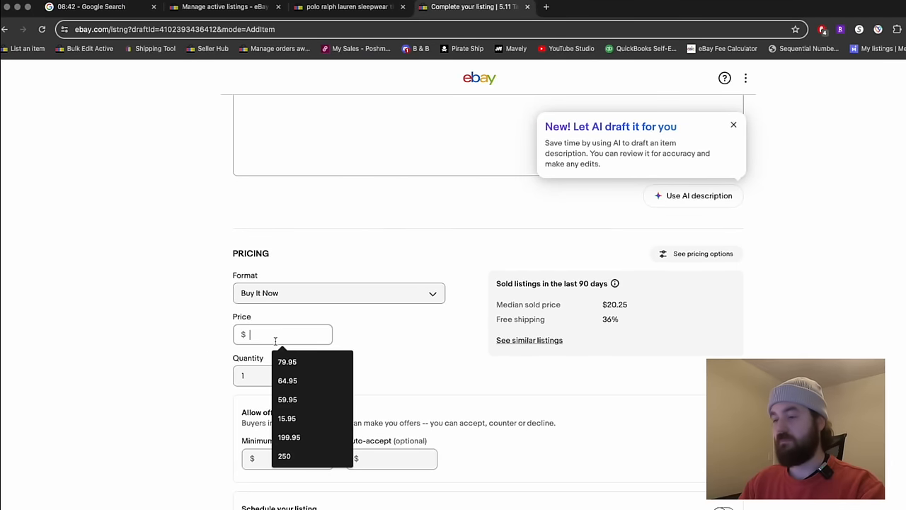
pyautogui.write('27.95')
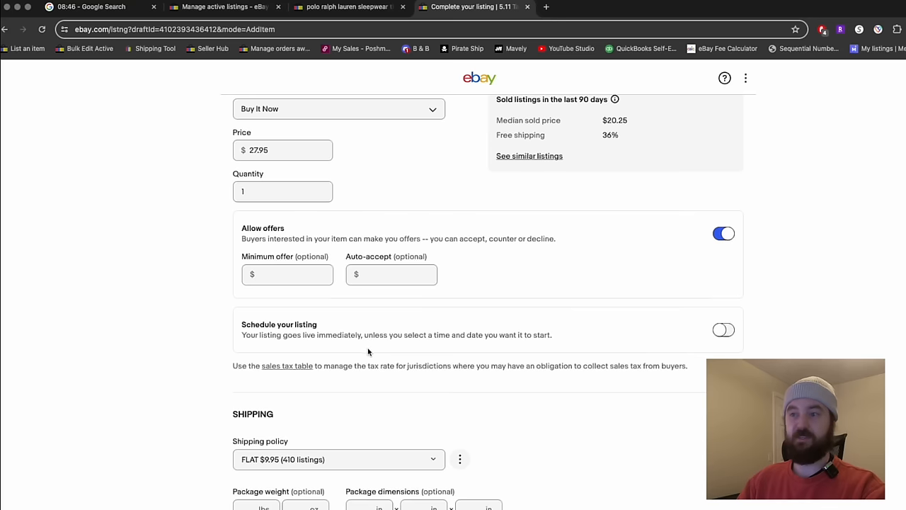
pyautogui.scroll(-3)
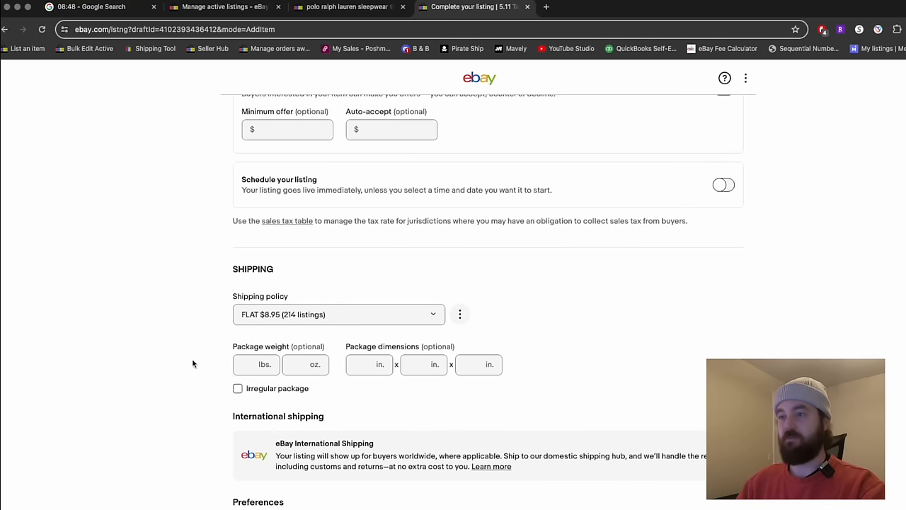
pyautogui.scroll(-3)
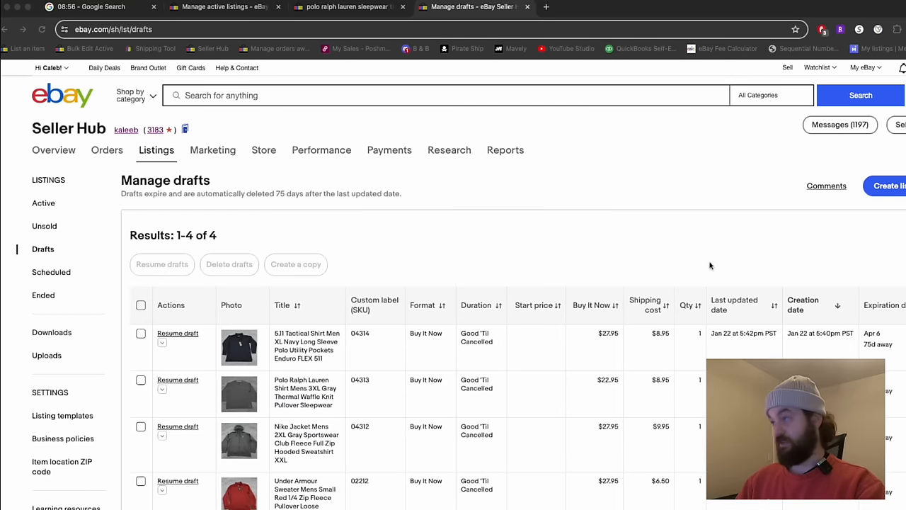
pyautogui.moveTo(473, 187)
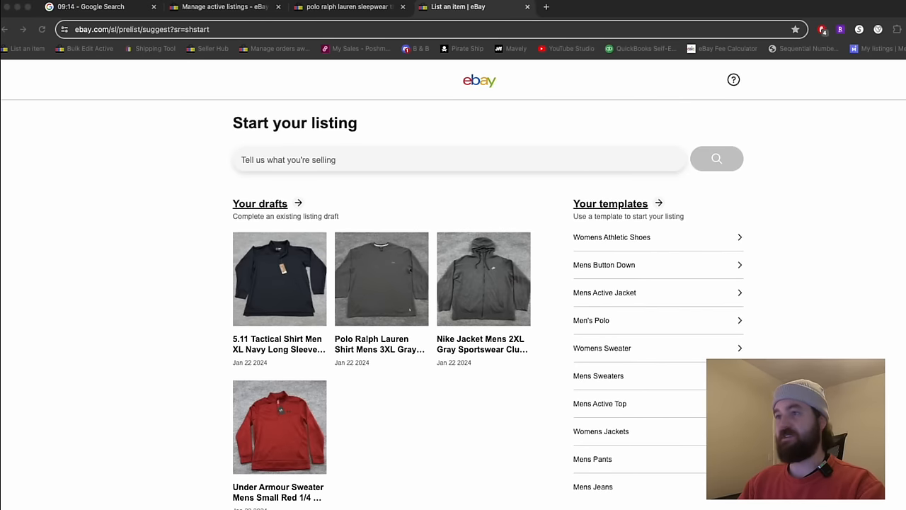
# Start a listing titled 'Pendleton Sweater Men L Red Cotton Cashmere Full Zip Cardigan Elbow Patches Knit'
pyautogui.write('P')
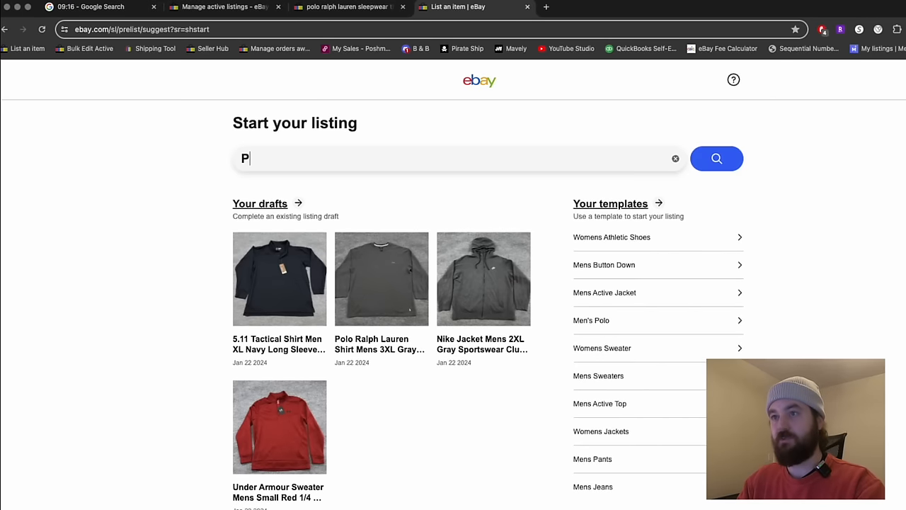
pyautogui.write('endleton Sweater Mens L Red')
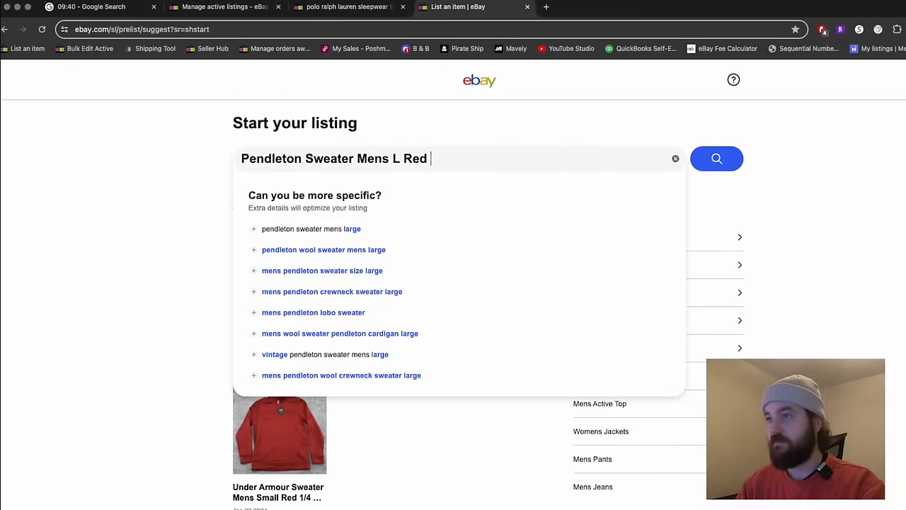
pyautogui.write('Cotton Cashmere Full Z')
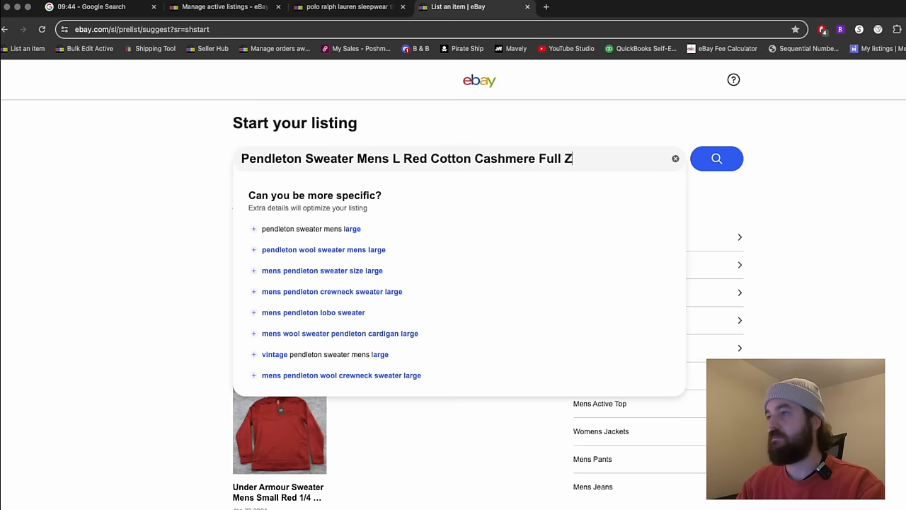
pyautogui.write('ip Cardigan Elbow p')
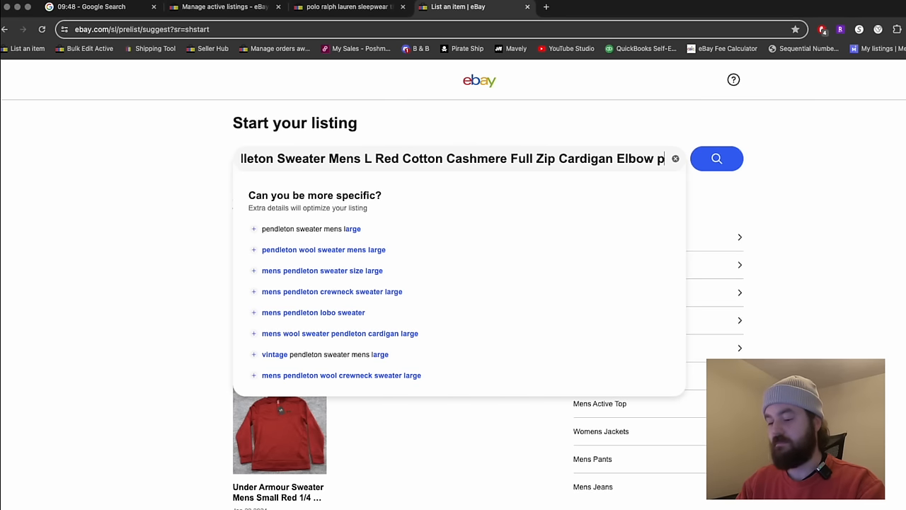
pyautogui.write('Patches Kn')
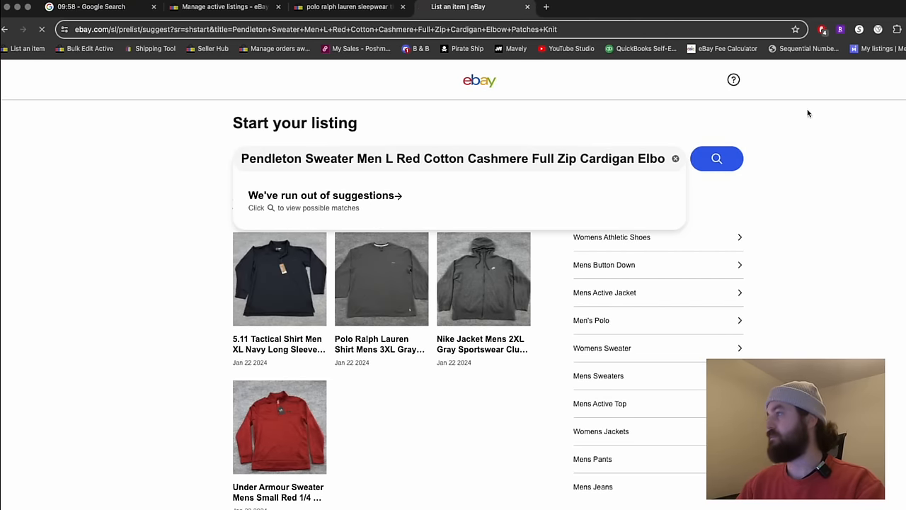
pyautogui.click(716, 159)
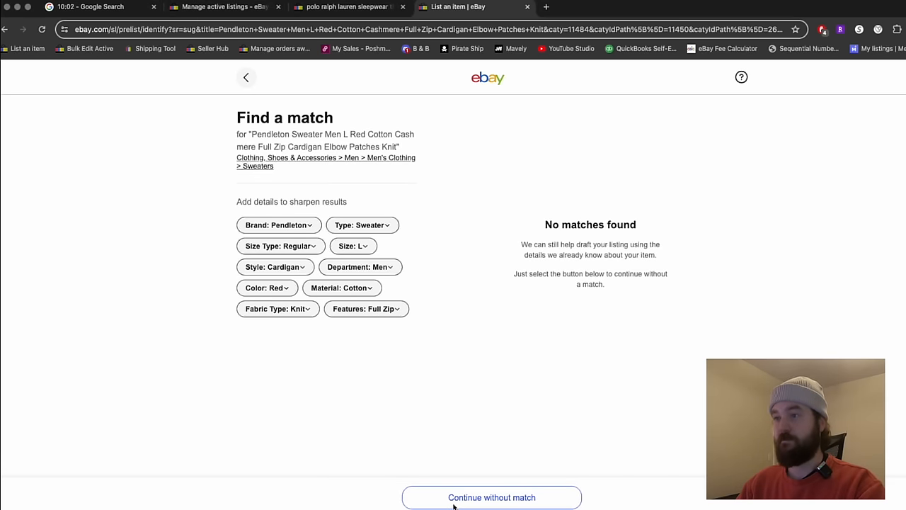
# Continue without a catalogue match and enter custom label (SKU) 04315
pyautogui.click(491, 495)
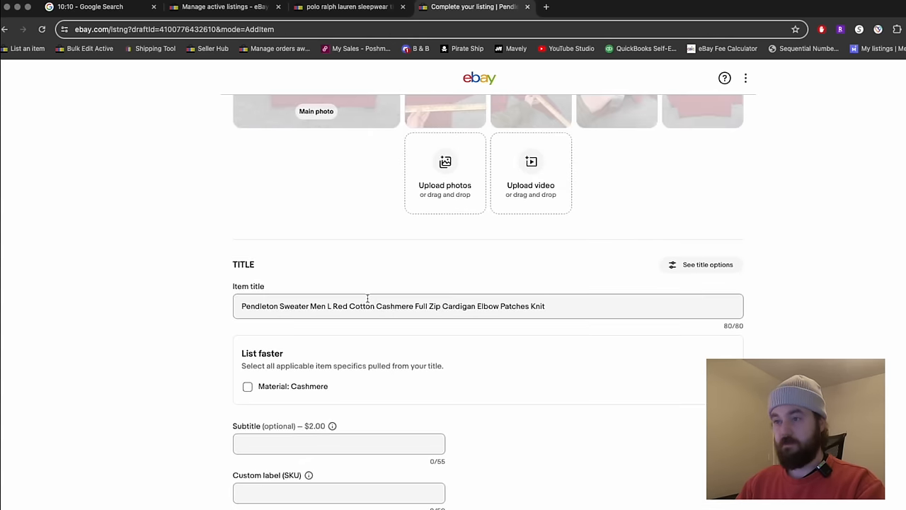
pyautogui.scroll(-3)
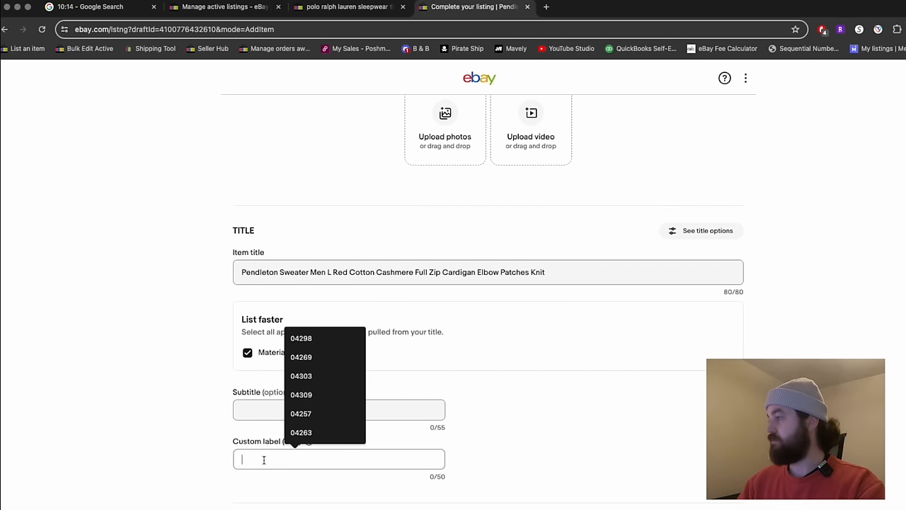
pyautogui.write('04315')
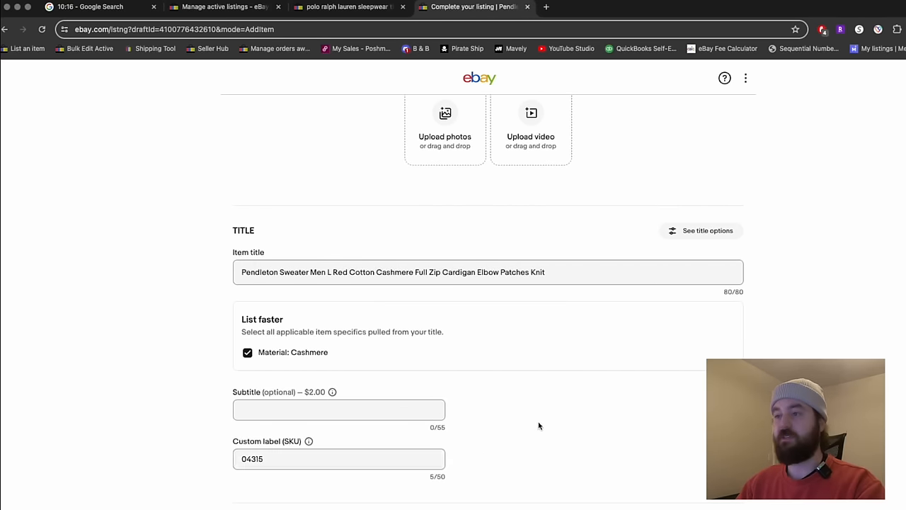
pyautogui.scroll(-3)
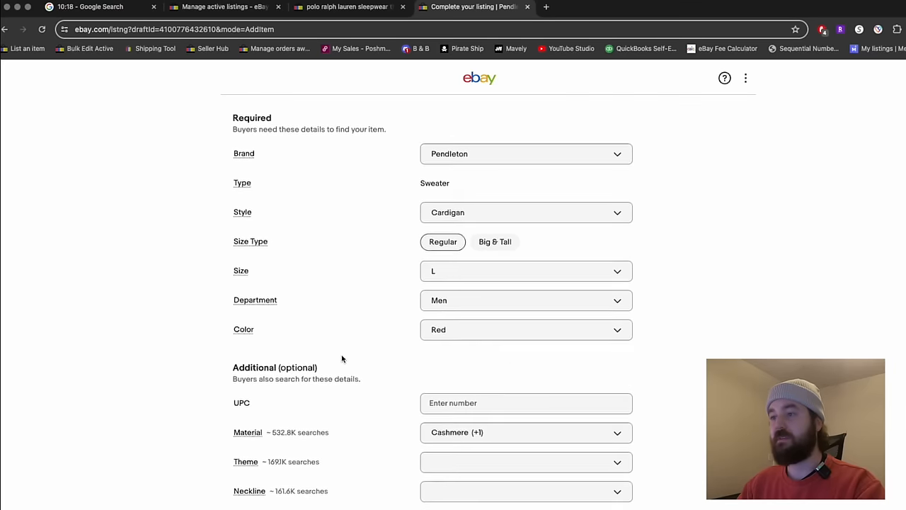
# Set the Material, Theme Outdoor and Neckline Mock Neck, and choose the features
pyautogui.click(525, 232)
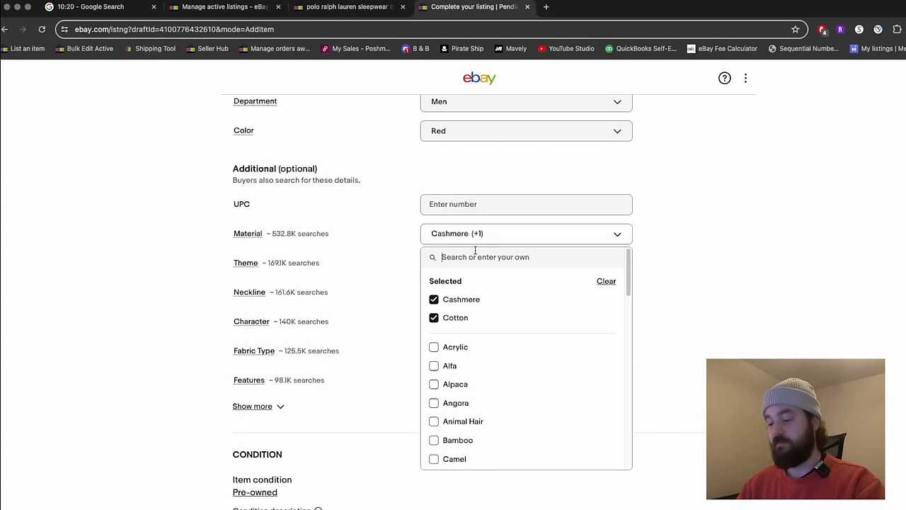
pyautogui.write('bl')
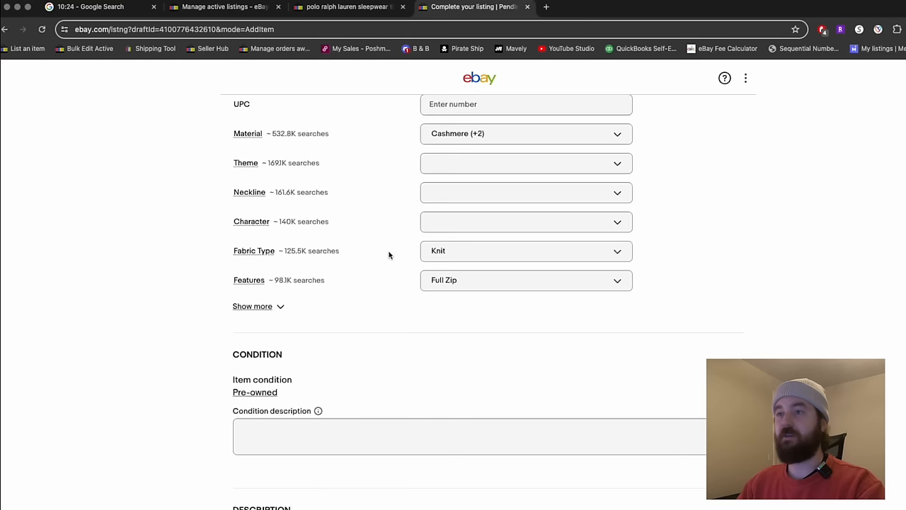
pyautogui.click(527, 163)
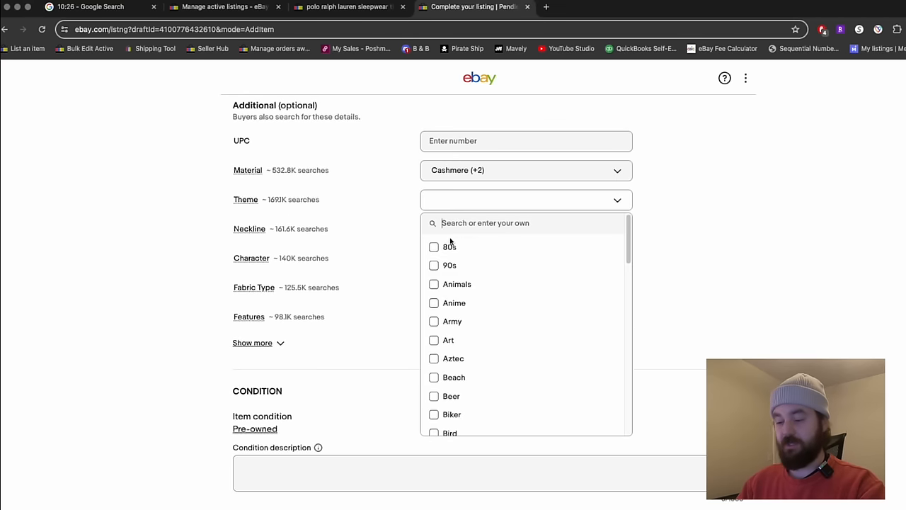
pyautogui.write('Outdoor')
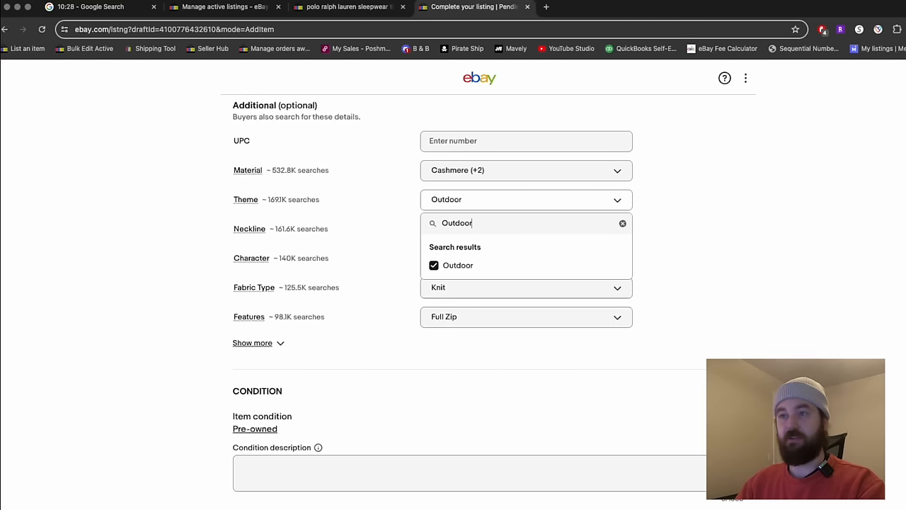
pyautogui.click(525, 229)
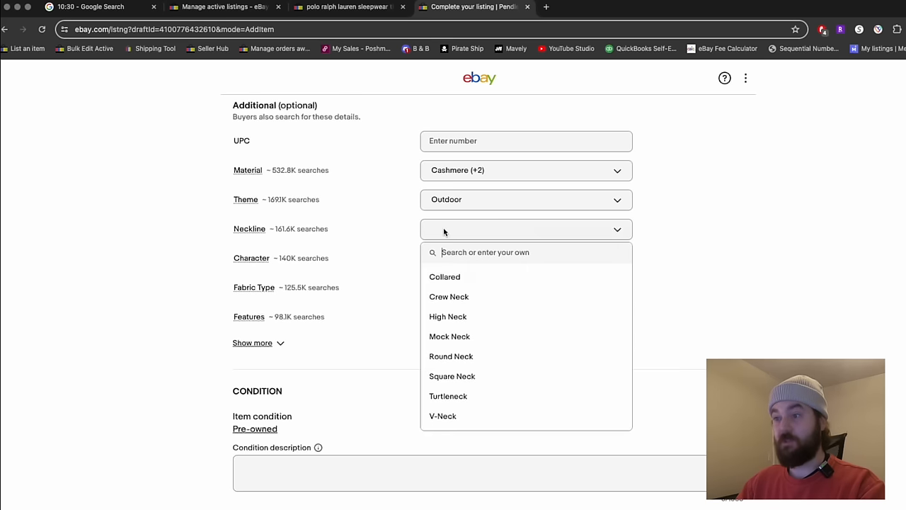
pyautogui.click(450, 337)
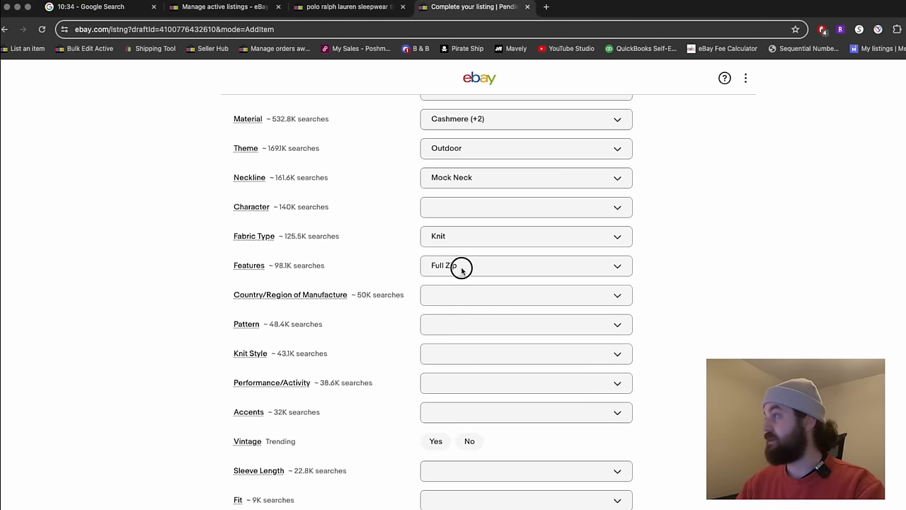
pyautogui.click(527, 266)
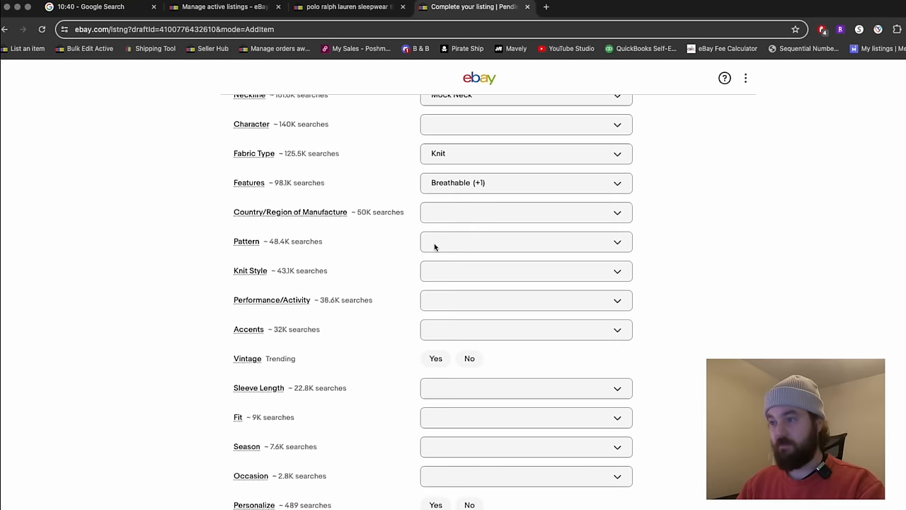
# Set Pattern Solid, Knit Style Tight-Knit, Hiking activity, Regular fit and Casual occasion
pyautogui.click(527, 241)
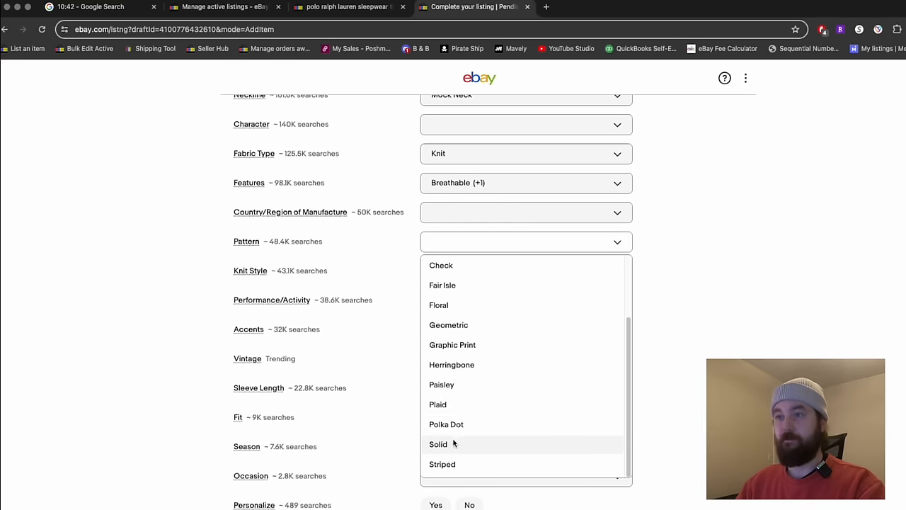
pyautogui.click(438, 444)
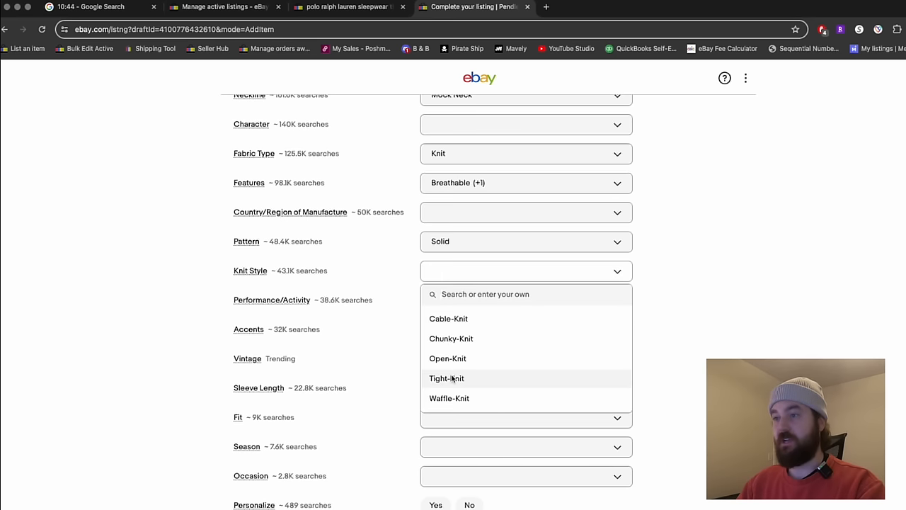
pyautogui.click(447, 378)
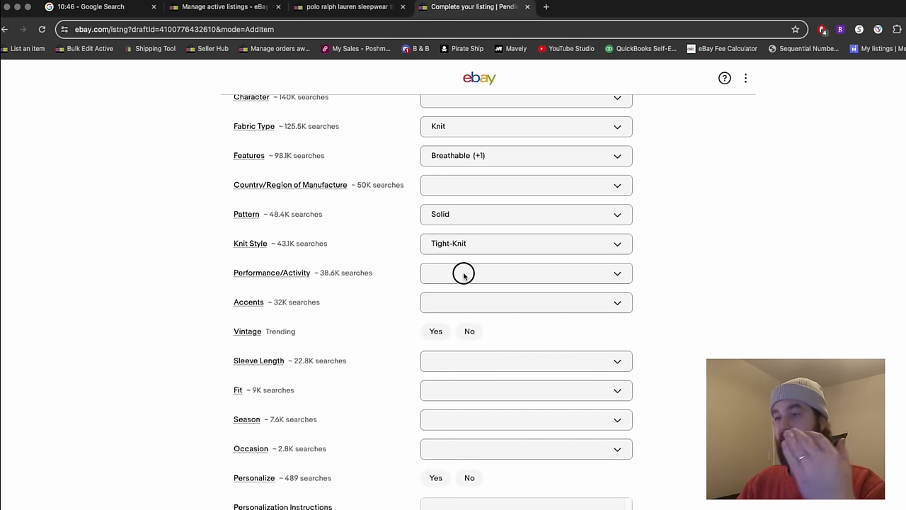
pyautogui.click(526, 273)
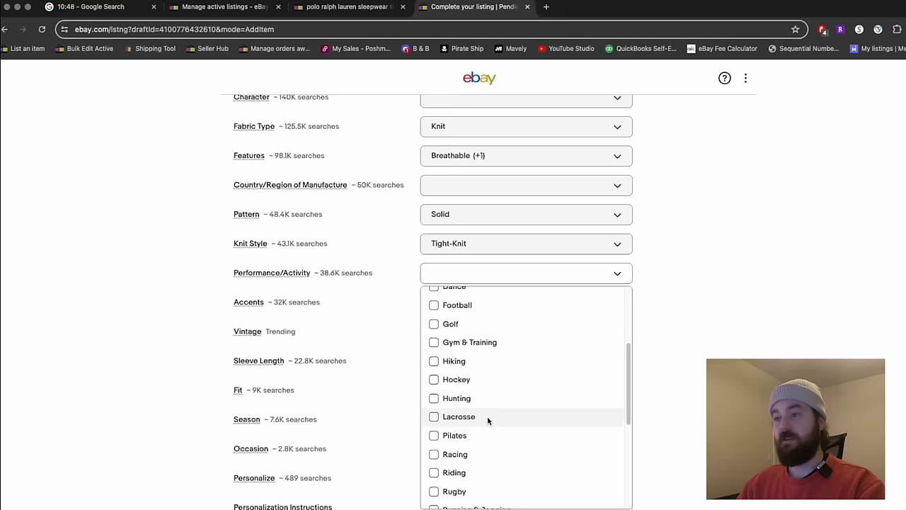
pyautogui.click(456, 361)
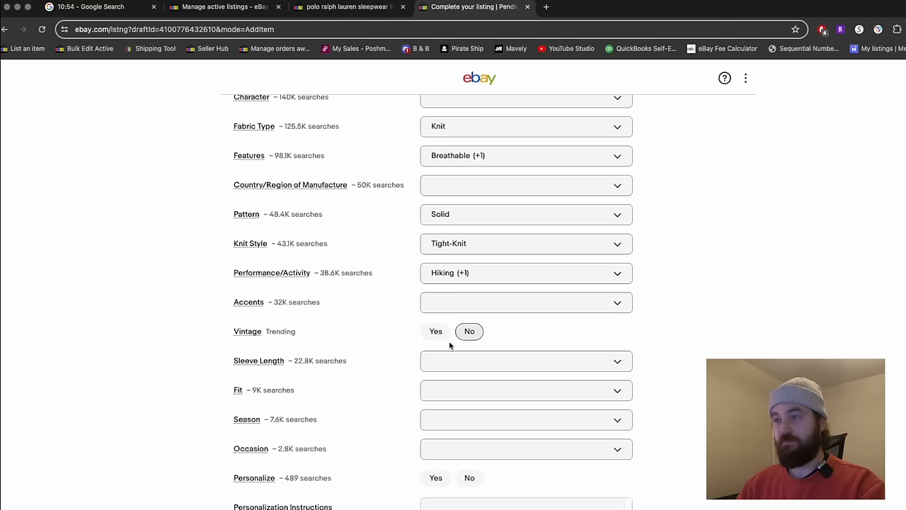
pyautogui.scroll(-3)
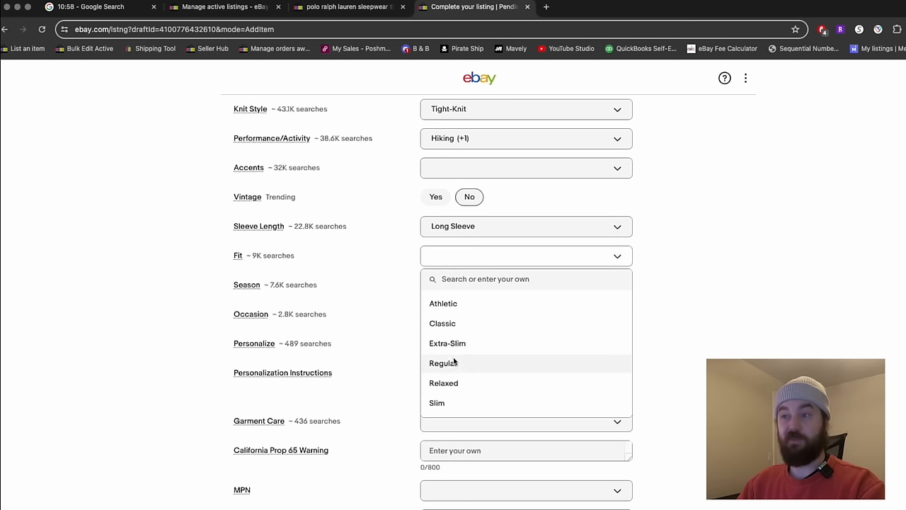
pyautogui.click(441, 363)
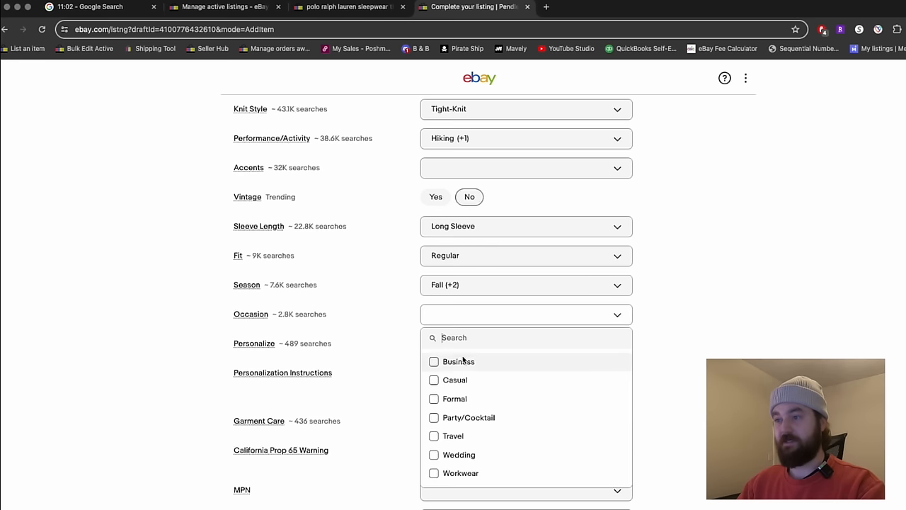
pyautogui.click(433, 416)
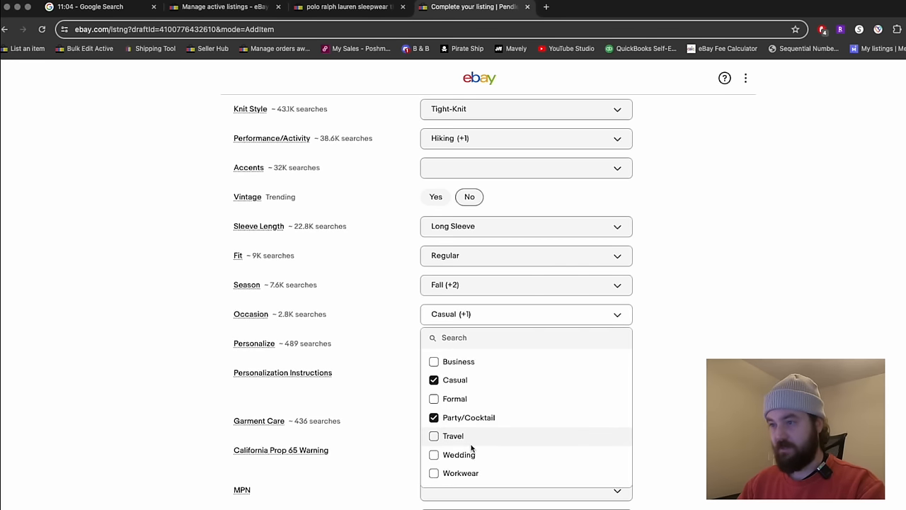
pyautogui.moveTo(489, 473)
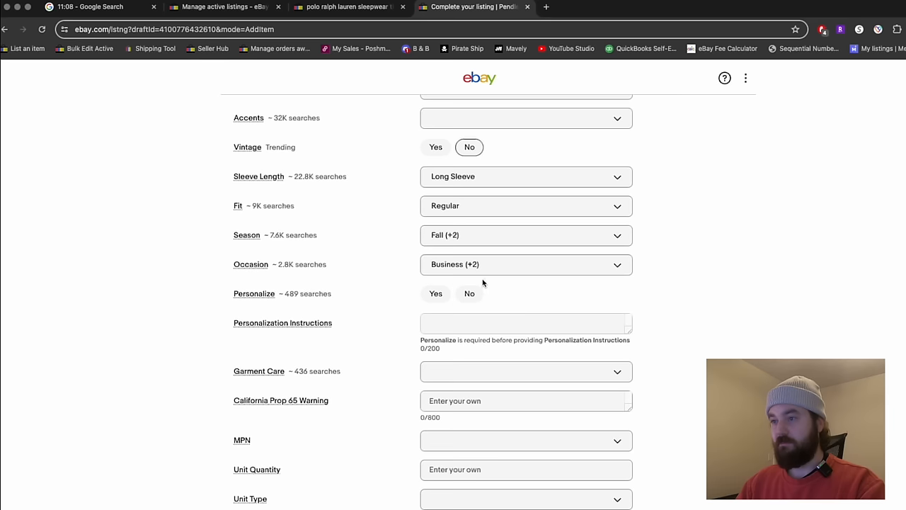
pyautogui.scroll(-3)
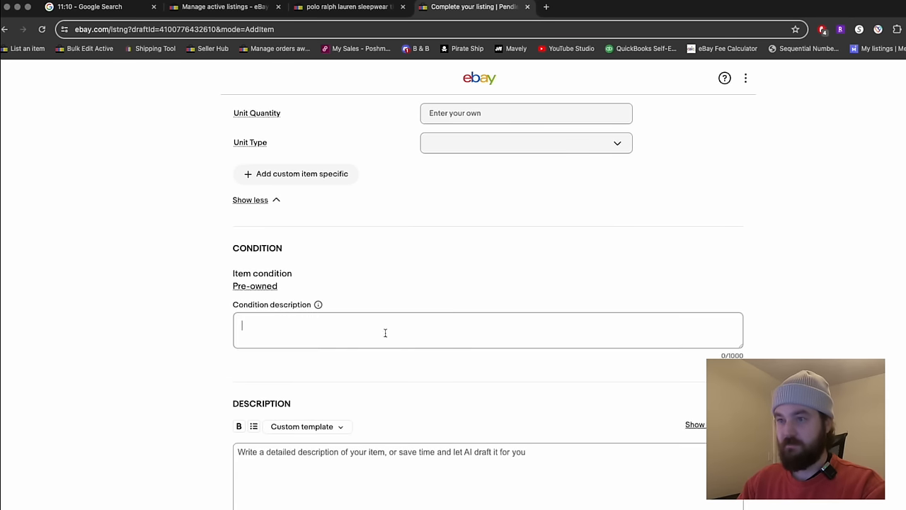
# Note 'In good condition. Please see photos for measurements.' and repeat the Pendleton sweater title as the description
pyautogui.write('In good condition. Please see photos for measurements.')
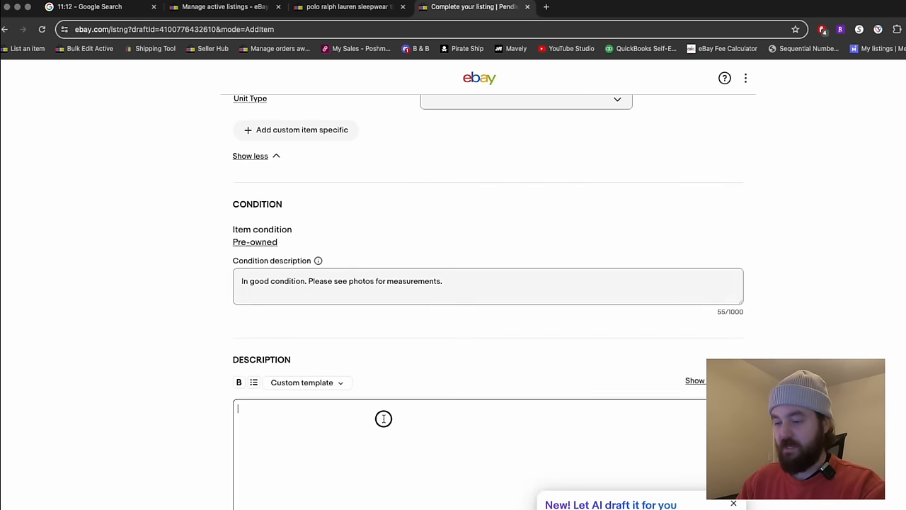
pyautogui.write('Pendleton Sweater Men L Red Cotton Cashmere Full Zip Cardigan Elbow Patches Knit')
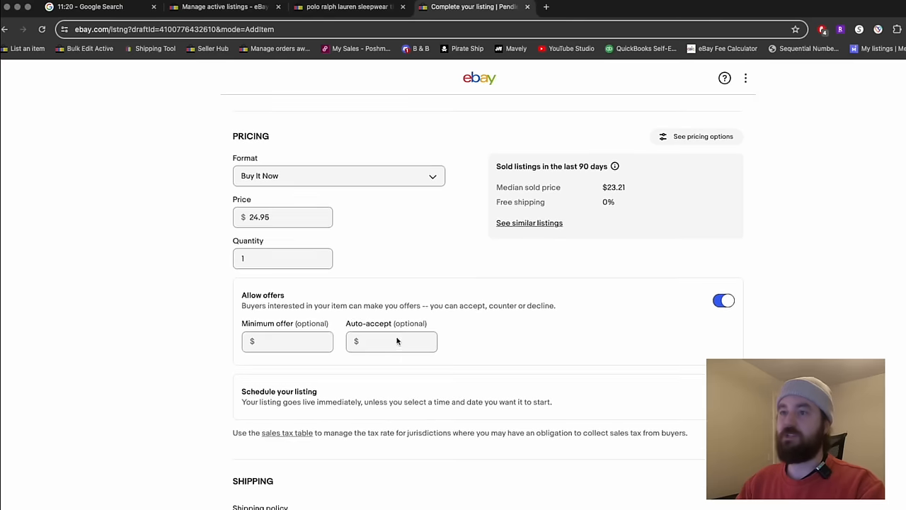
pyautogui.scroll(-3)
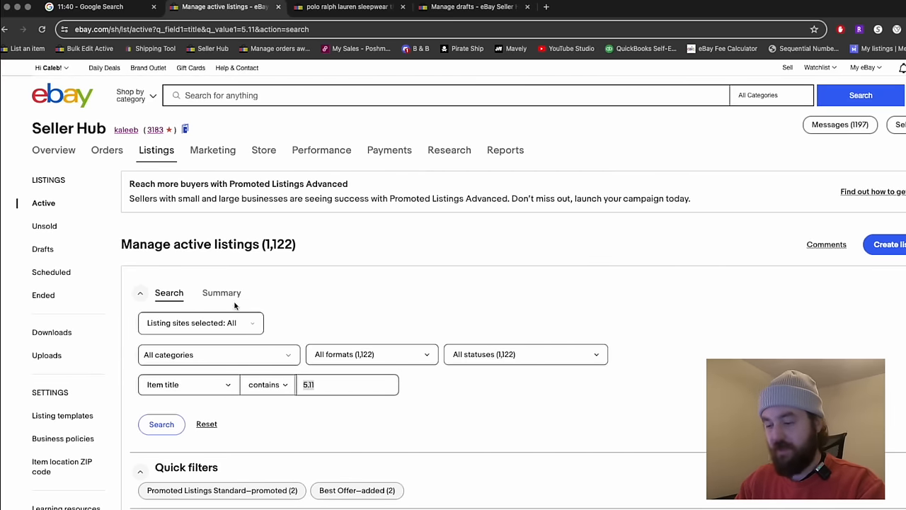
# Search active listings for 'brooks brother' and open a Sell-similar copy of the merino V-neck sweater in a new tab
pyautogui.write('brooks brother')
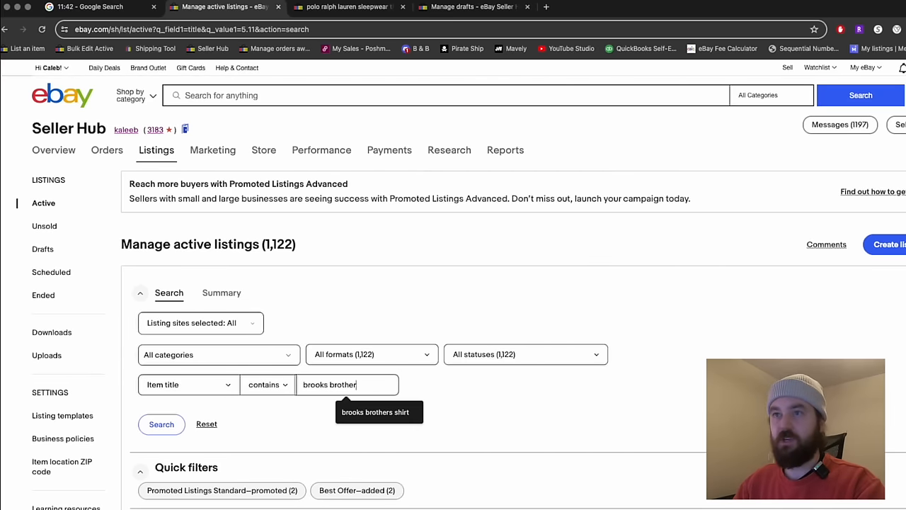
pyautogui.click(161, 425)
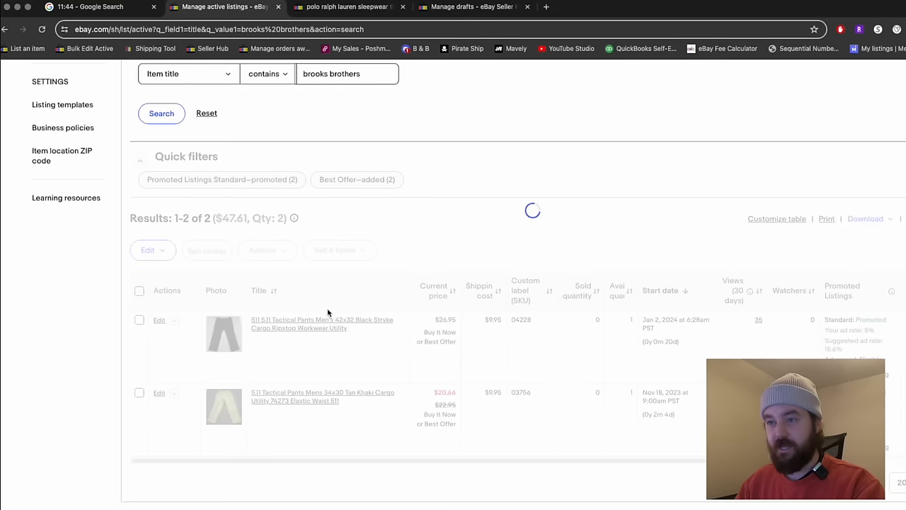
pyautogui.click(162, 114)
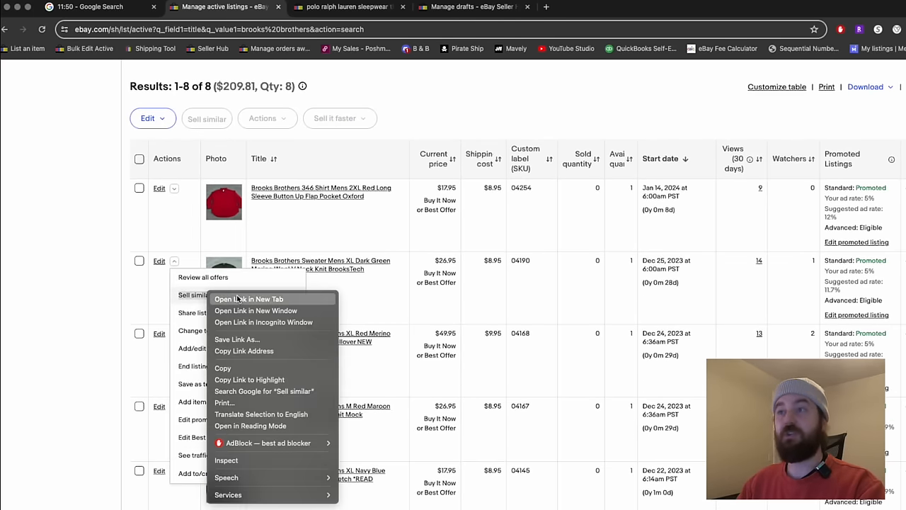
pyautogui.click(249, 299)
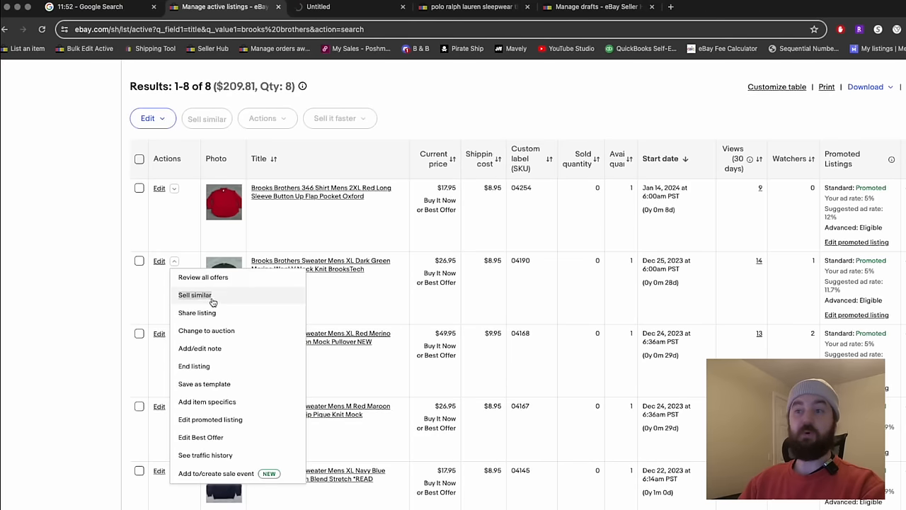
pyautogui.click(196, 295)
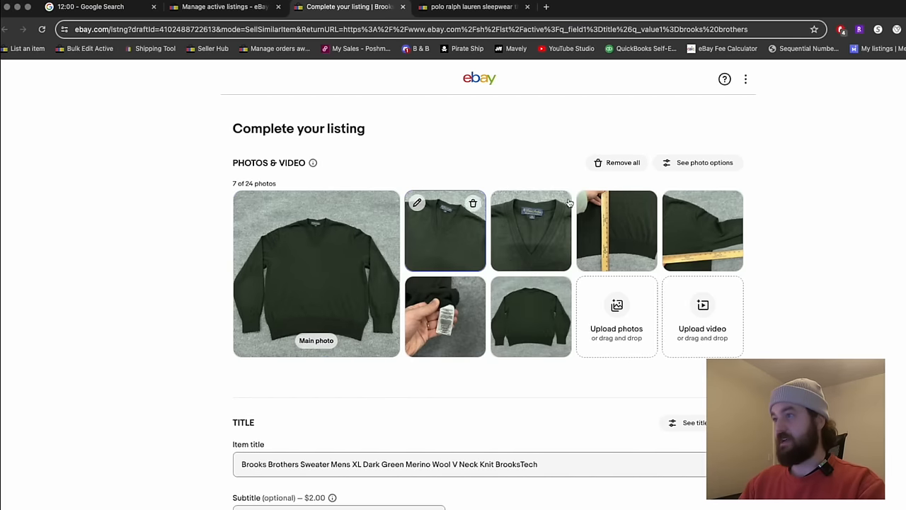
# Replace the photos with the navy sweater's, retitle it Navy Blue 100% Merino size L, and apply the suggested Size, Color, Theme specifics
pyautogui.click(617, 161)
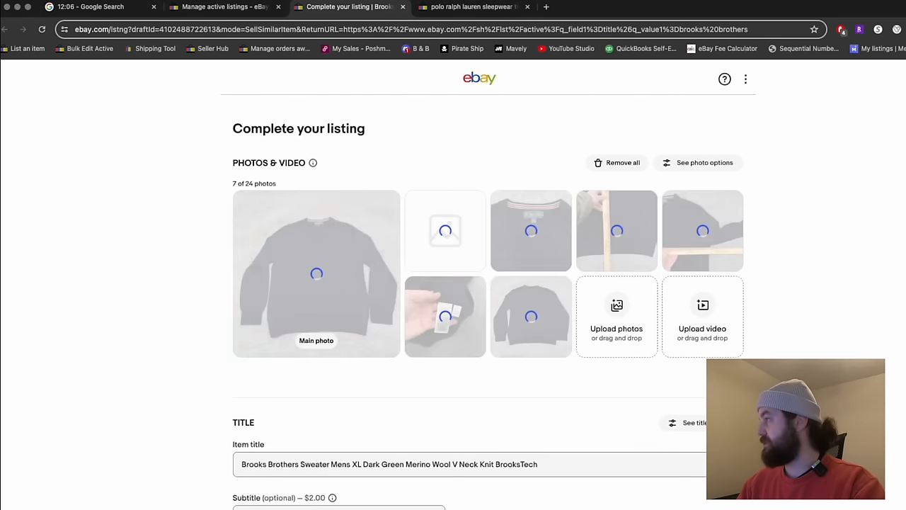
pyautogui.click(531, 229)
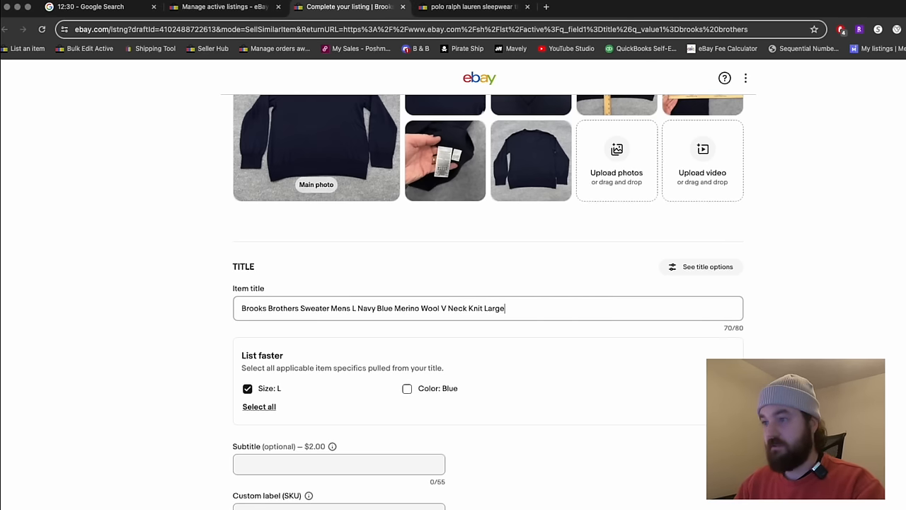
pyautogui.click(247, 388)
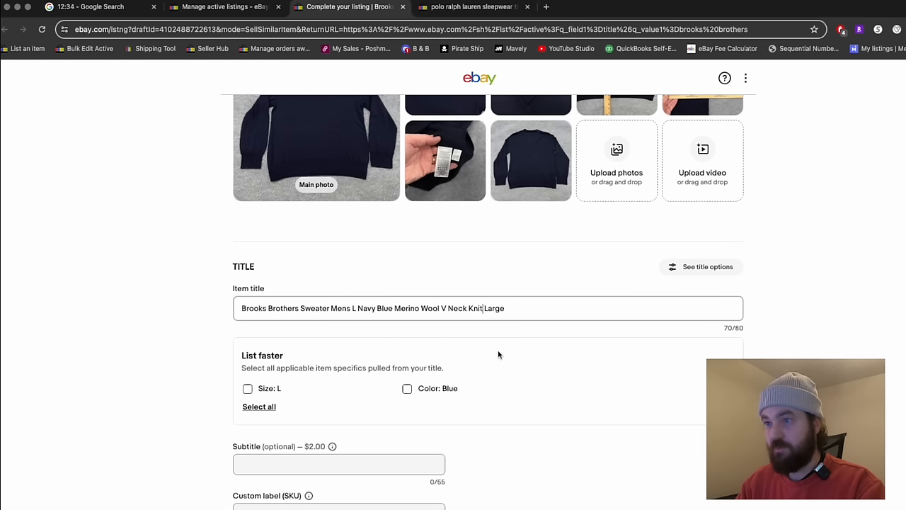
pyautogui.click(246, 388)
pyautogui.write('04')
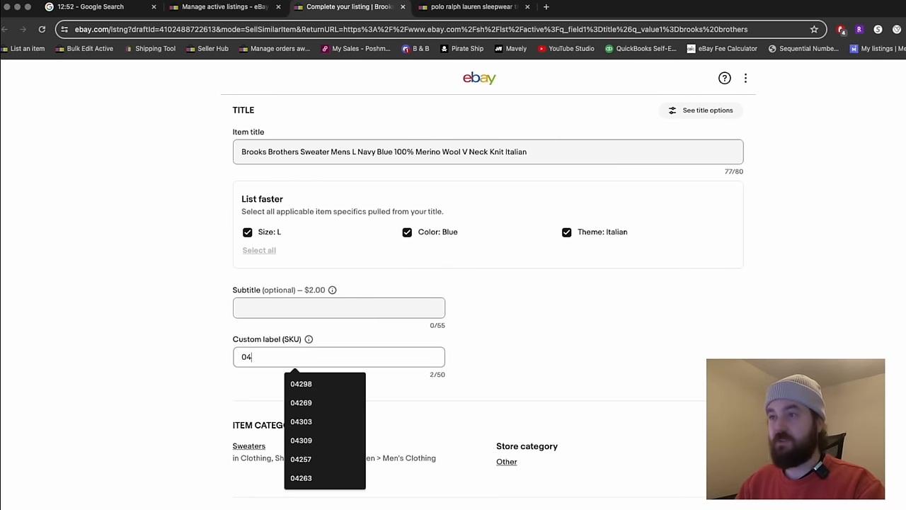
# Review the item specifics including Performance/Activity, then the description and the $26.95 price
pyautogui.scroll(-3)
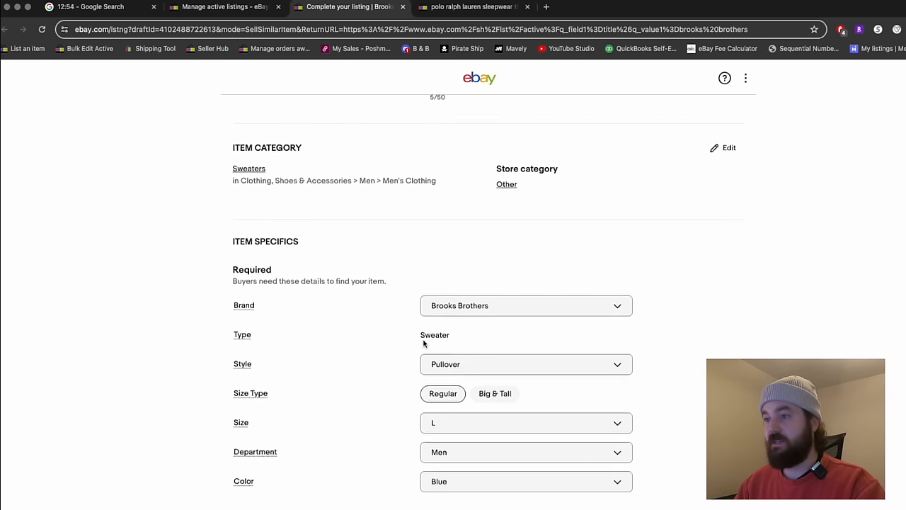
pyautogui.scroll(-3)
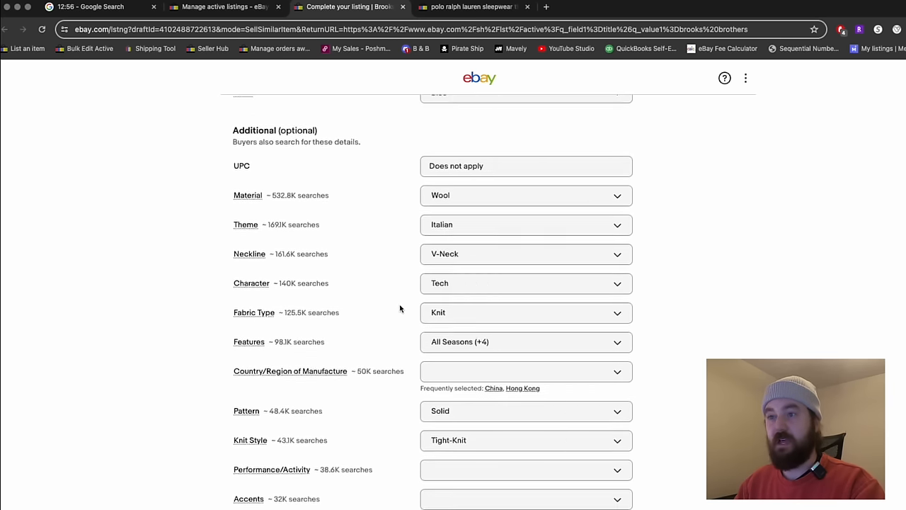
pyautogui.scroll(-3)
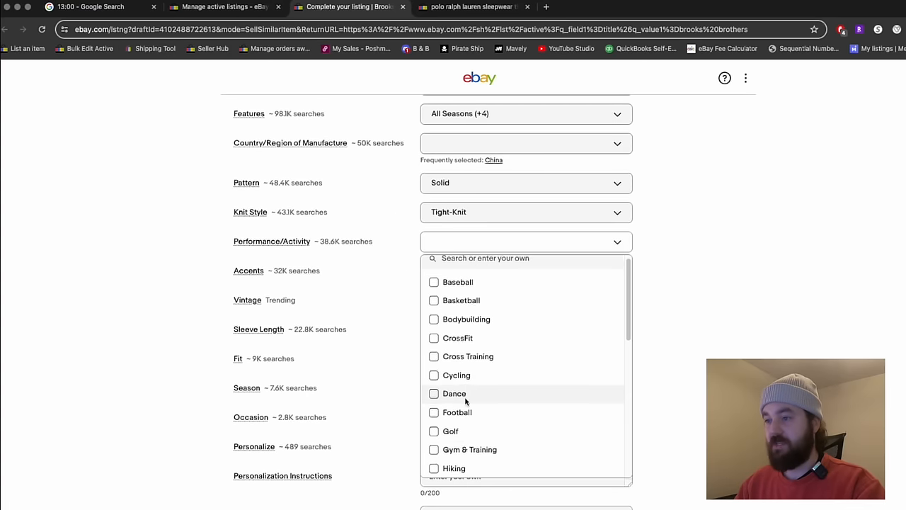
pyautogui.click(434, 430)
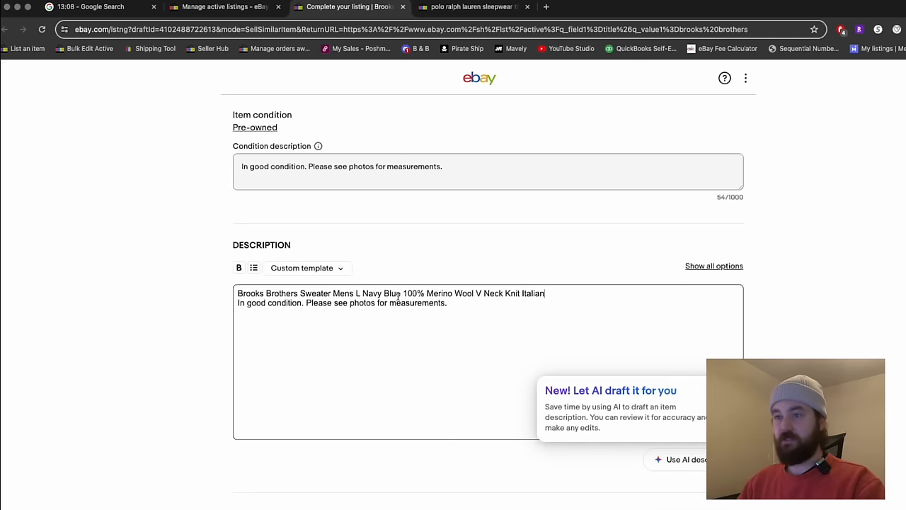
pyautogui.scroll(-3)
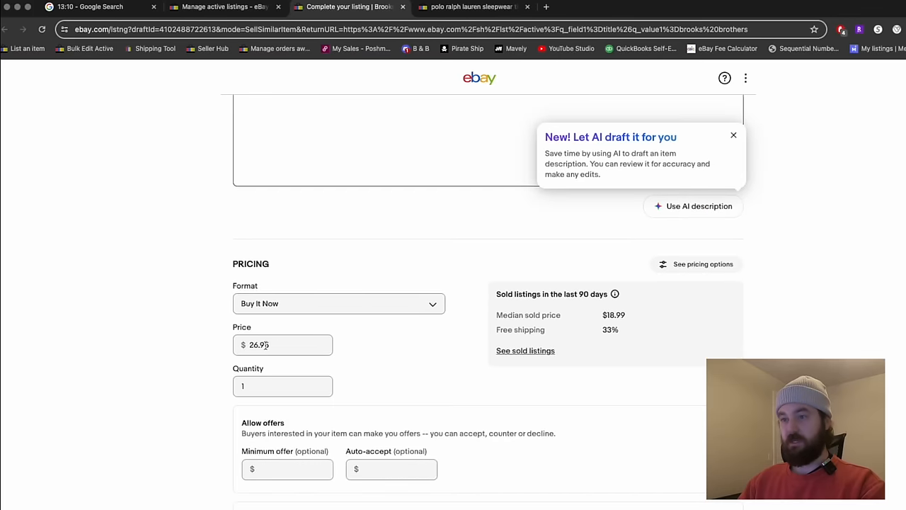
pyautogui.moveTo(415, 357)
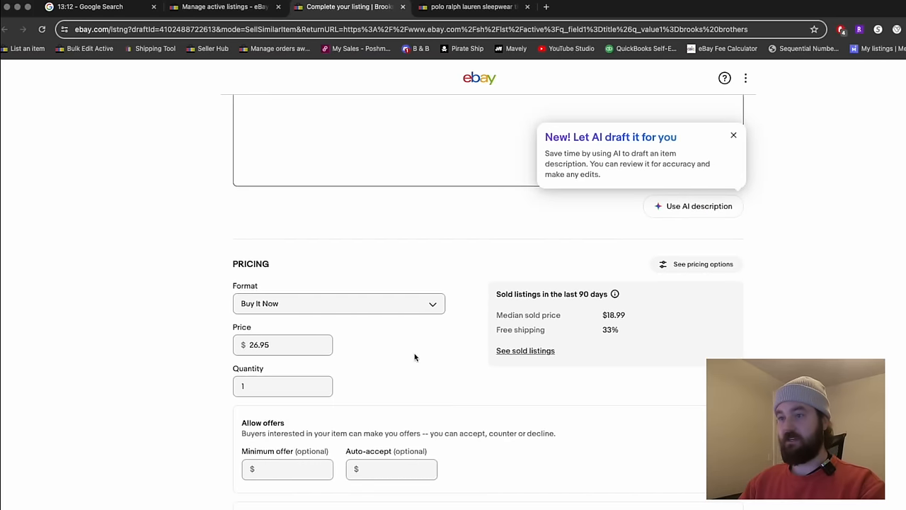
pyautogui.scroll(-3)
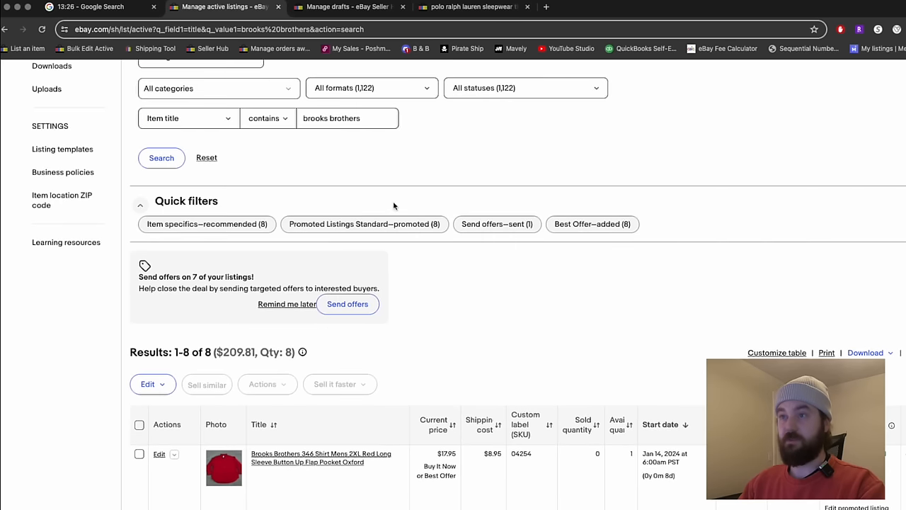
# Search active listings for 'chamoi' and start a Sell-similar draft from the LL Bean navy chamois flannel shirt
pyautogui.write('chamoi')
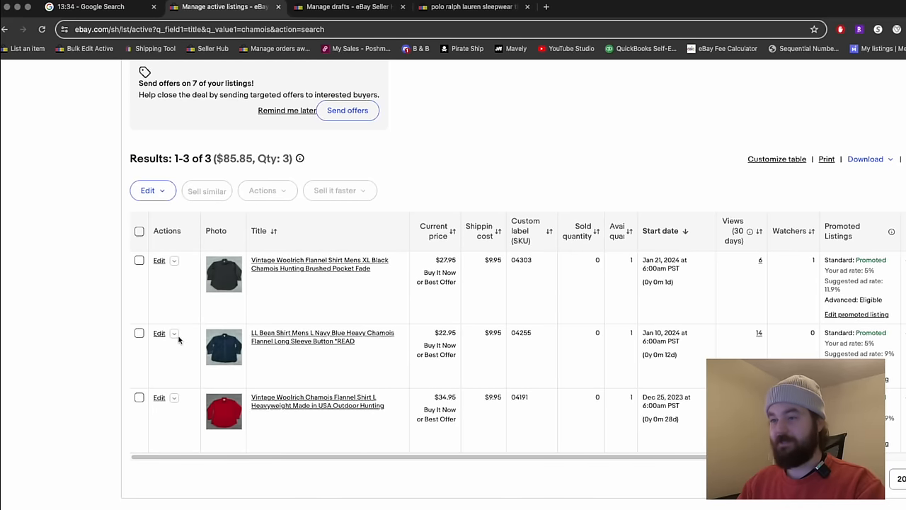
pyautogui.moveTo(175, 334)
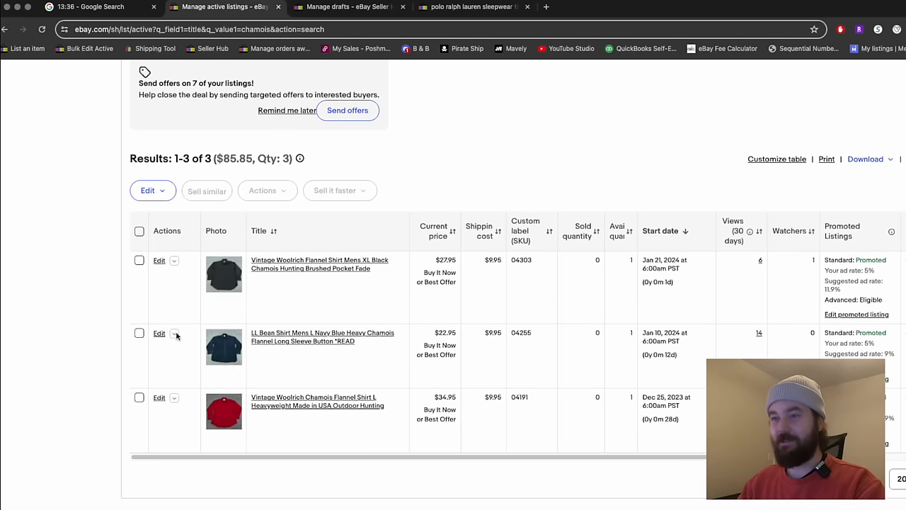
pyautogui.click(174, 325)
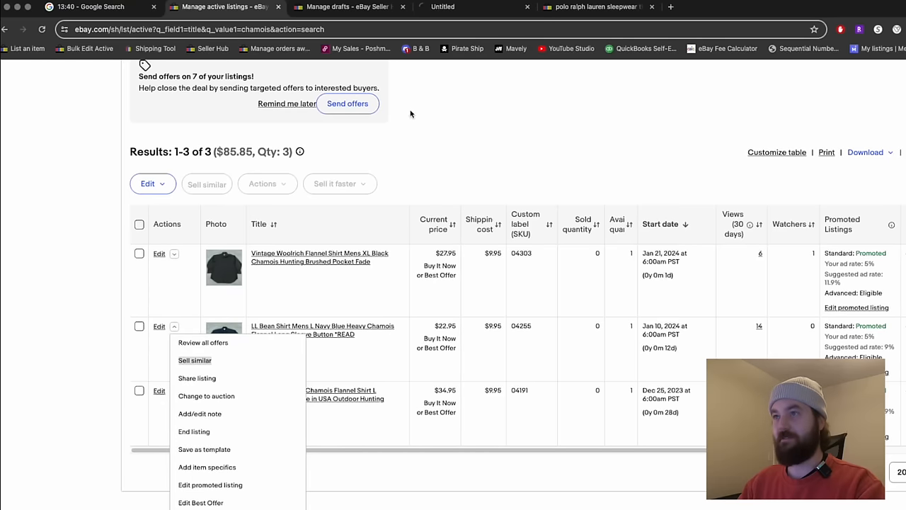
pyautogui.click(194, 360)
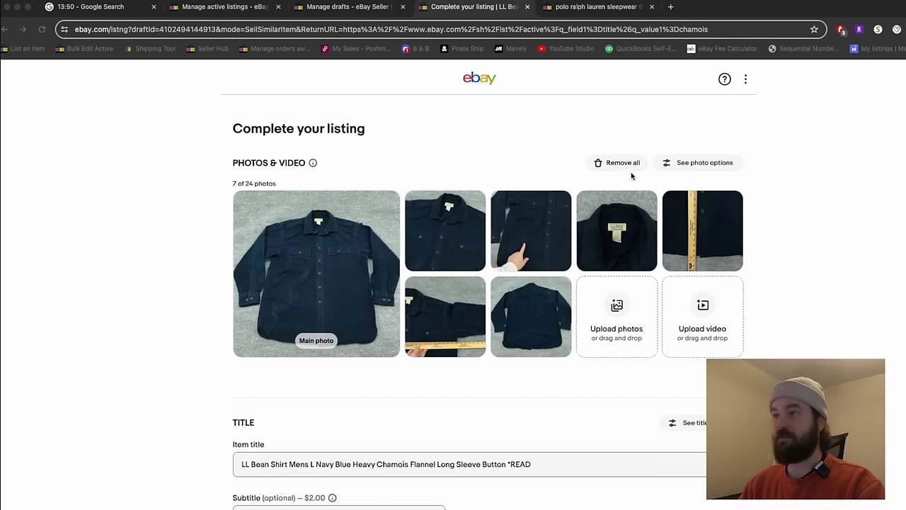
# Replace the photos with the orange shirt's and edit the title to a Mens M Burnt Orange shirt ending in Hunting
pyautogui.click(617, 161)
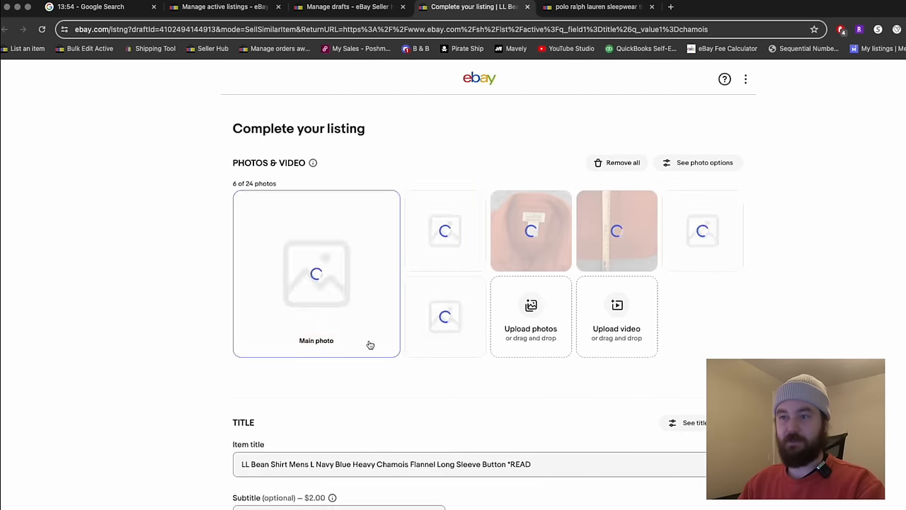
pyautogui.scroll(-3)
pyautogui.write('M')
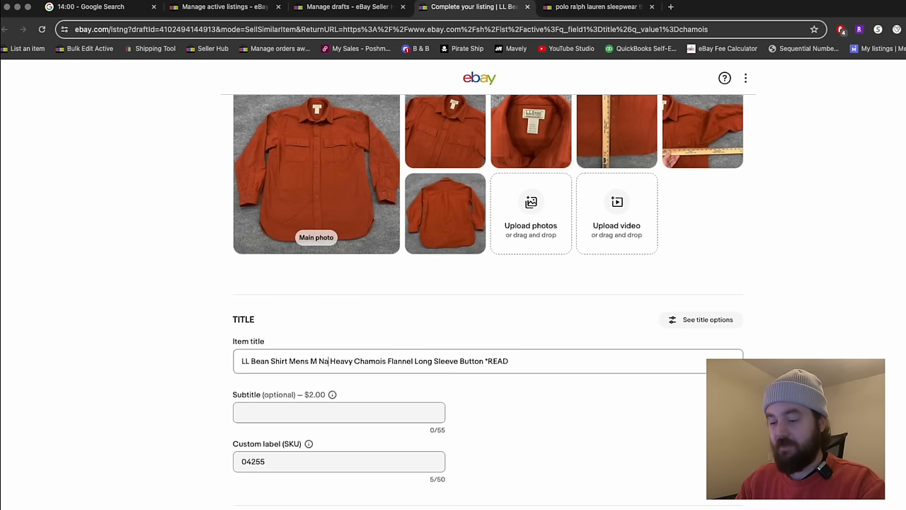
pyautogui.write('Burnt Orange')
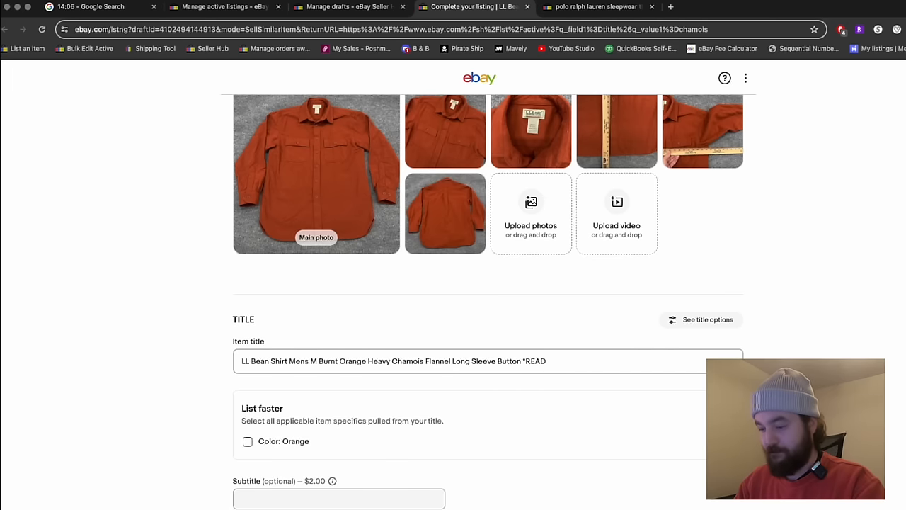
pyautogui.write('Hunting')
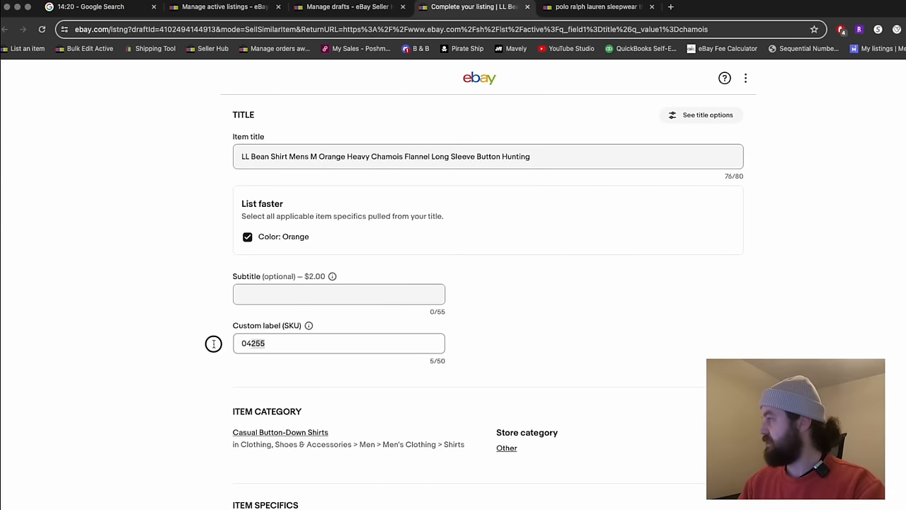
# Set the custom label to 04317 and close the enlarged tag photo
pyautogui.write('04317')
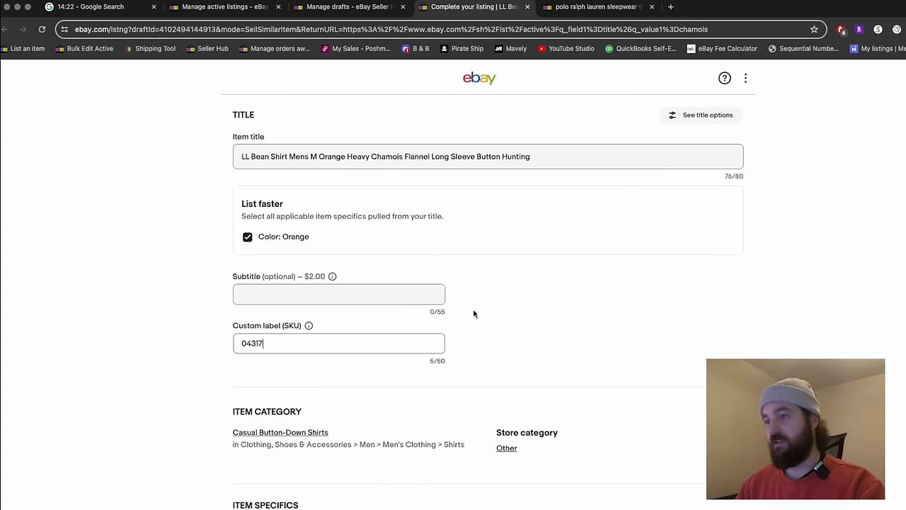
pyautogui.scroll(-3)
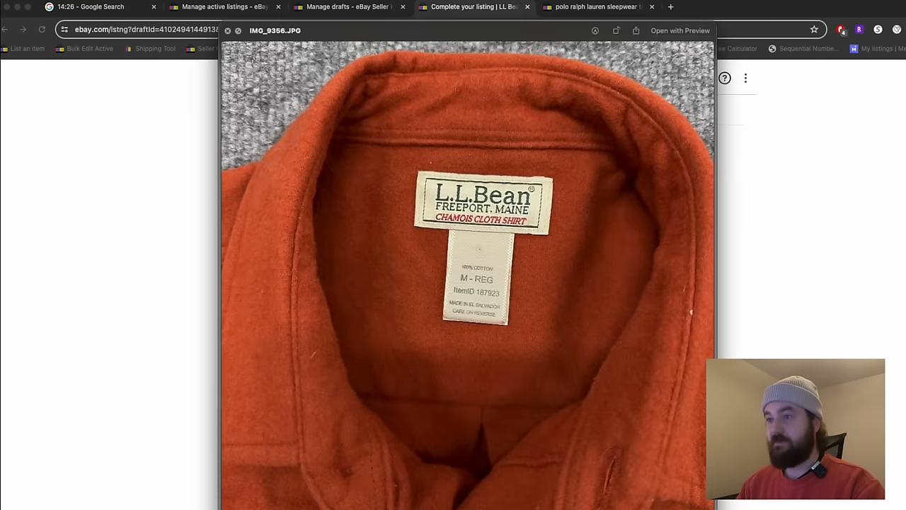
pyautogui.click(525, 255)
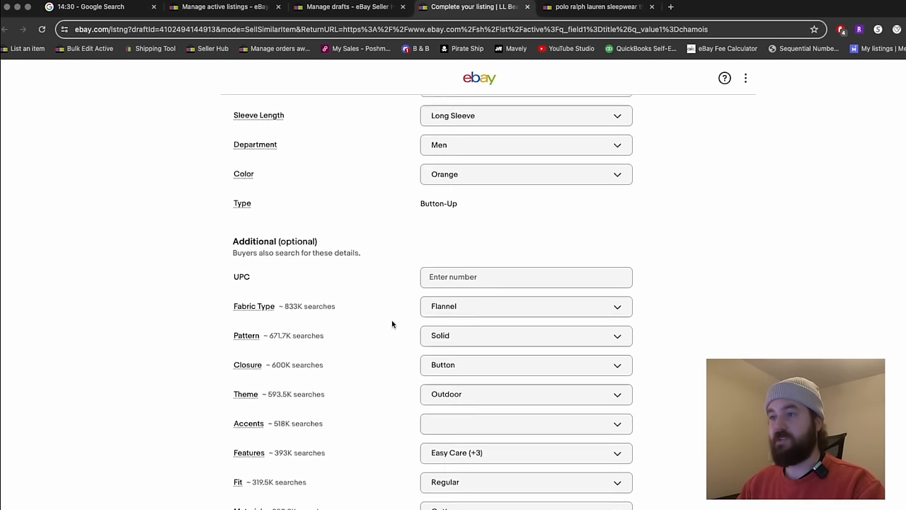
# Enter 27.95 in the pricing section and save the LL Bean shirt listing as a draft for later
pyautogui.scroll(-3)
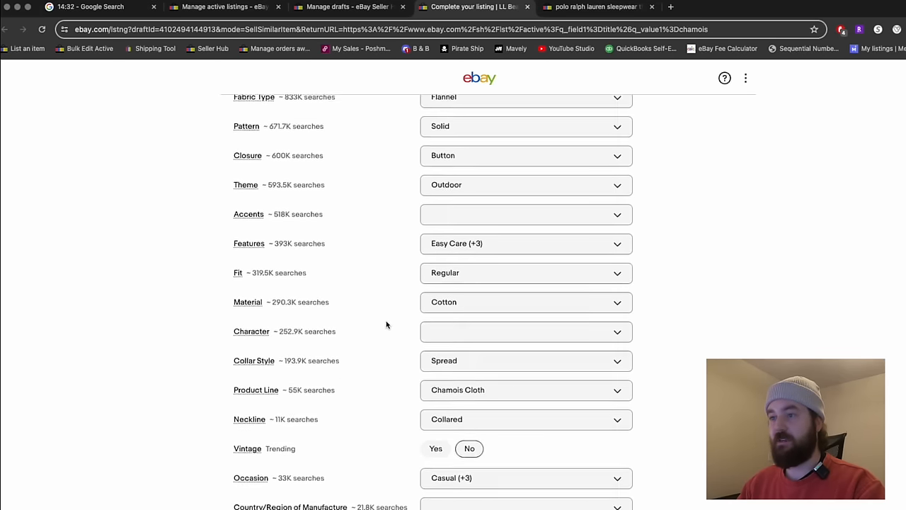
pyautogui.scroll(-3)
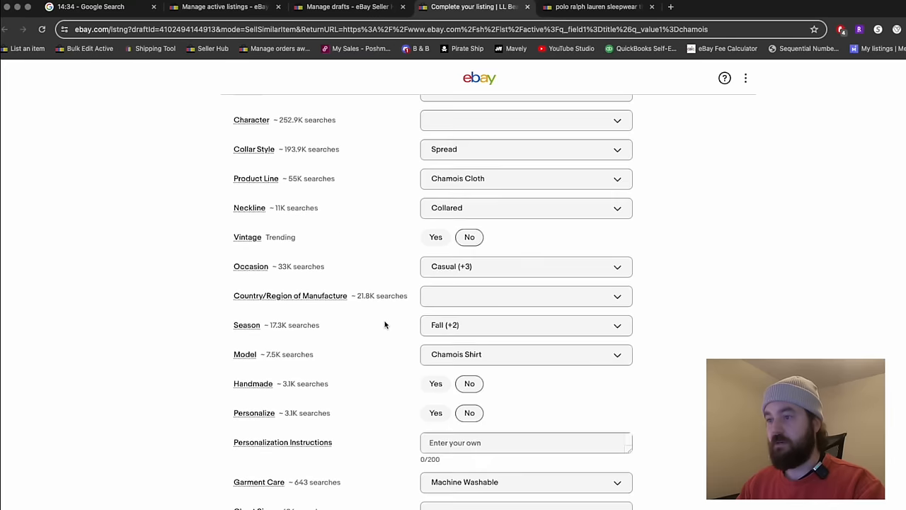
pyautogui.scroll(-3)
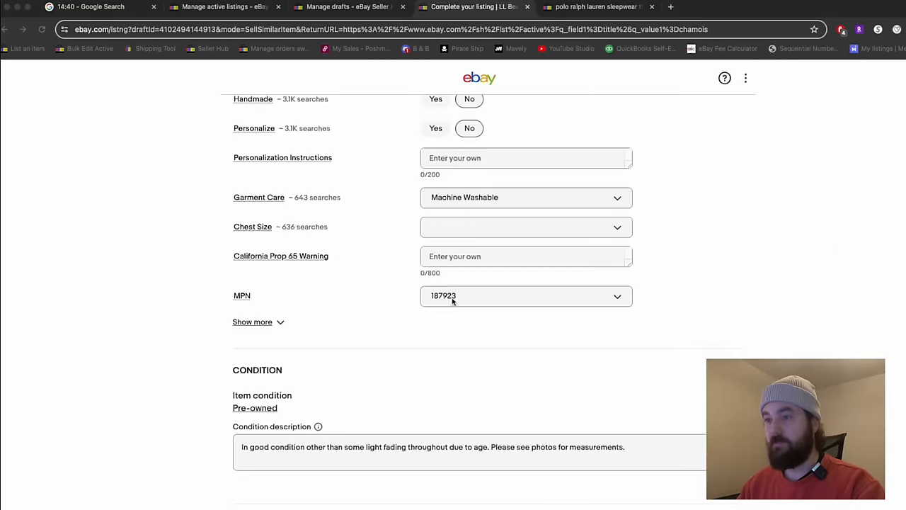
pyautogui.scroll(-3)
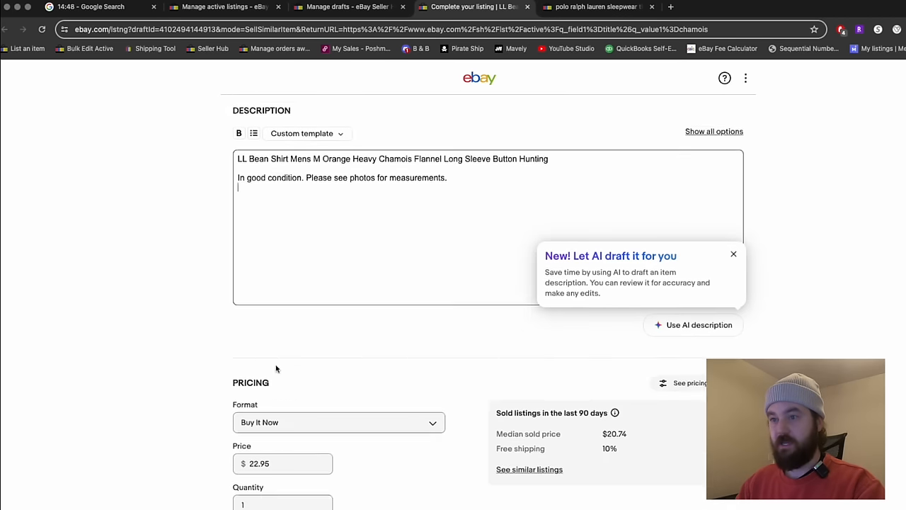
pyautogui.scroll(-3)
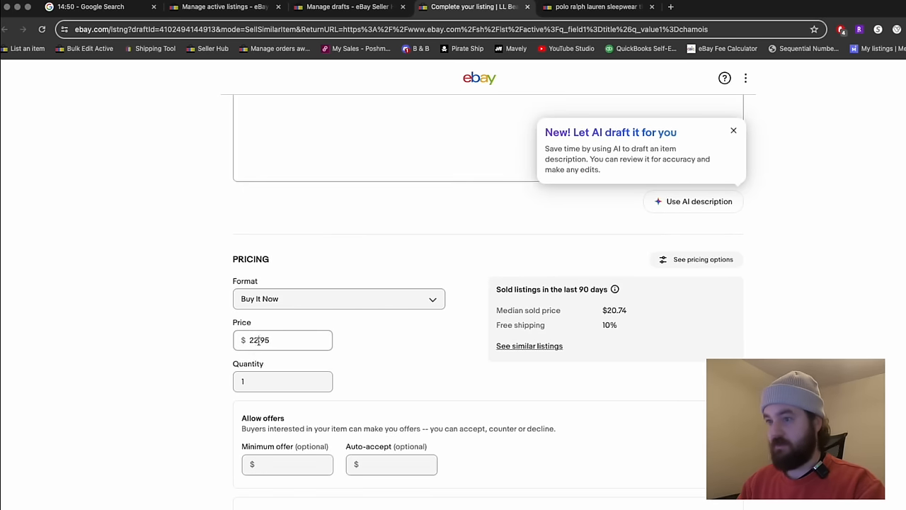
pyautogui.write('27.95')
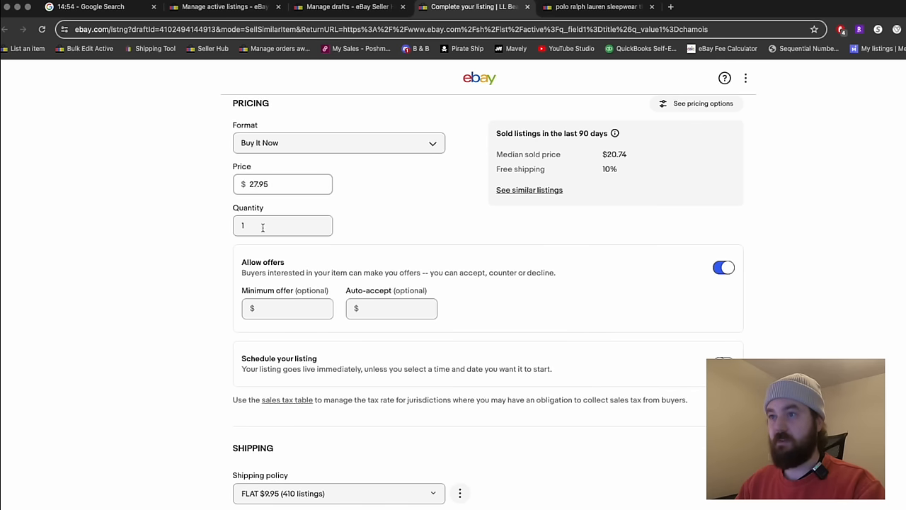
pyautogui.scroll(-3)
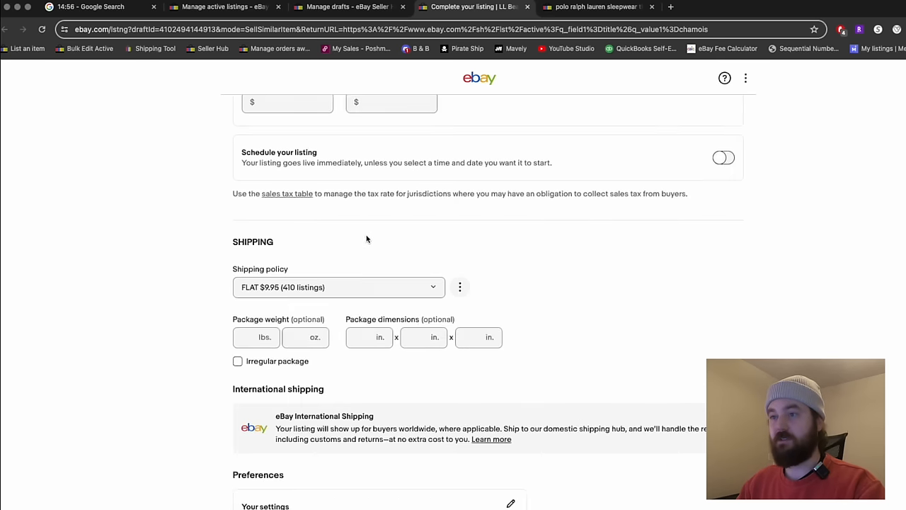
pyautogui.scroll(-3)
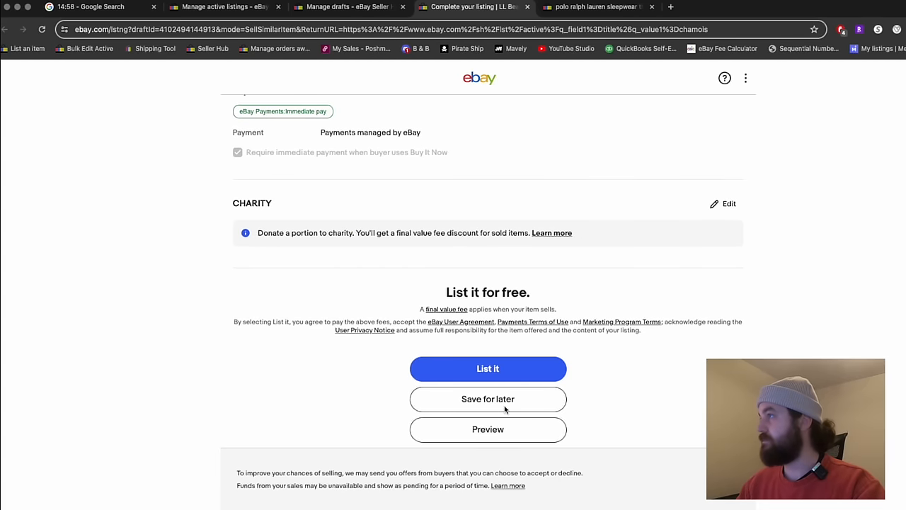
pyautogui.click(487, 399)
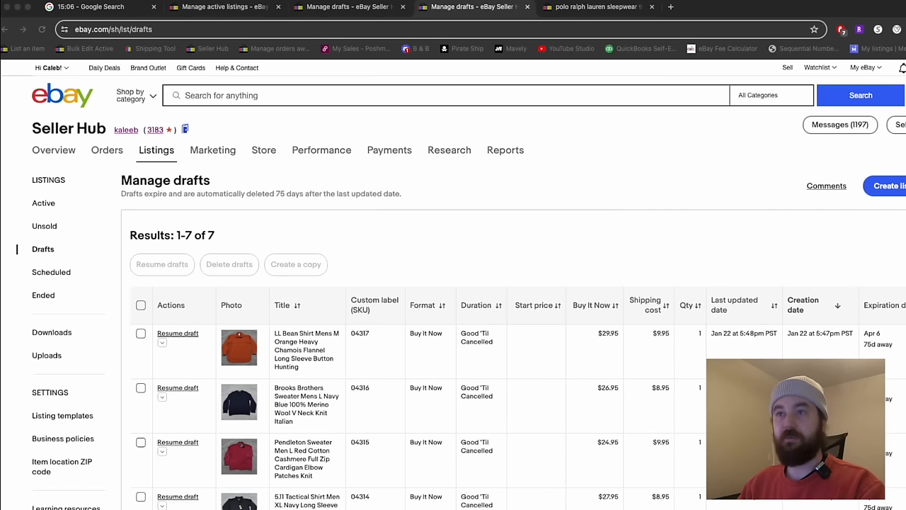
# In All orders, search item titles for 'bahama flannel' and start a Sell-similar listing from that order
pyautogui.click(107, 150)
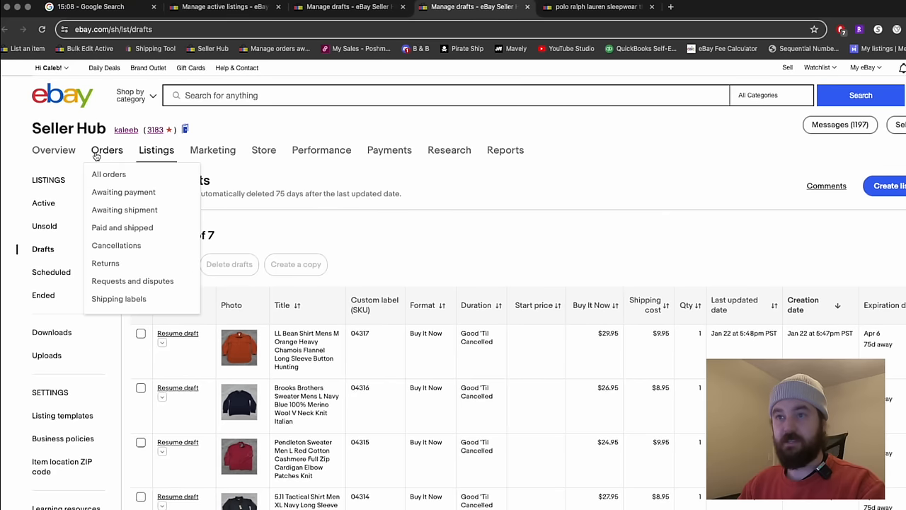
pyautogui.moveTo(110, 174)
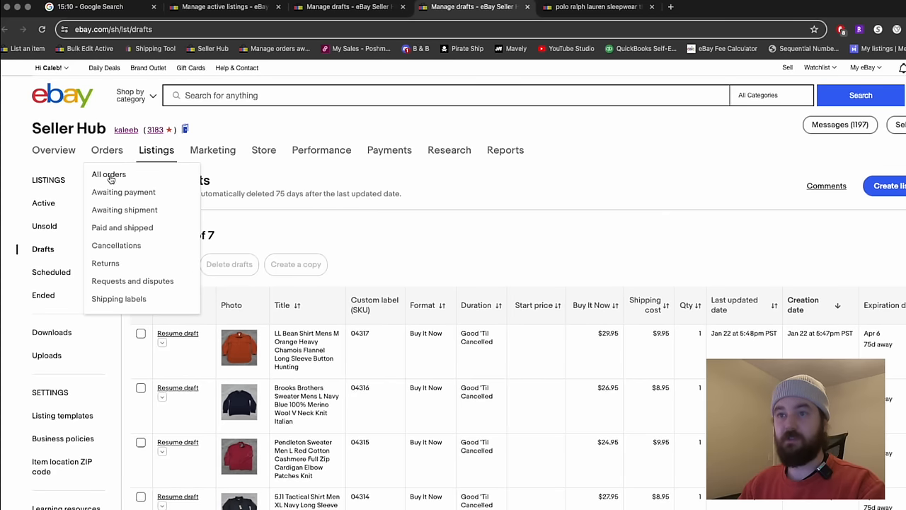
pyautogui.click(107, 174)
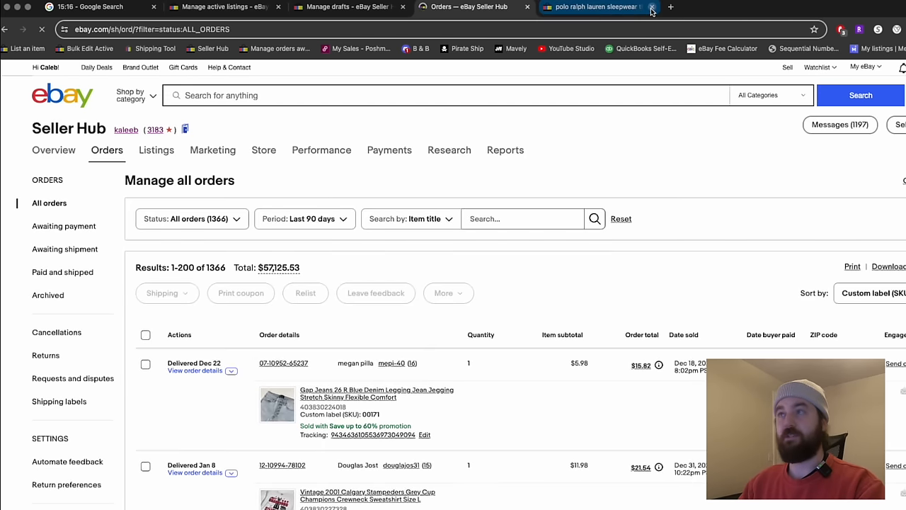
pyautogui.click(592, 6)
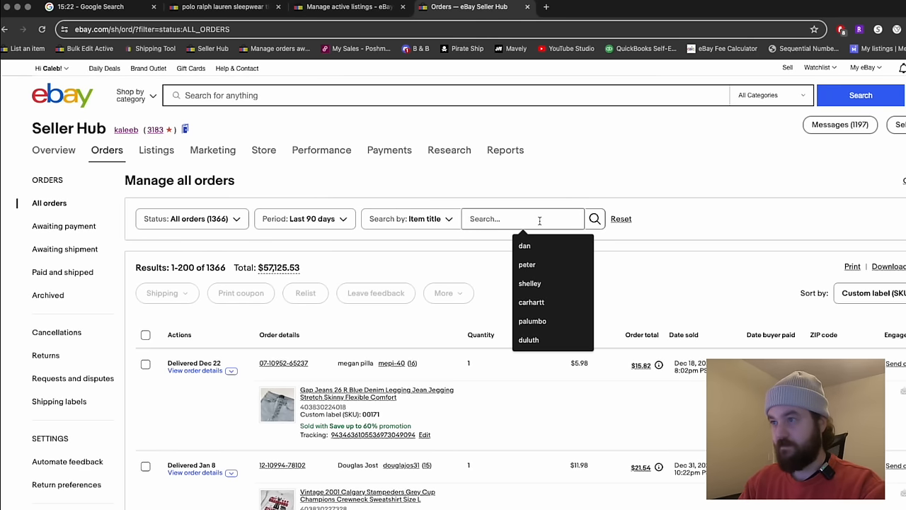
pyautogui.write('bahama flannel')
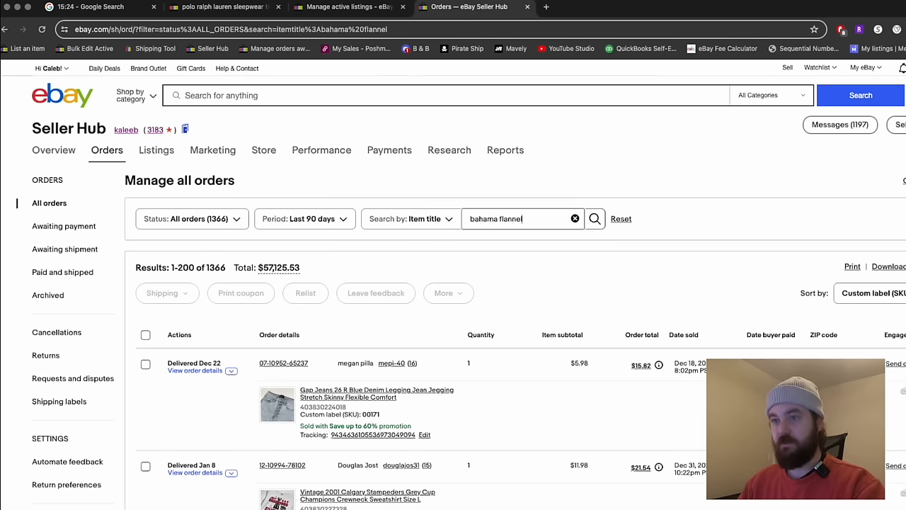
pyautogui.click(594, 218)
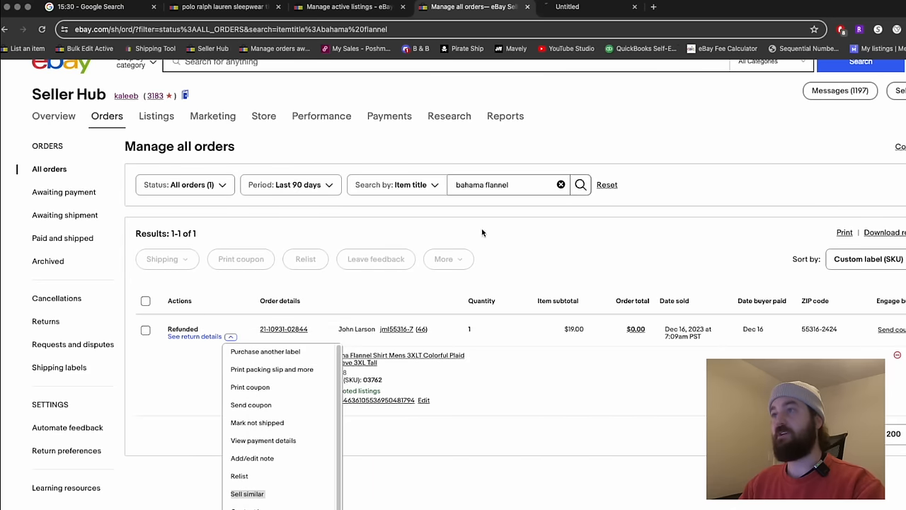
pyautogui.click(231, 337)
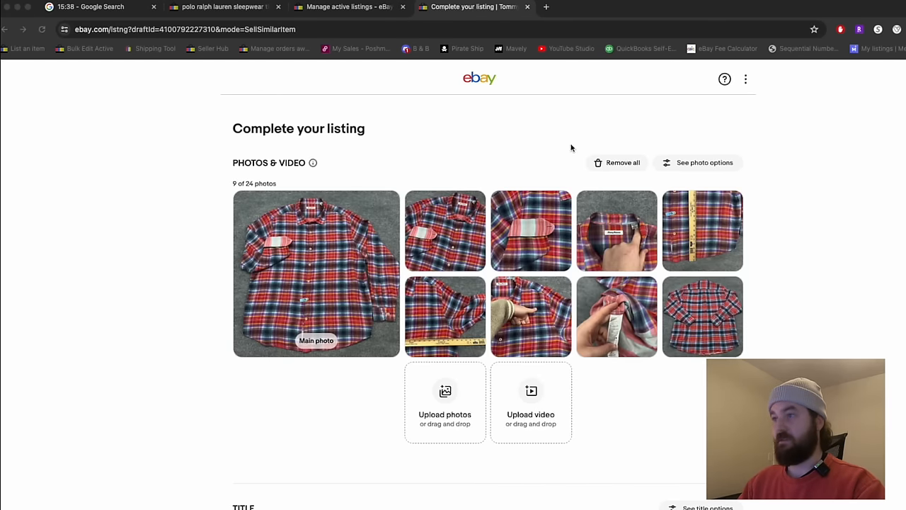
# Upload the blue-red plaid shirt photos, apply the Size 2XL specific, and change the custom label to 04318
pyautogui.click(618, 162)
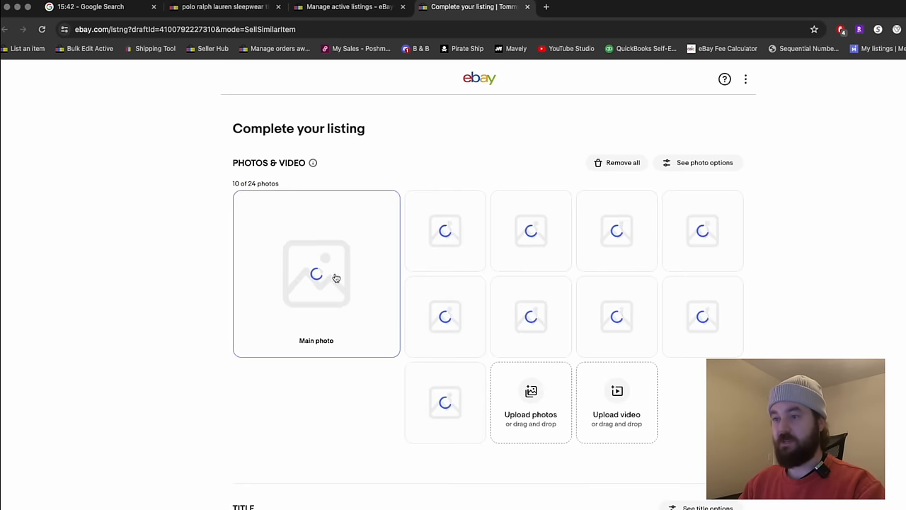
pyautogui.scroll(-3)
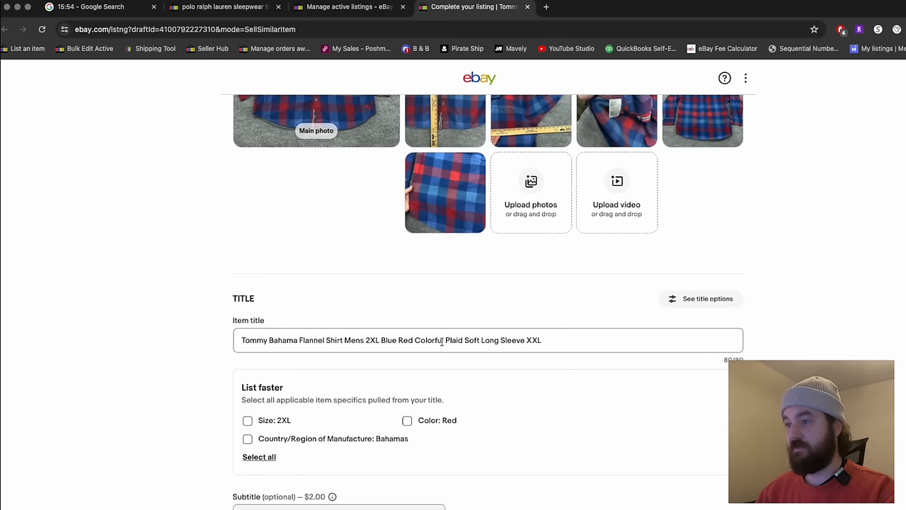
pyautogui.scroll(-3)
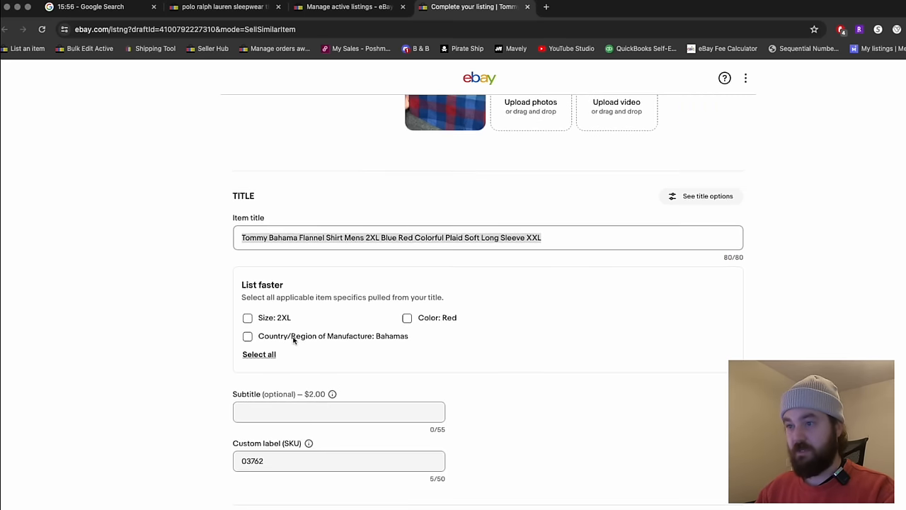
pyautogui.click(248, 317)
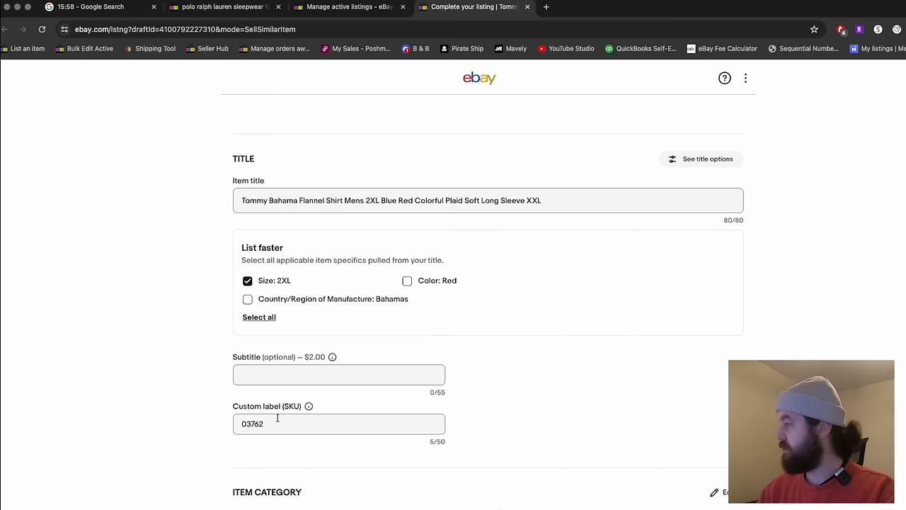
pyautogui.write('04318')
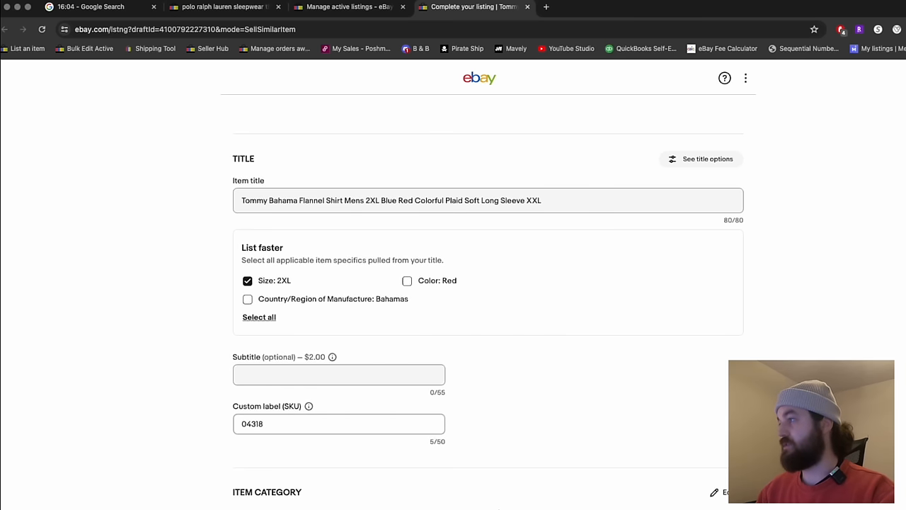
pyautogui.scroll(-3)
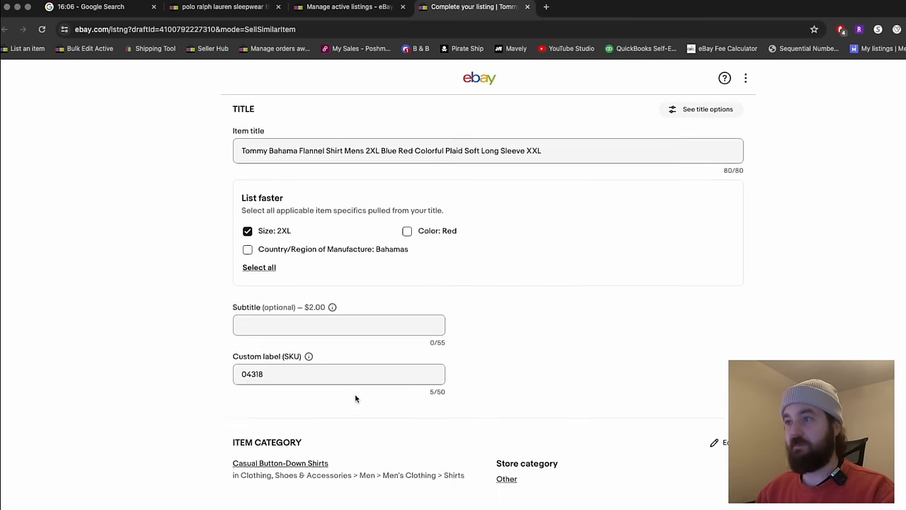
pyautogui.scroll(-3)
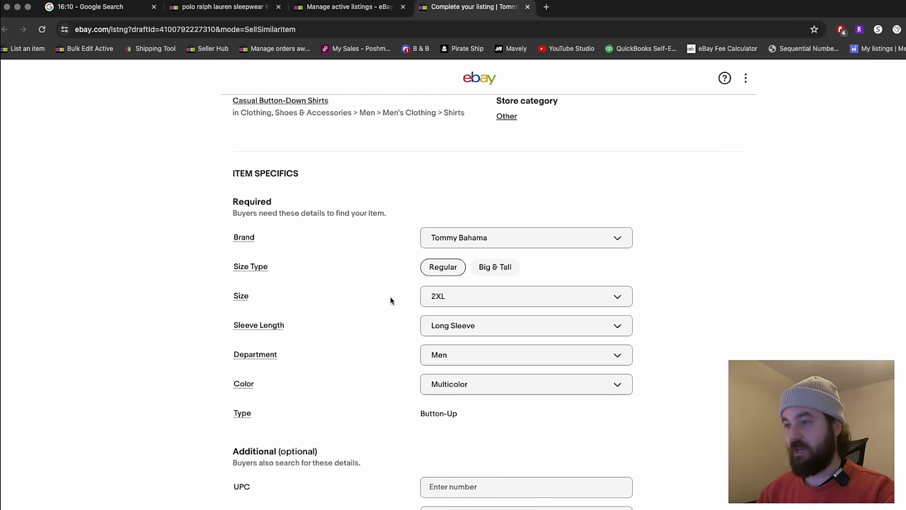
# Add lyocell and a blend material to the Material specific alongside Cotton
pyautogui.scroll(-3)
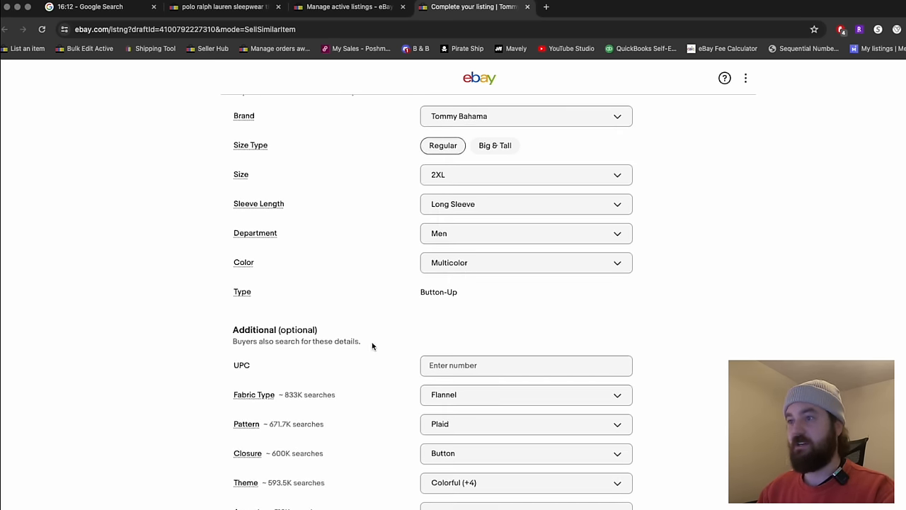
pyautogui.scroll(-3)
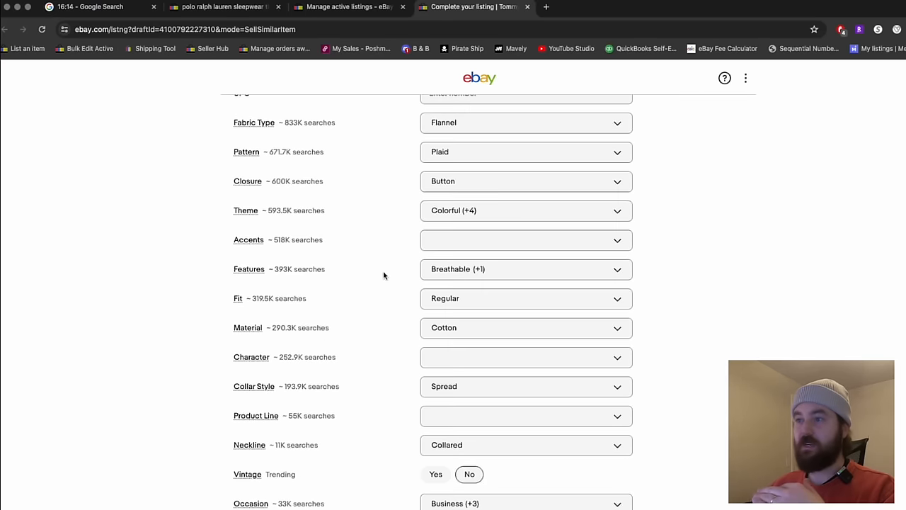
pyautogui.scroll(-3)
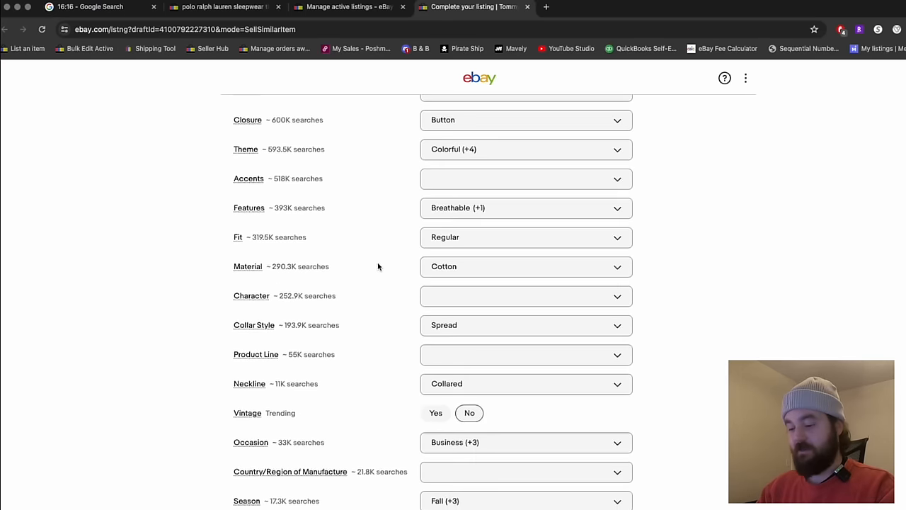
pyautogui.write('lyoce')
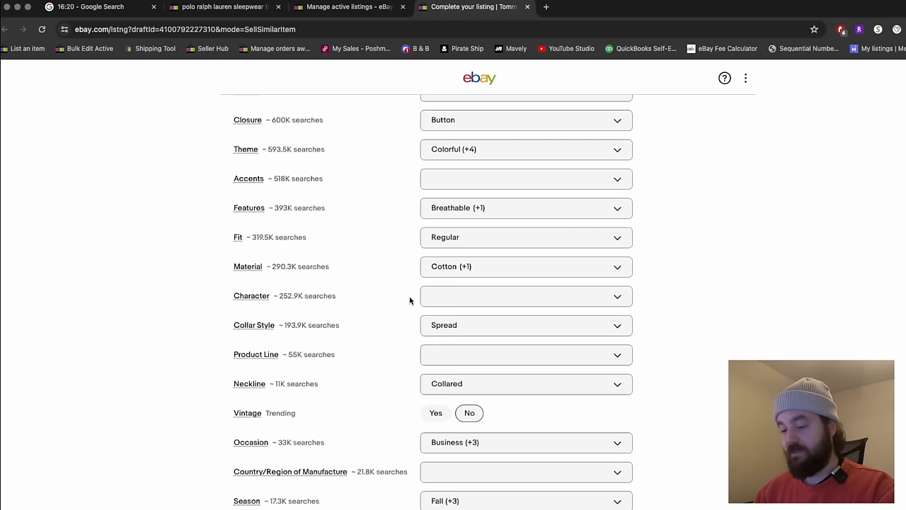
pyautogui.write('bl')
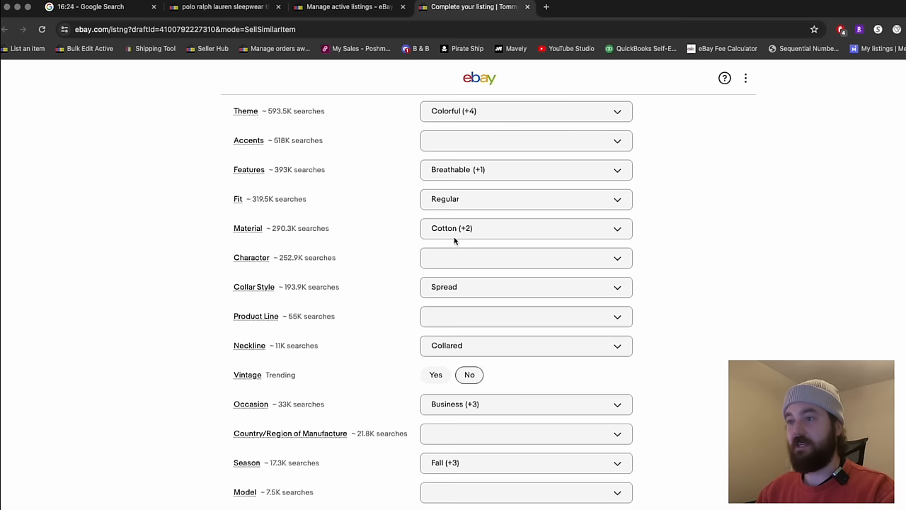
pyautogui.scroll(-3)
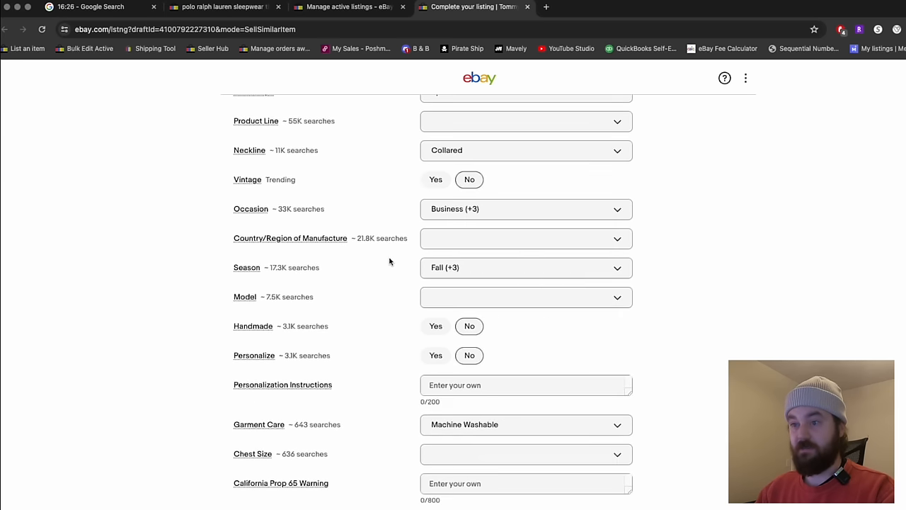
pyautogui.scroll(-3)
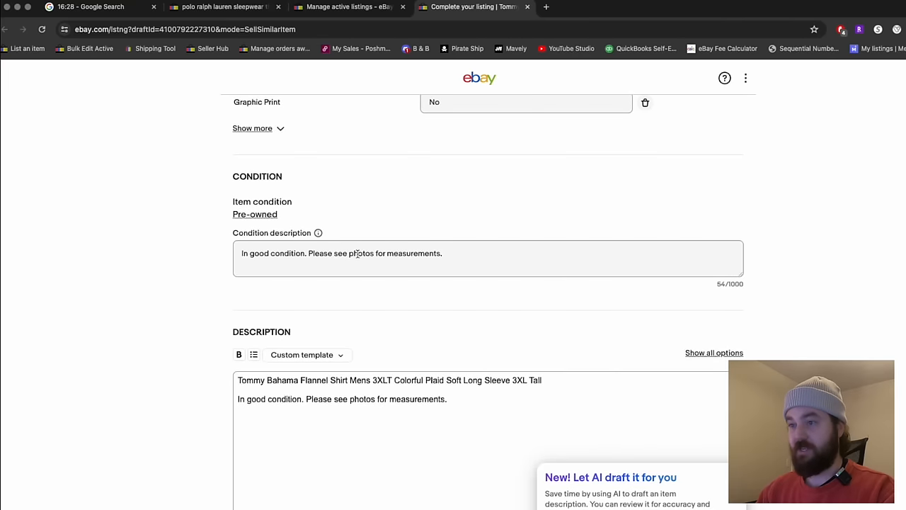
# Reword the condition note to mention minor pilling due to normal use and copy it for the description
pyautogui.click(389, 379)
pyautogui.write(' structual')
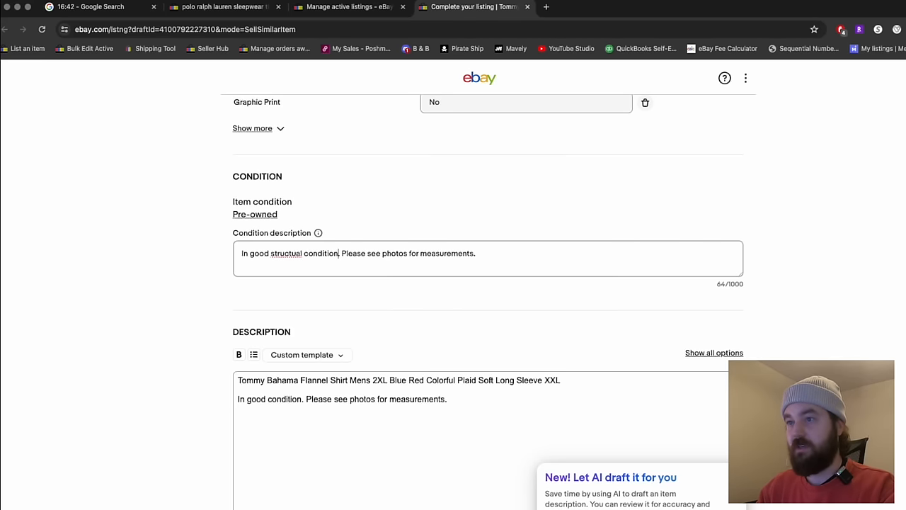
pyautogui.write('with some minor pilling due')
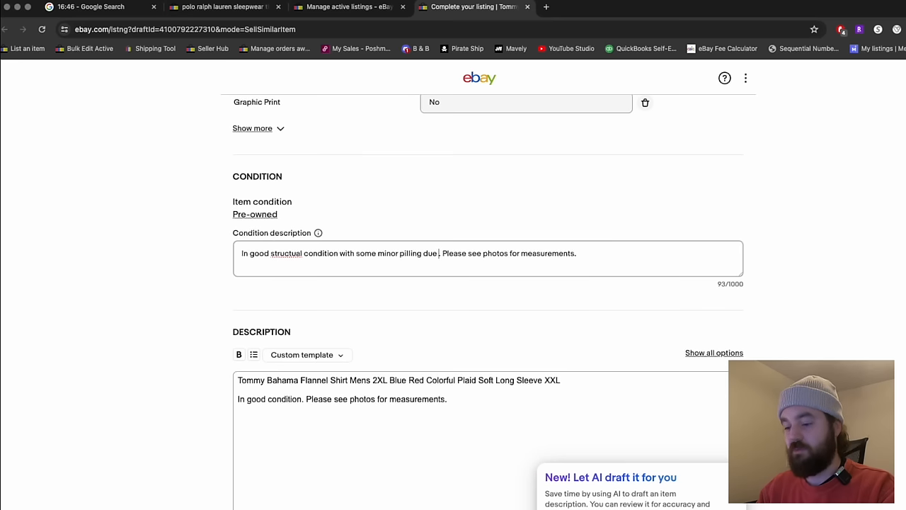
pyautogui.write('to')
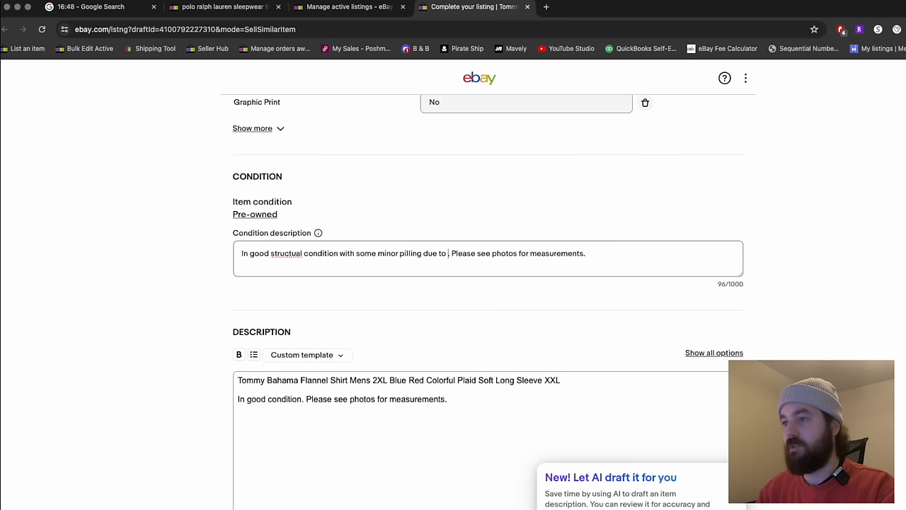
pyautogui.write('normal use.')
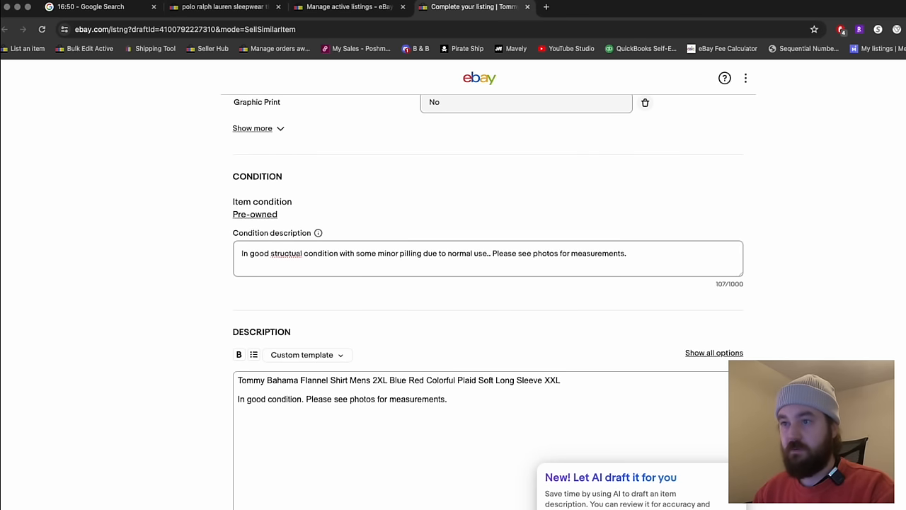
pyautogui.rightClick(289, 252)
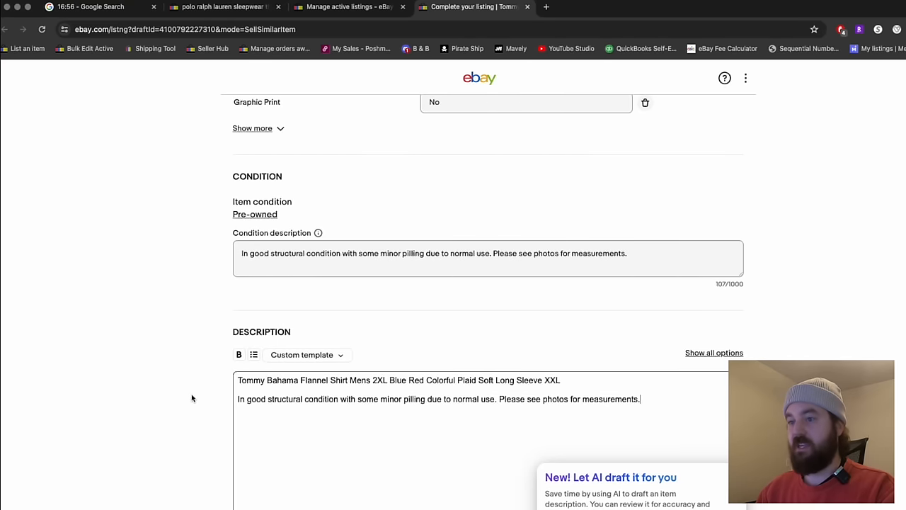
# Price the Tommy Bahama flannel at $24.95 and scroll past Promoted listings toward Save for later
pyautogui.scroll(-3)
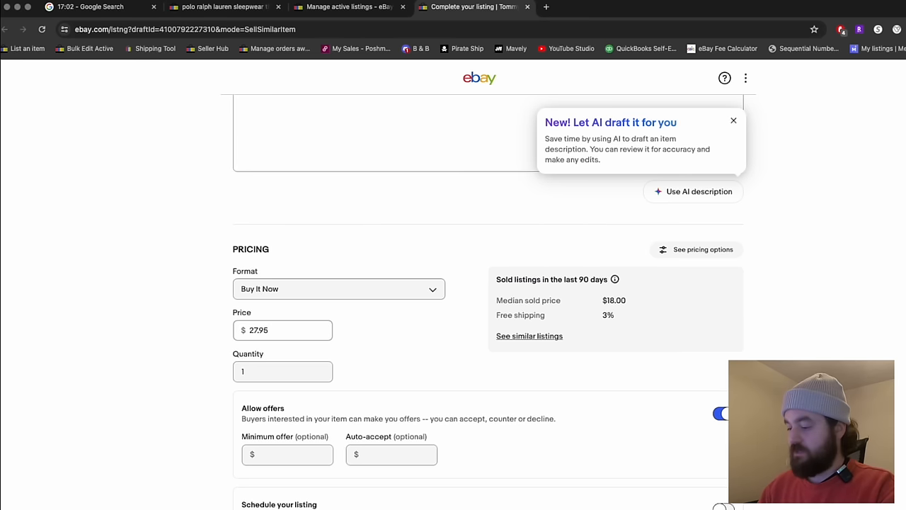
pyautogui.write('24.95')
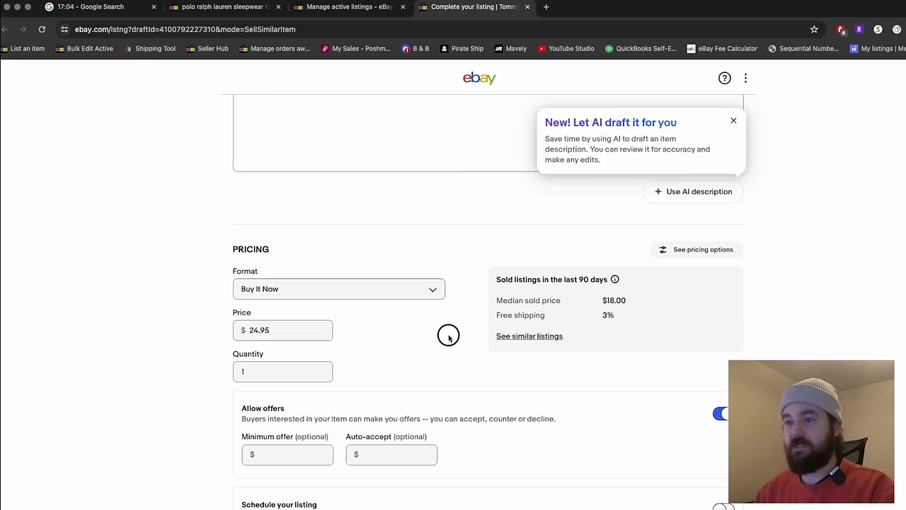
pyautogui.scroll(-3)
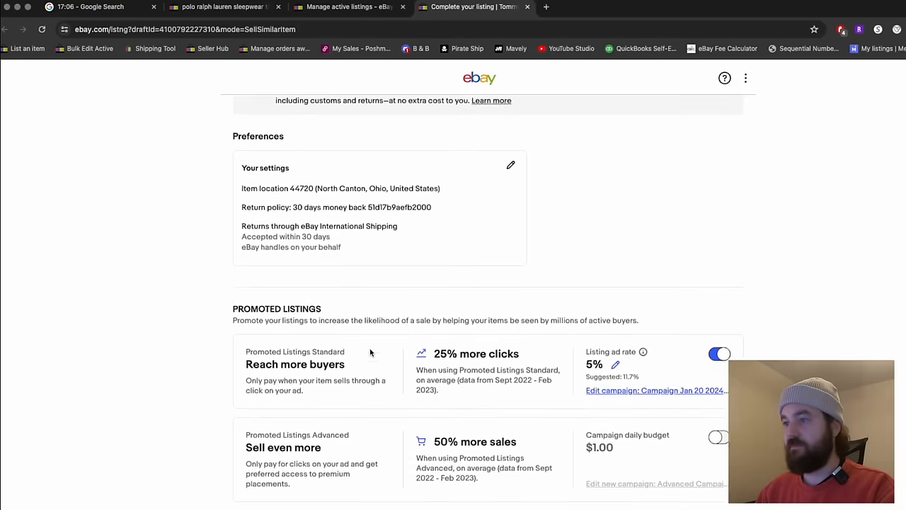
pyautogui.scroll(-3)
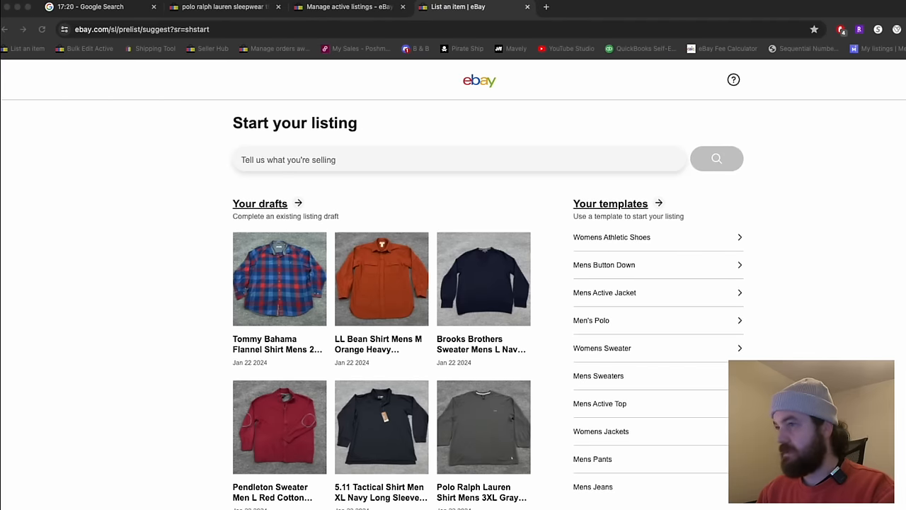
# Enter the title start "LL Bean Flannel Shirt Womens M Yellow Green" in the listing search bar
pyautogui.click(458, 158)
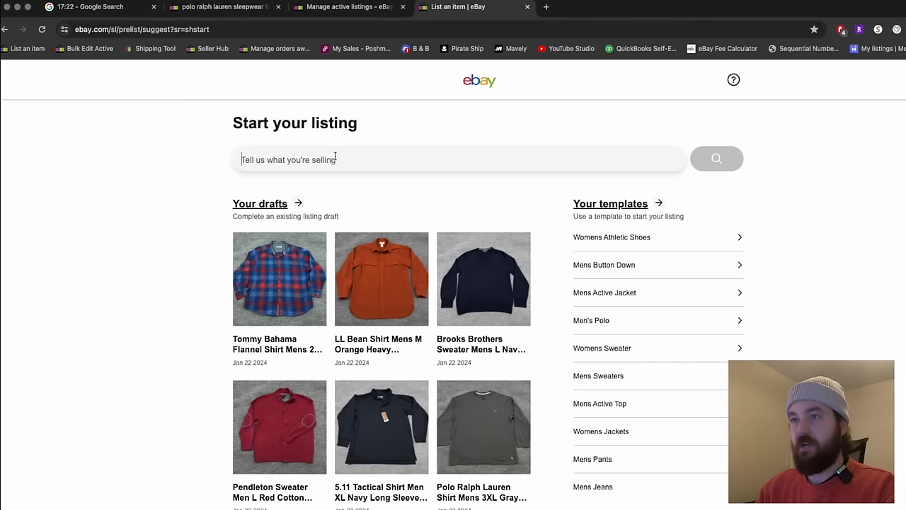
pyautogui.write('LL Bean Flannel Shirt')
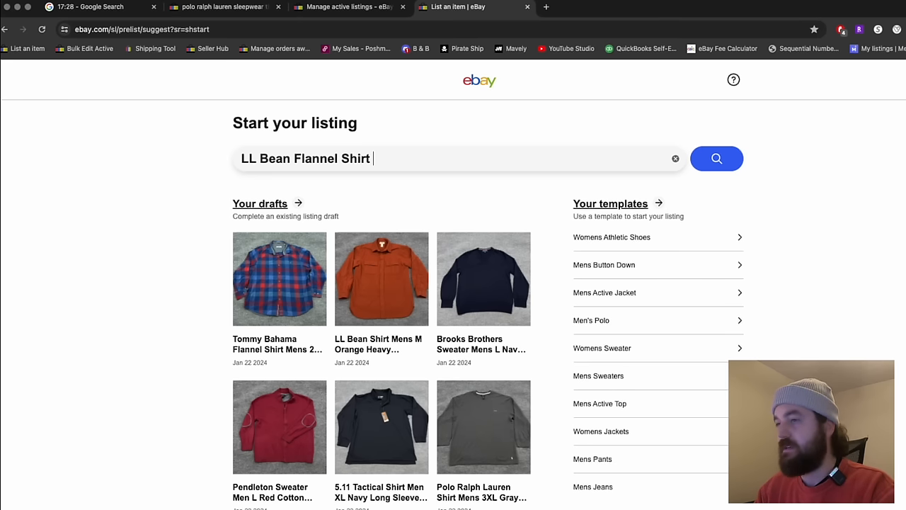
pyautogui.click(453, 159)
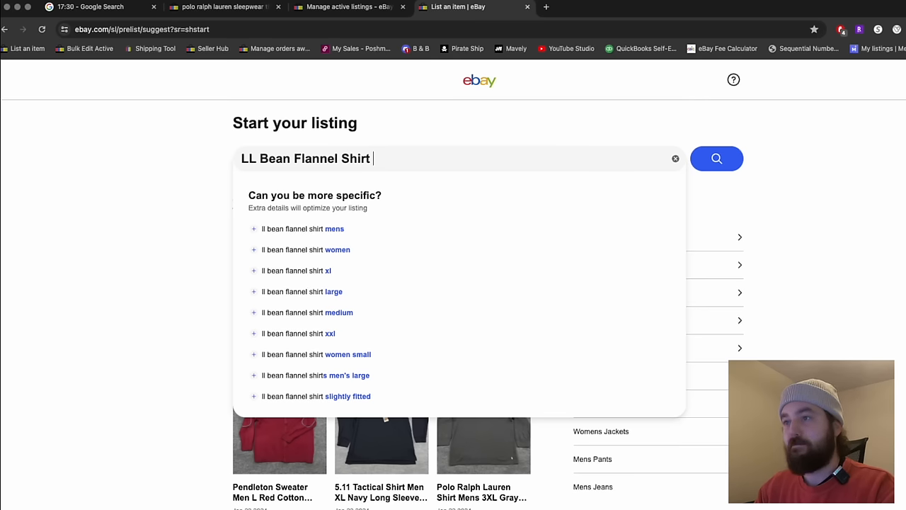
pyautogui.write('Womens')
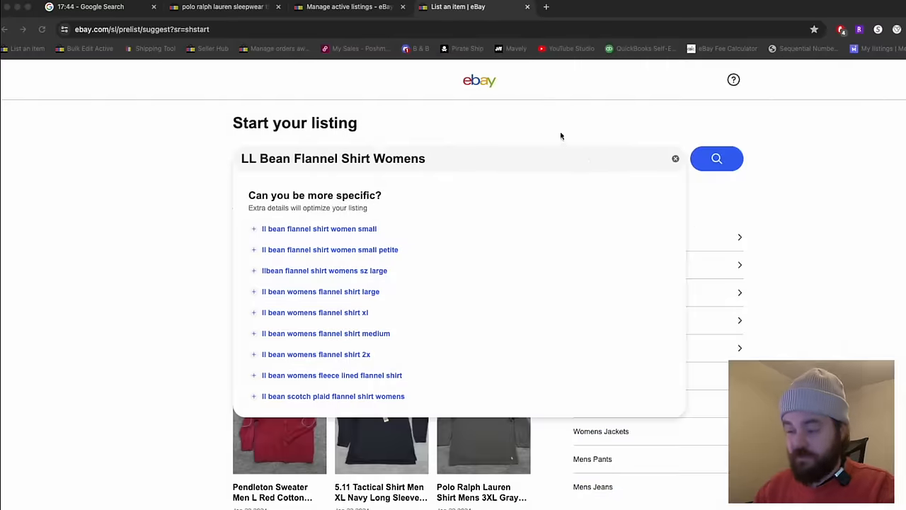
pyautogui.write('M')
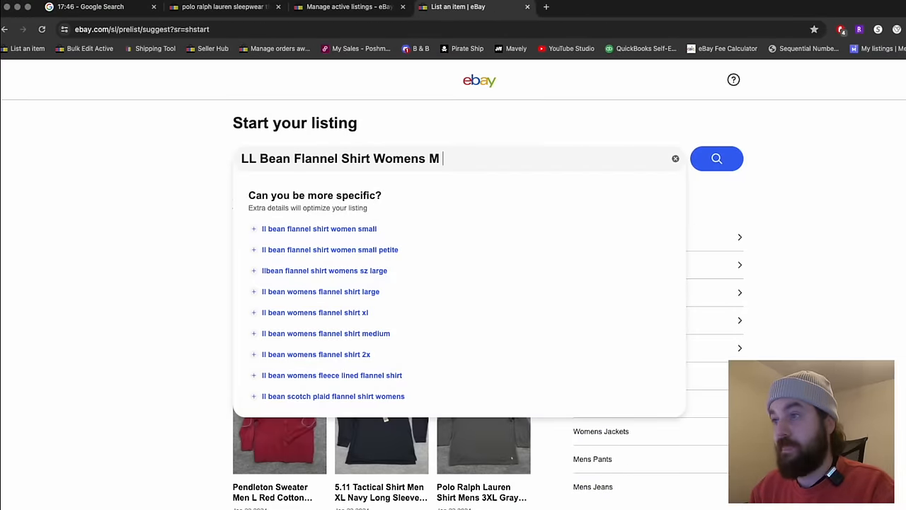
pyautogui.write('Yellow Green Plaid')
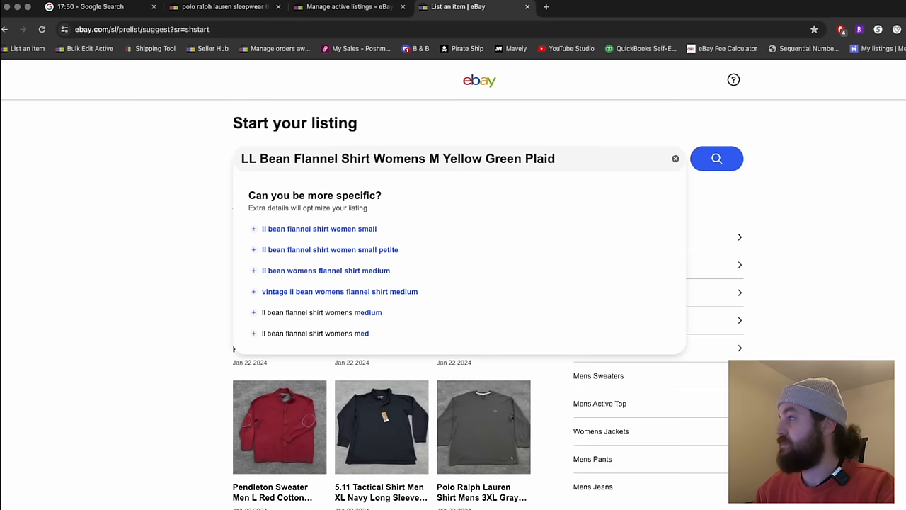
# Finish the title with "Pockets Slim Signature Collection" and search for catalog matches
pyautogui.write('Slim Fit Signatu')
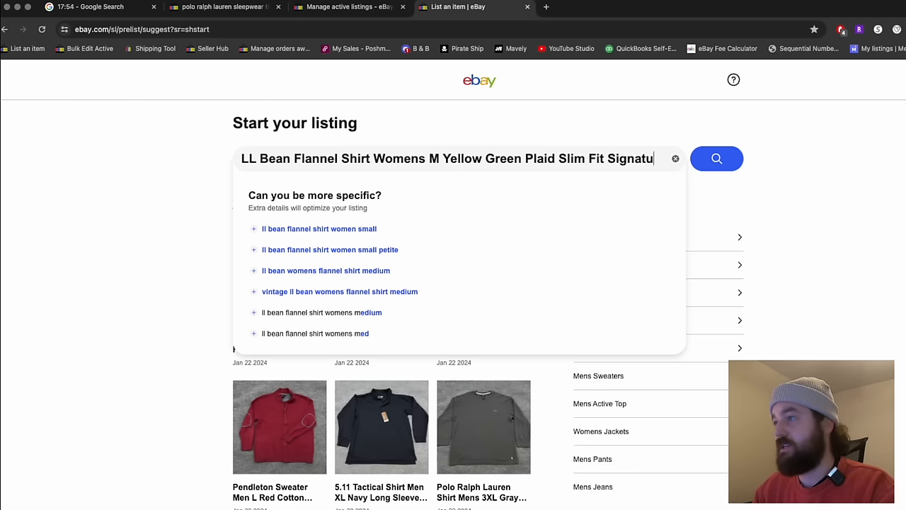
pyautogui.write('Collection')
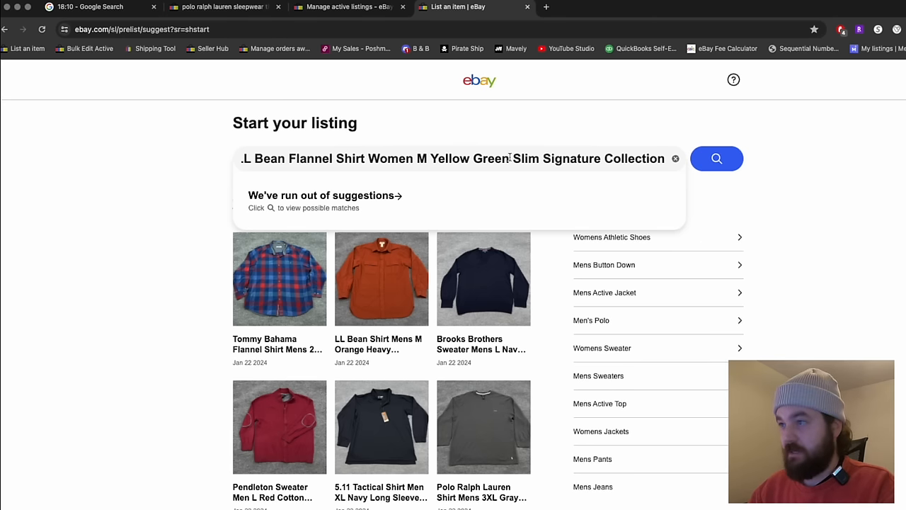
pyautogui.write('Pockets')
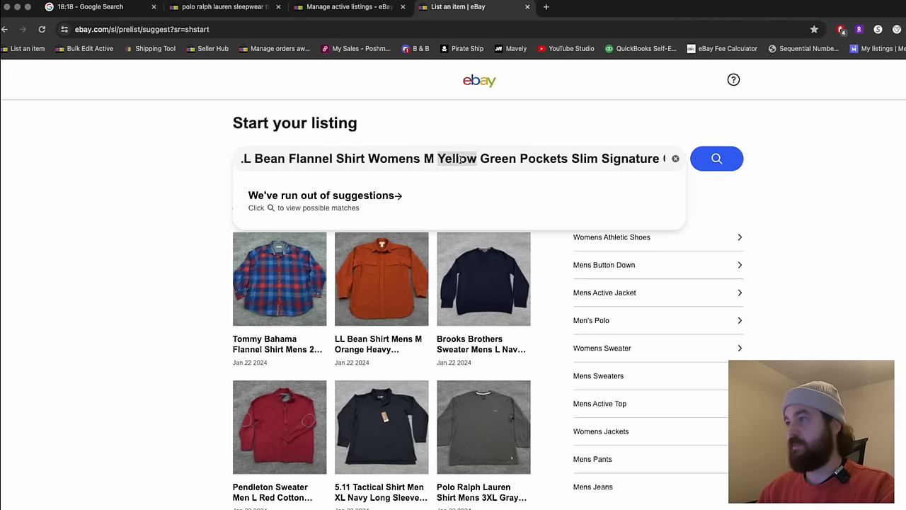
pyautogui.click(717, 159)
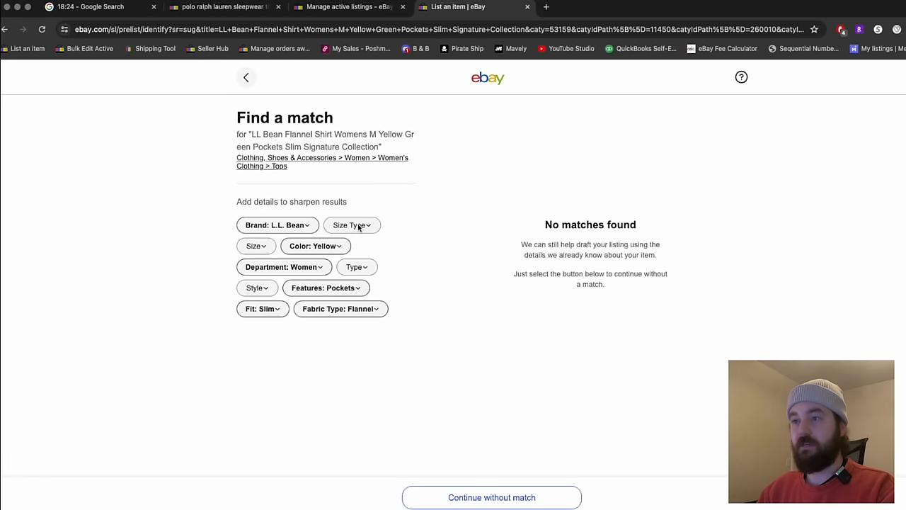
# Set Size Type Regular, Size M and Style Basic on the Find a match page
pyautogui.click(491, 497)
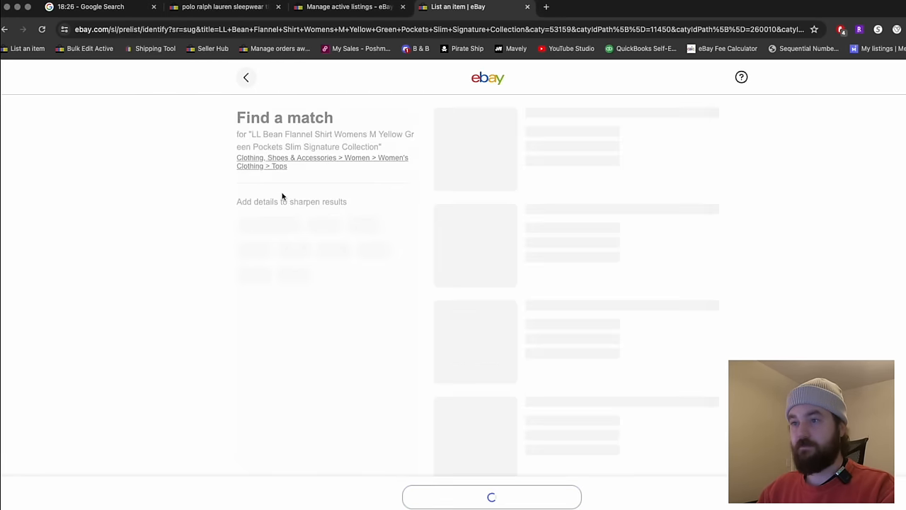
pyautogui.click(252, 246)
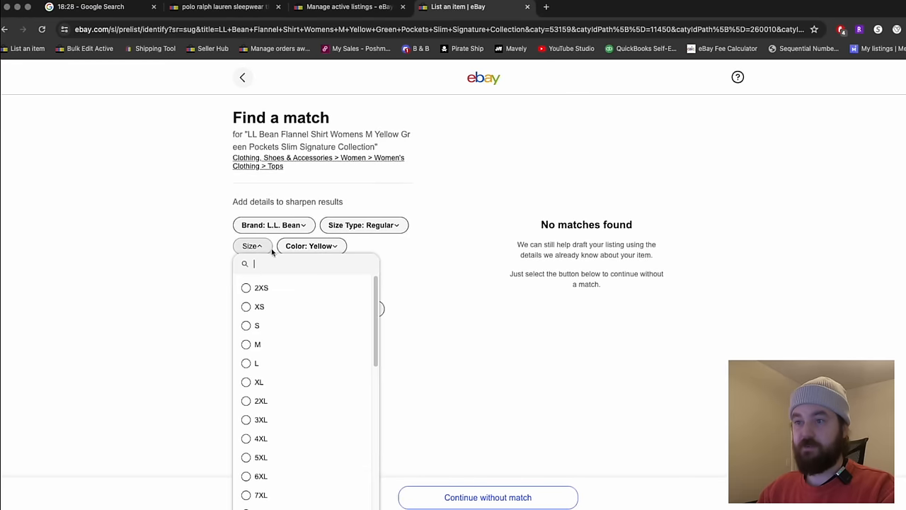
pyautogui.click(487, 496)
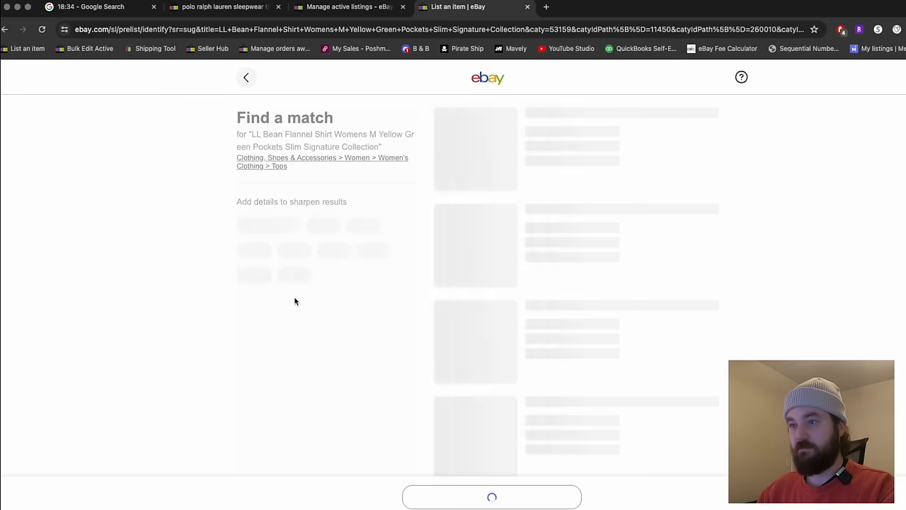
pyautogui.click(342, 287)
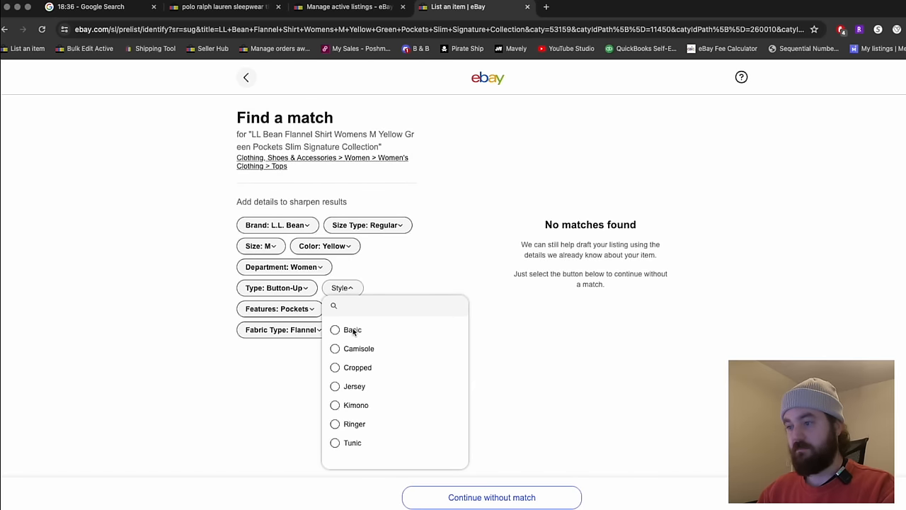
pyautogui.click(491, 497)
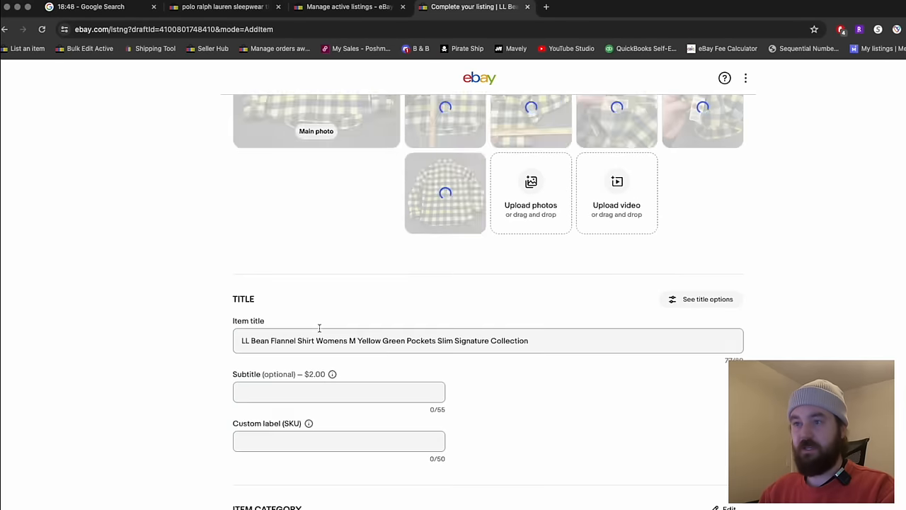
# Enter custom label (SKU) 043 and move down to the Item specifics
pyautogui.scroll(-3)
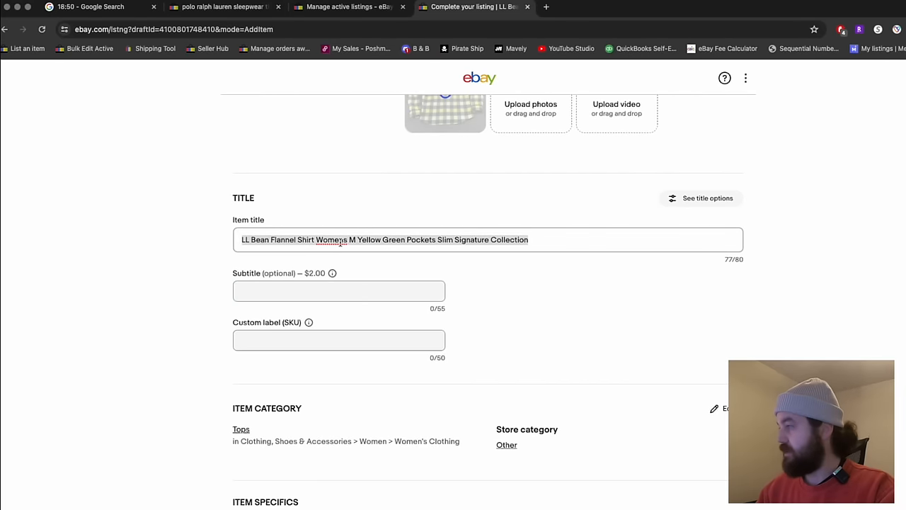
pyautogui.write('043')
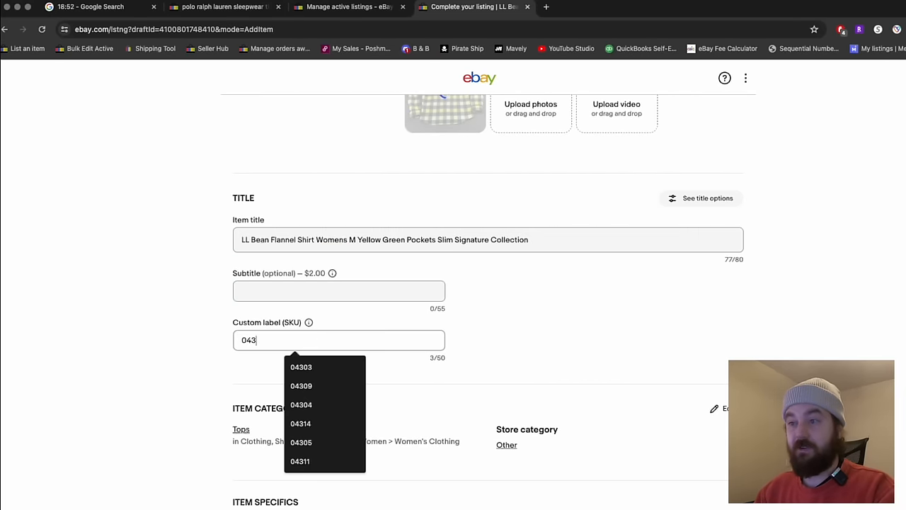
pyautogui.scroll(-3)
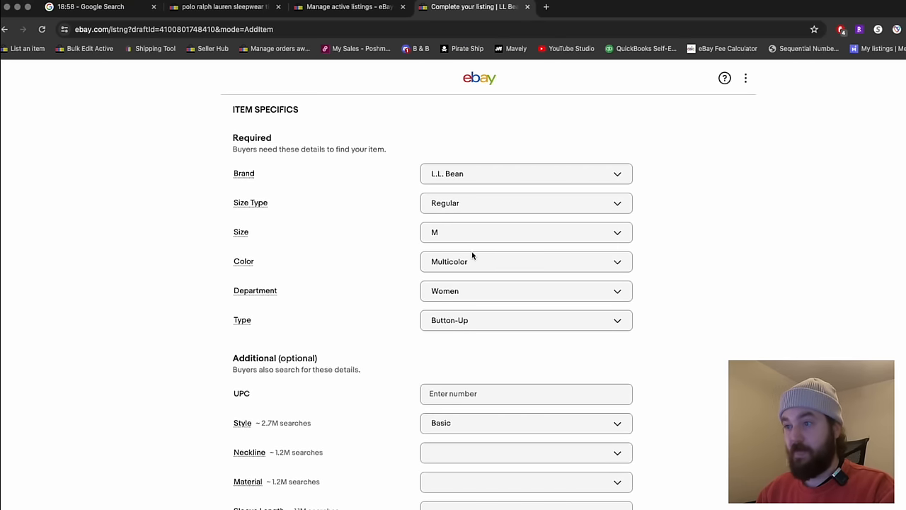
# Set material 100% Cotton, Long Sleeve, Breathable features and Vintage No
pyautogui.scroll(-3)
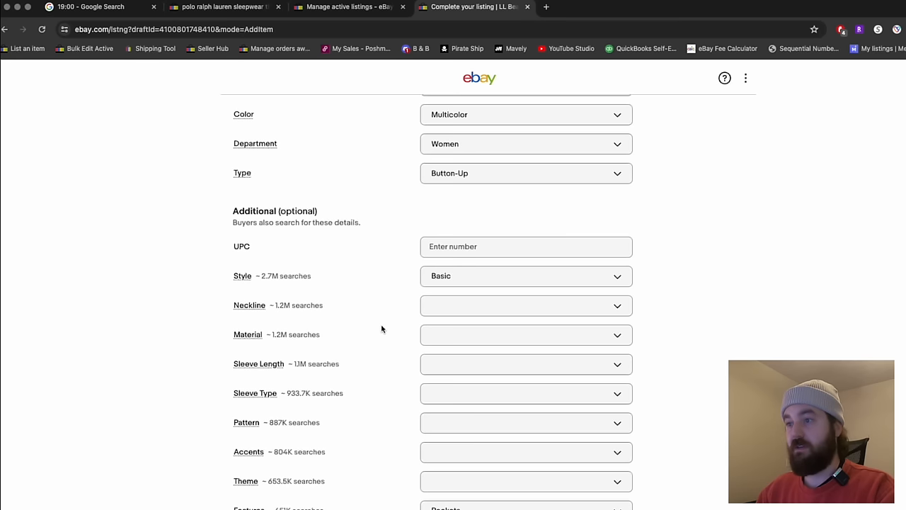
pyautogui.scroll(-3)
pyautogui.write('c')
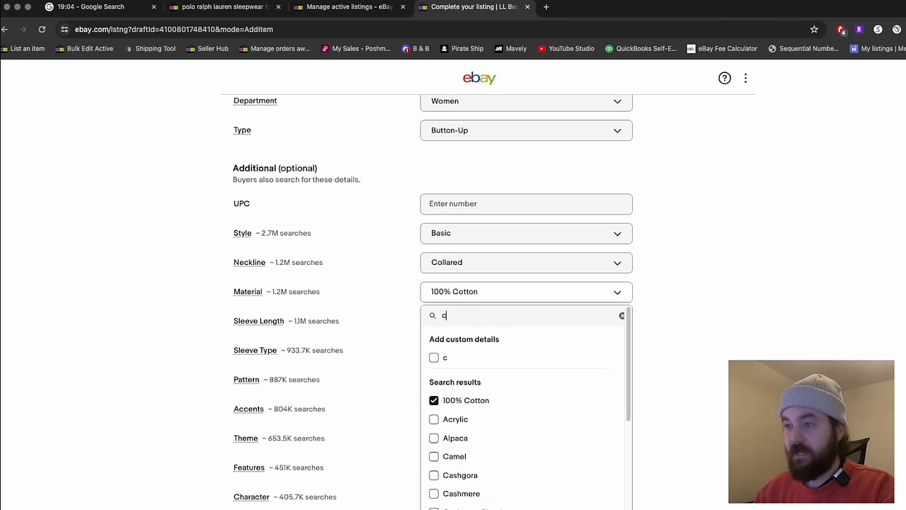
pyautogui.write('ott')
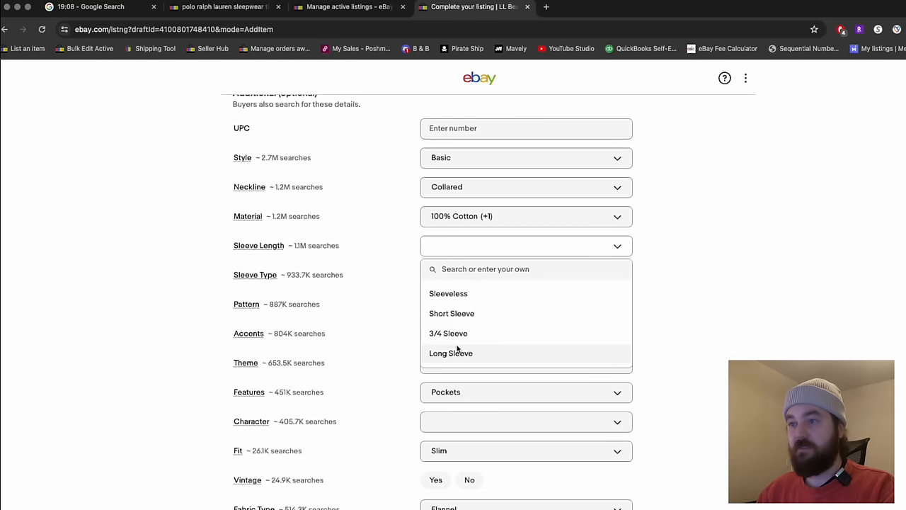
pyautogui.click(451, 352)
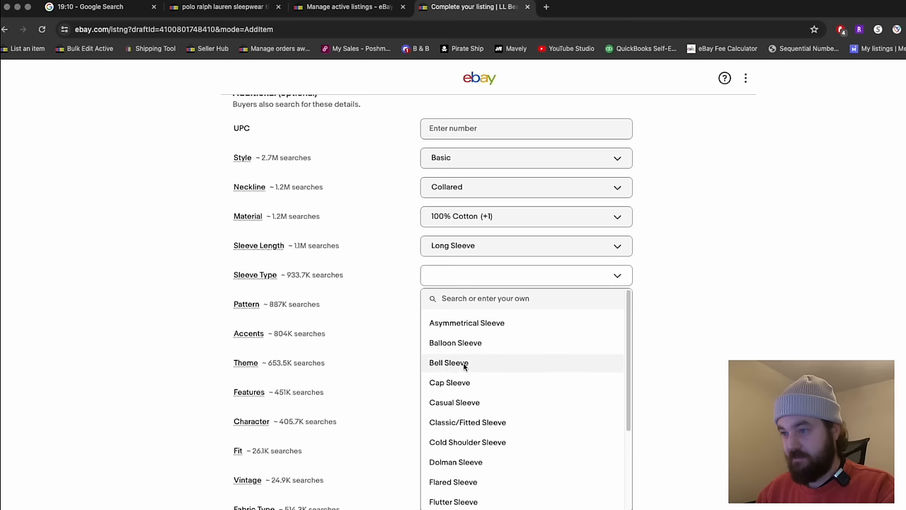
pyautogui.moveTo(467, 422)
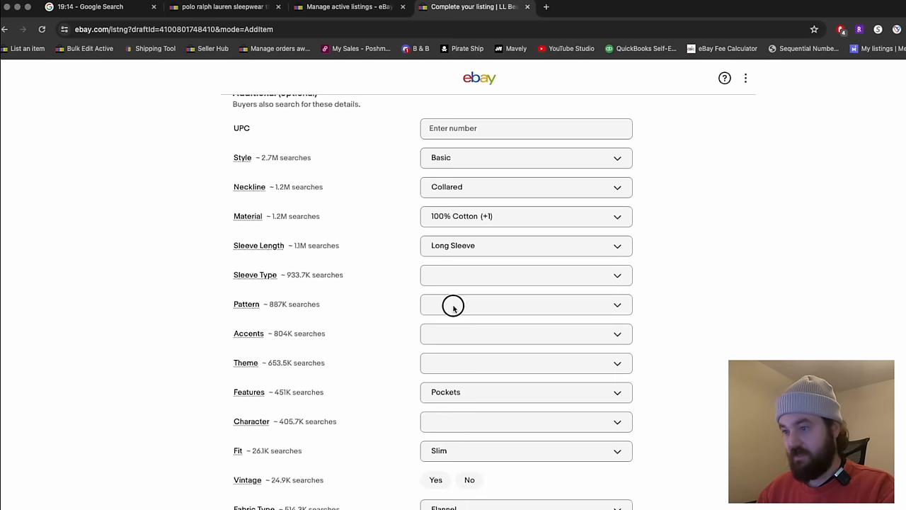
pyautogui.scroll(-3)
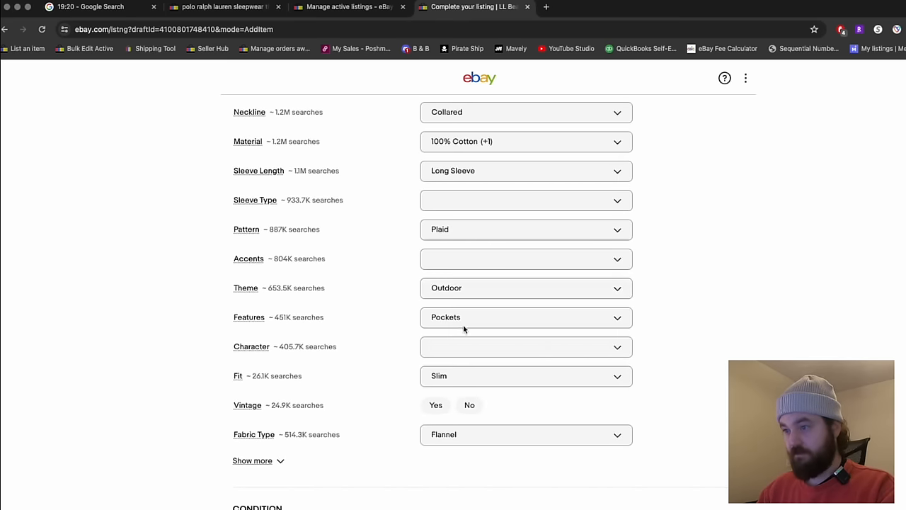
pyautogui.click(525, 317)
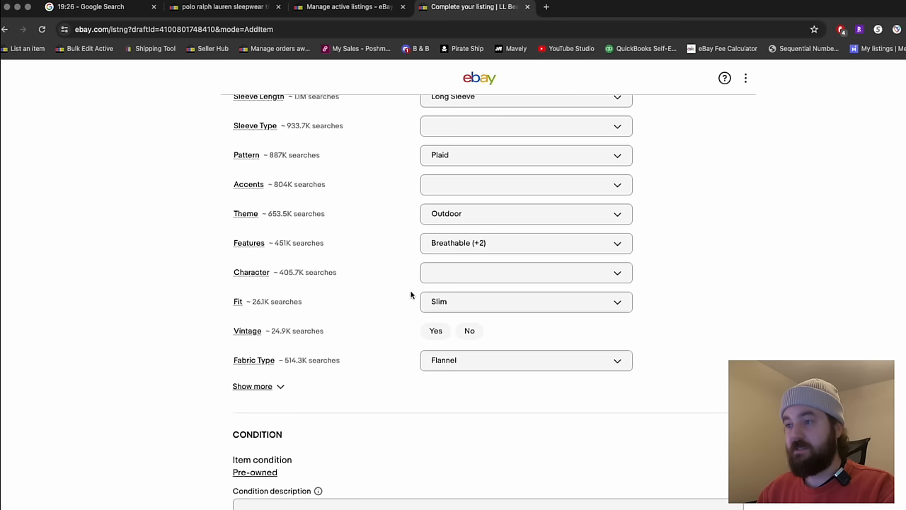
pyautogui.click(469, 331)
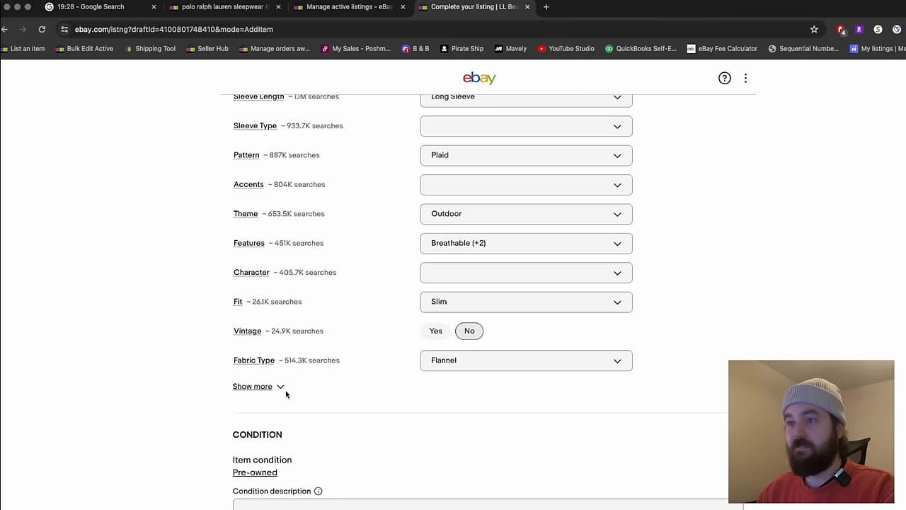
# In the extra specifics, set Casual occasion, Button closure, Fall season and Personalize No
pyautogui.click(252, 385)
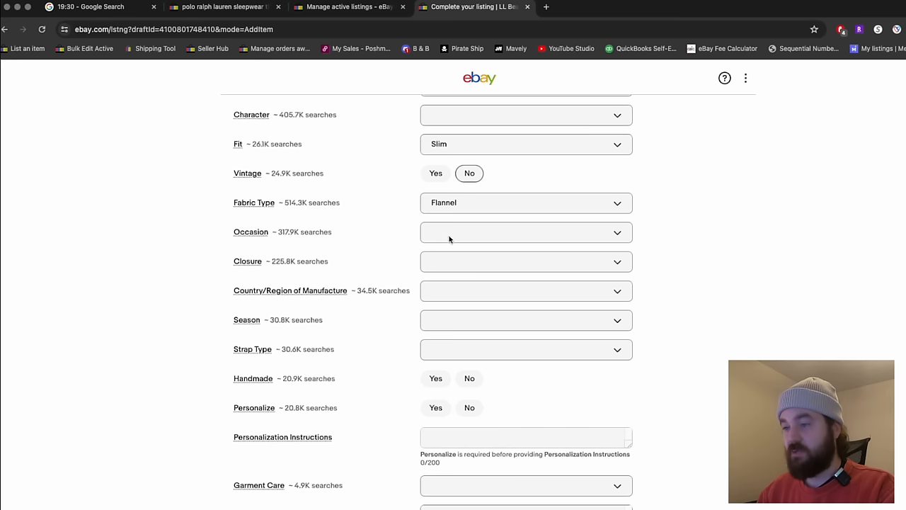
pyautogui.click(525, 232)
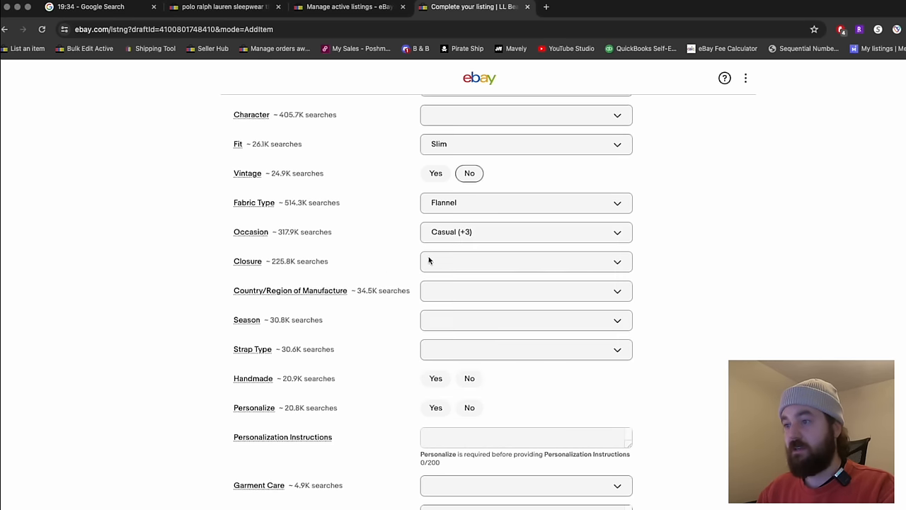
pyautogui.click(525, 261)
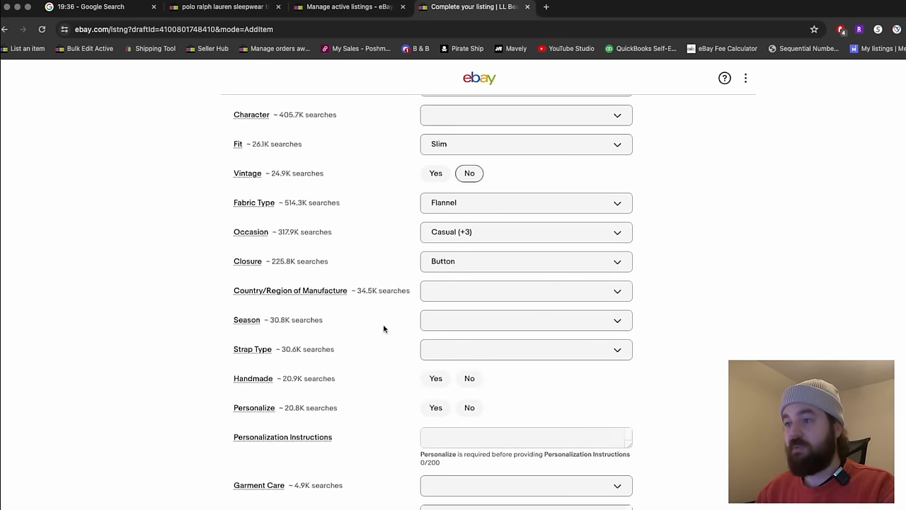
pyautogui.click(525, 320)
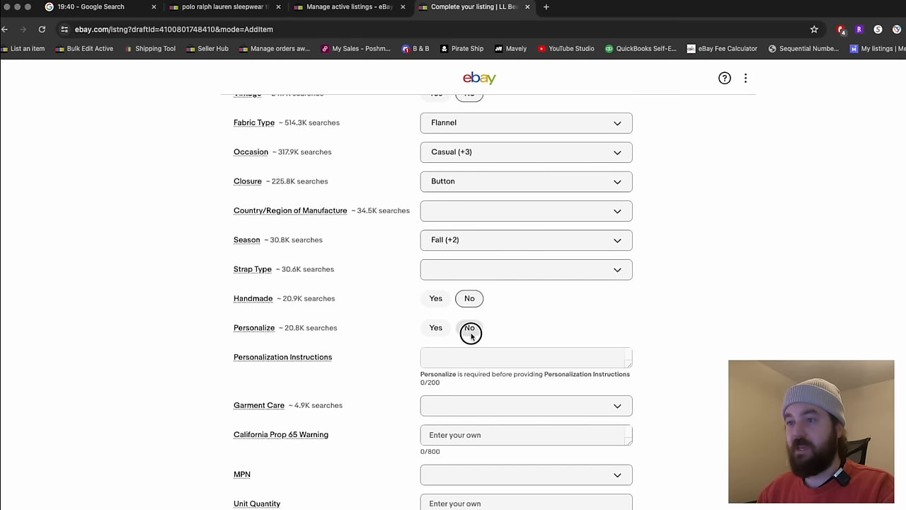
pyautogui.click(526, 274)
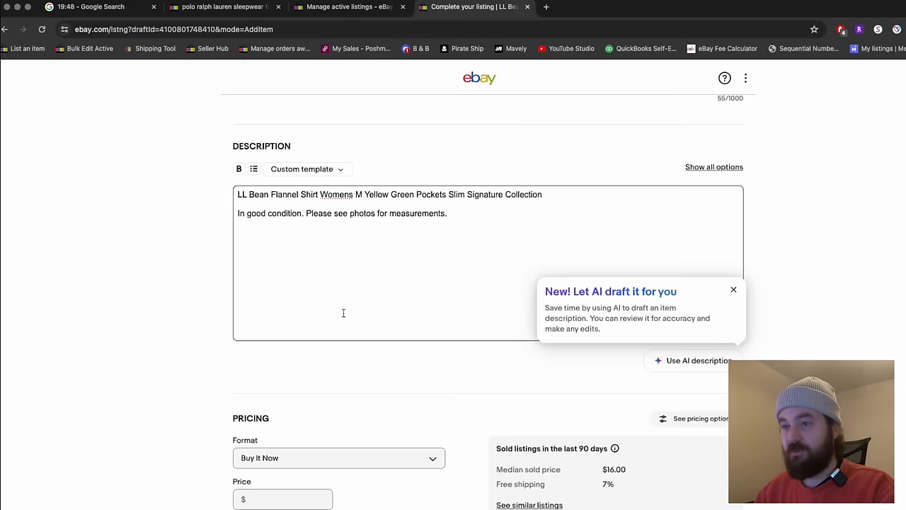
pyautogui.click(283, 303)
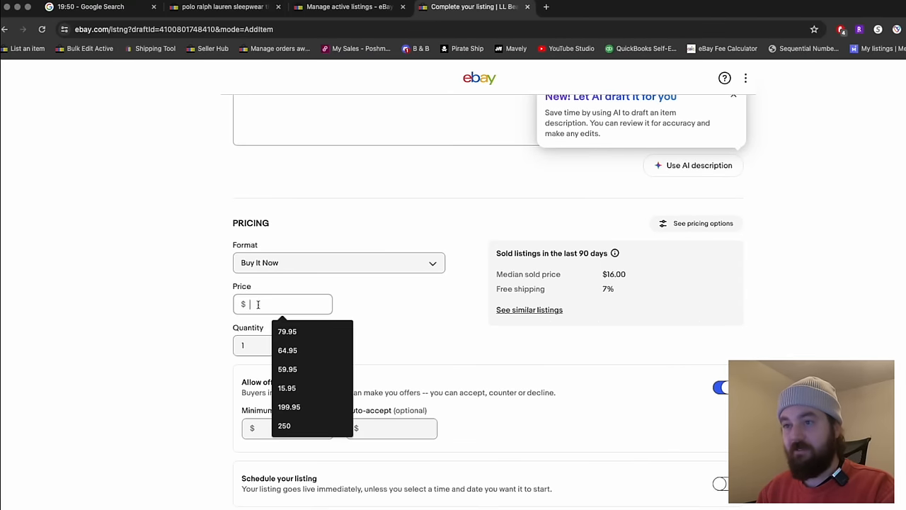
pyautogui.write('24.95')
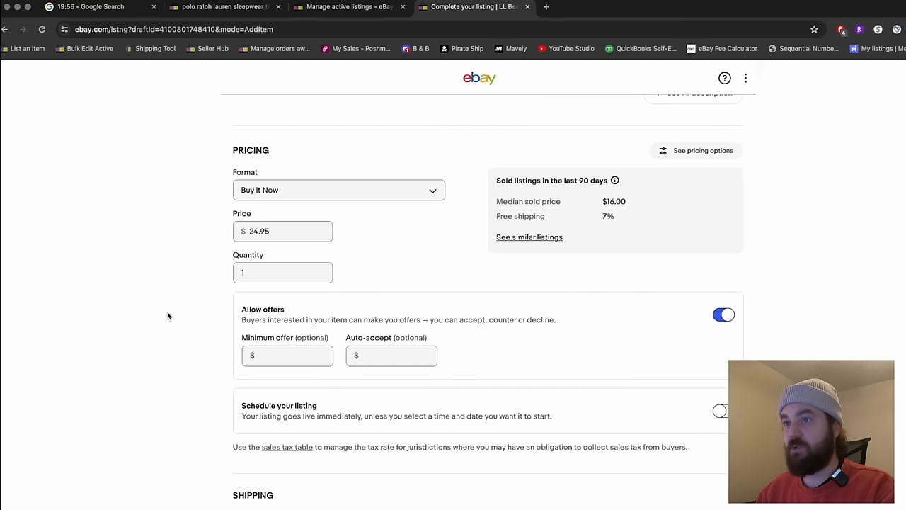
pyautogui.scroll(-3)
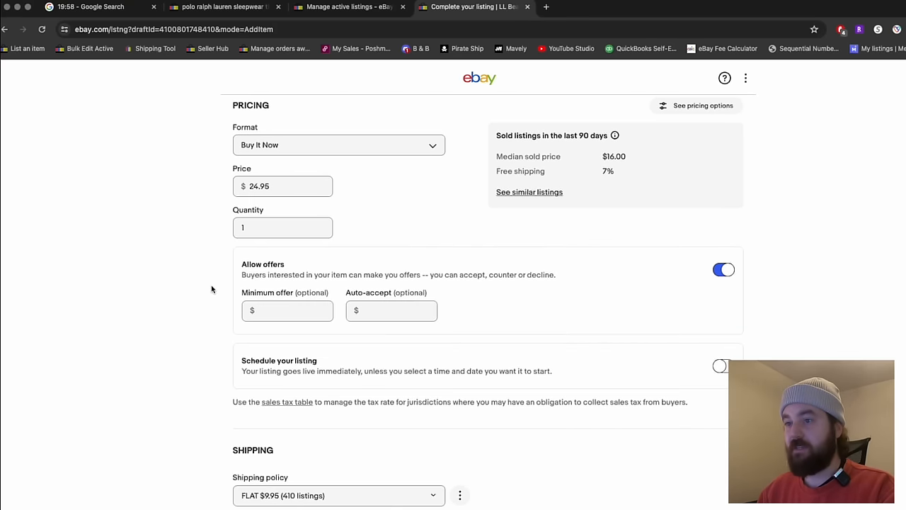
pyautogui.scroll(-3)
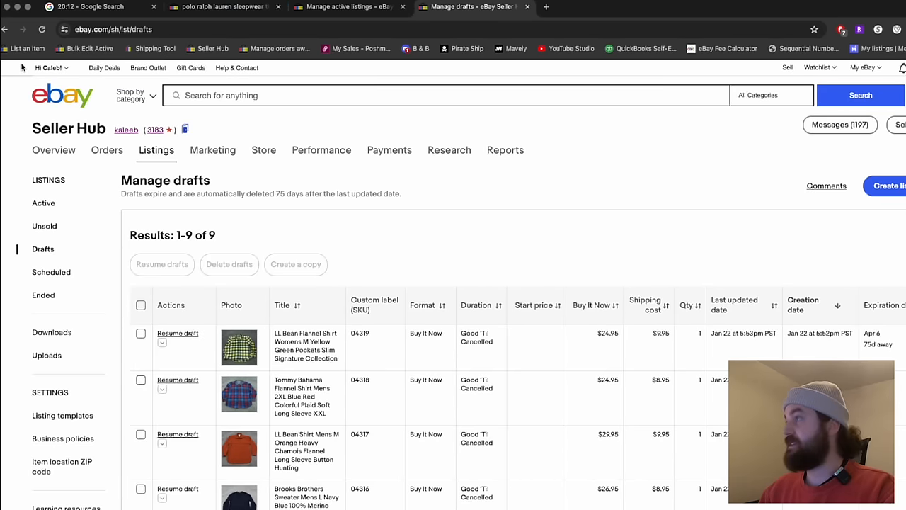
# Start a new listing titled Vintage FUBU Shirt Mens M Red Black Dragon Silk Button Up Y2K Logo and search matches
pyautogui.click(887, 185)
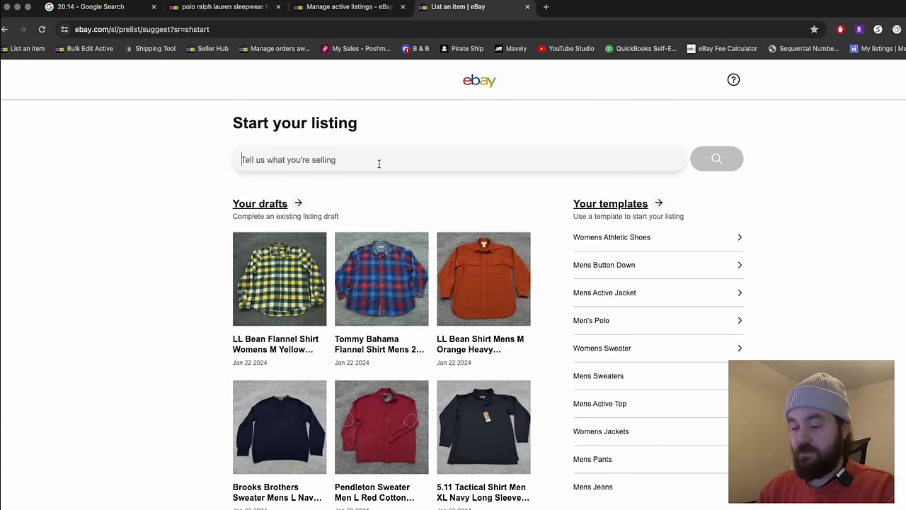
pyautogui.write('Vintage FUBU Shirt Mens')
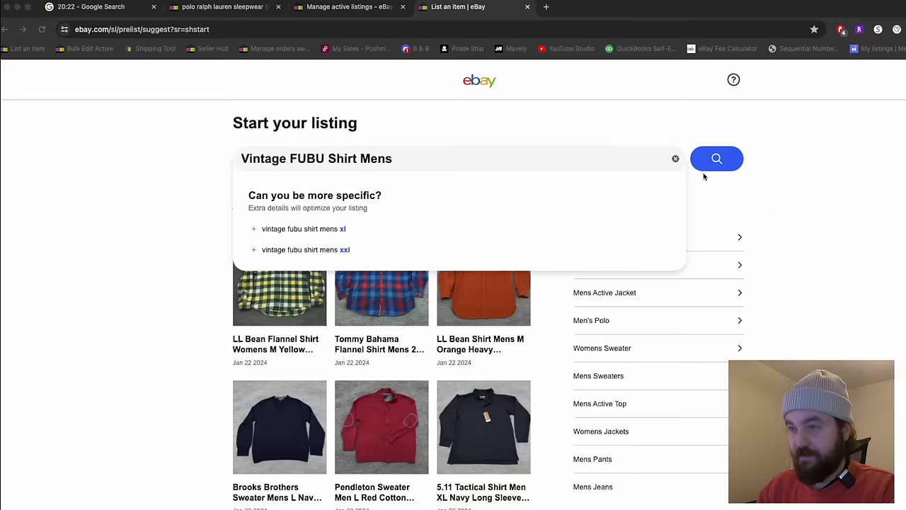
pyautogui.write('M Red Black Dragon')
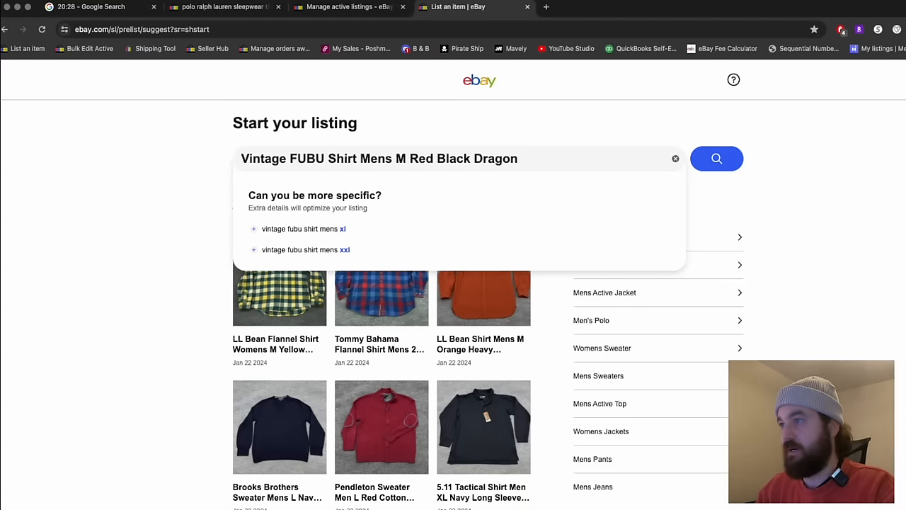
pyautogui.write('Silk Button Up')
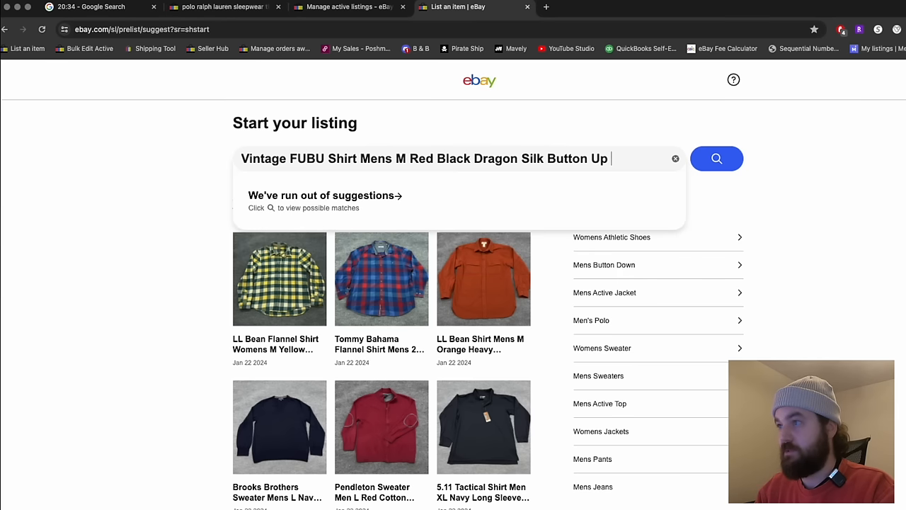
pyautogui.write('Y2K')
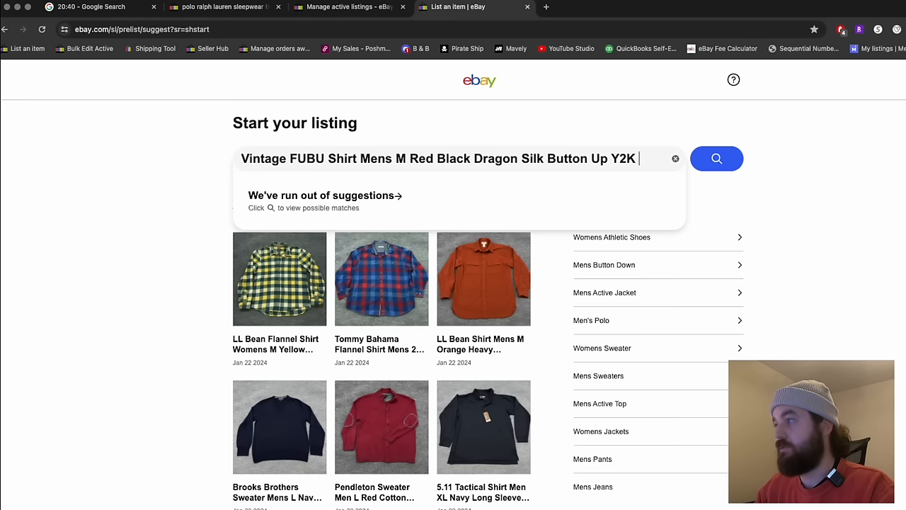
pyautogui.write('Logo Graphic')
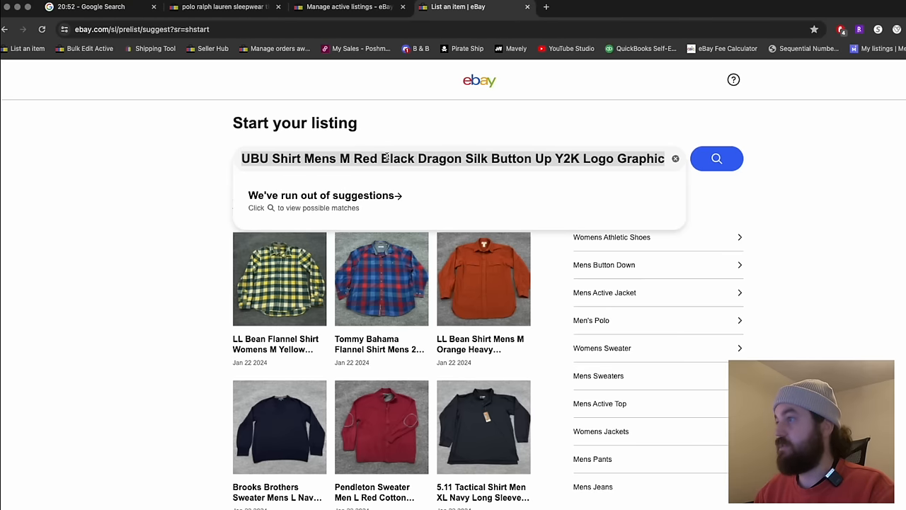
pyautogui.click(717, 158)
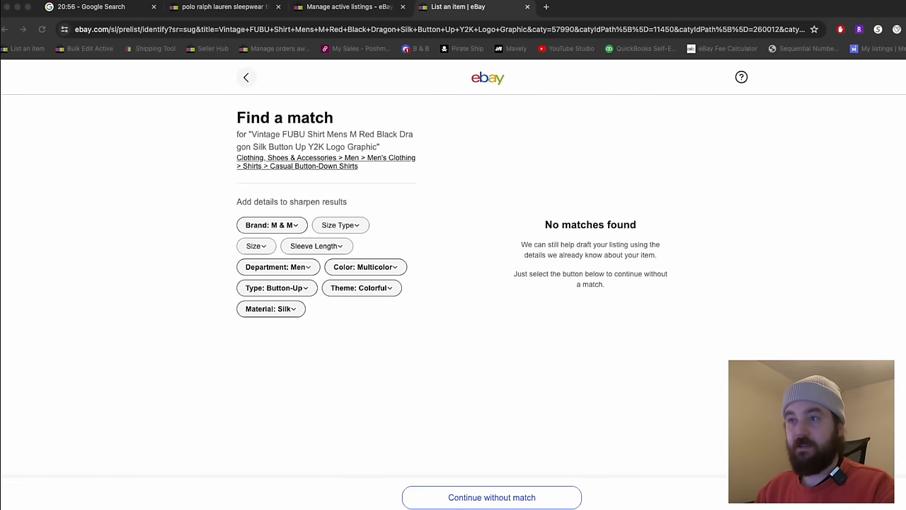
# Set Brand FUBU, Size Type Regular and Sleeve Length Long Sleeve on Find a match
pyautogui.click(268, 226)
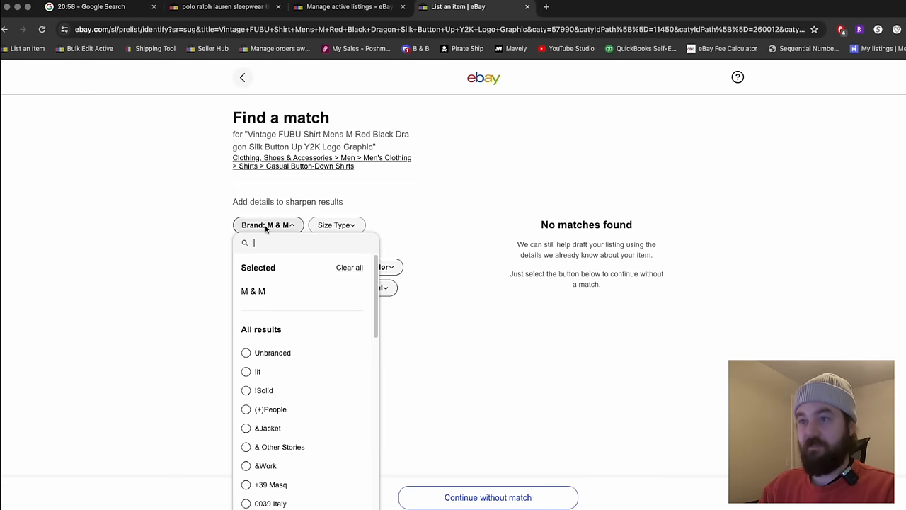
pyautogui.write('fubu')
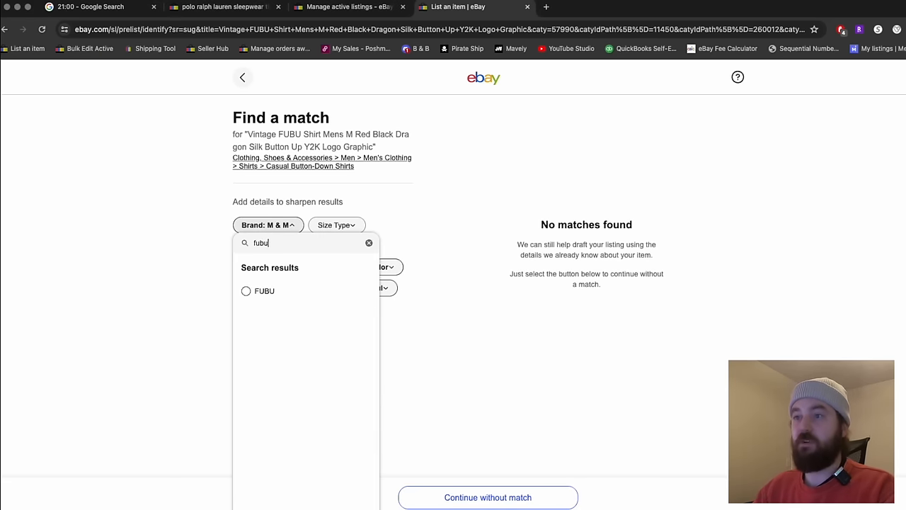
pyautogui.click(246, 291)
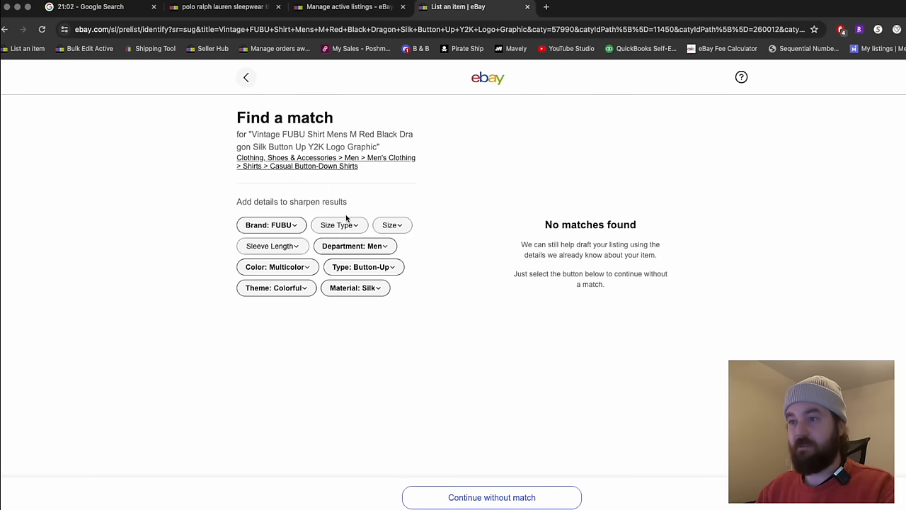
pyautogui.click(491, 497)
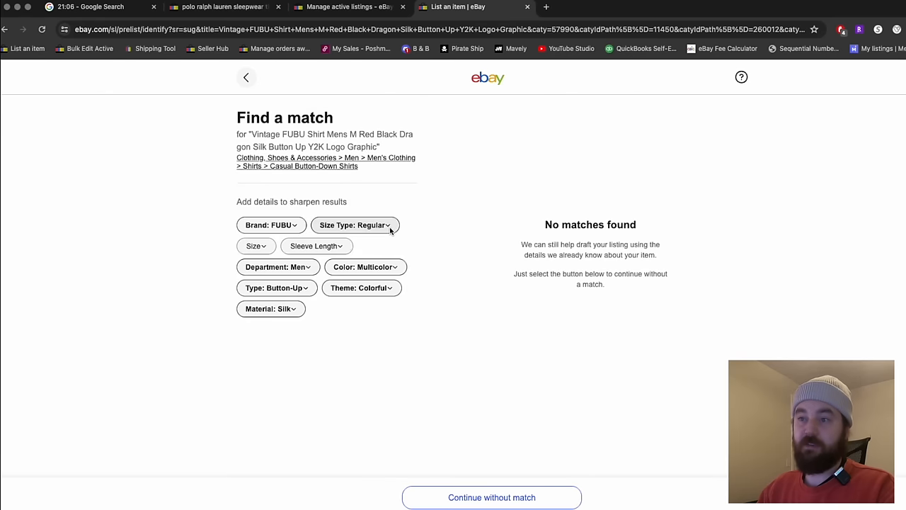
pyautogui.click(252, 246)
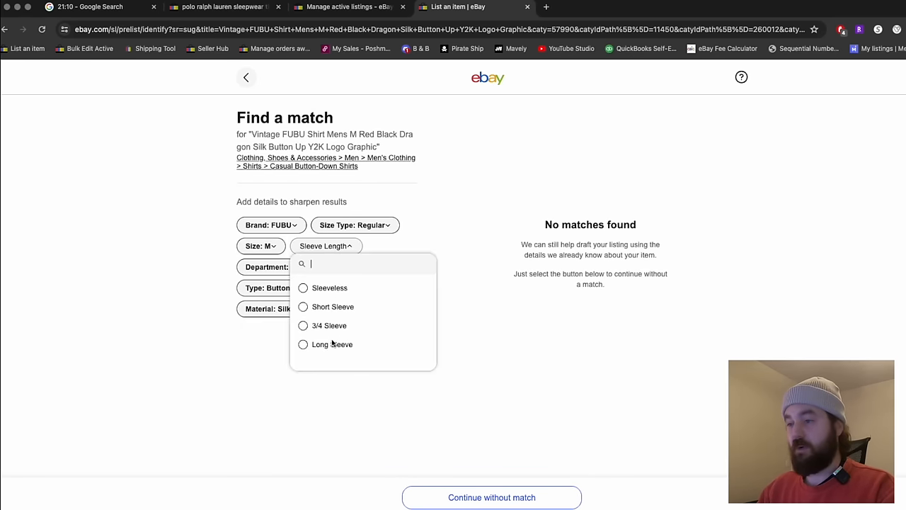
pyautogui.click(491, 497)
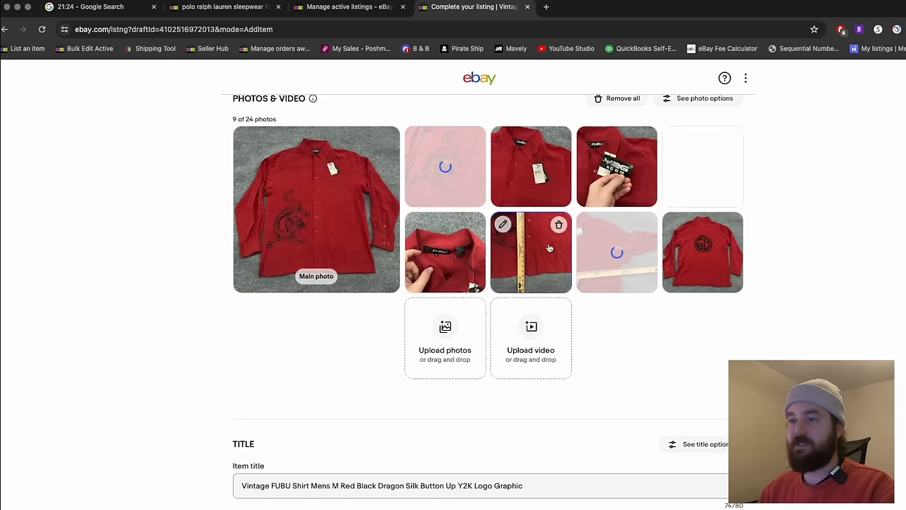
# Enter SKU 04320, then set pattern and features Breathable and Pockets
pyautogui.scroll(-3)
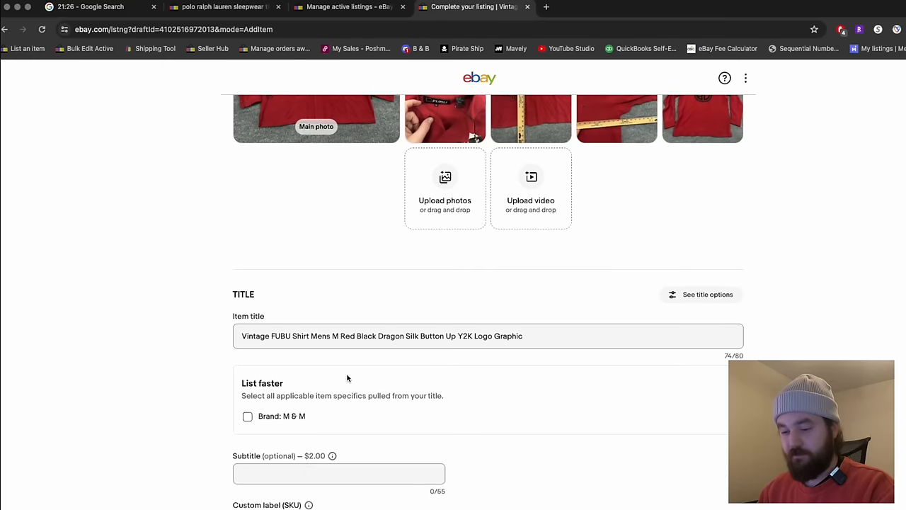
pyautogui.scroll(-3)
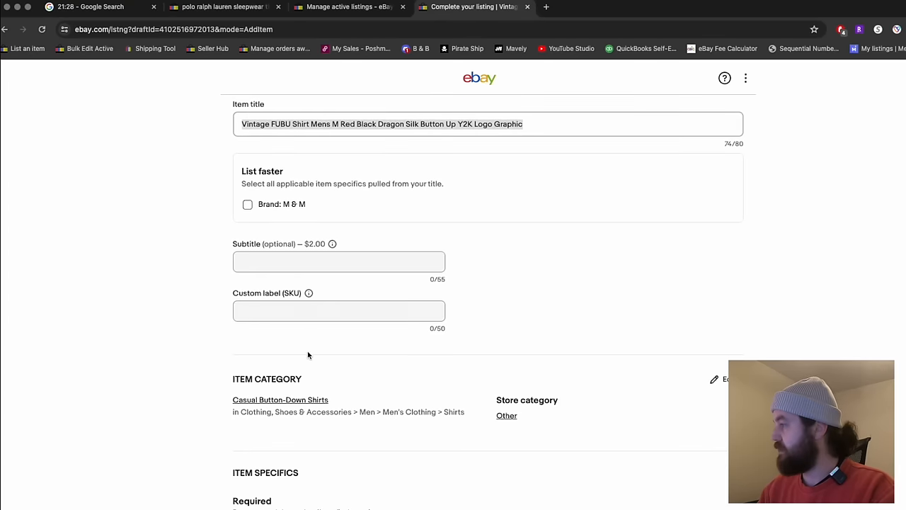
pyautogui.write('04320')
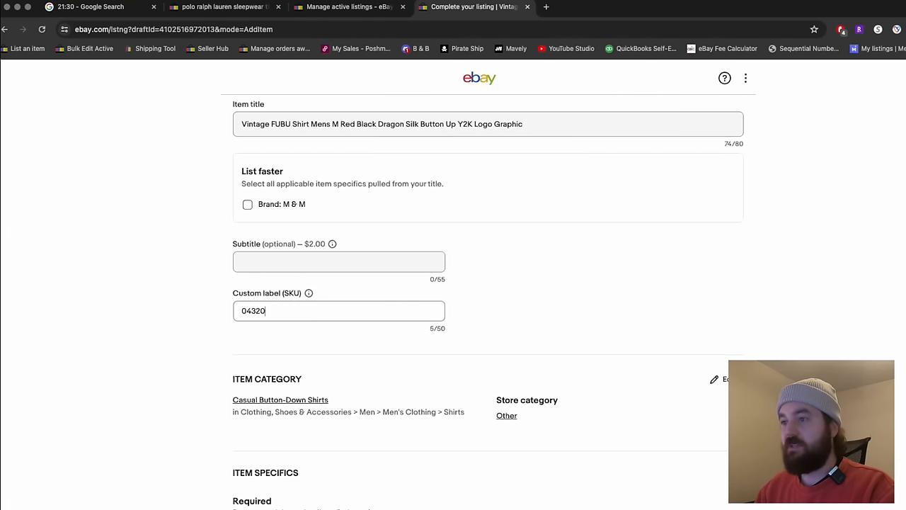
pyautogui.scroll(-3)
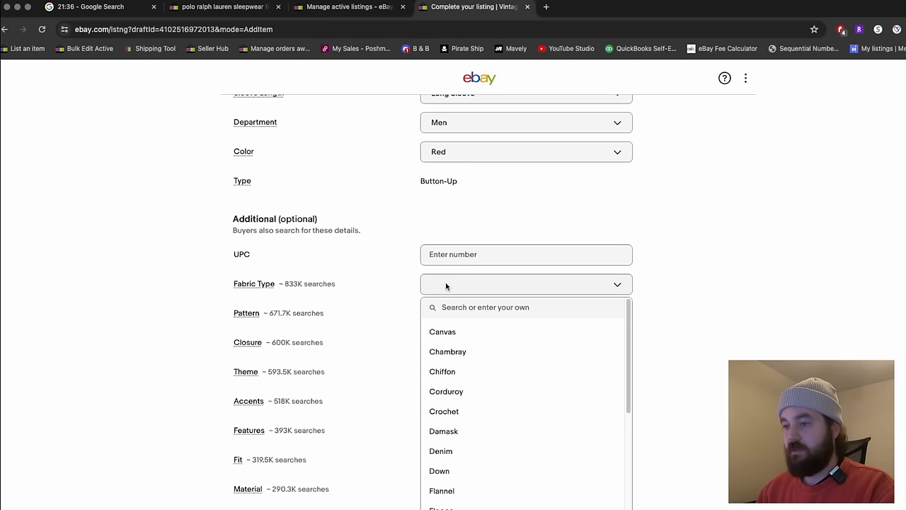
pyautogui.scroll(-3)
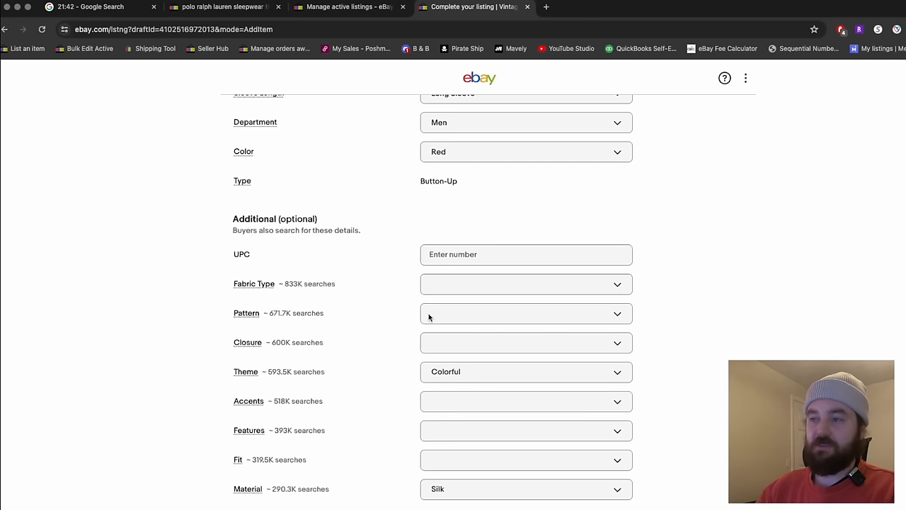
pyautogui.click(527, 314)
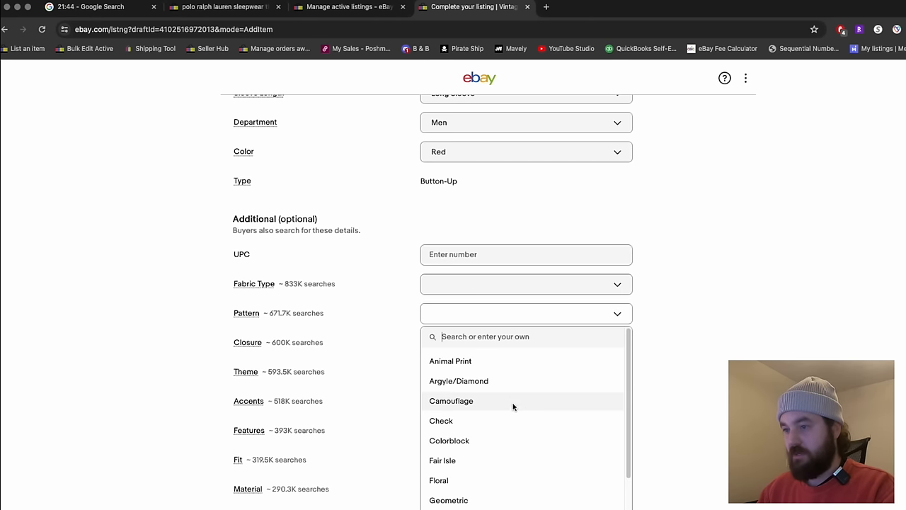
pyautogui.scroll(-3)
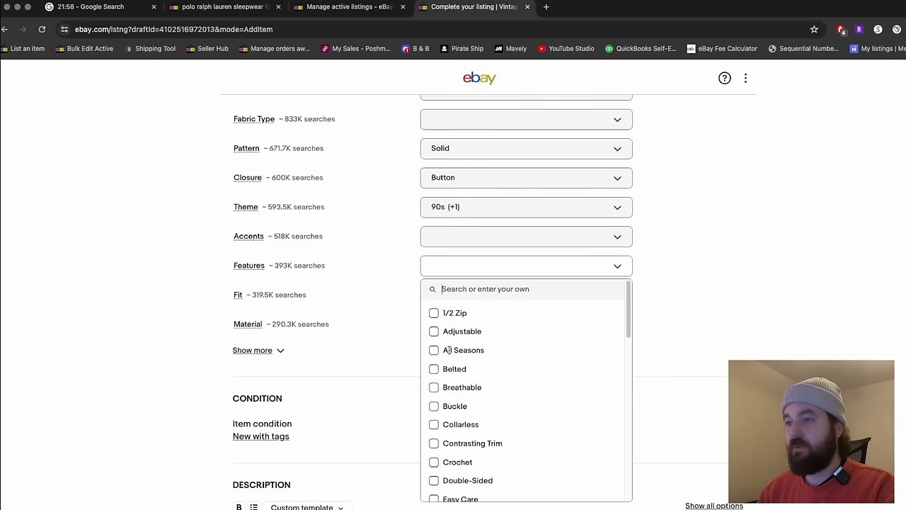
pyautogui.click(433, 388)
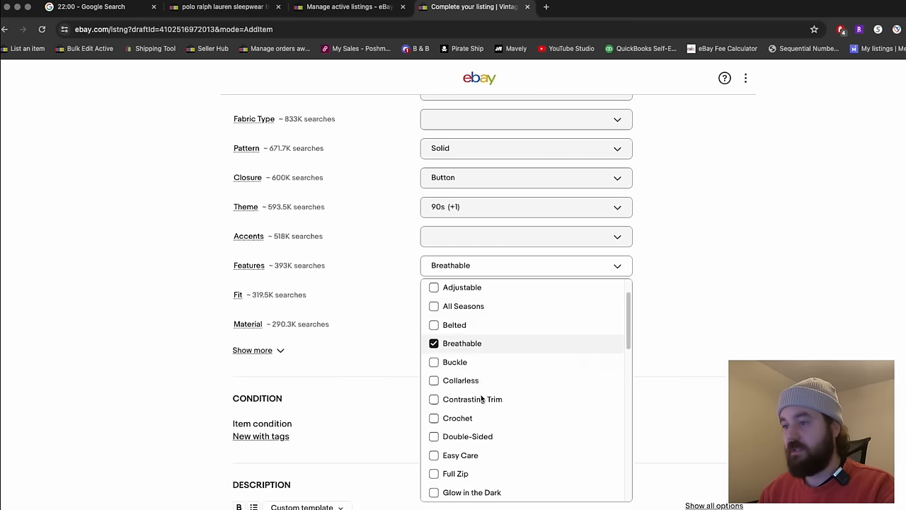
pyautogui.scroll(-3)
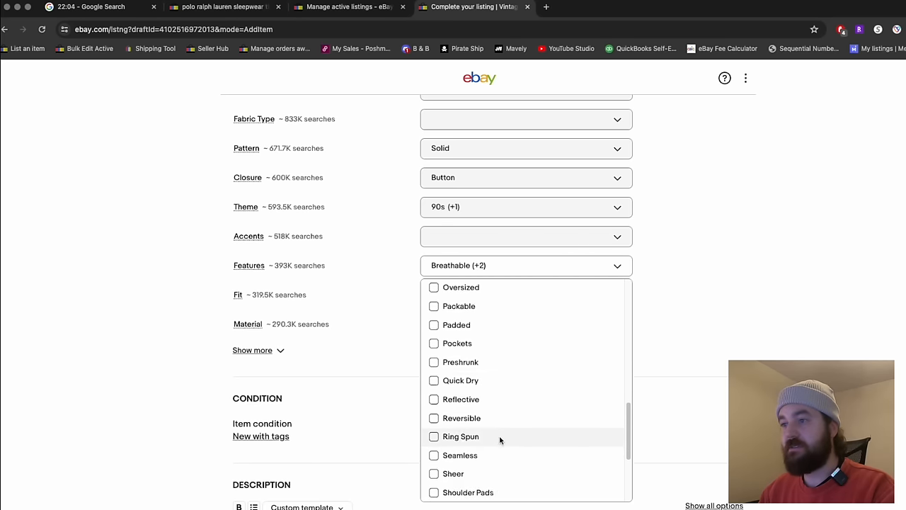
pyautogui.click(434, 343)
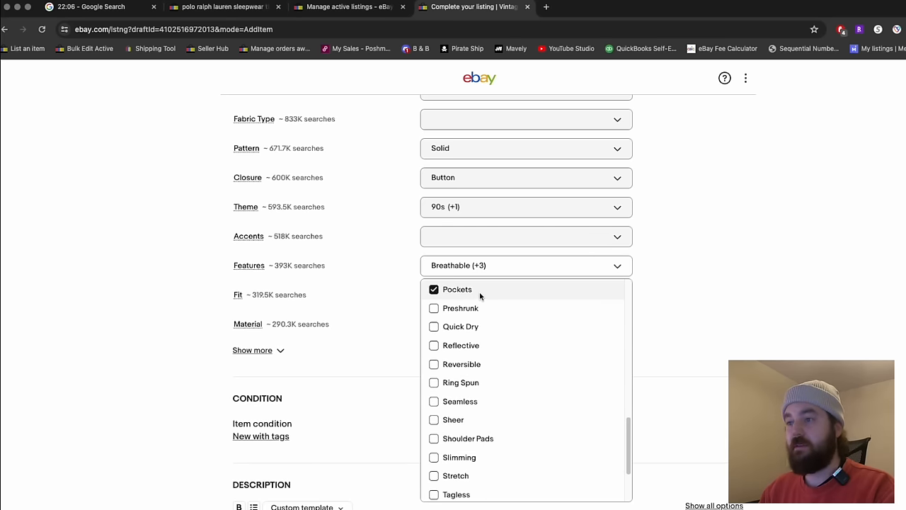
# Set Relaxed fit, Point collar style and Vintage Yes
pyautogui.click(527, 294)
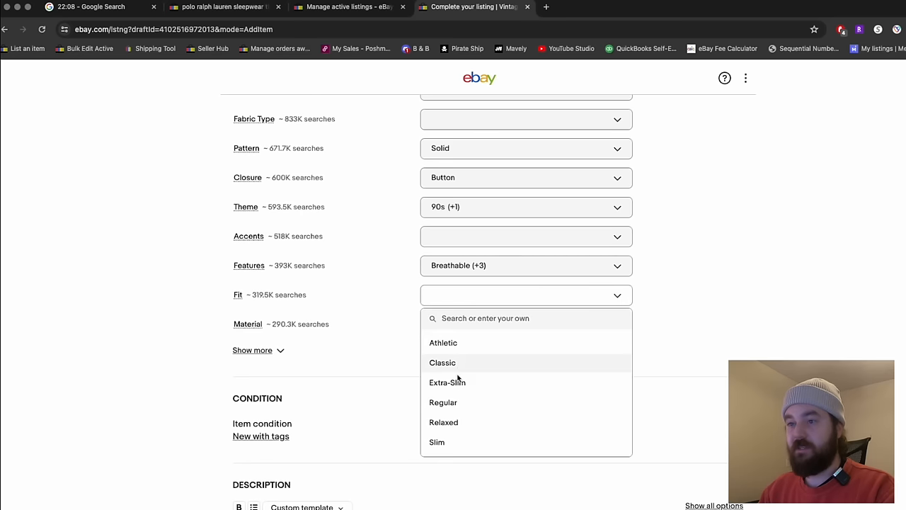
pyautogui.click(444, 422)
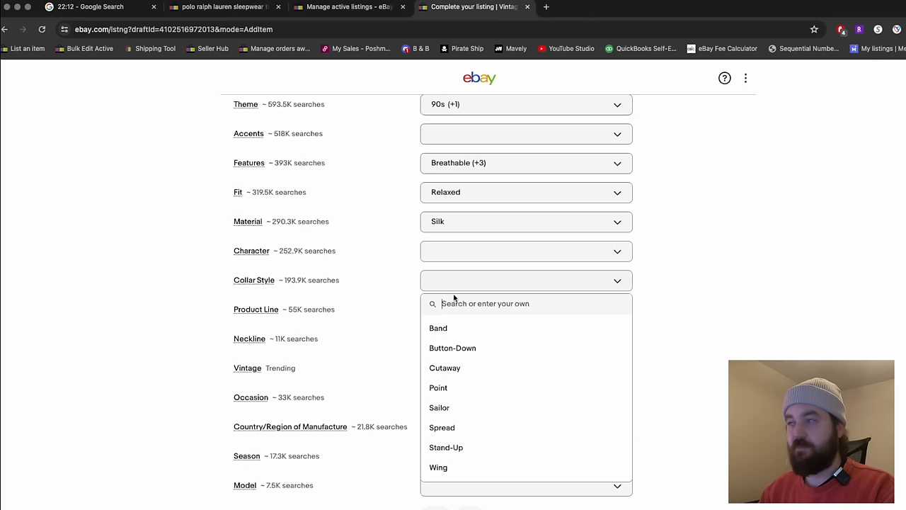
pyautogui.click(442, 427)
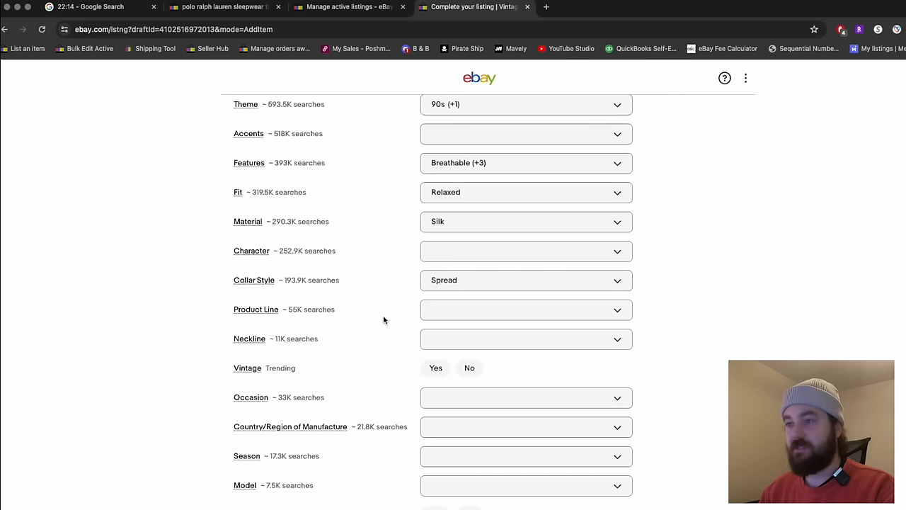
pyautogui.click(525, 280)
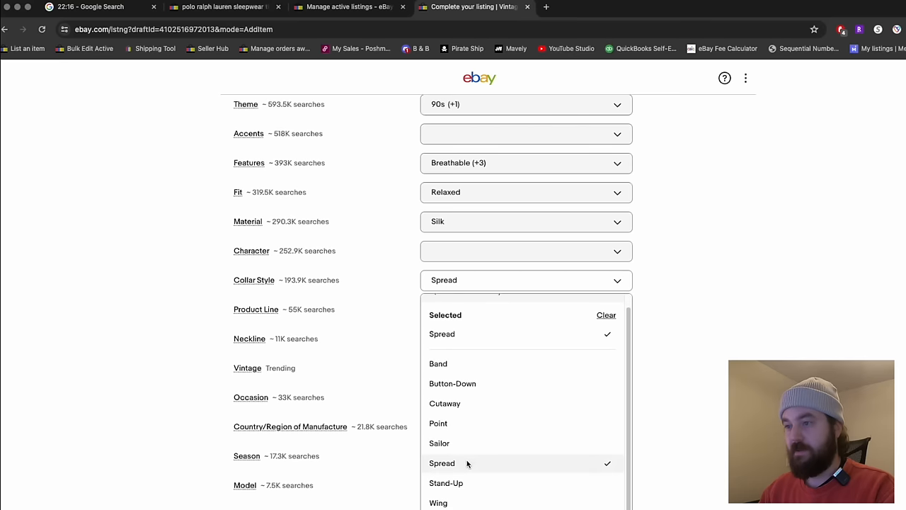
pyautogui.click(438, 422)
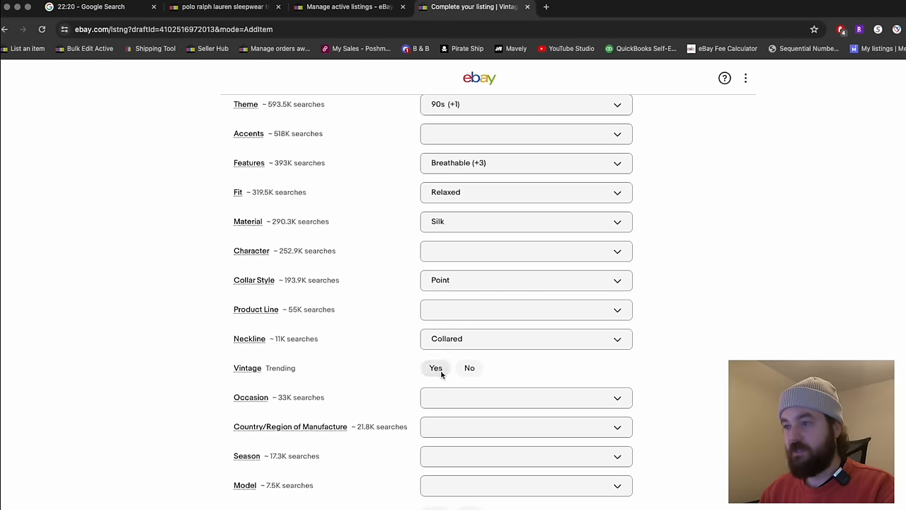
pyautogui.click(526, 397)
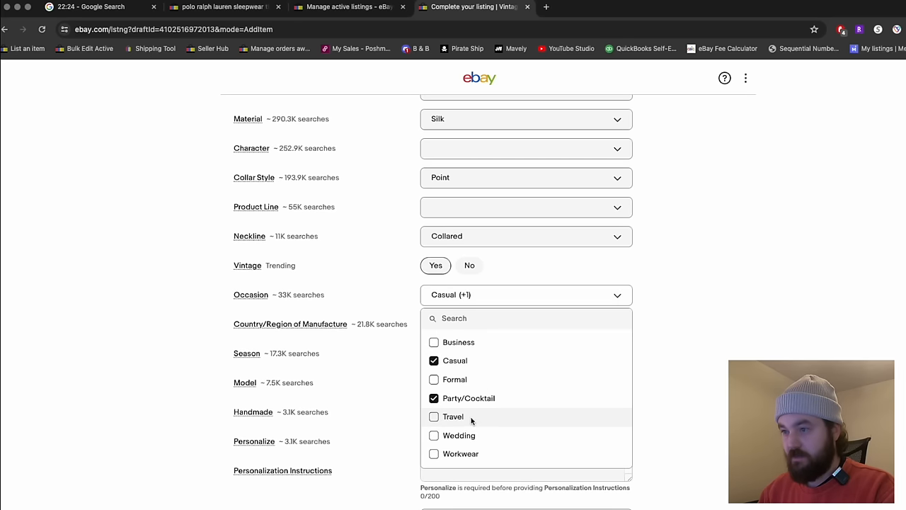
pyautogui.moveTo(383, 369)
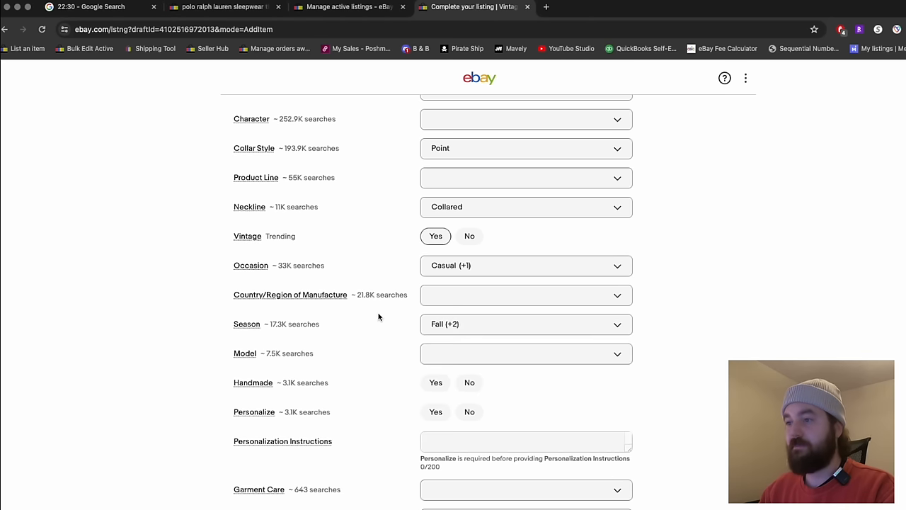
pyautogui.scroll(-3)
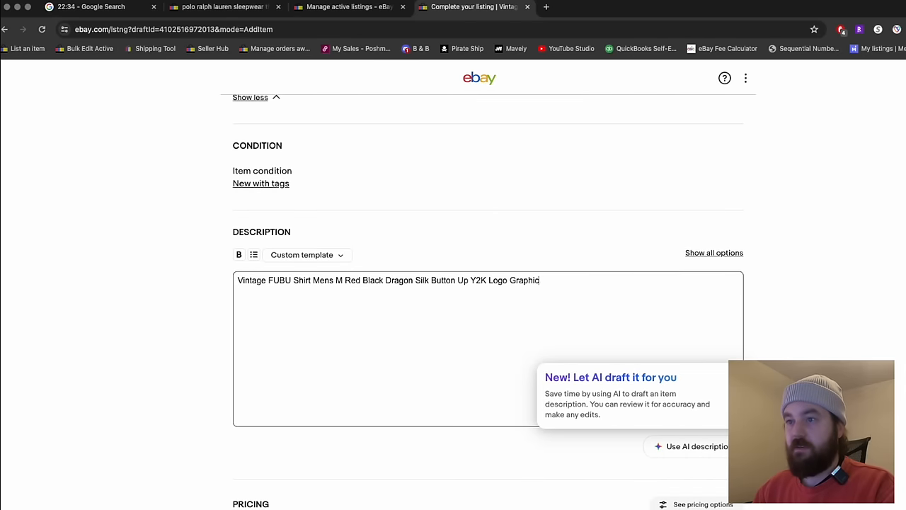
# Price the FUBU shirt at $29.95 with FLAT $6.50 shipping and save it for later
pyautogui.scroll(-3)
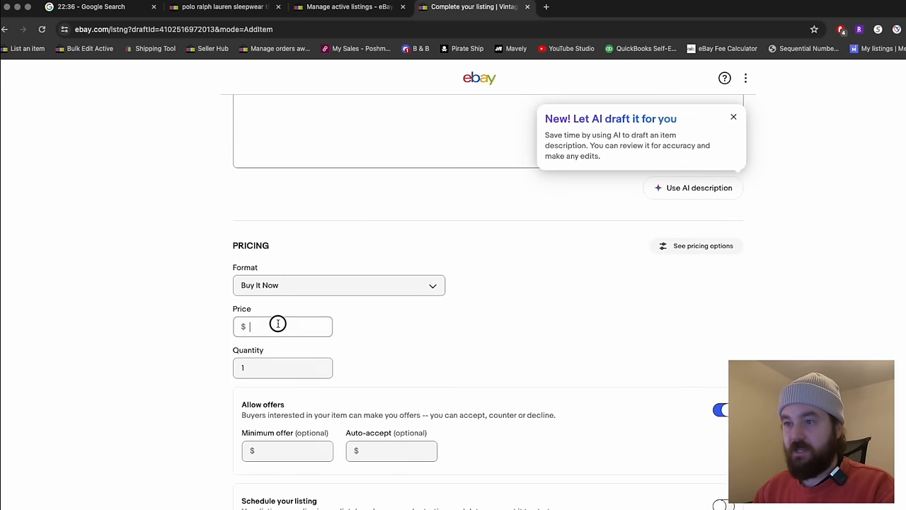
pyautogui.write('29.95')
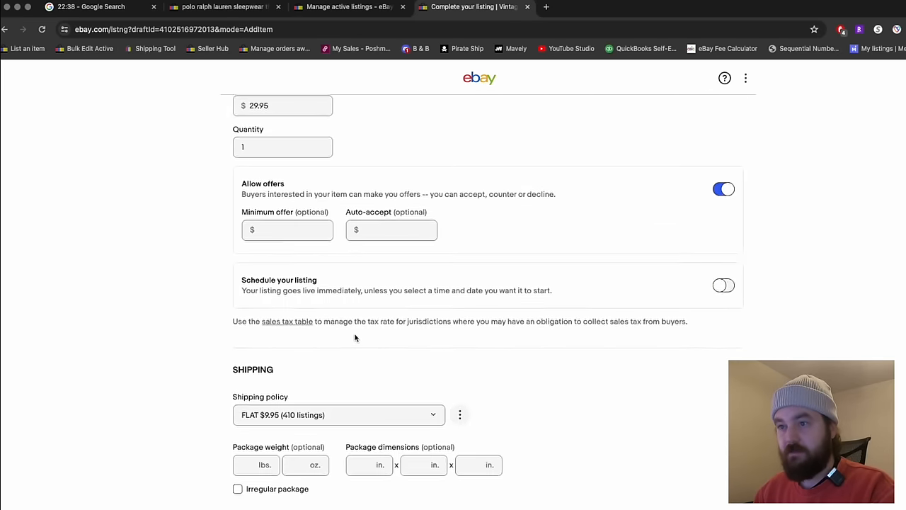
pyautogui.scroll(-3)
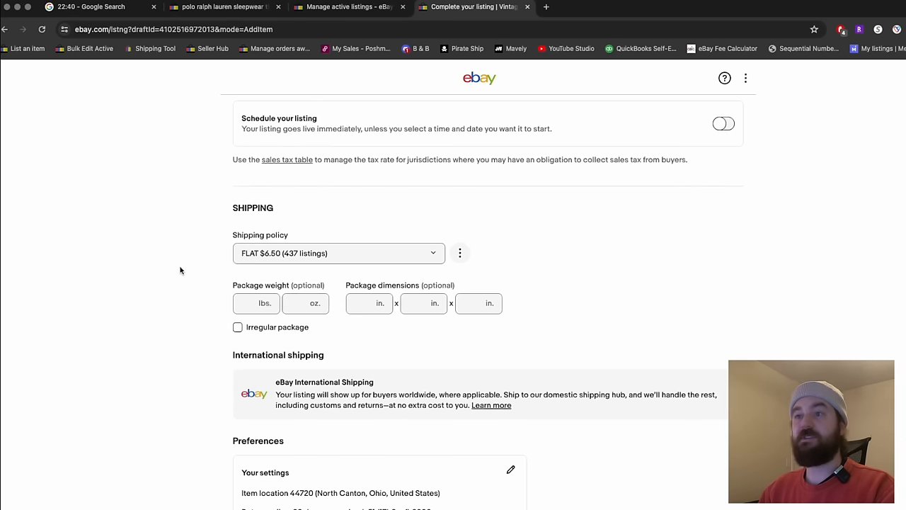
pyautogui.scroll(-3)
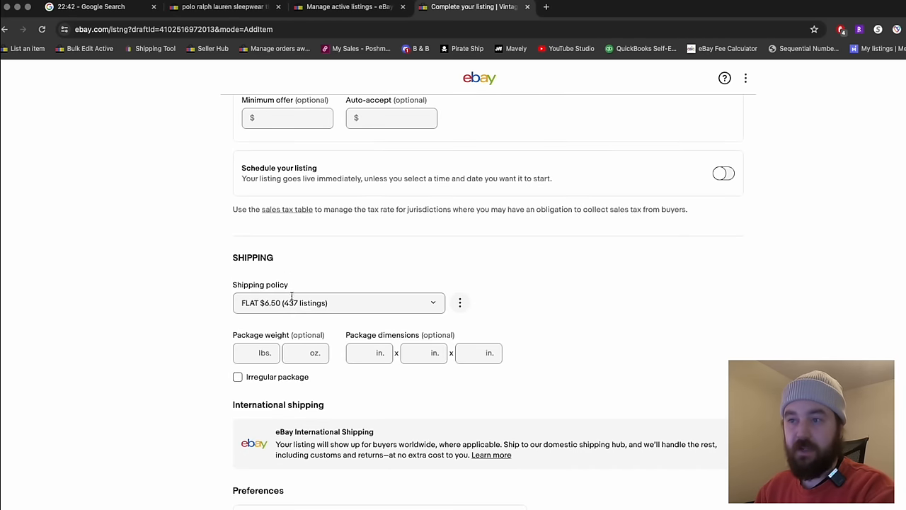
pyautogui.click(338, 303)
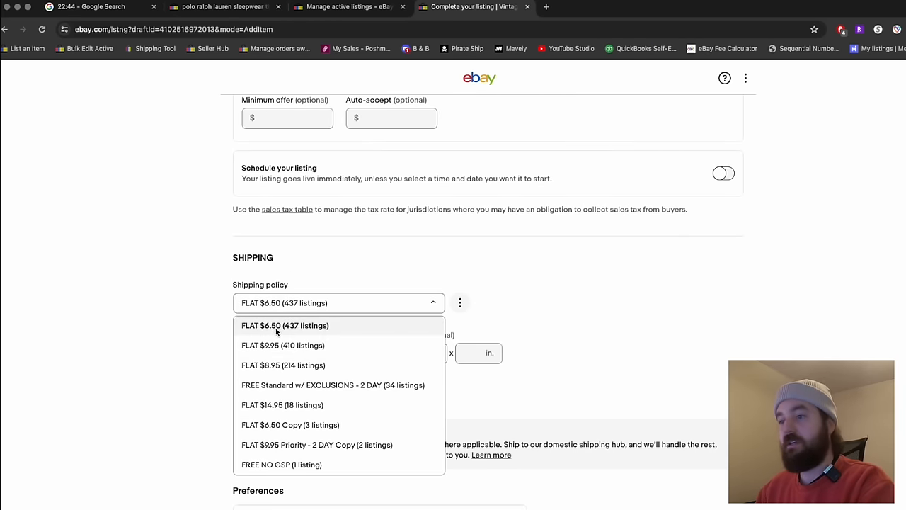
pyautogui.click(285, 324)
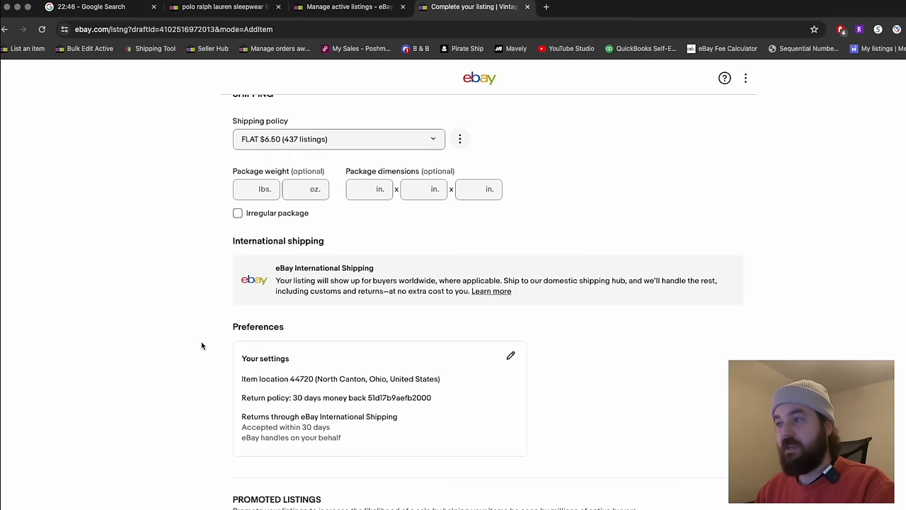
pyautogui.scroll(-3)
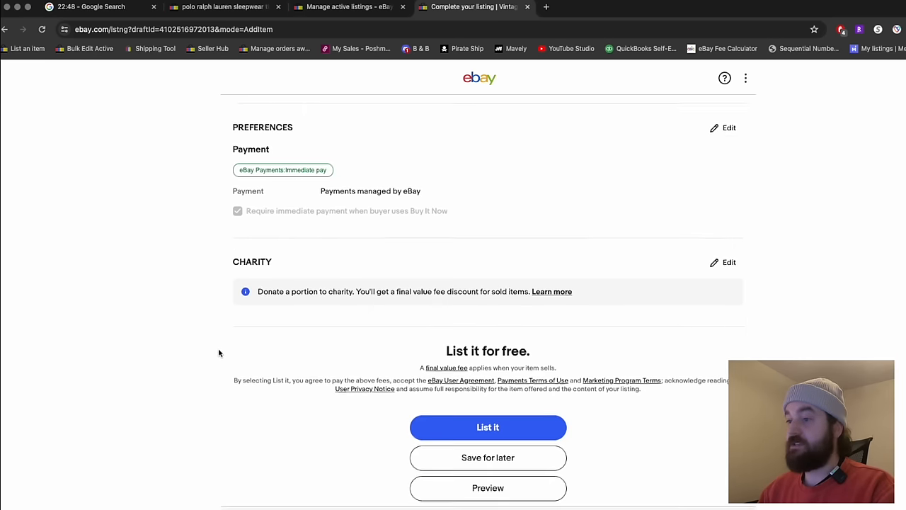
pyautogui.click(487, 428)
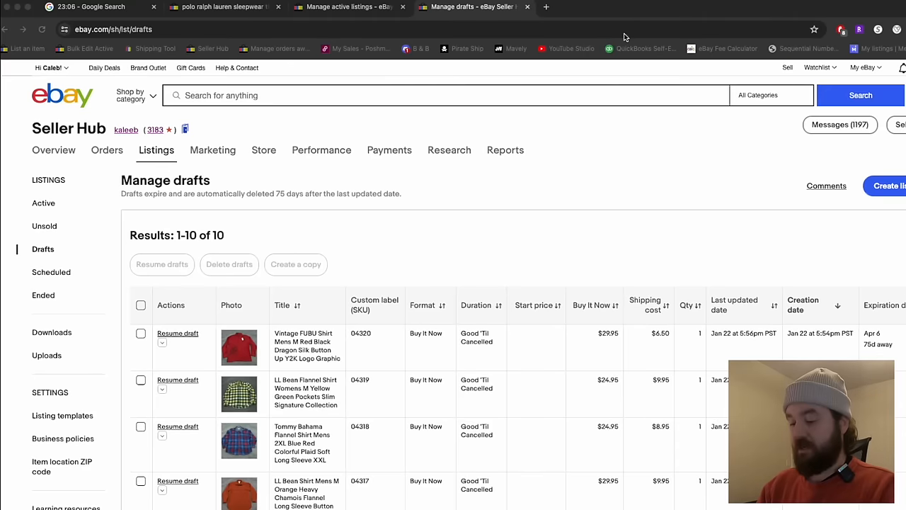
# Google the LL Bean jacket style number 290552 in a new tab
pyautogui.write('ll')
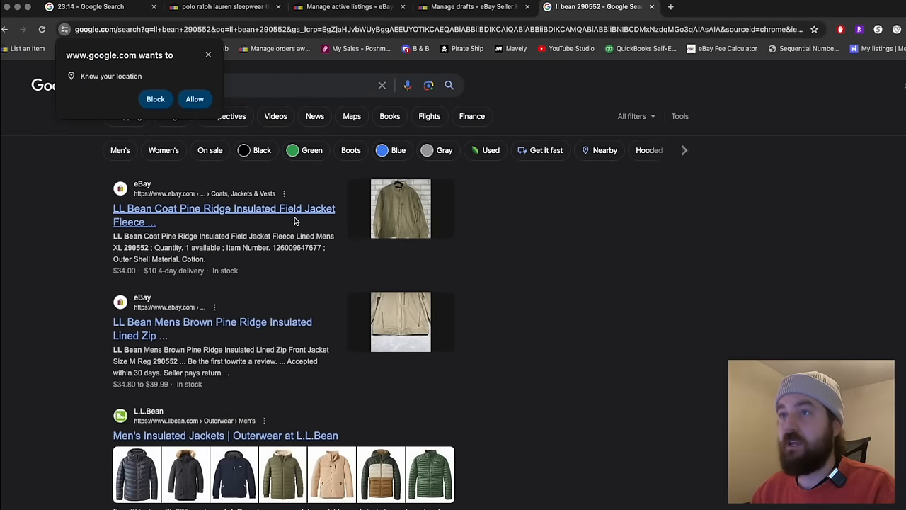
# Search eBay sold listings for 'll bean' Pine Ridge field jackets and look over the results
pyautogui.click(220, 6)
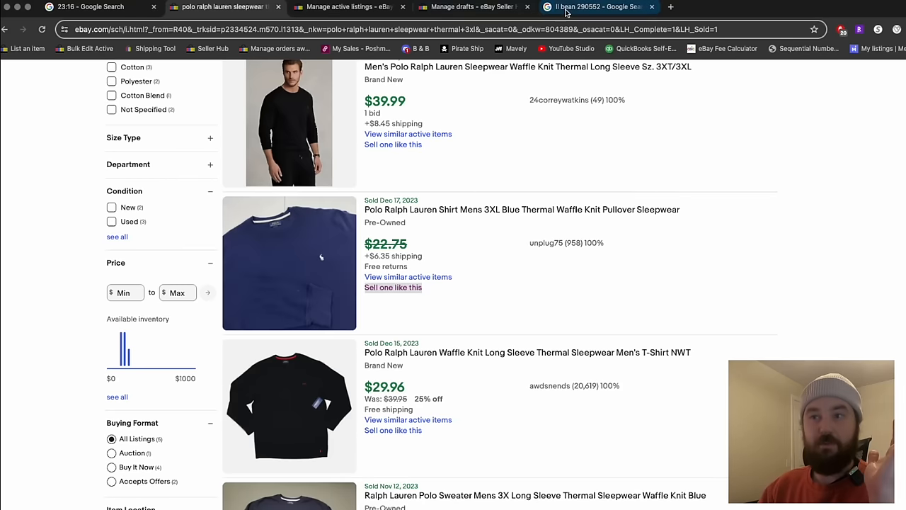
pyautogui.click(597, 6)
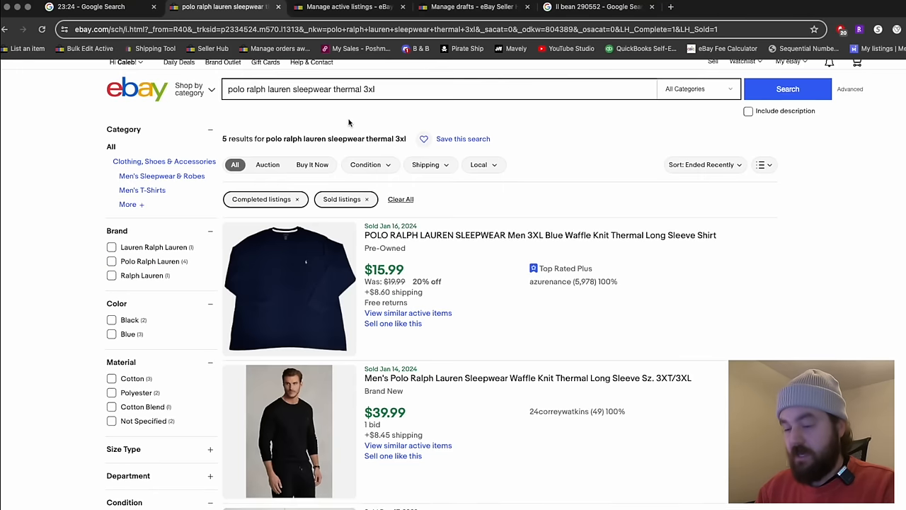
pyautogui.write('ll bean')
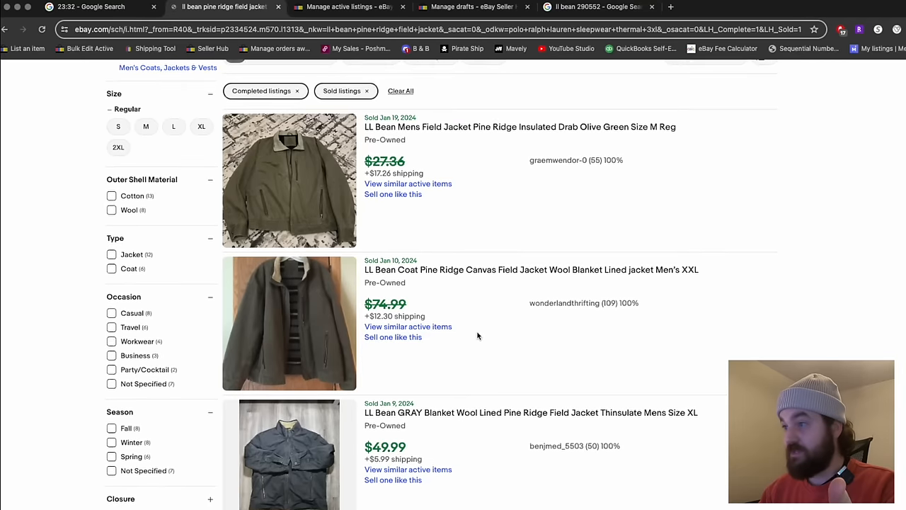
pyautogui.scroll(-3)
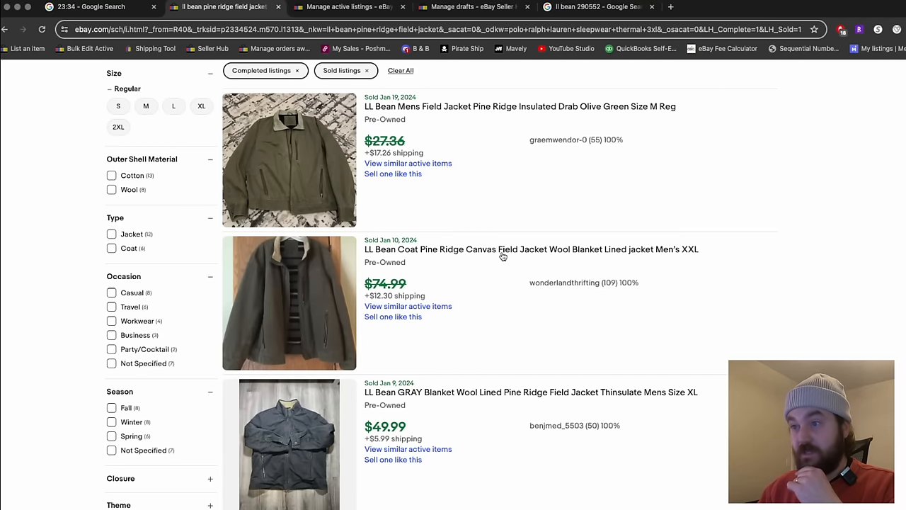
pyautogui.moveTo(461, 298)
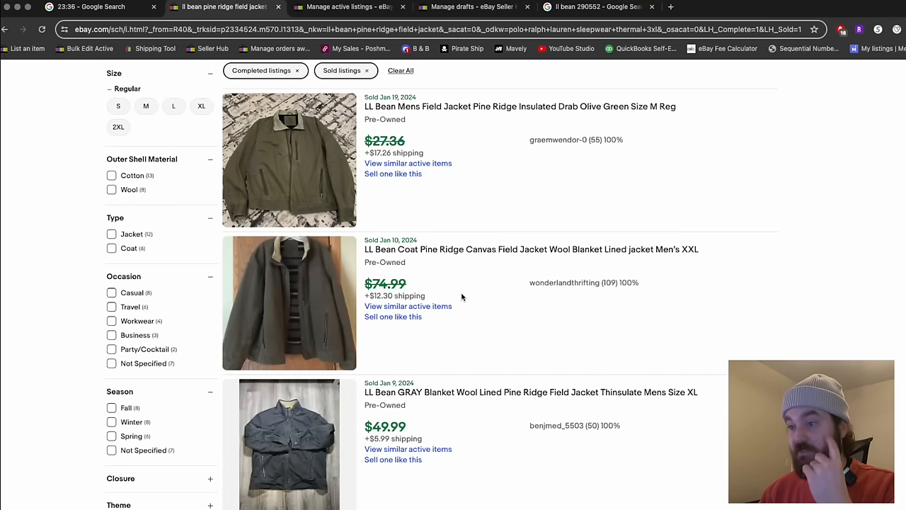
pyautogui.scroll(-3)
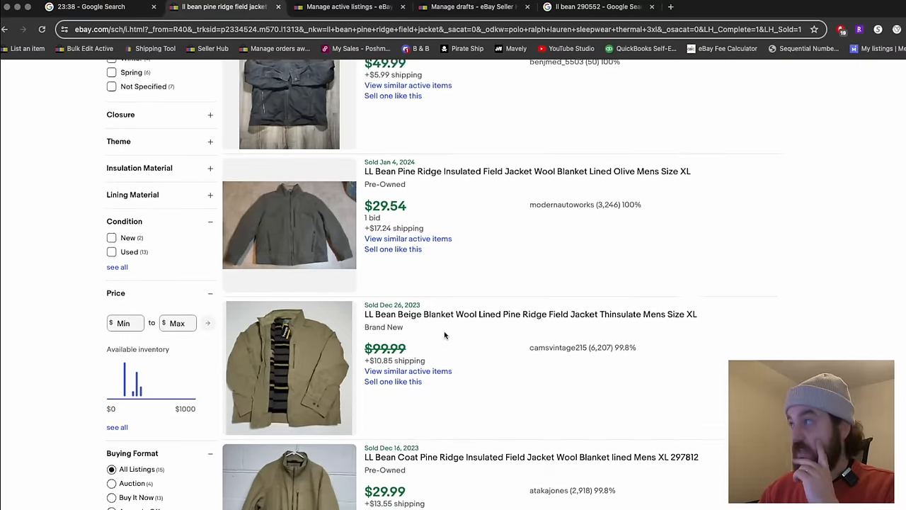
pyautogui.scroll(-3)
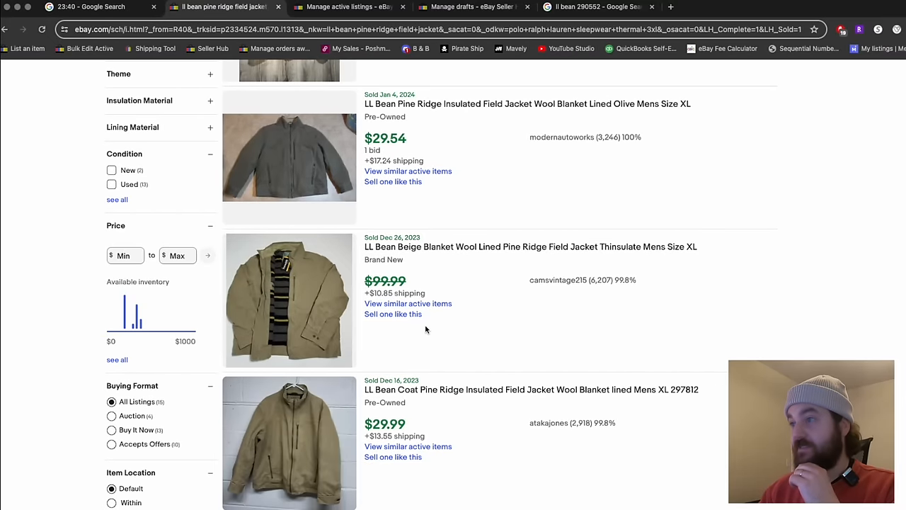
pyautogui.moveTo(467, 290)
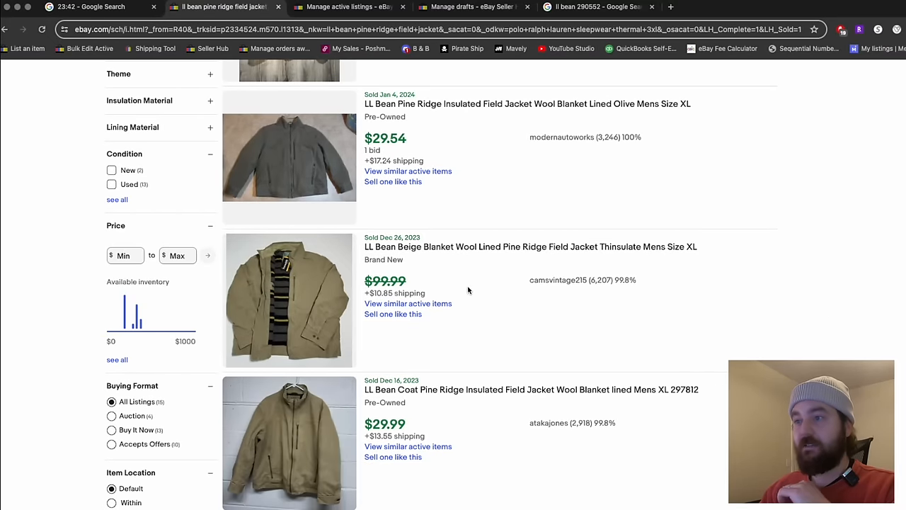
pyautogui.scroll(-3)
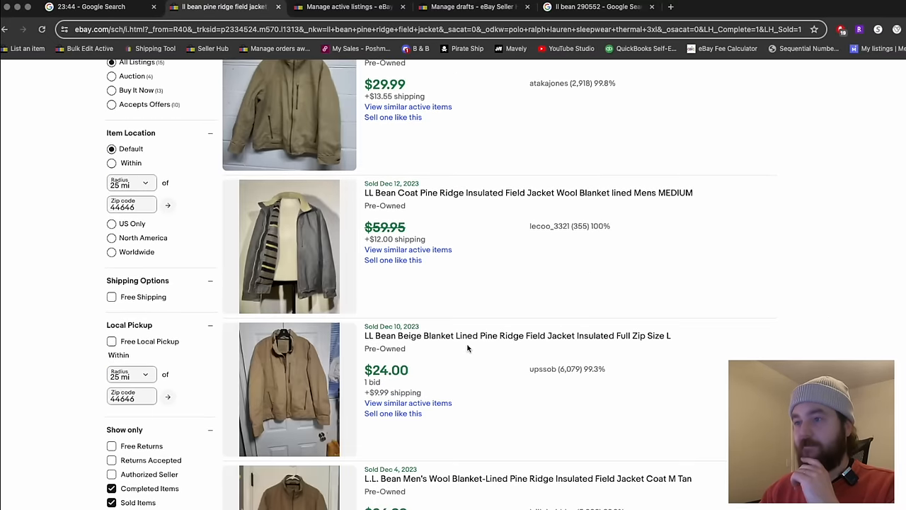
pyautogui.scroll(-3)
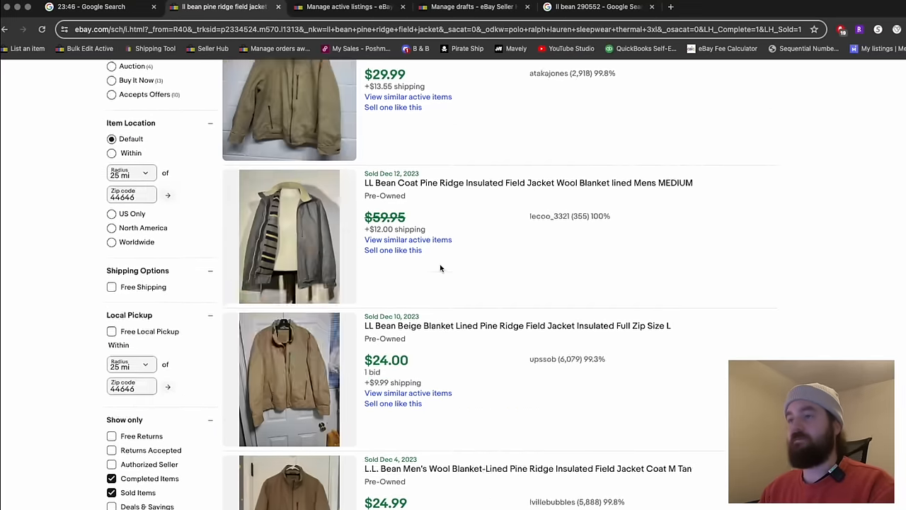
pyautogui.scroll(3)
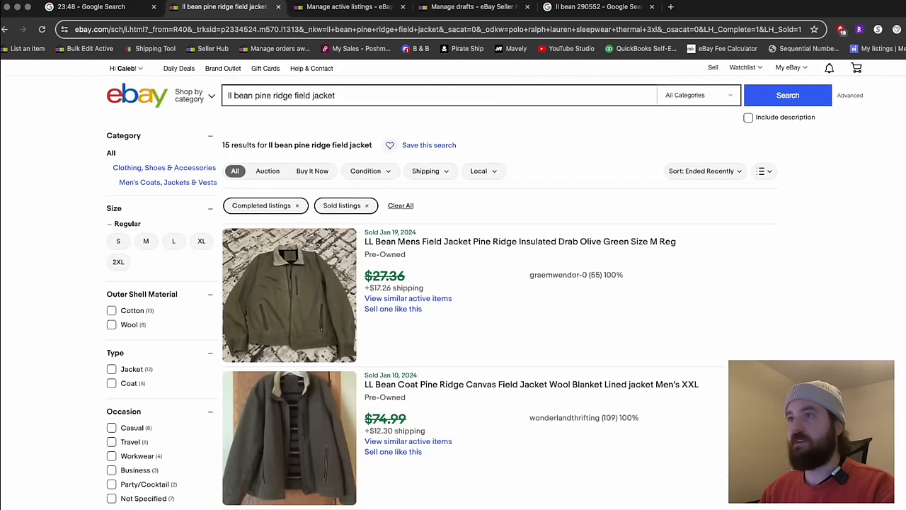
# Compare active chamois listings, return to the sold results and start Sell one like this on the green jacket
pyautogui.click(347, 6)
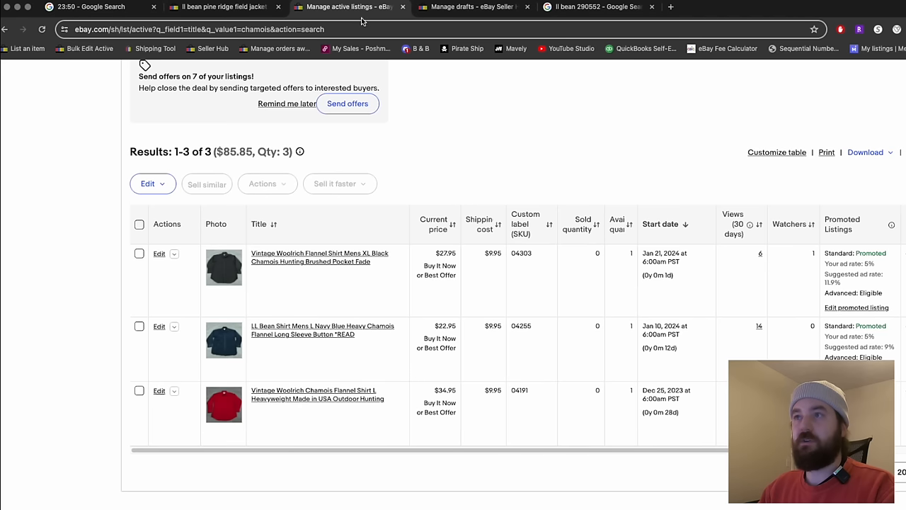
pyautogui.click(223, 6)
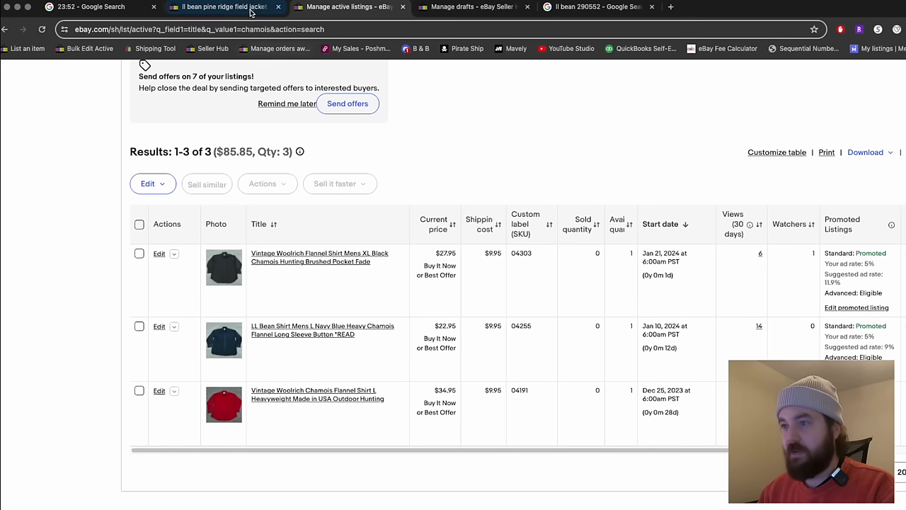
pyautogui.click(224, 6)
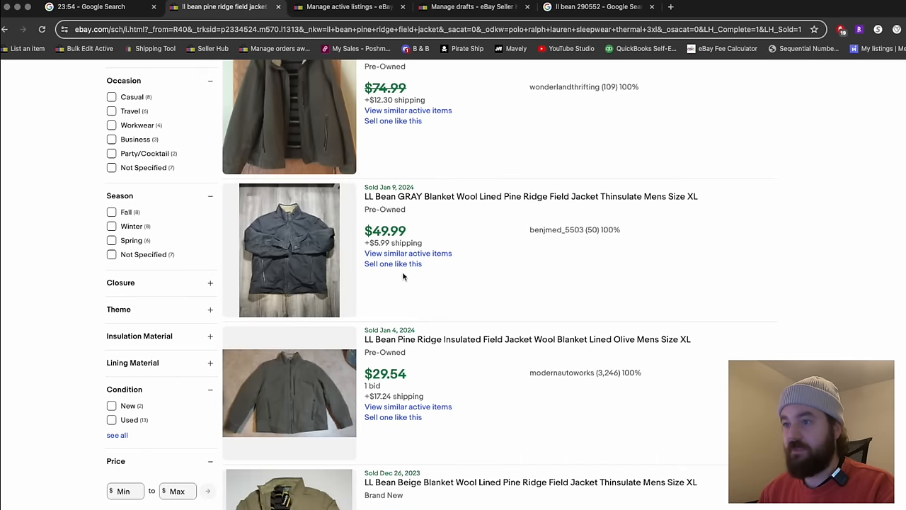
pyautogui.scroll(-3)
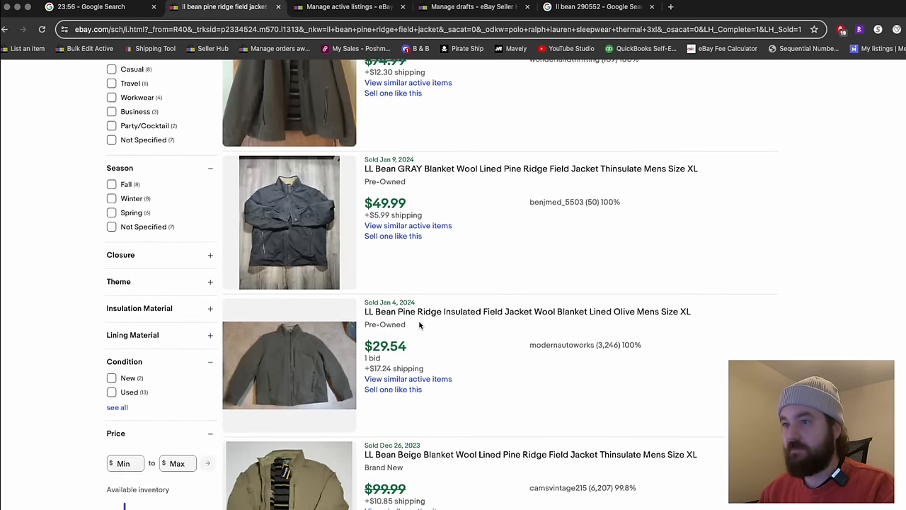
pyautogui.scroll(-3)
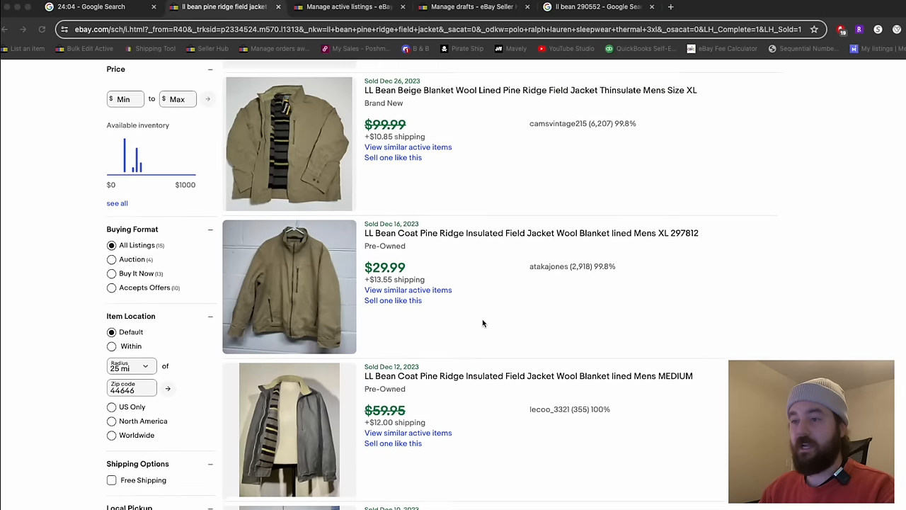
pyautogui.scroll(-3)
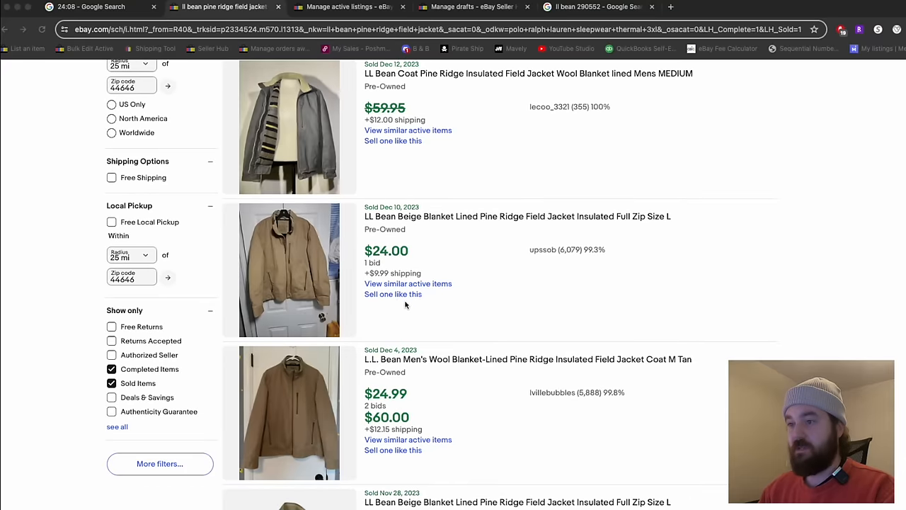
pyautogui.scroll(-3)
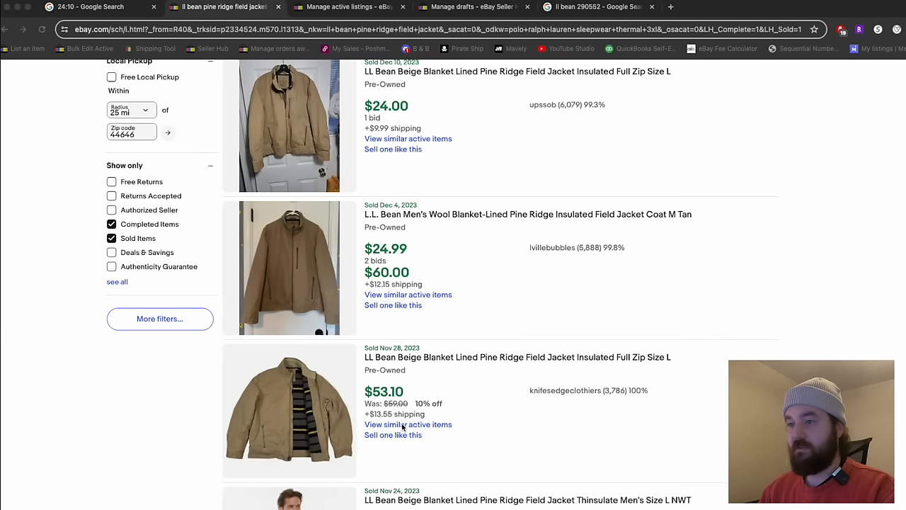
pyautogui.scroll(-3)
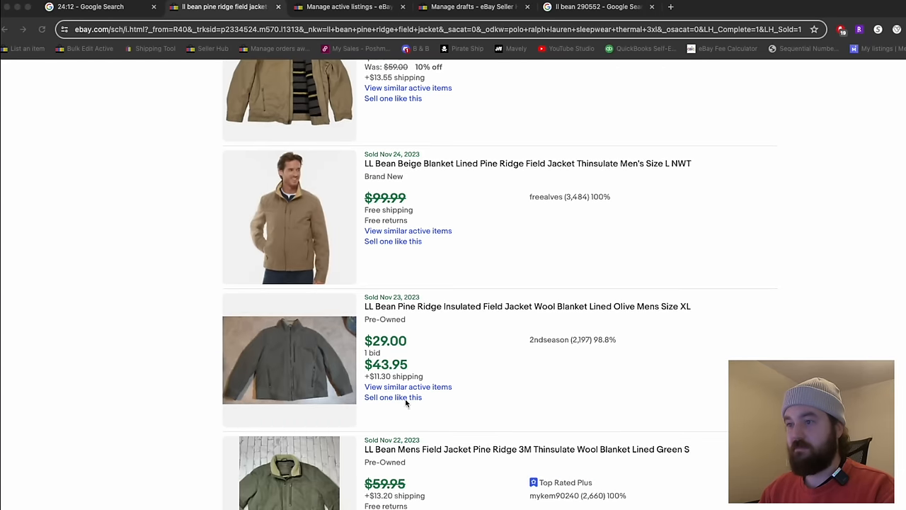
pyautogui.scroll(-3)
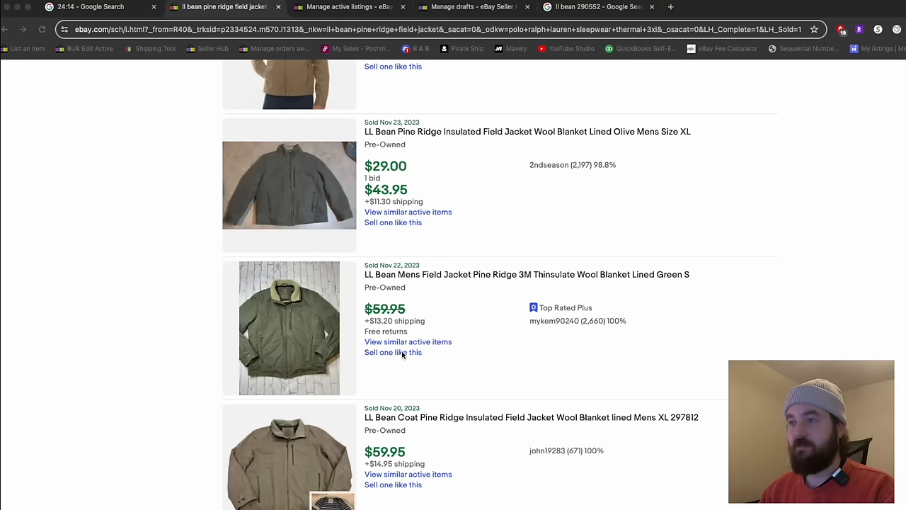
pyautogui.click(394, 351)
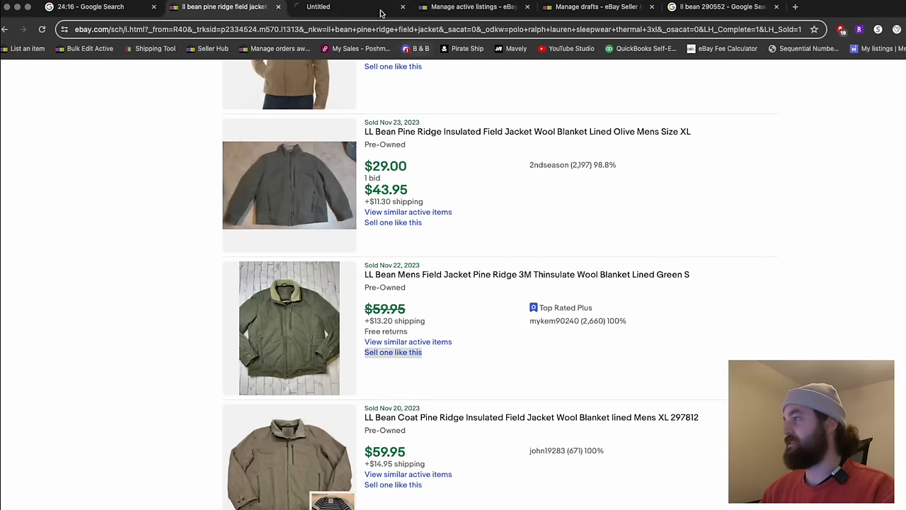
# Replace Green with 'Khaki Tan' in the copied listing's title
pyautogui.click(393, 351)
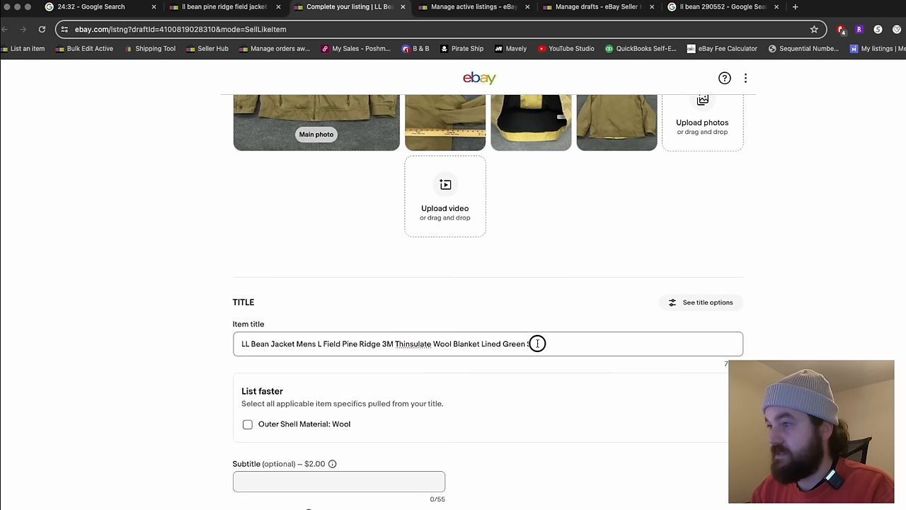
pyautogui.press('Backspace')
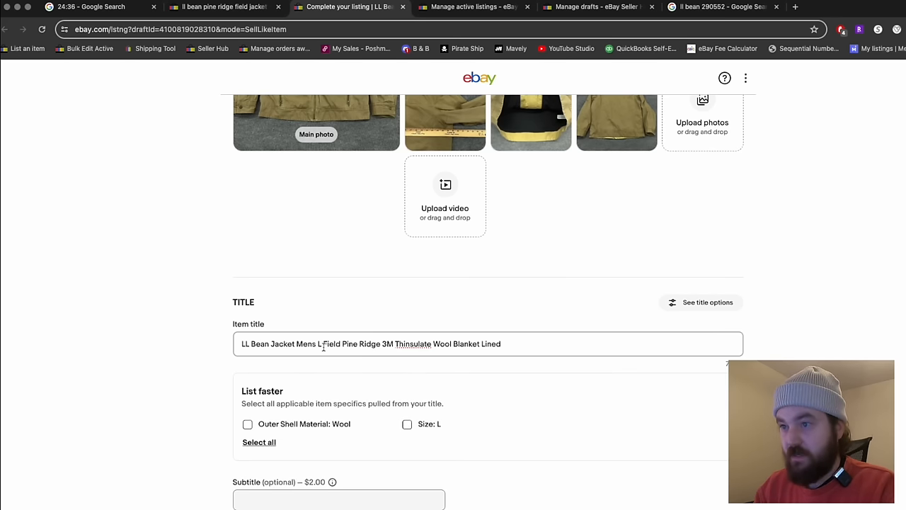
pyautogui.write('Khaki Tan')
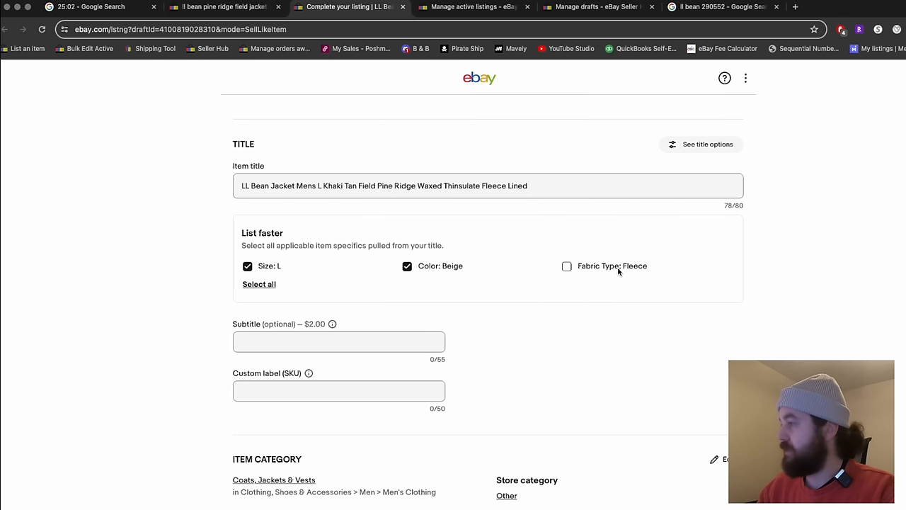
# Set Custom label (SKU) to 04321 and move down to the Jacket/Coat Length specific
pyautogui.click(338, 391)
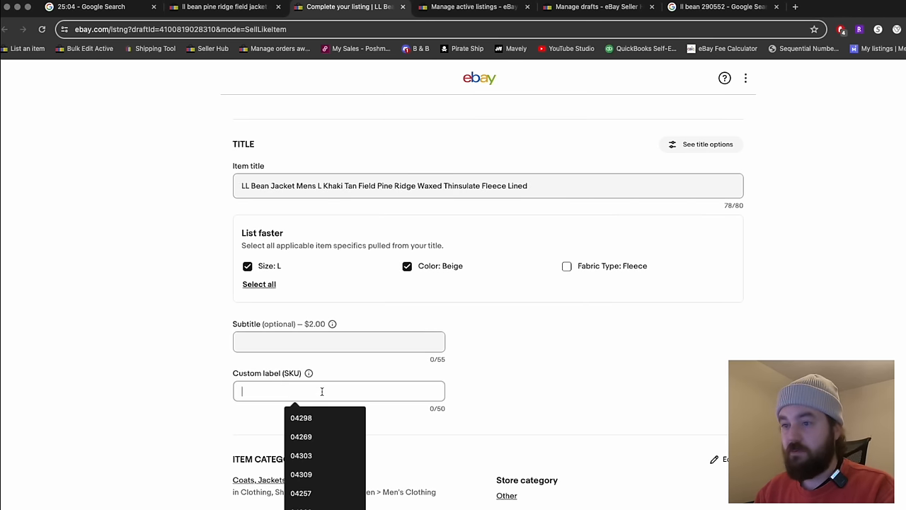
pyautogui.write('04321')
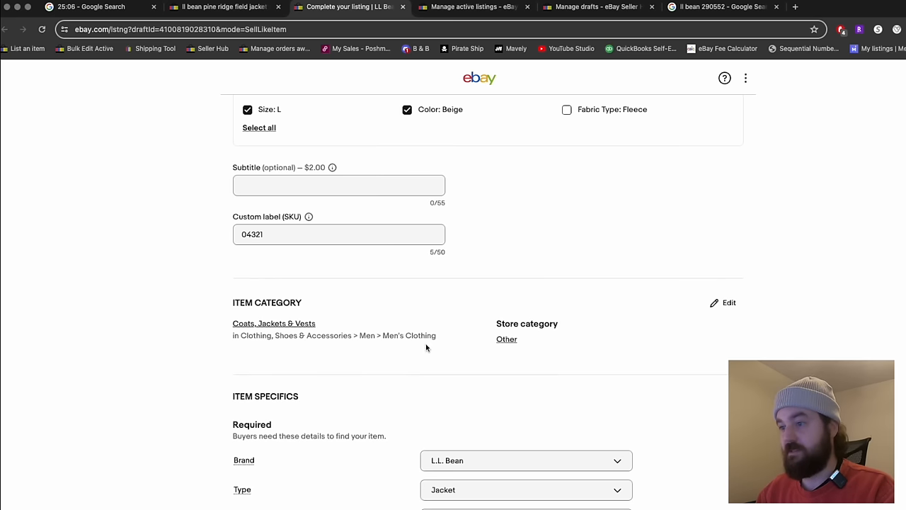
pyautogui.scroll(-3)
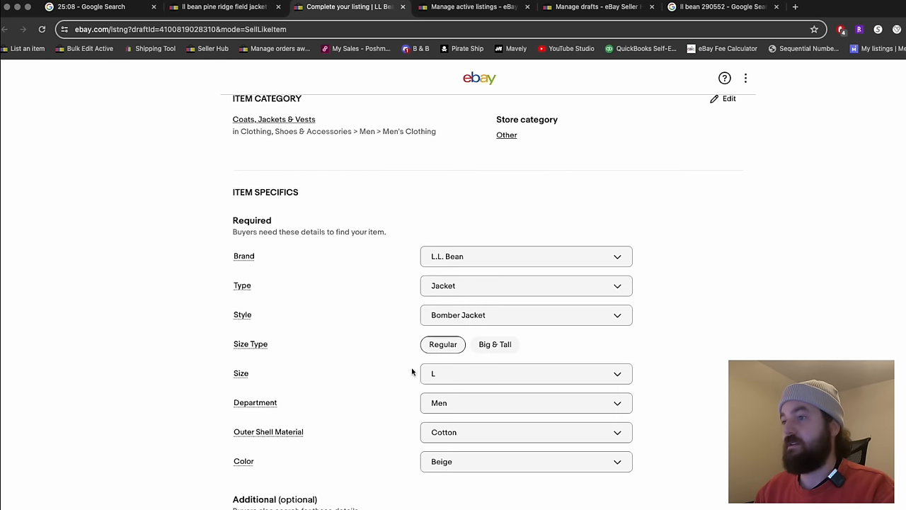
pyautogui.scroll(-3)
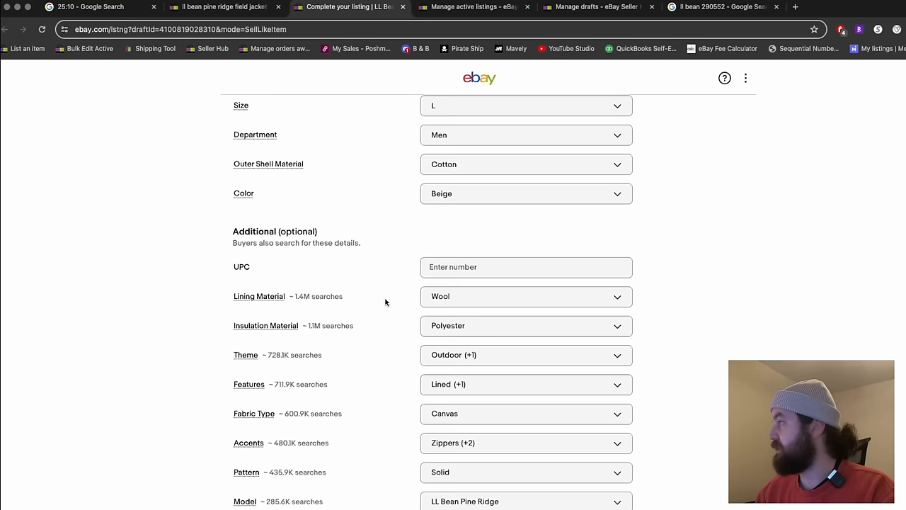
pyautogui.scroll(-3)
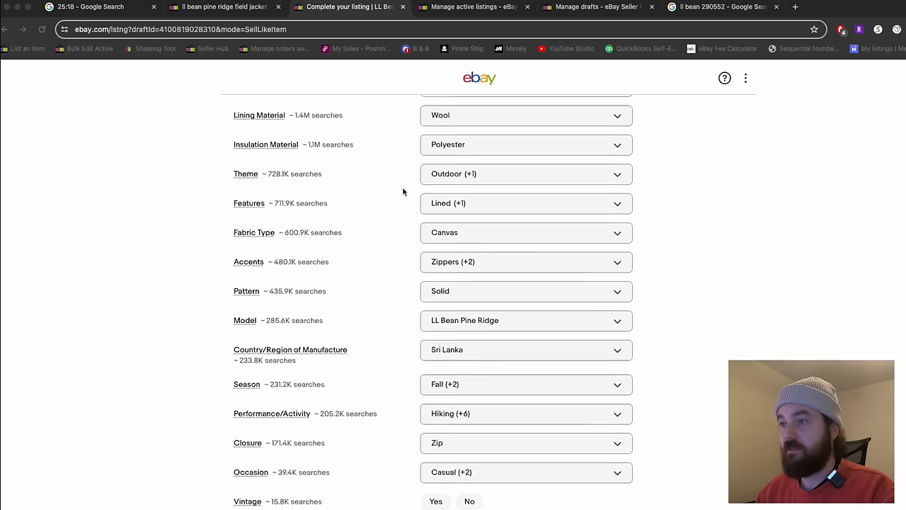
pyautogui.scroll(-3)
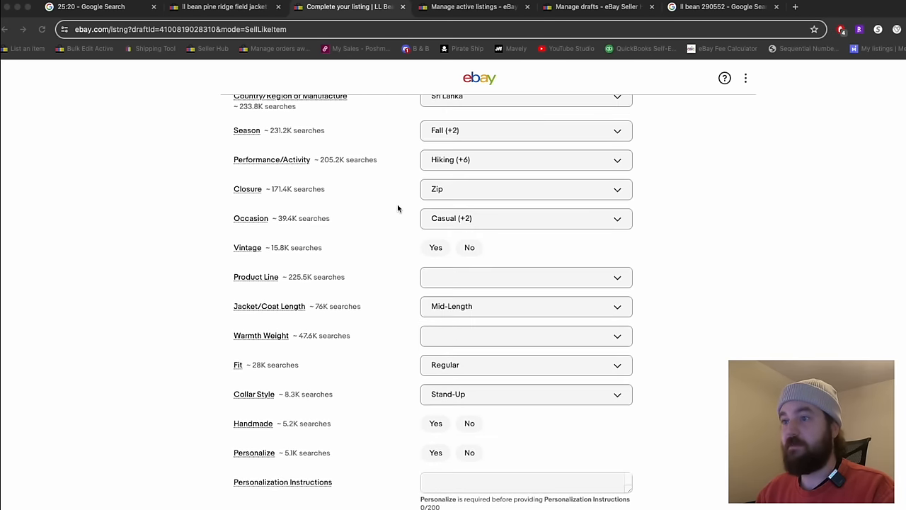
pyautogui.scroll(-3)
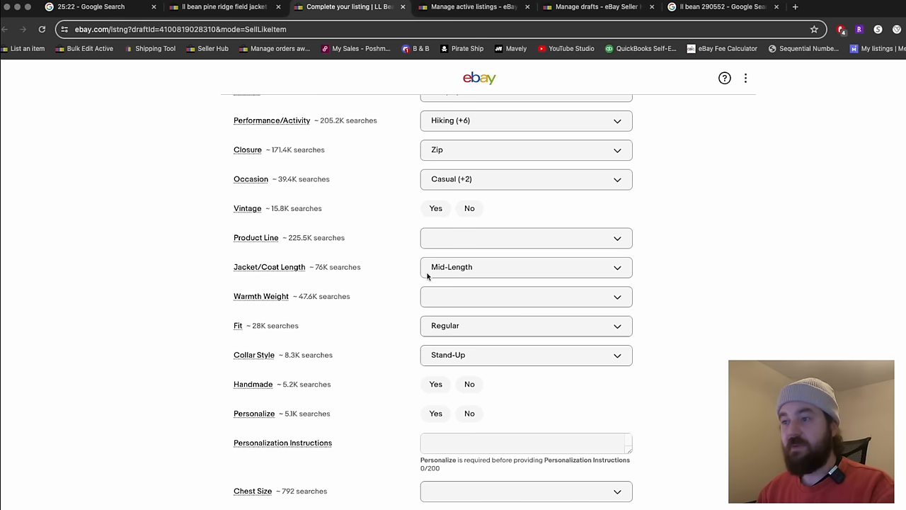
pyautogui.click(527, 266)
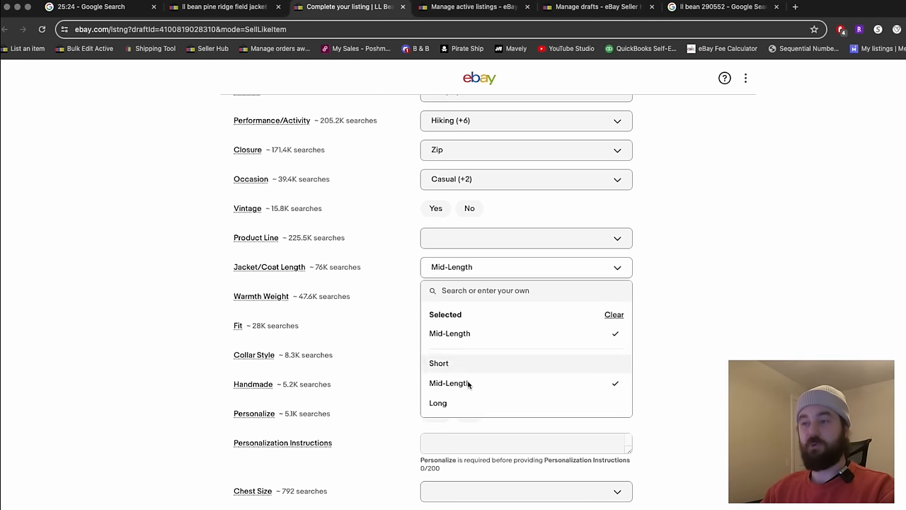
pyautogui.moveTo(464, 411)
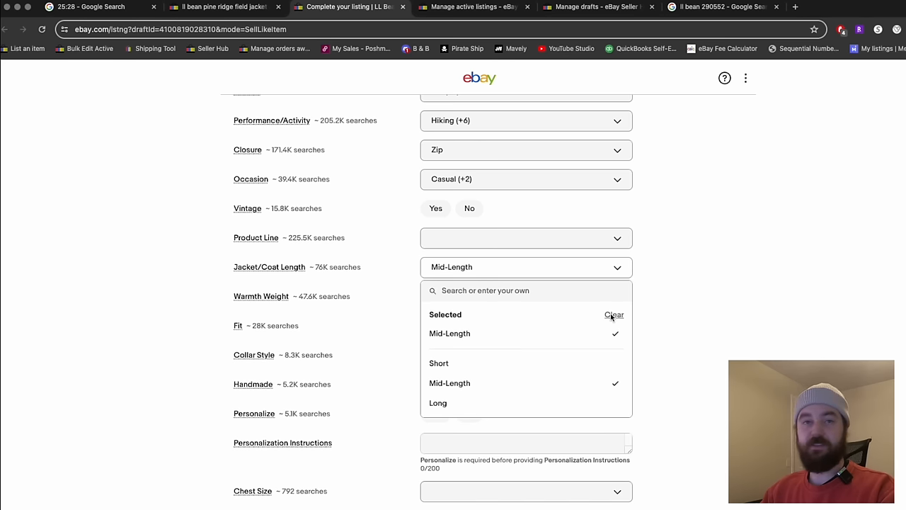
pyautogui.moveTo(524, 303)
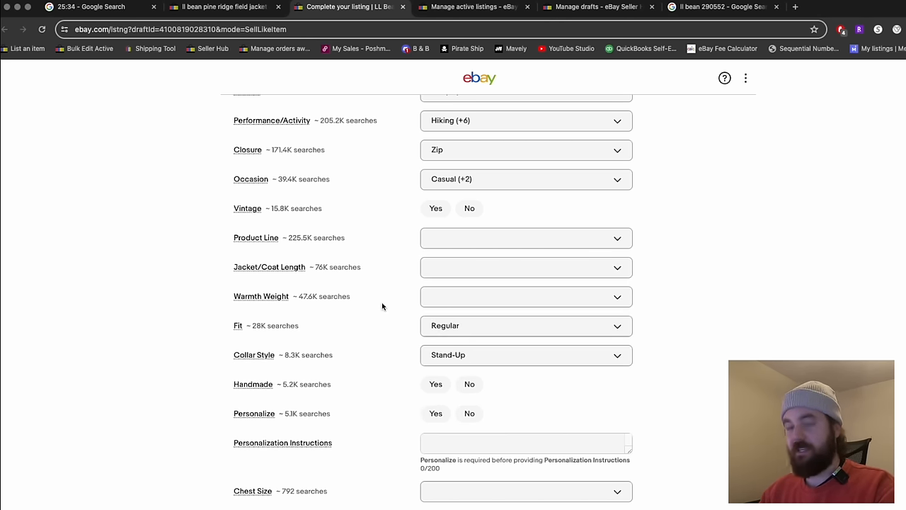
pyautogui.moveTo(390, 306)
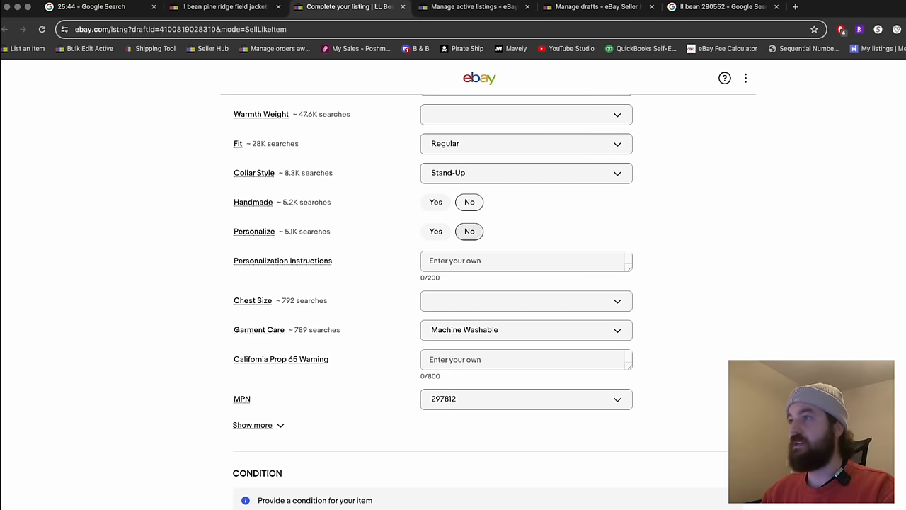
# Change the MPN from 297812 to custom value 290552
pyautogui.click(470, 6)
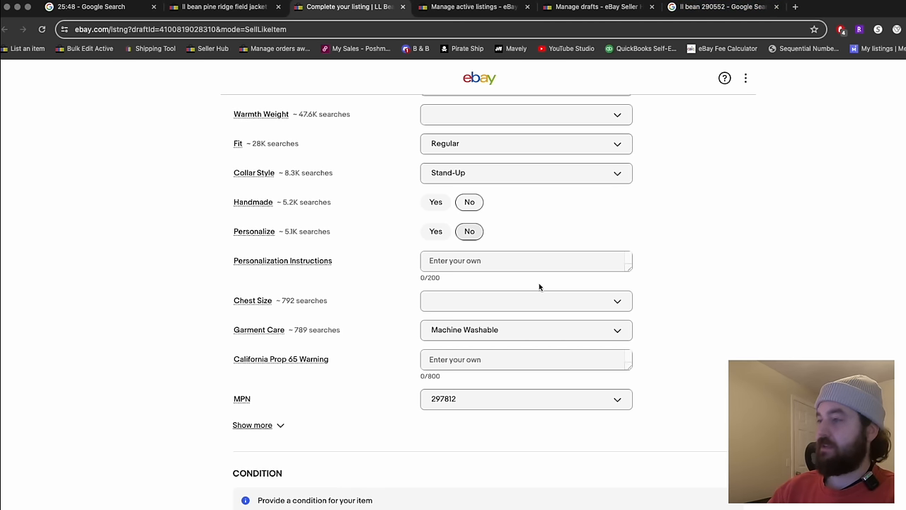
pyautogui.click(527, 398)
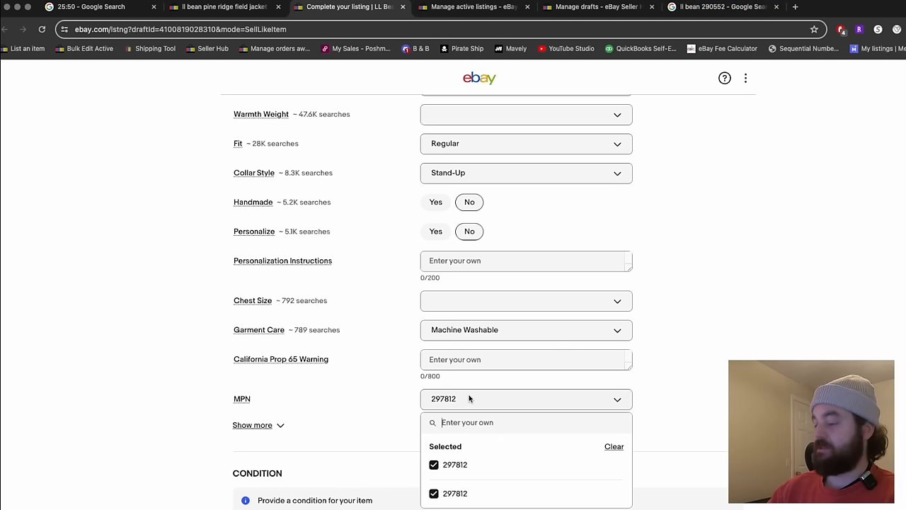
pyautogui.click(613, 446)
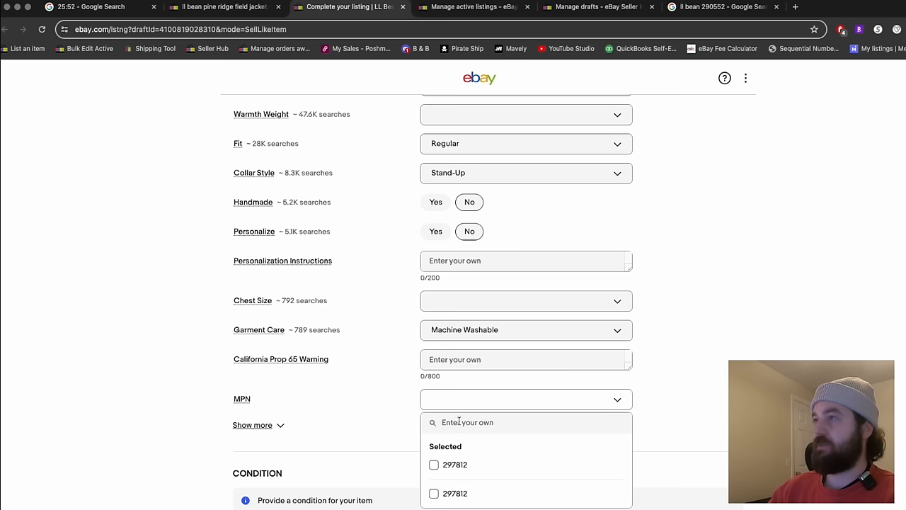
pyautogui.write('290')
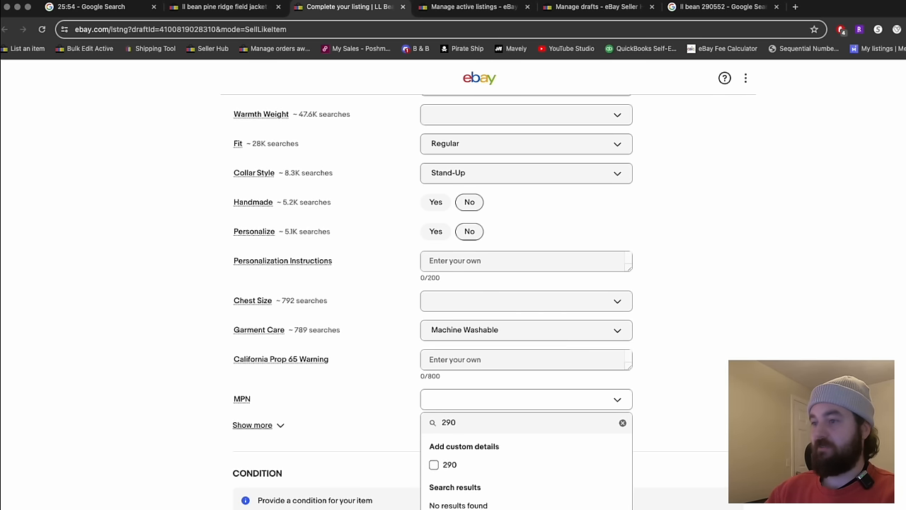
pyautogui.write('552')
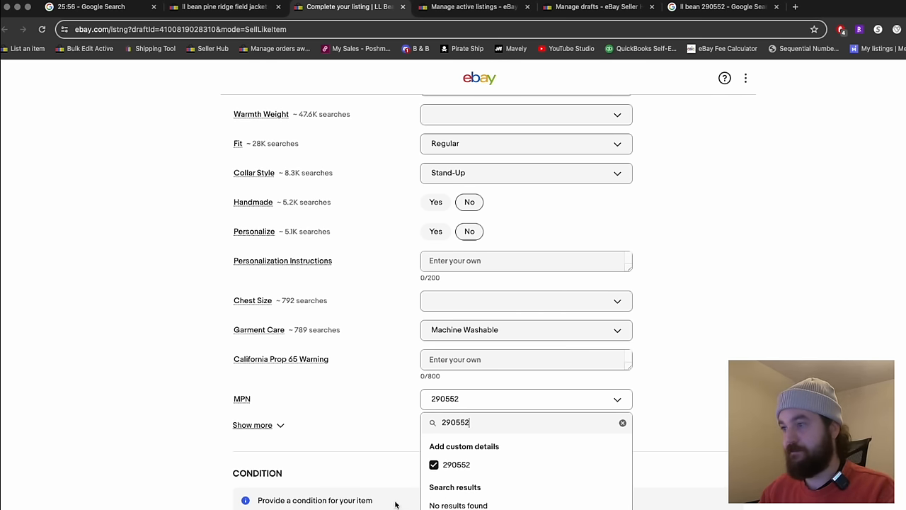
pyautogui.scroll(-3)
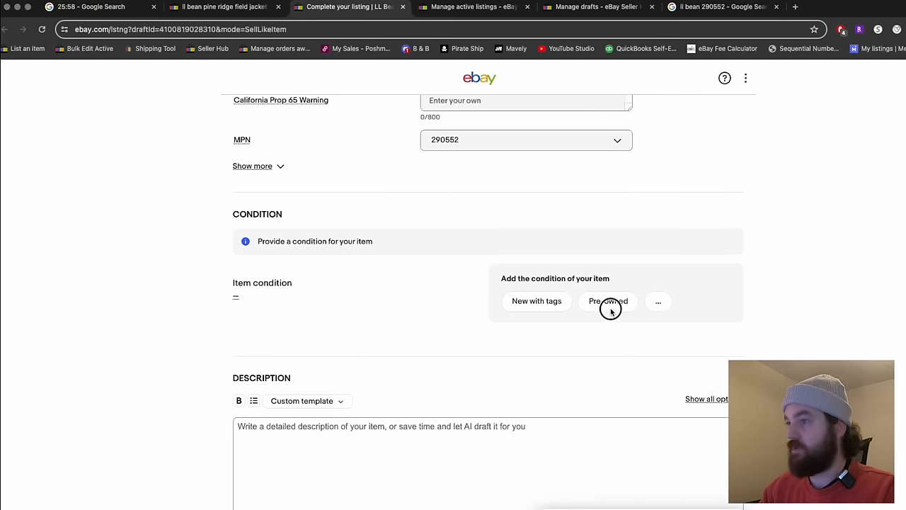
# Mark condition Pre-owned and set the Buy It Now price to 39.95
pyautogui.click(607, 300)
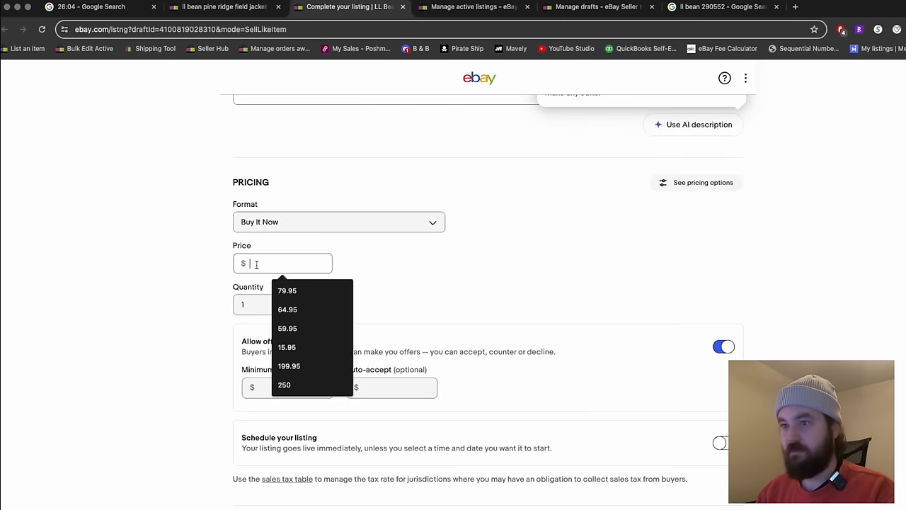
pyautogui.write('39.95')
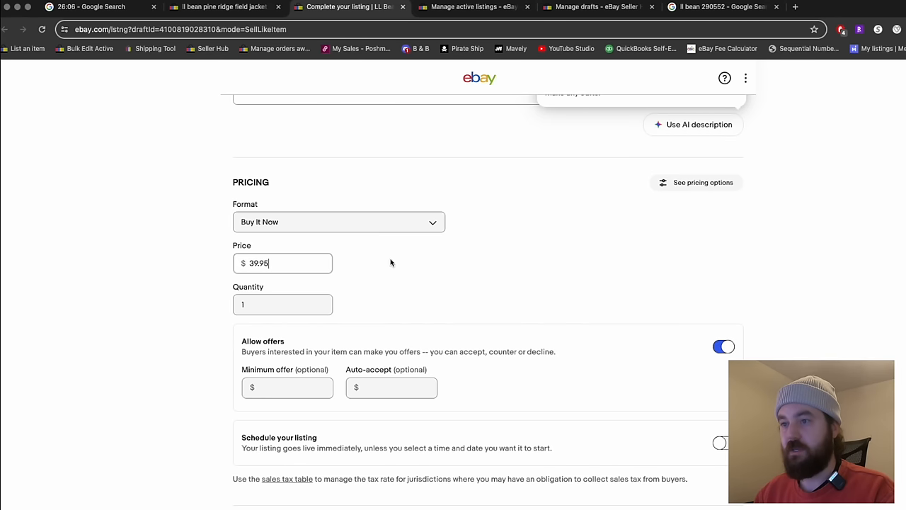
pyautogui.scroll(-3)
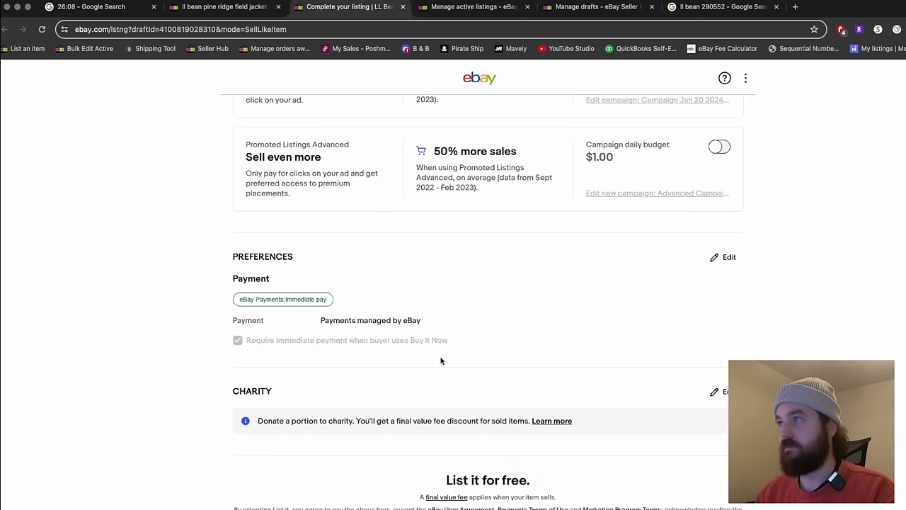